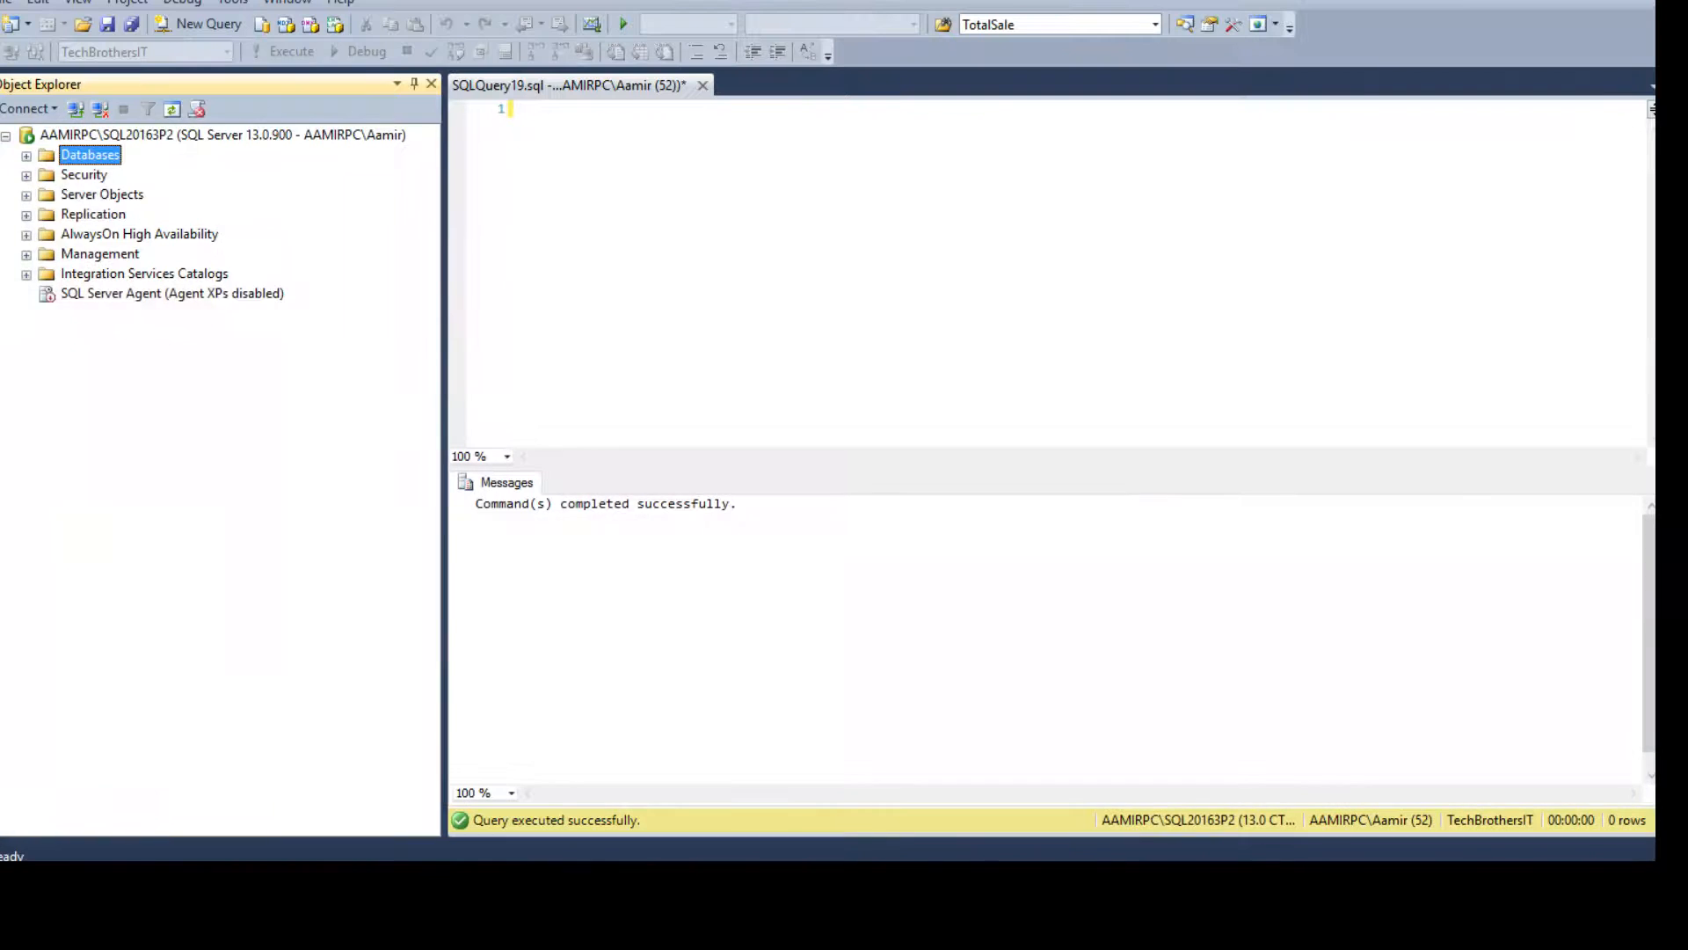
- Expand the server and Databases down to the TechBrothersIT database contents
left_click(221, 134)
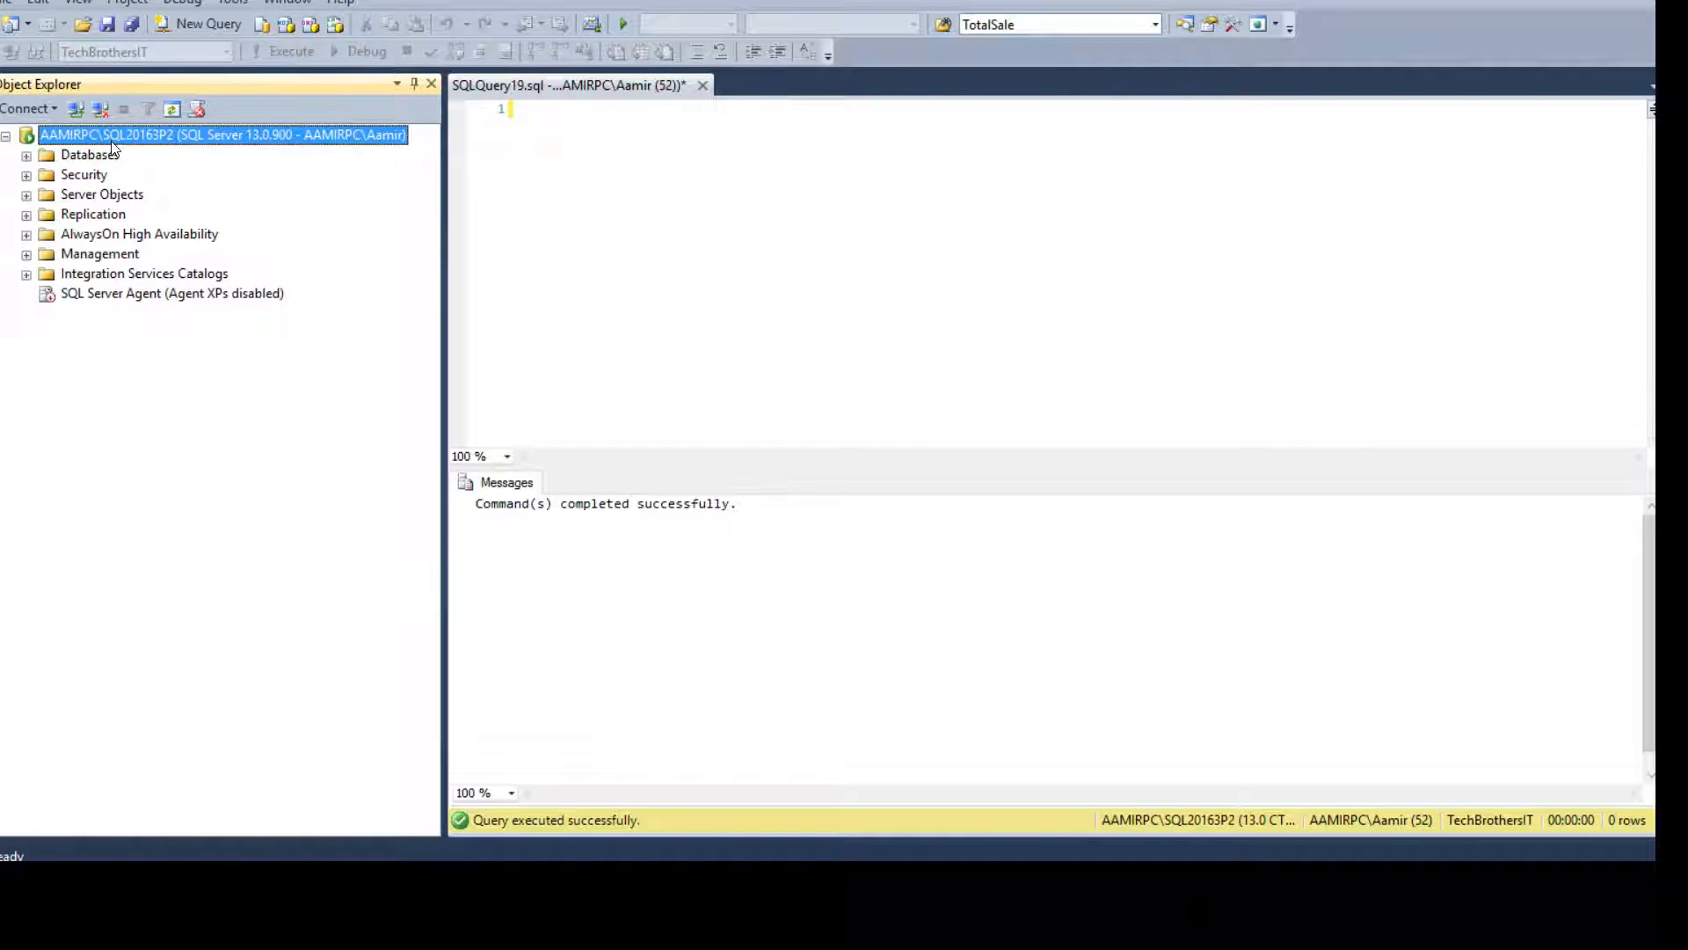
left_click(90, 155)
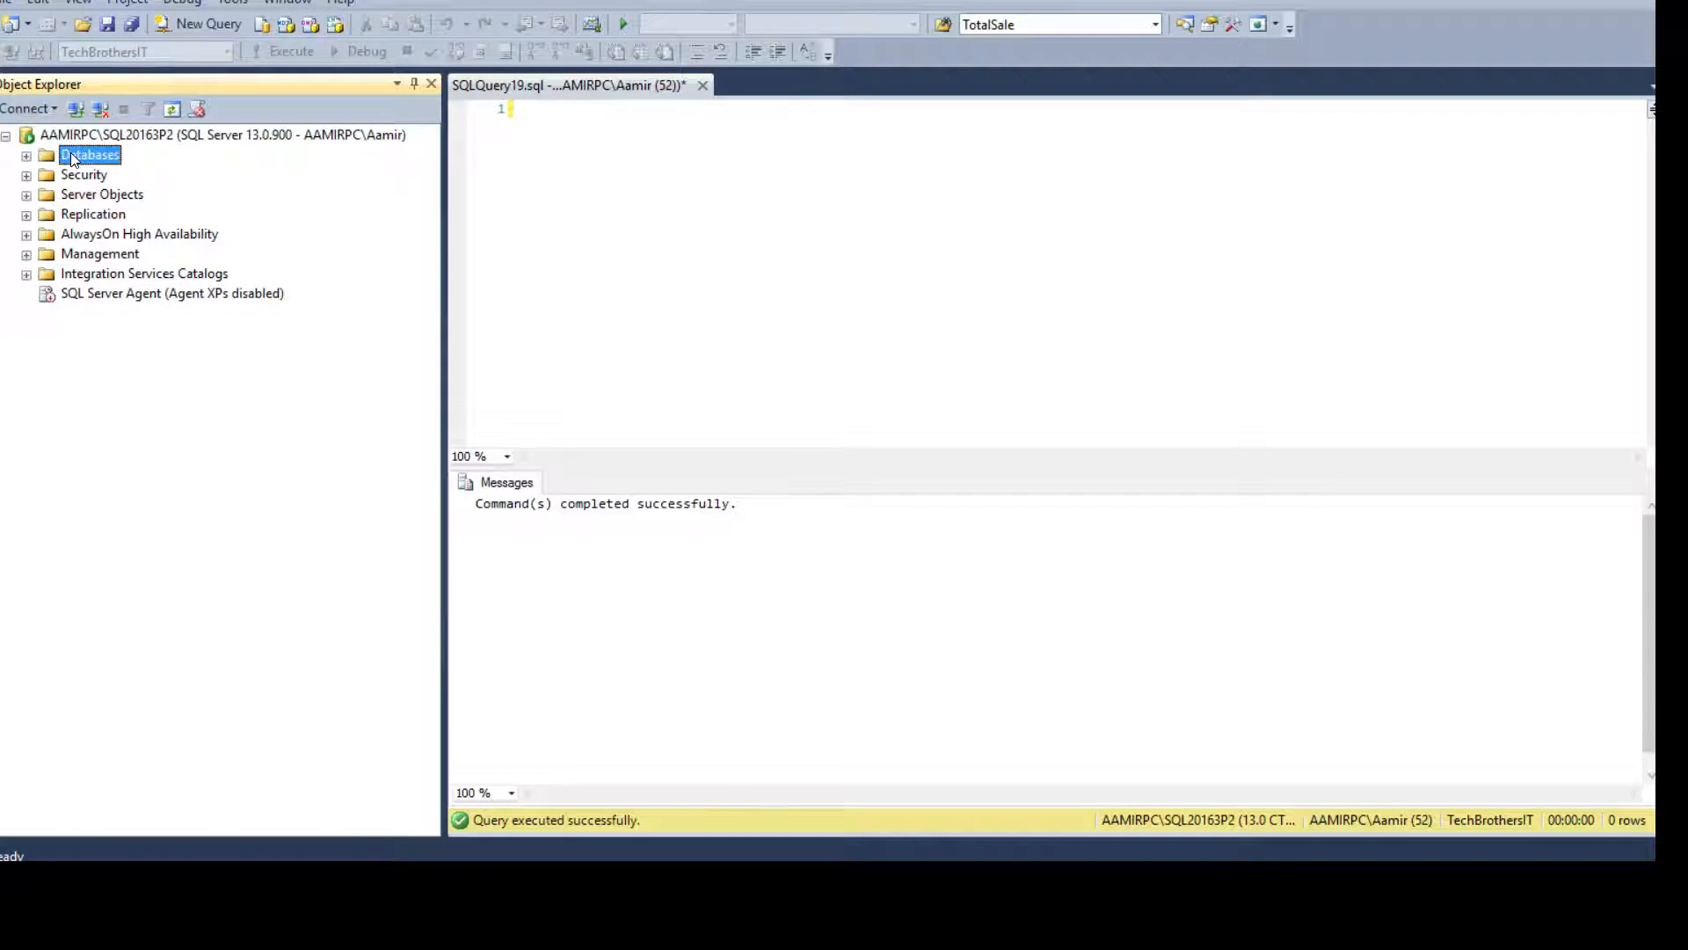
left_click(26, 155)
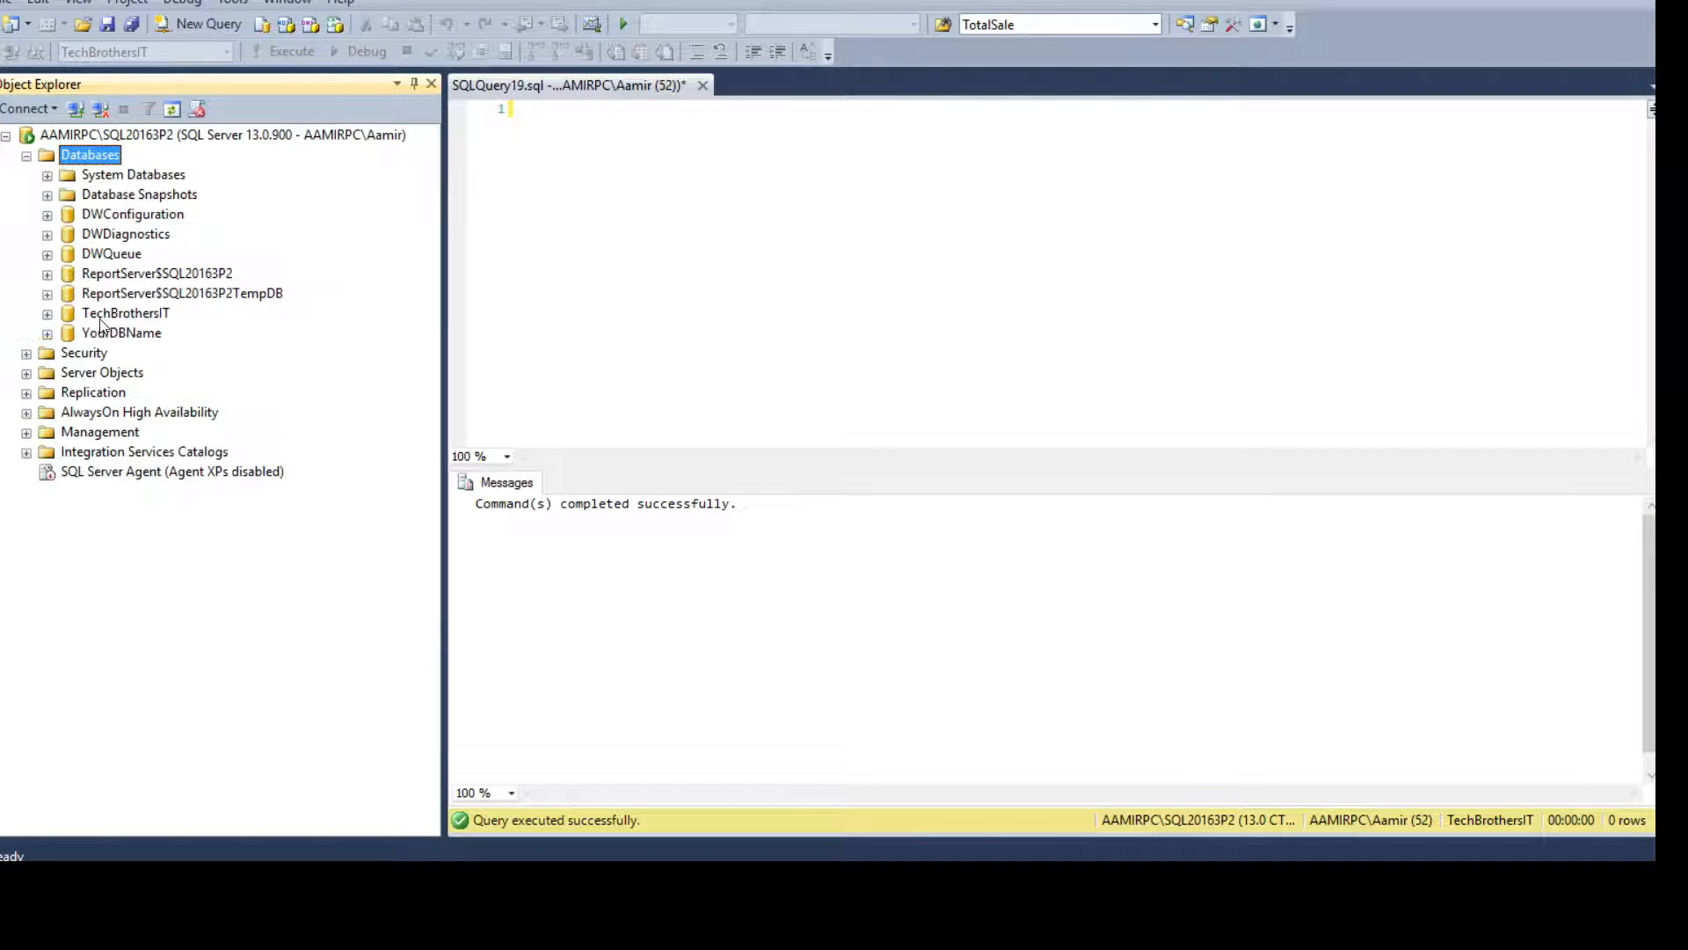
left_click(125, 313)
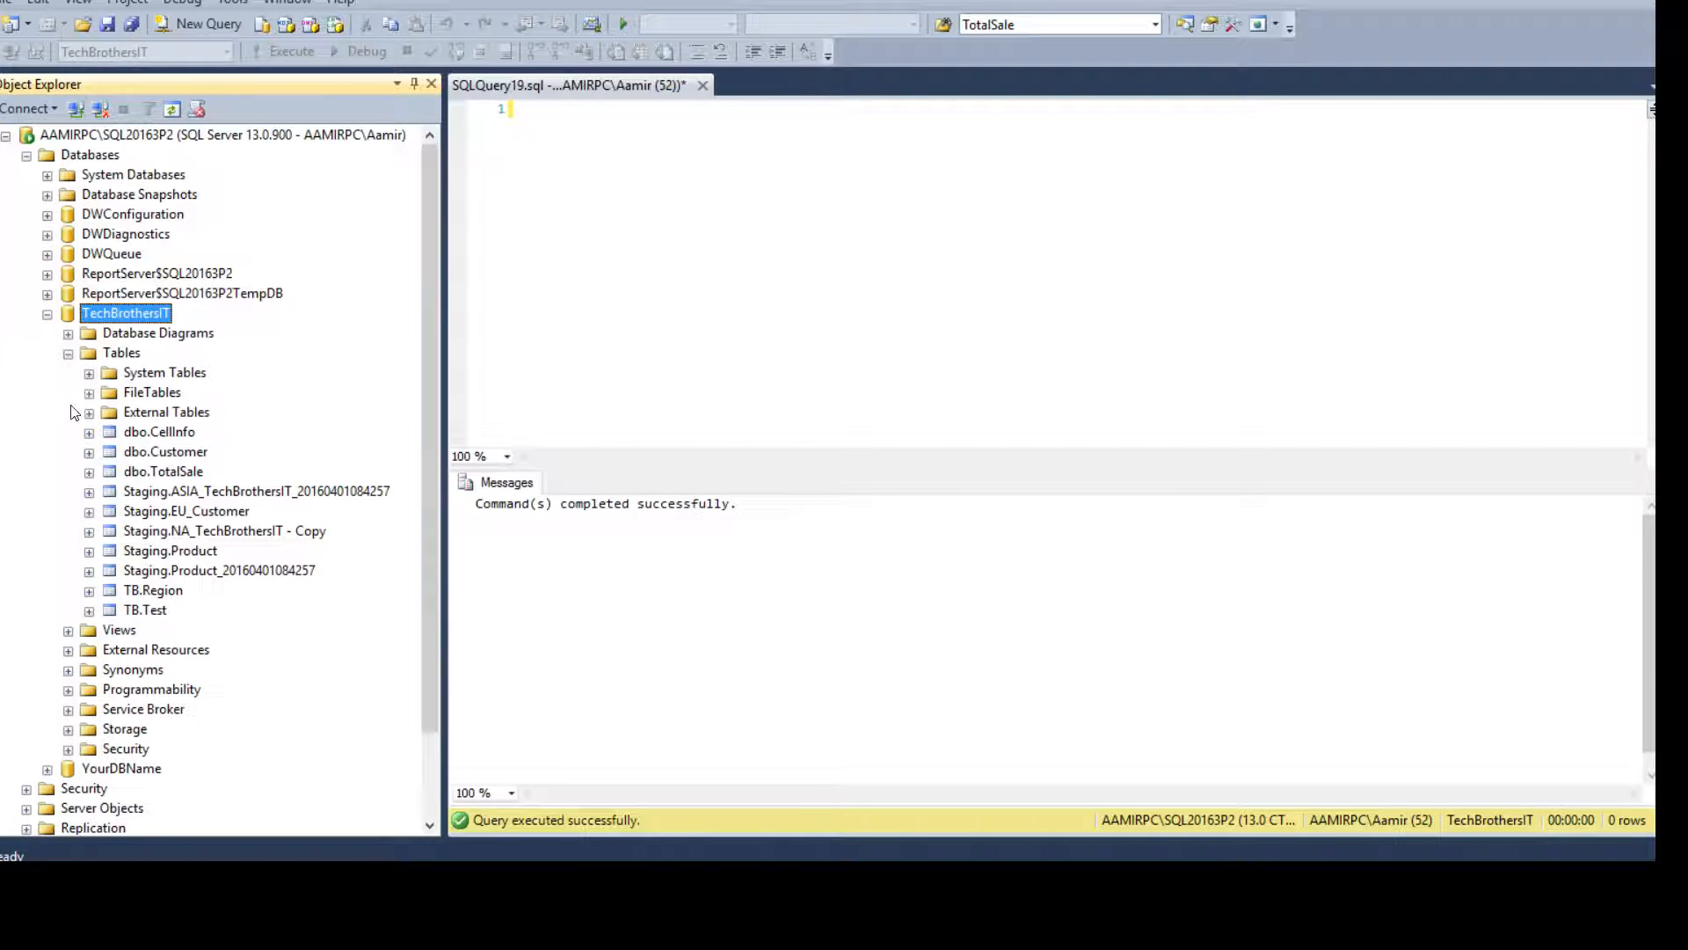
mouse_move(132, 440)
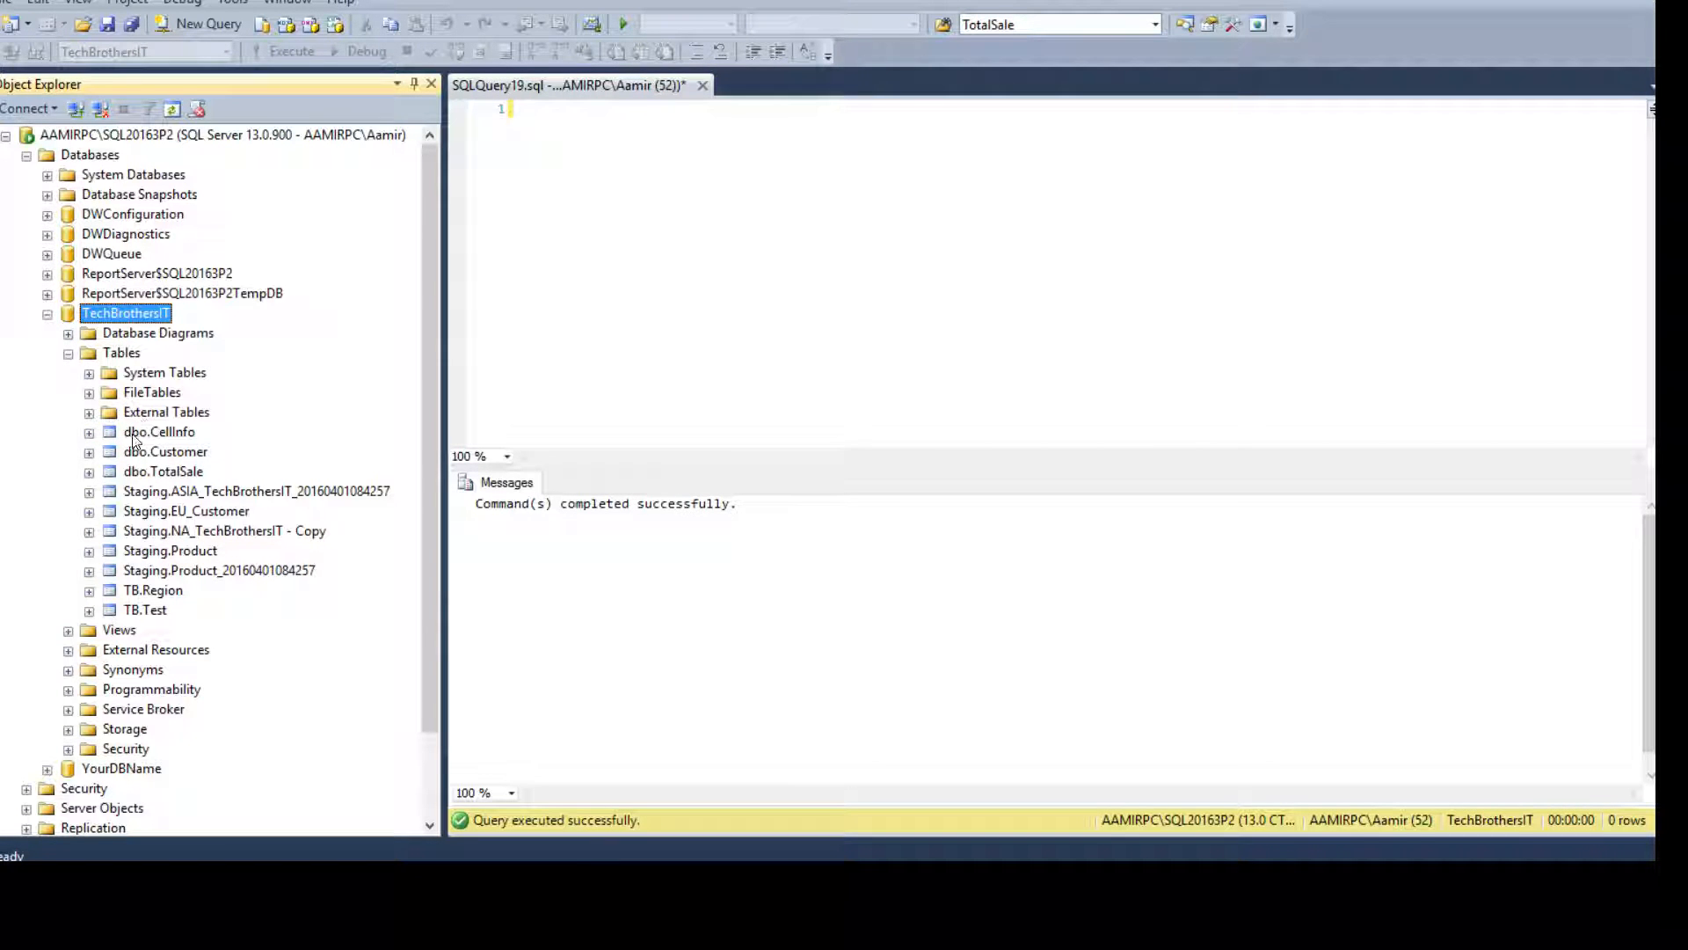
- Point out the dbo.TotalSale, Staging NA copy, TB.Test and TB.Region tables in the list
left_click(162, 471)
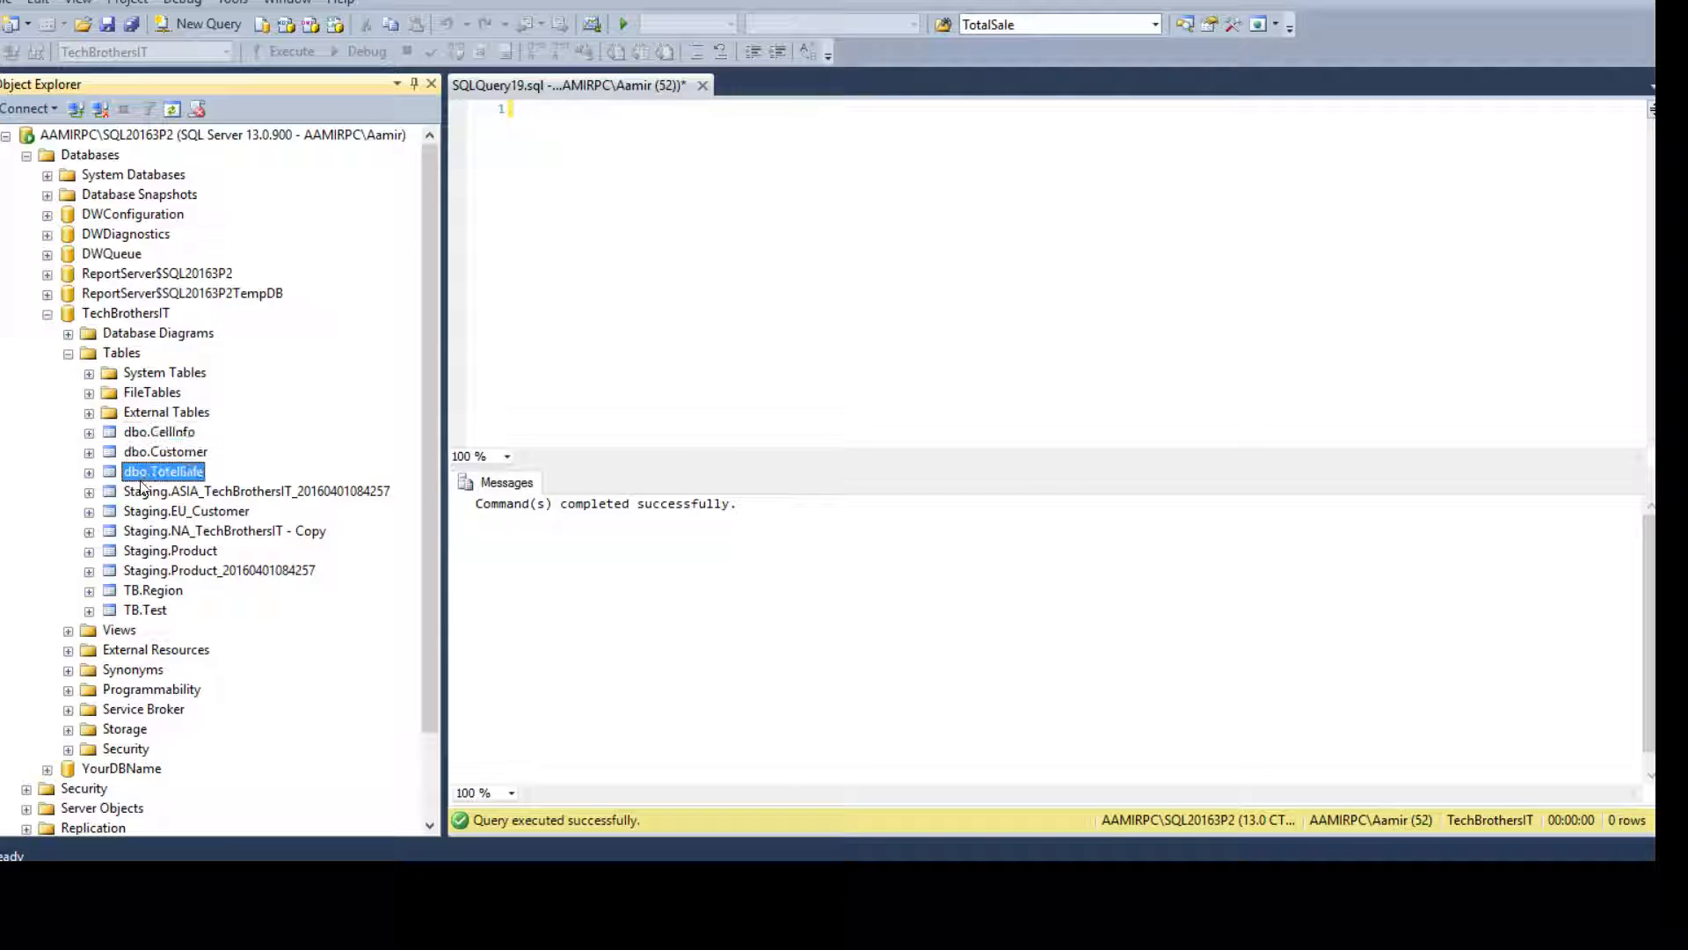
left_click(223, 529)
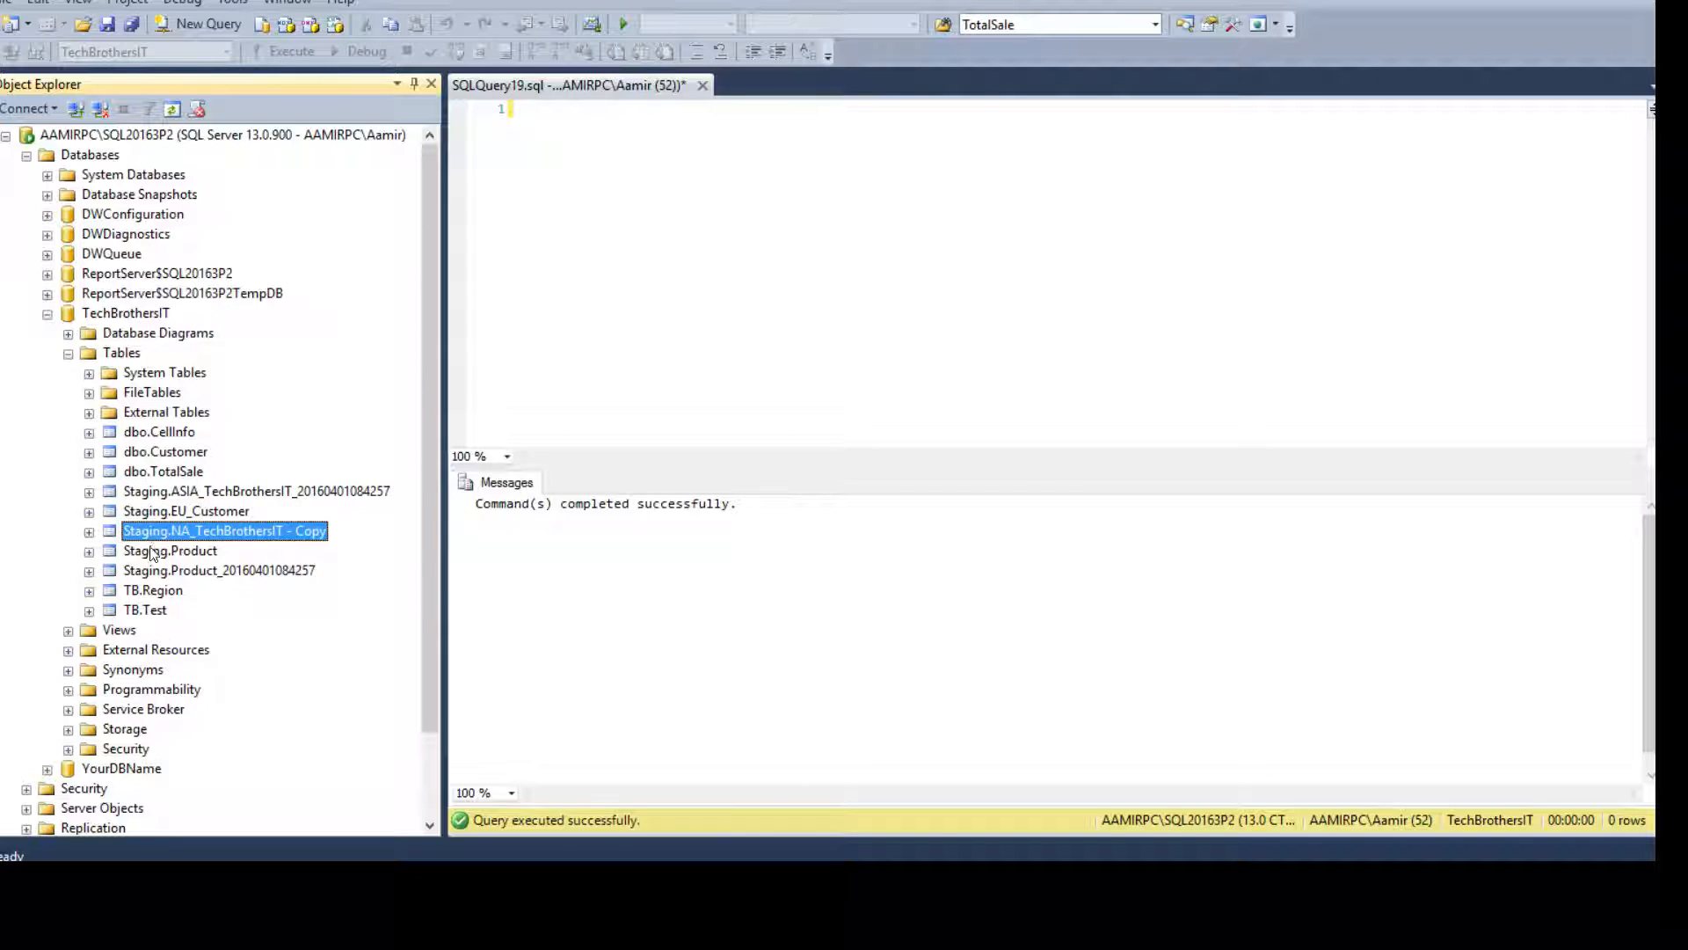
left_click(146, 610)
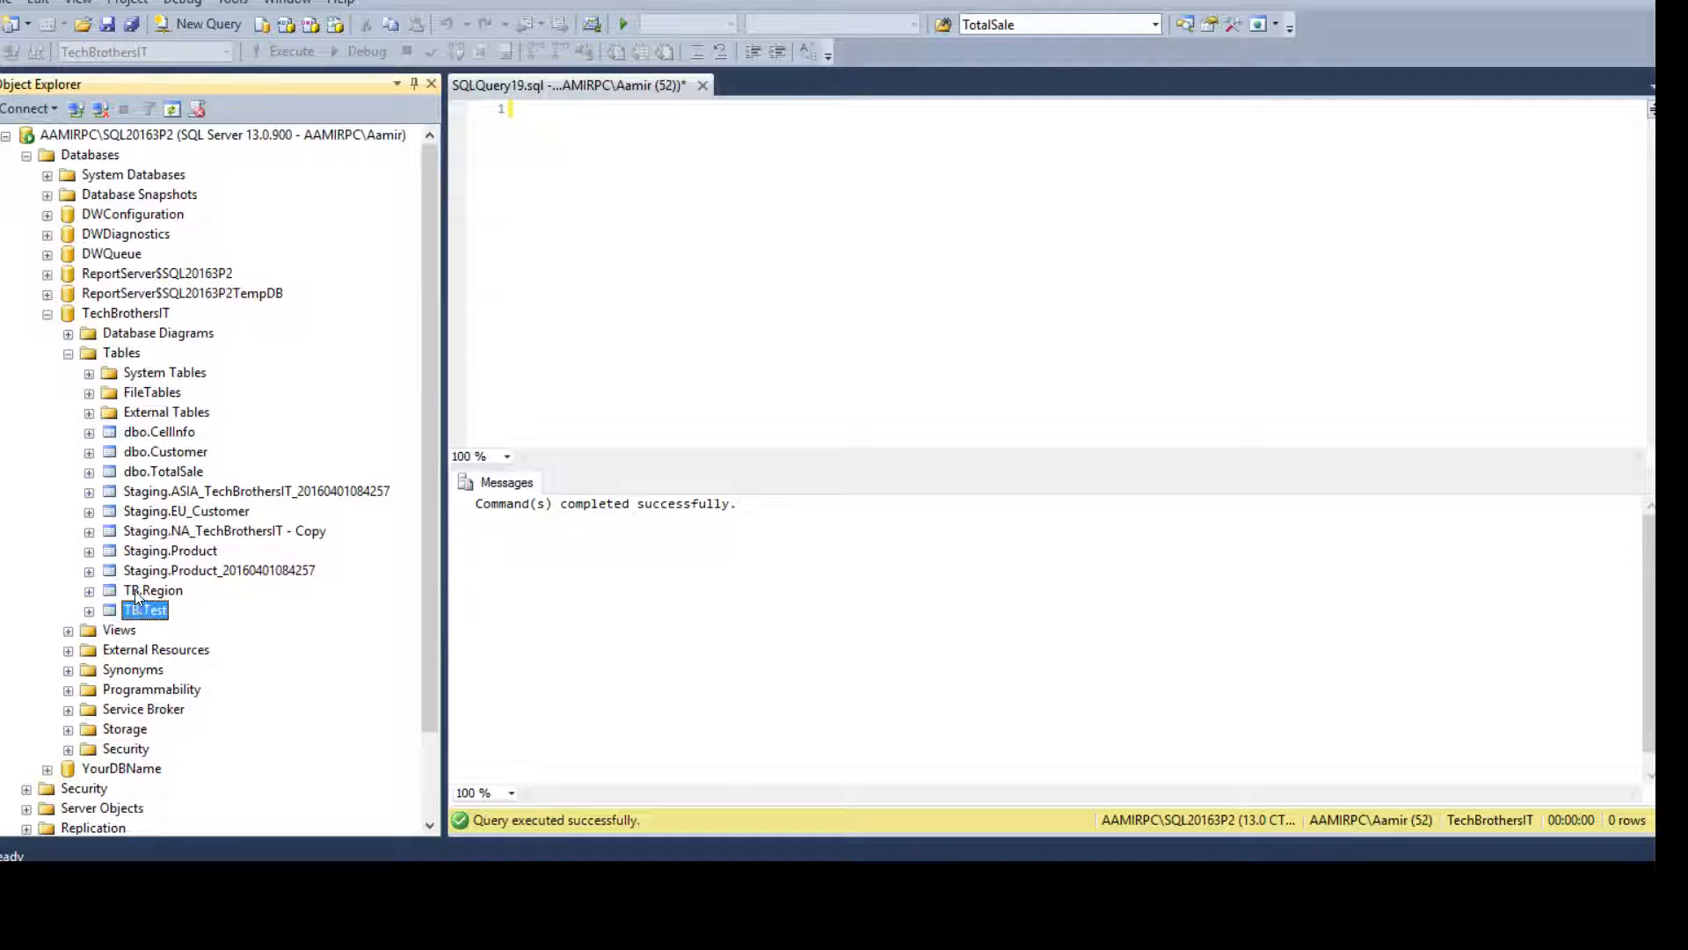
left_click(153, 591)
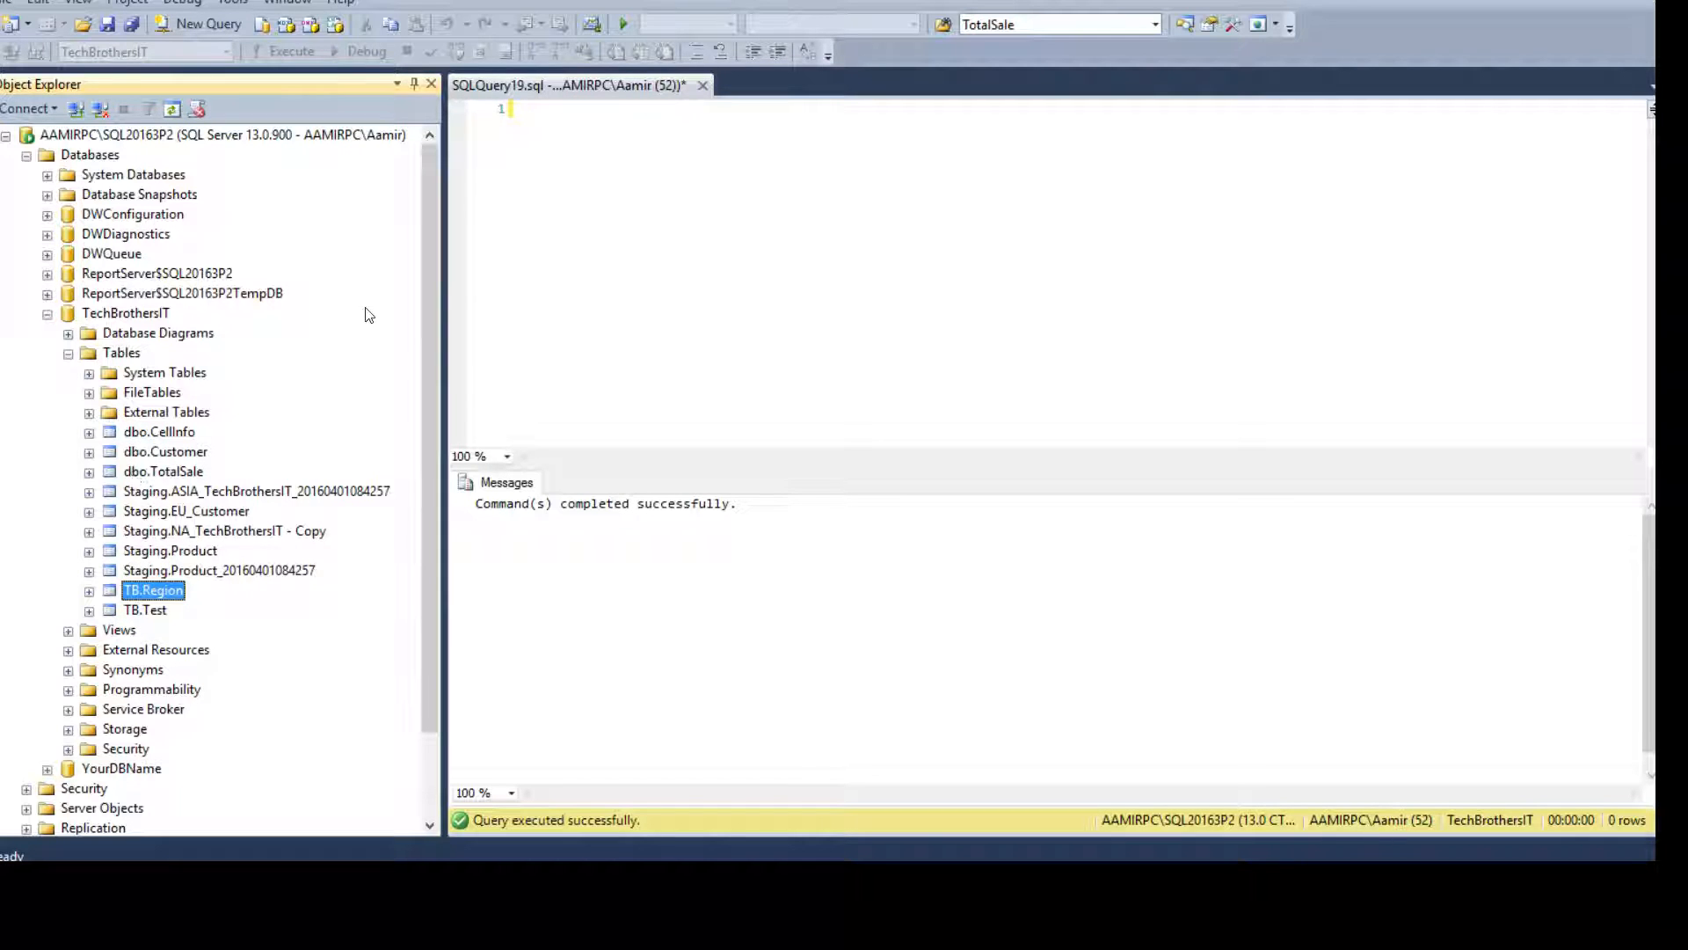
mouse_move(147, 498)
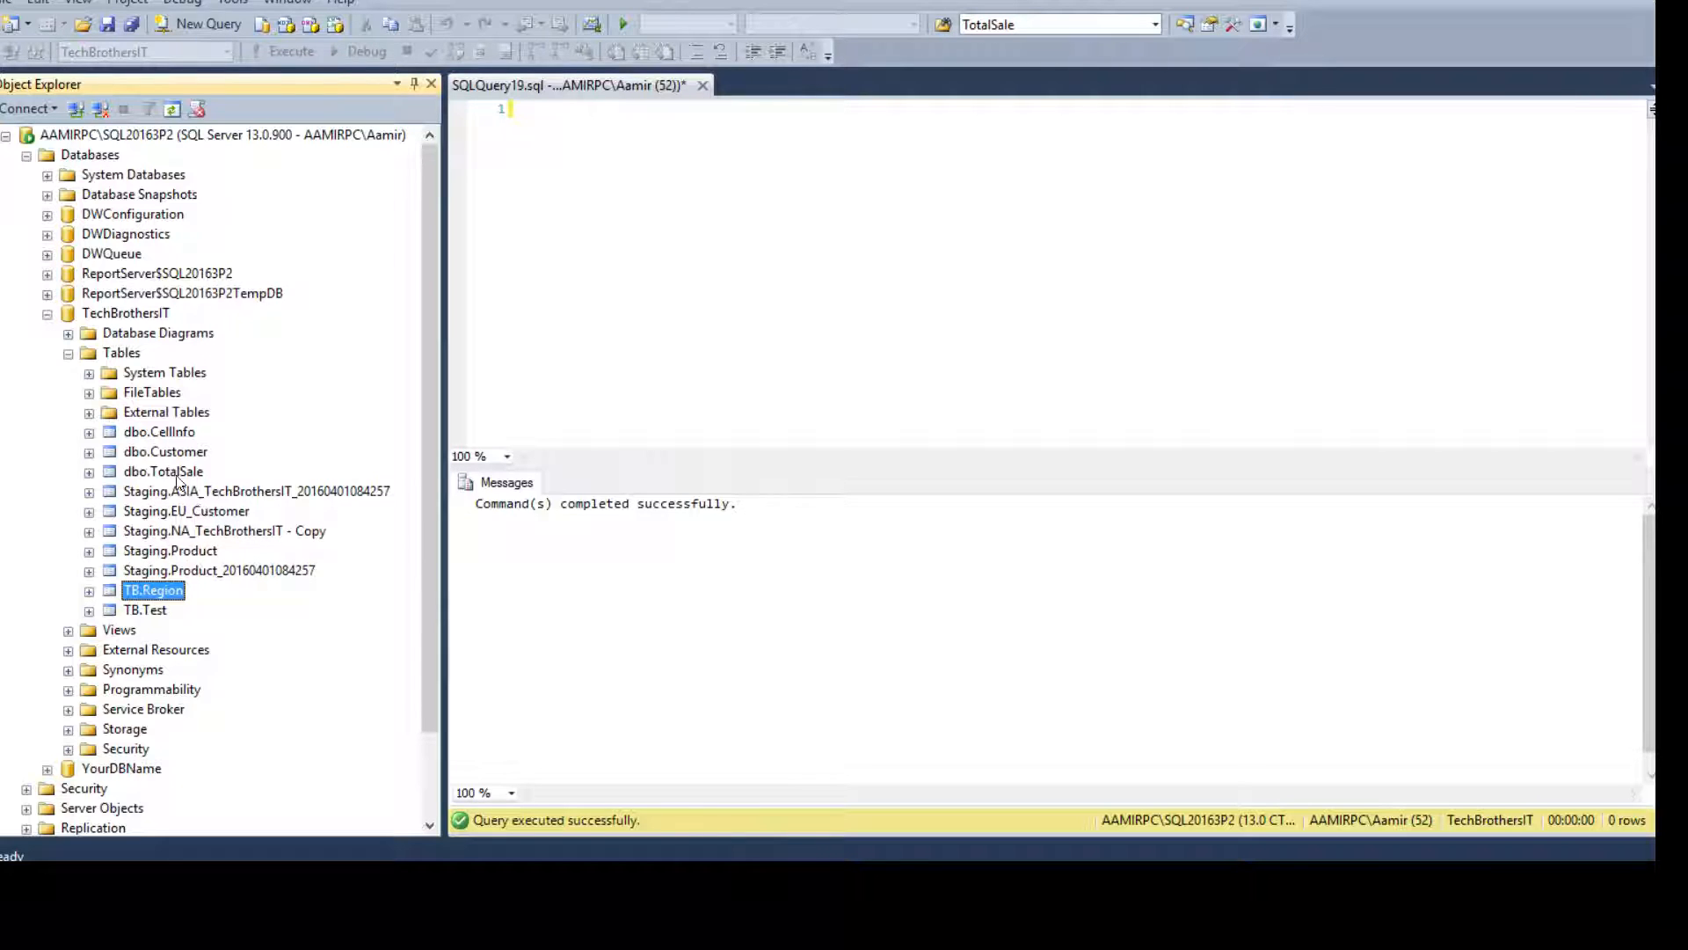
mouse_move(179, 526)
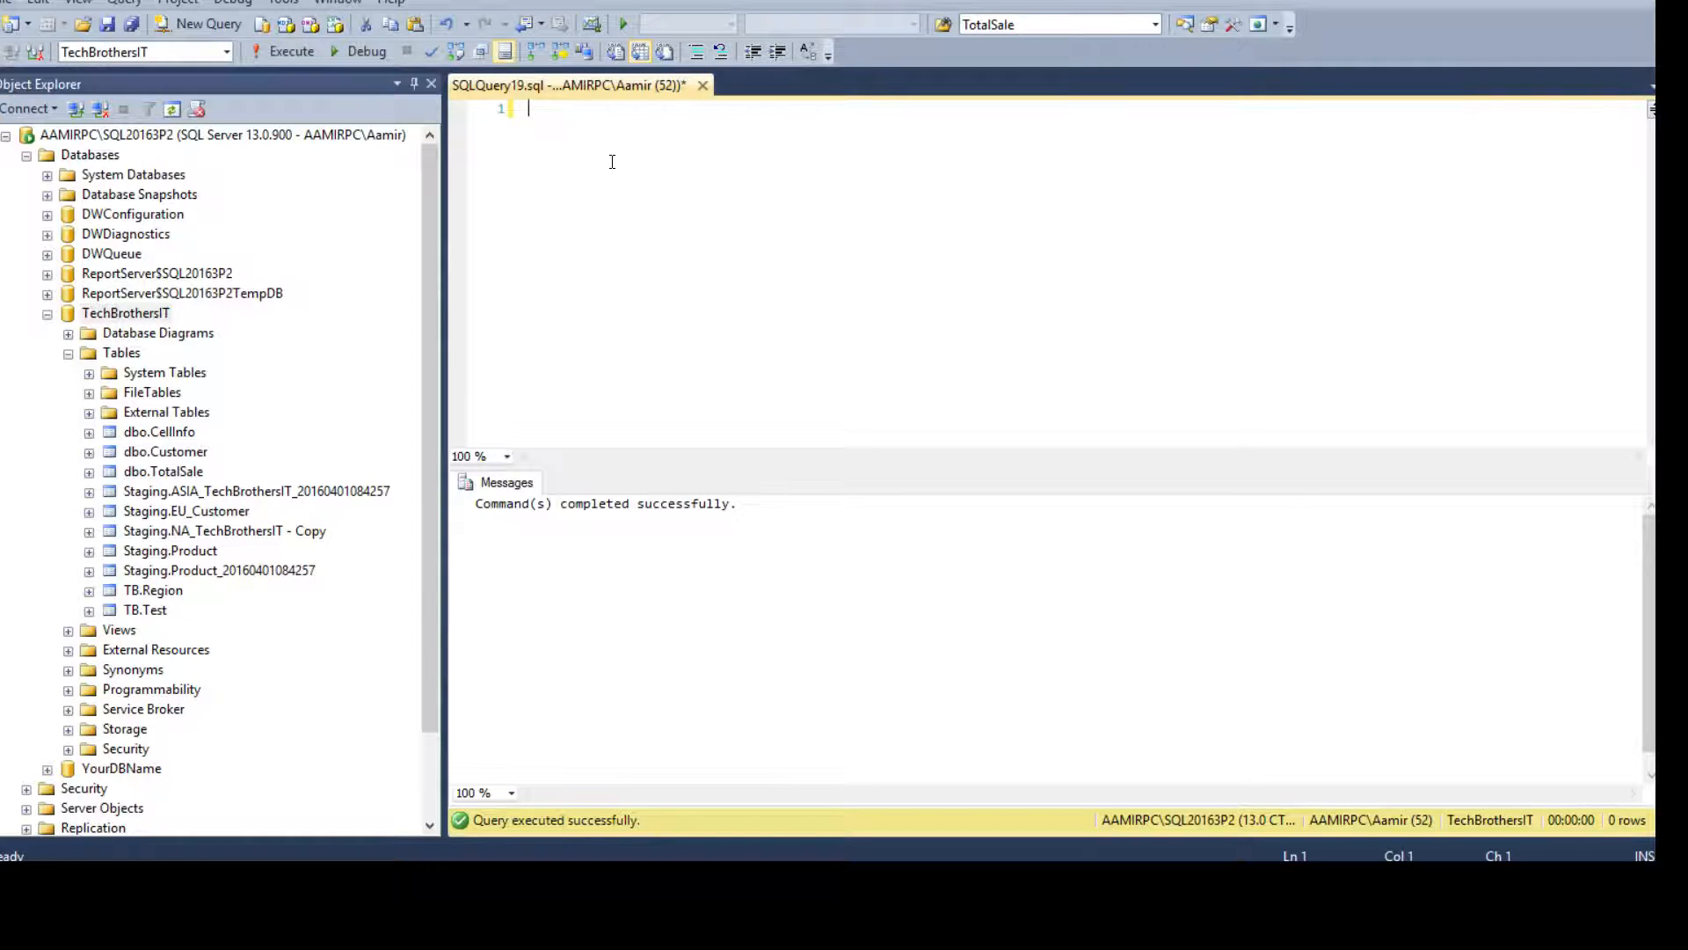
- Write 'Create Schema STG' and expand TechBrothersIT's Security folder beside its tables
type("Create Sche")
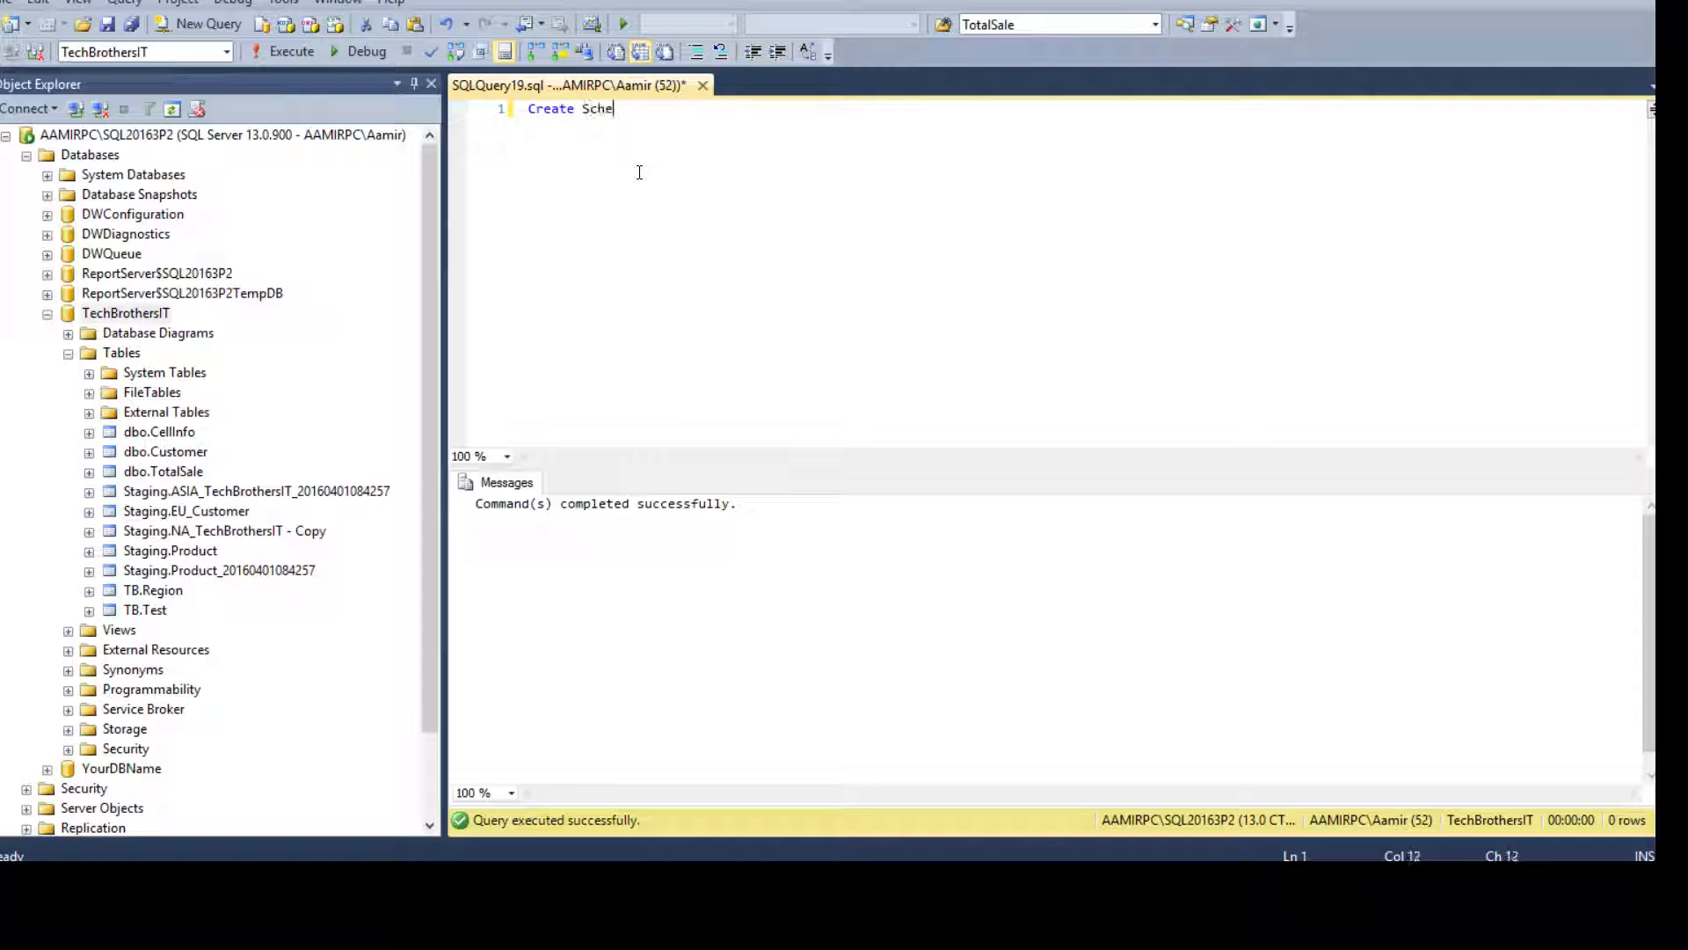
type("ma STG")
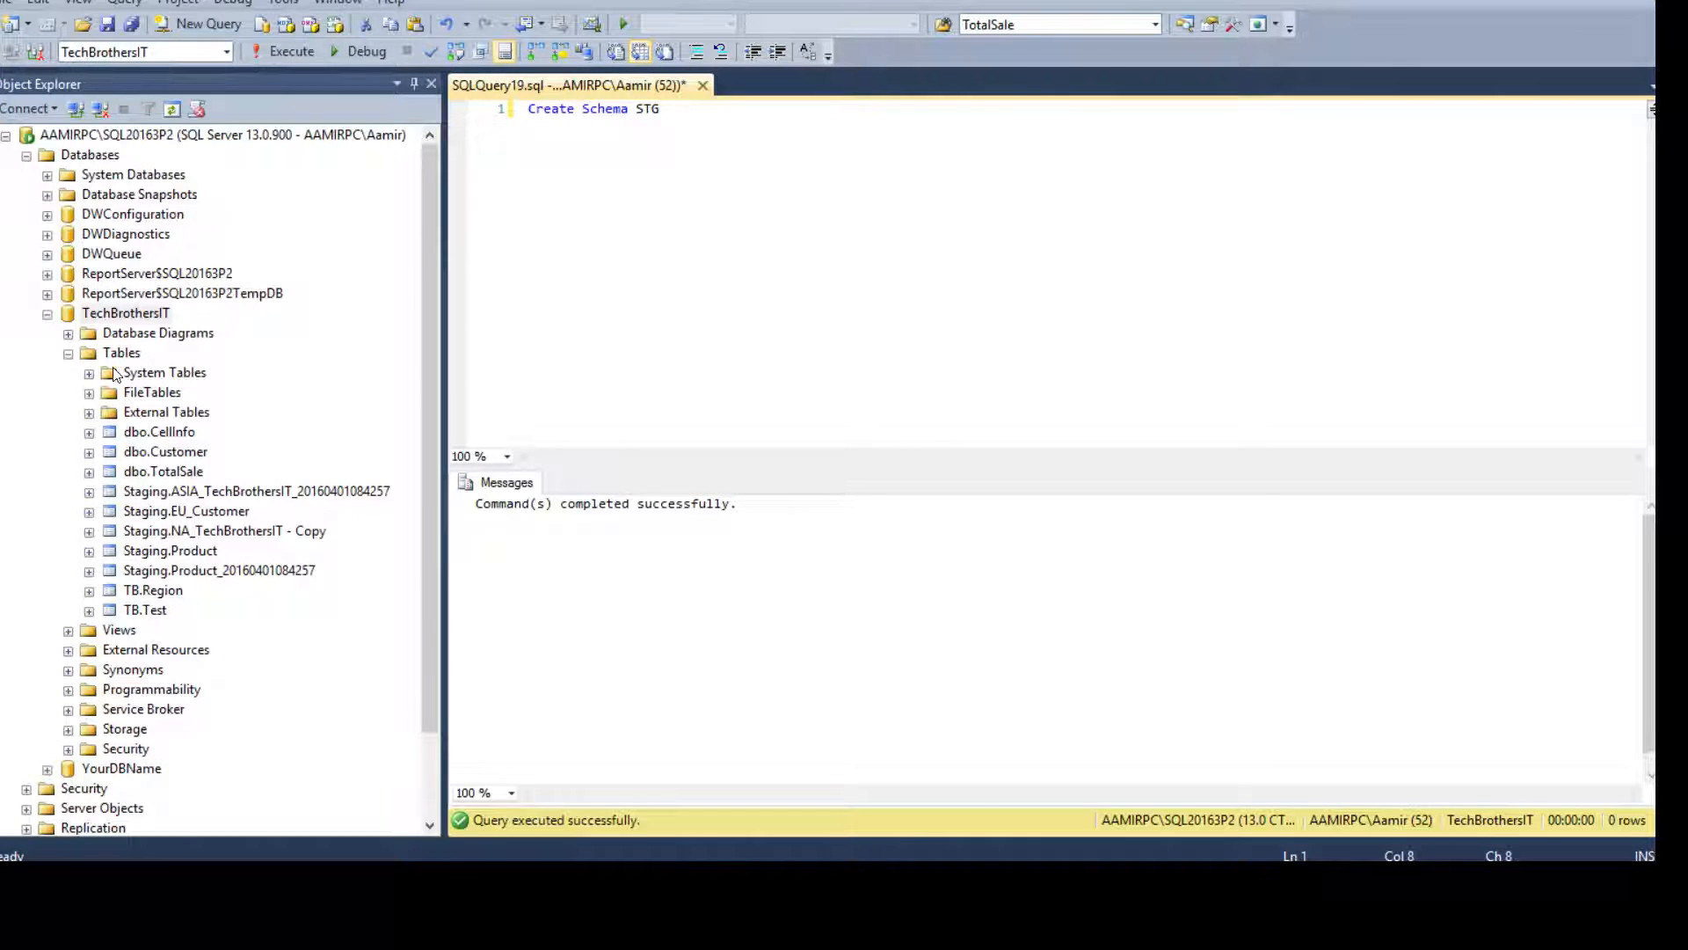
left_click(124, 313)
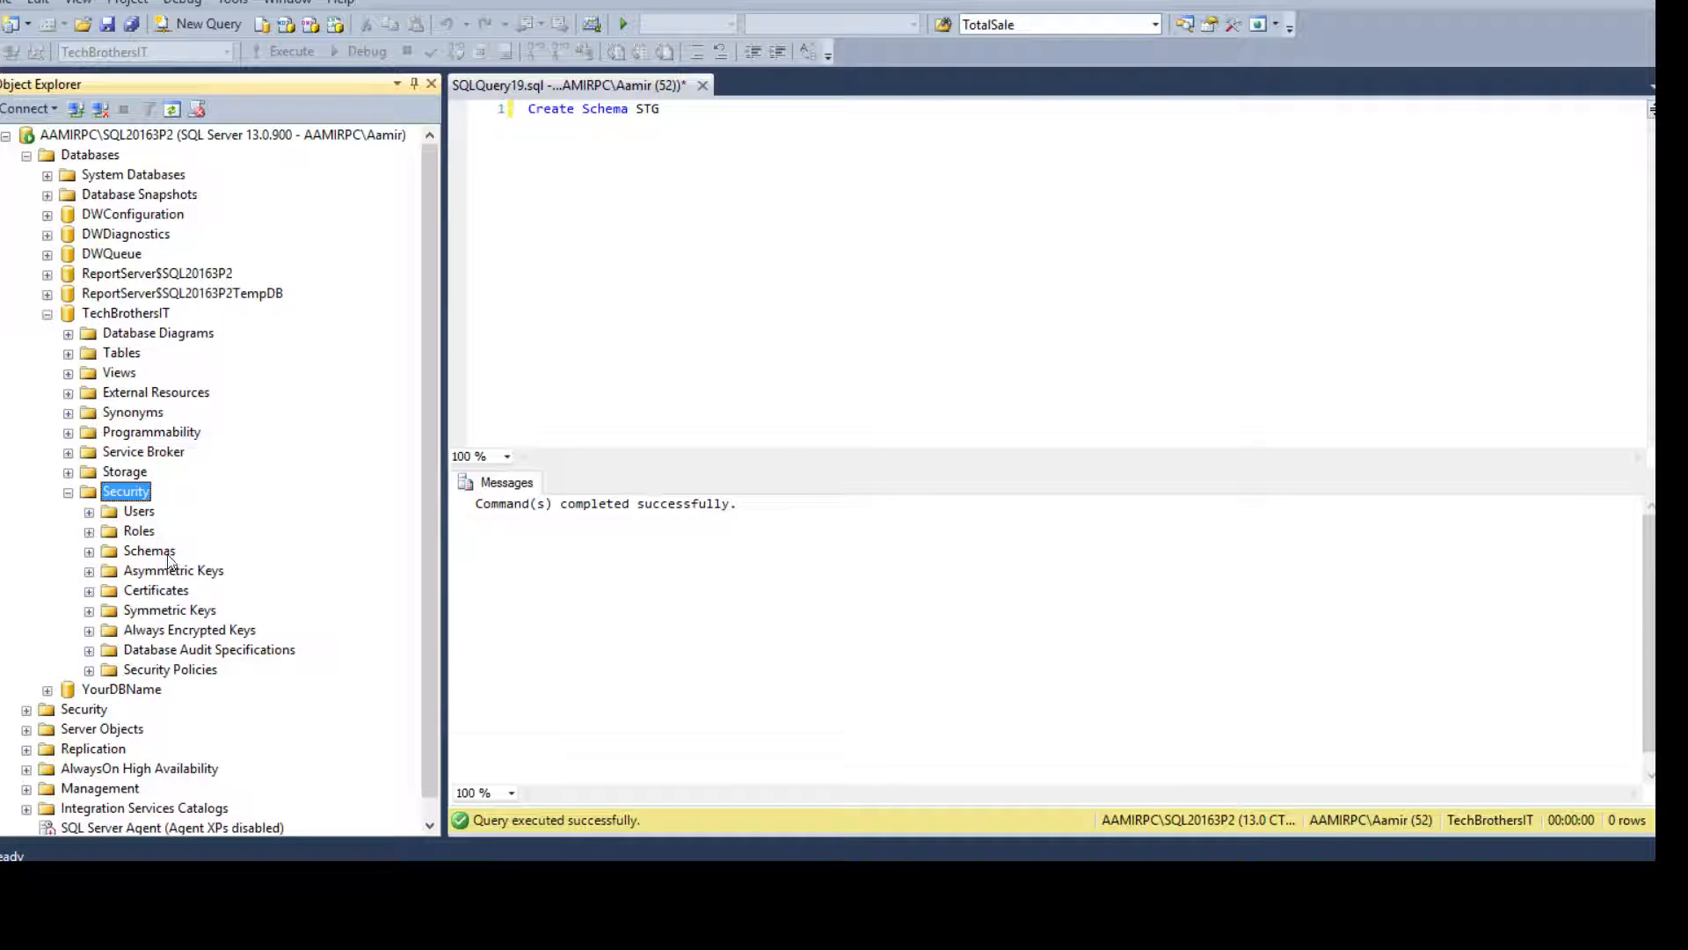
double_click(148, 548)
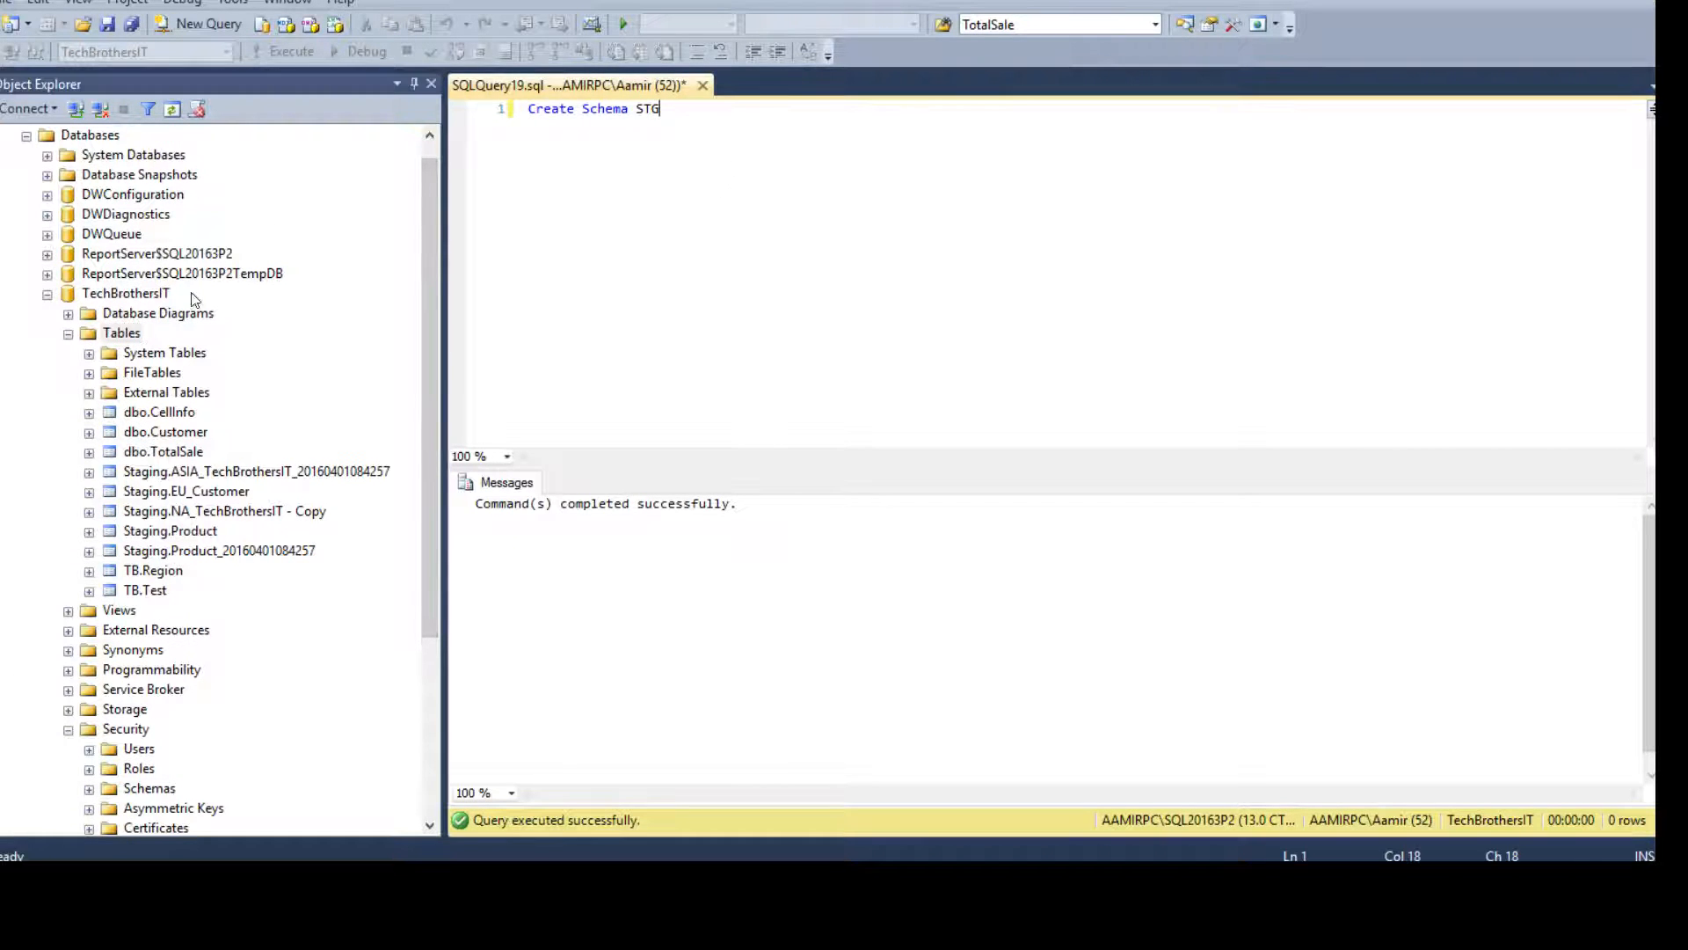
left_click(257, 471)
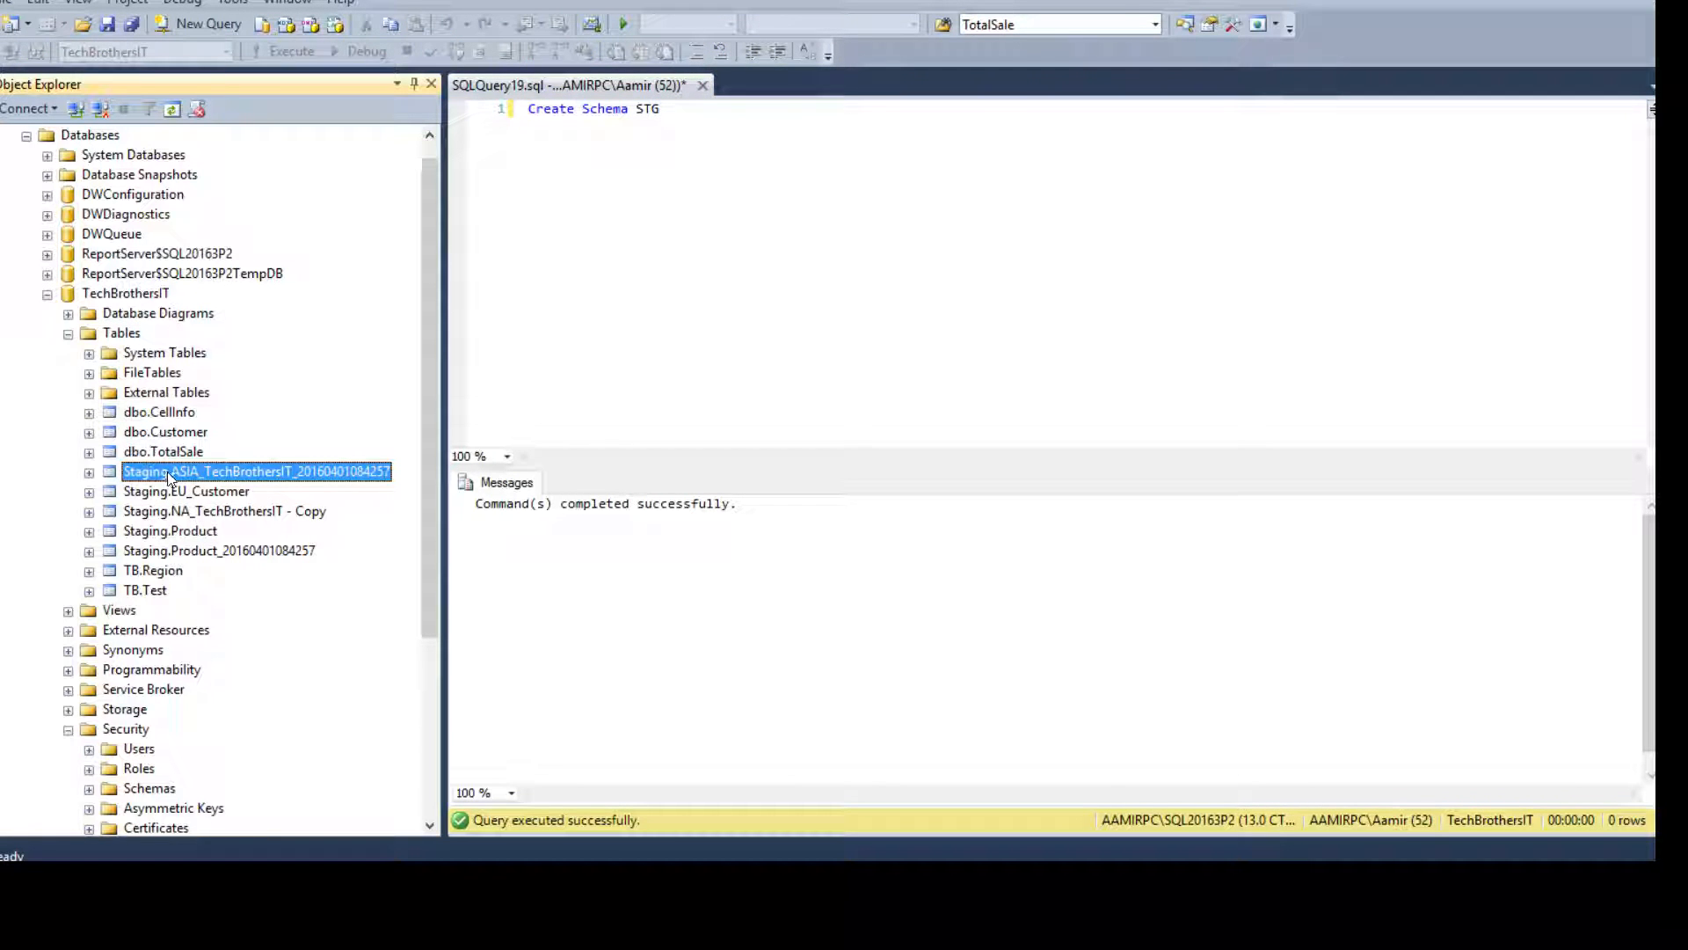
right_click(257, 471)
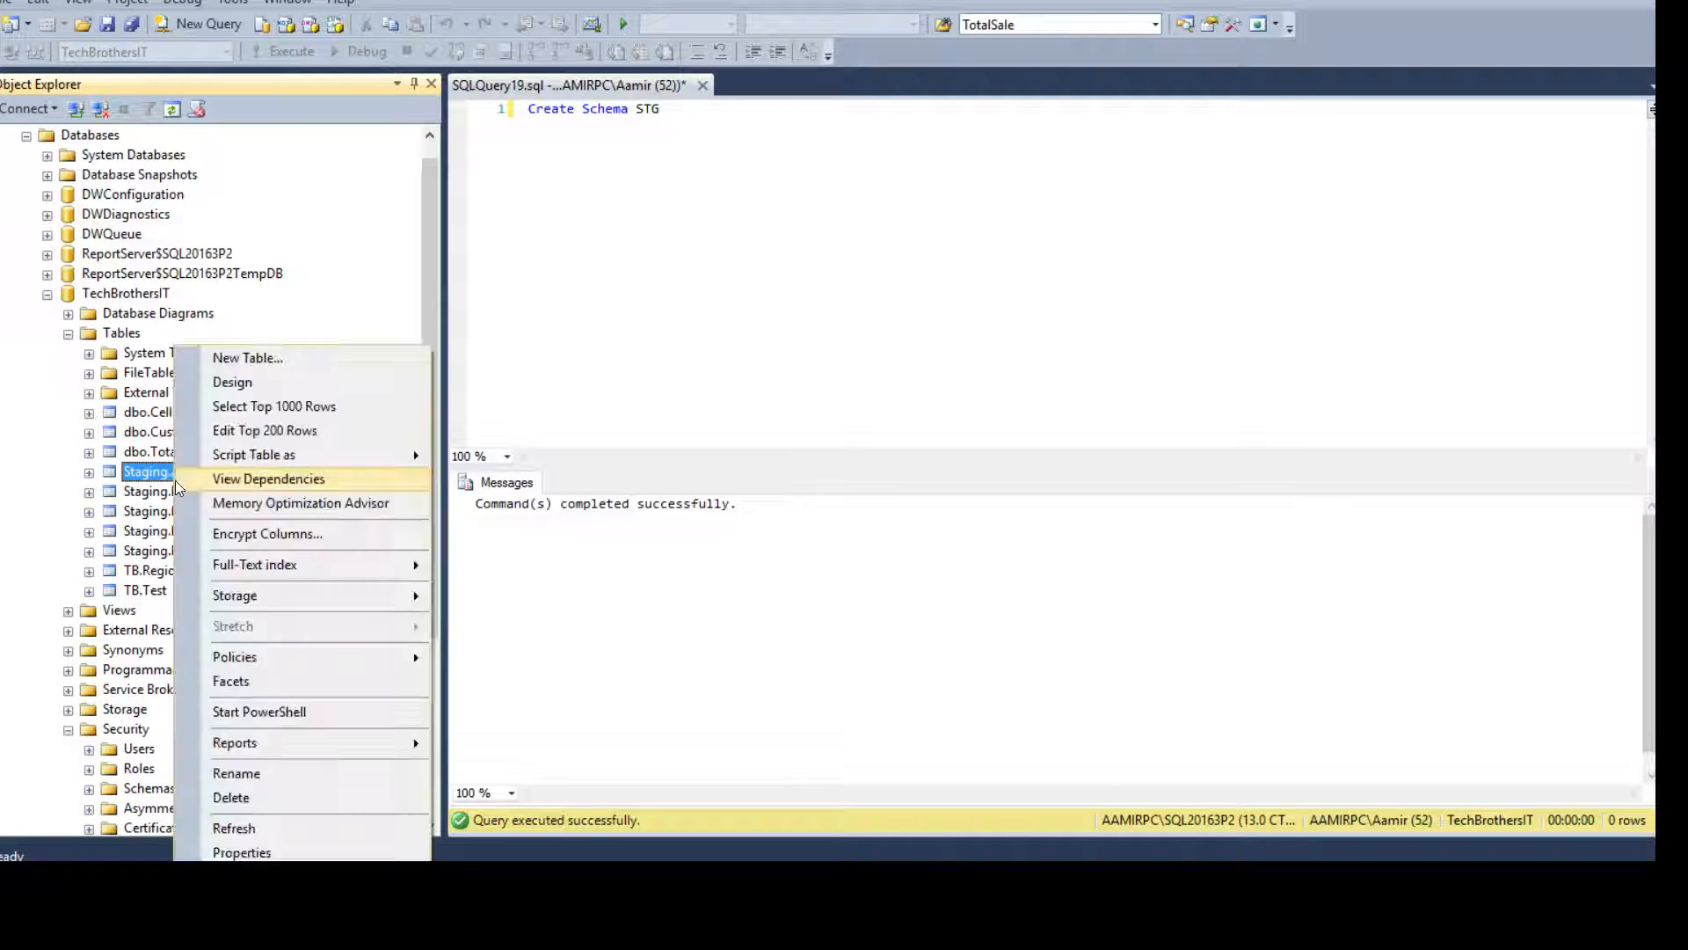
left_click(236, 774)
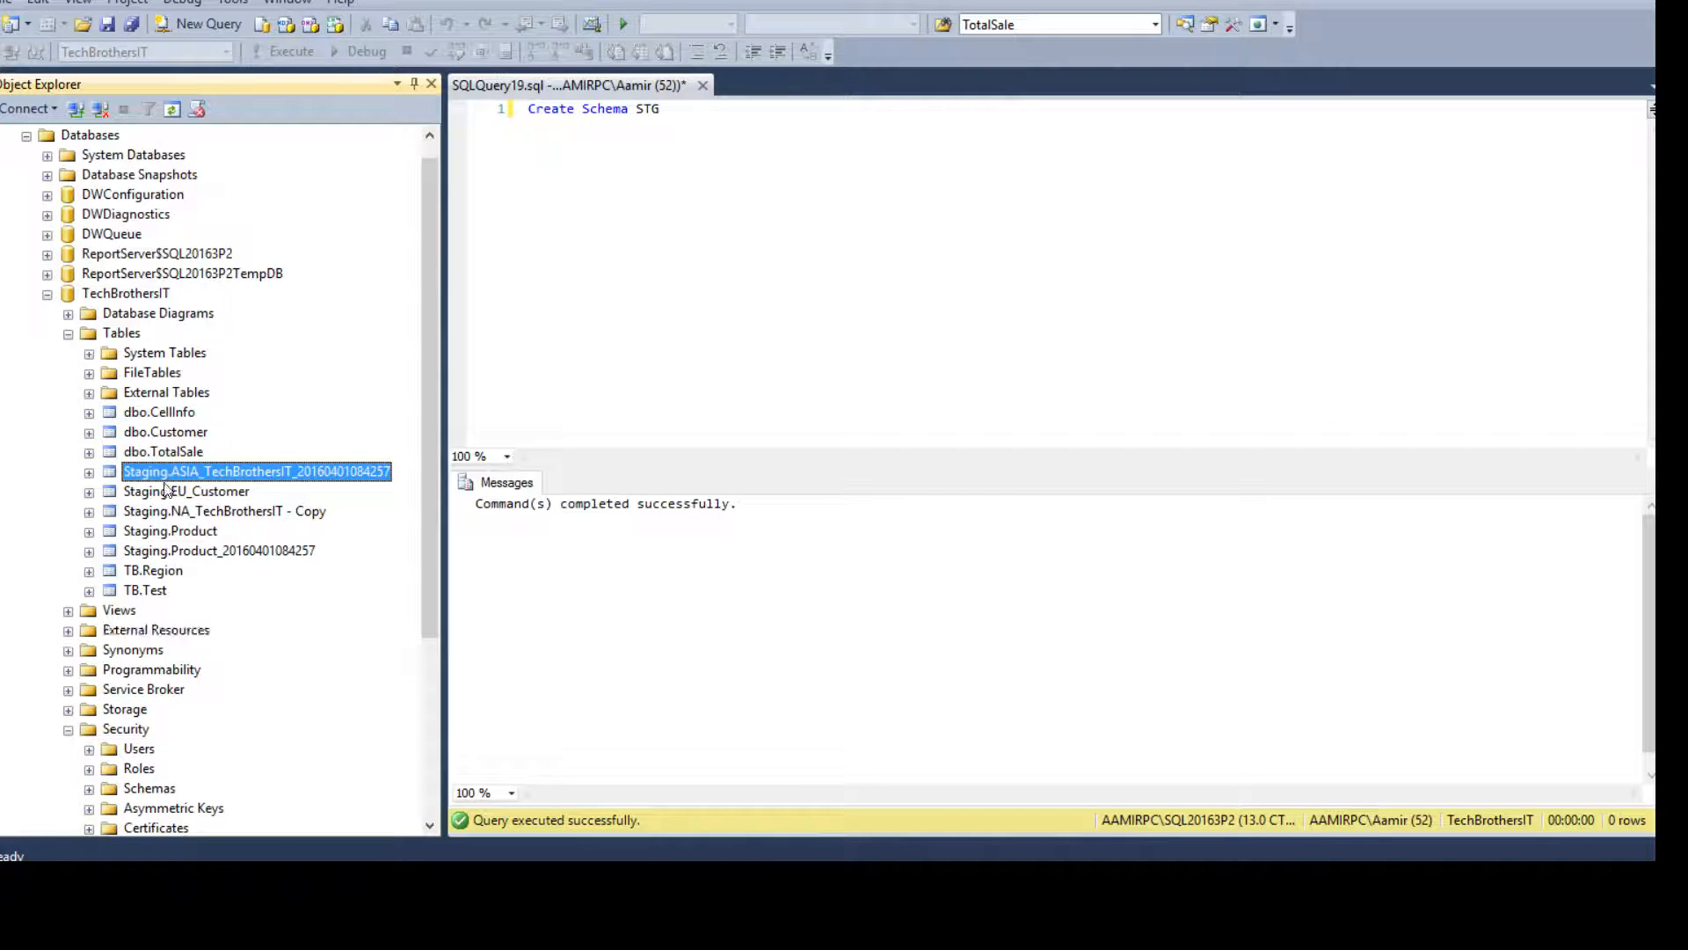
left_click(184, 490)
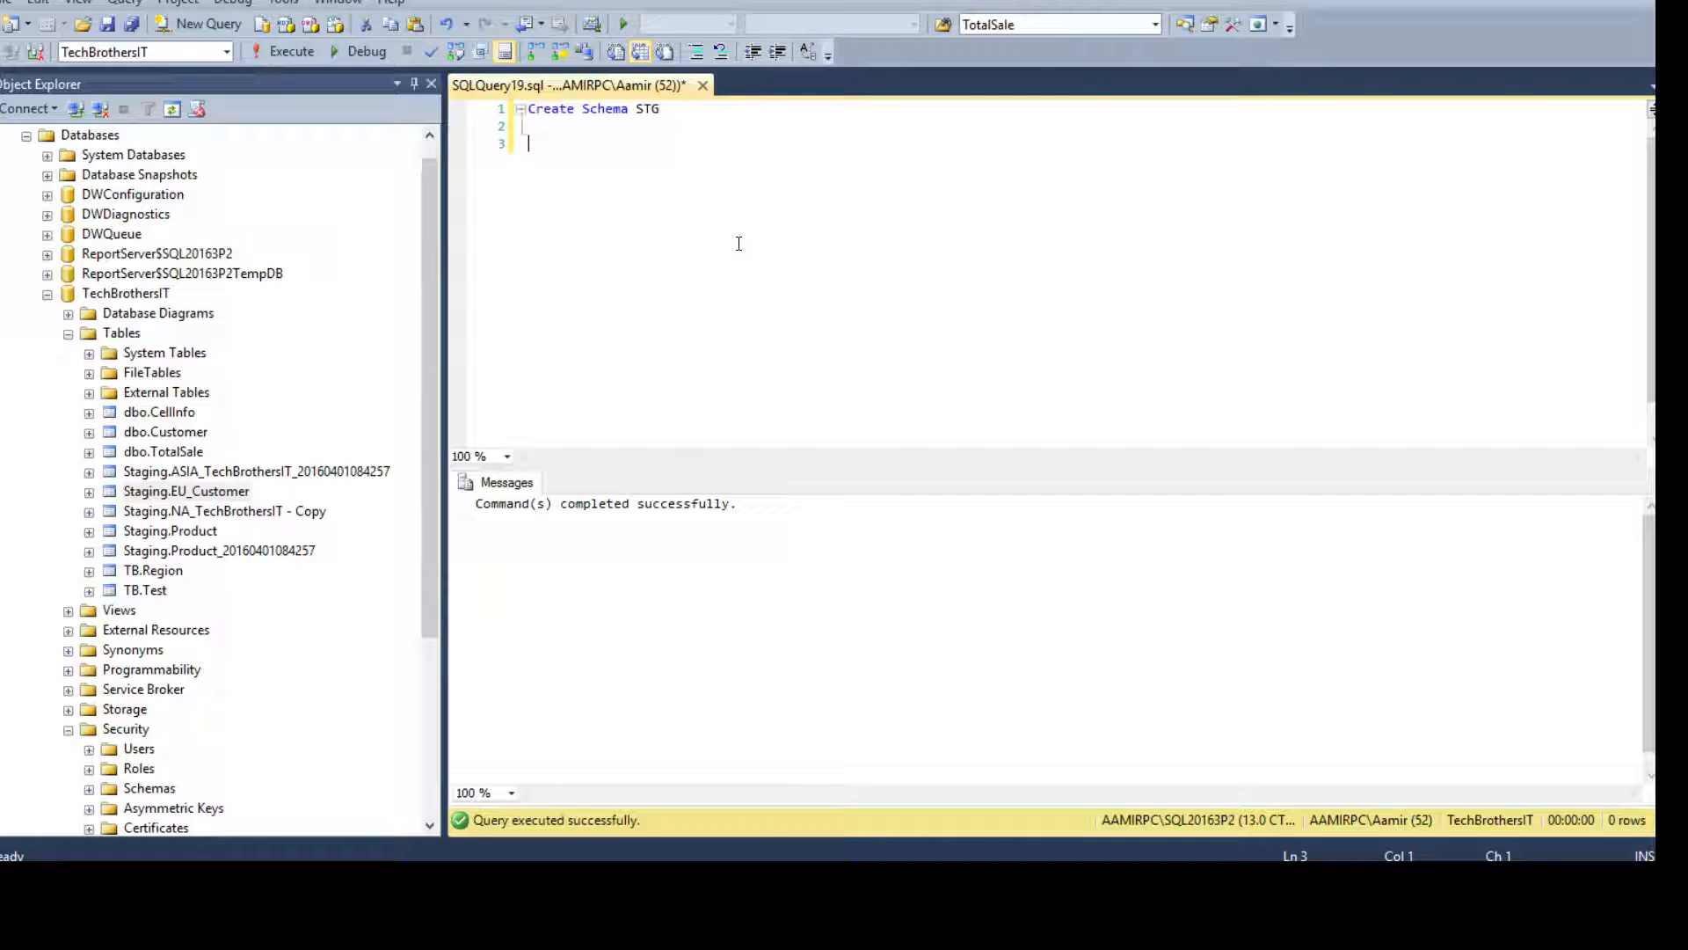
type("Alter Schema")
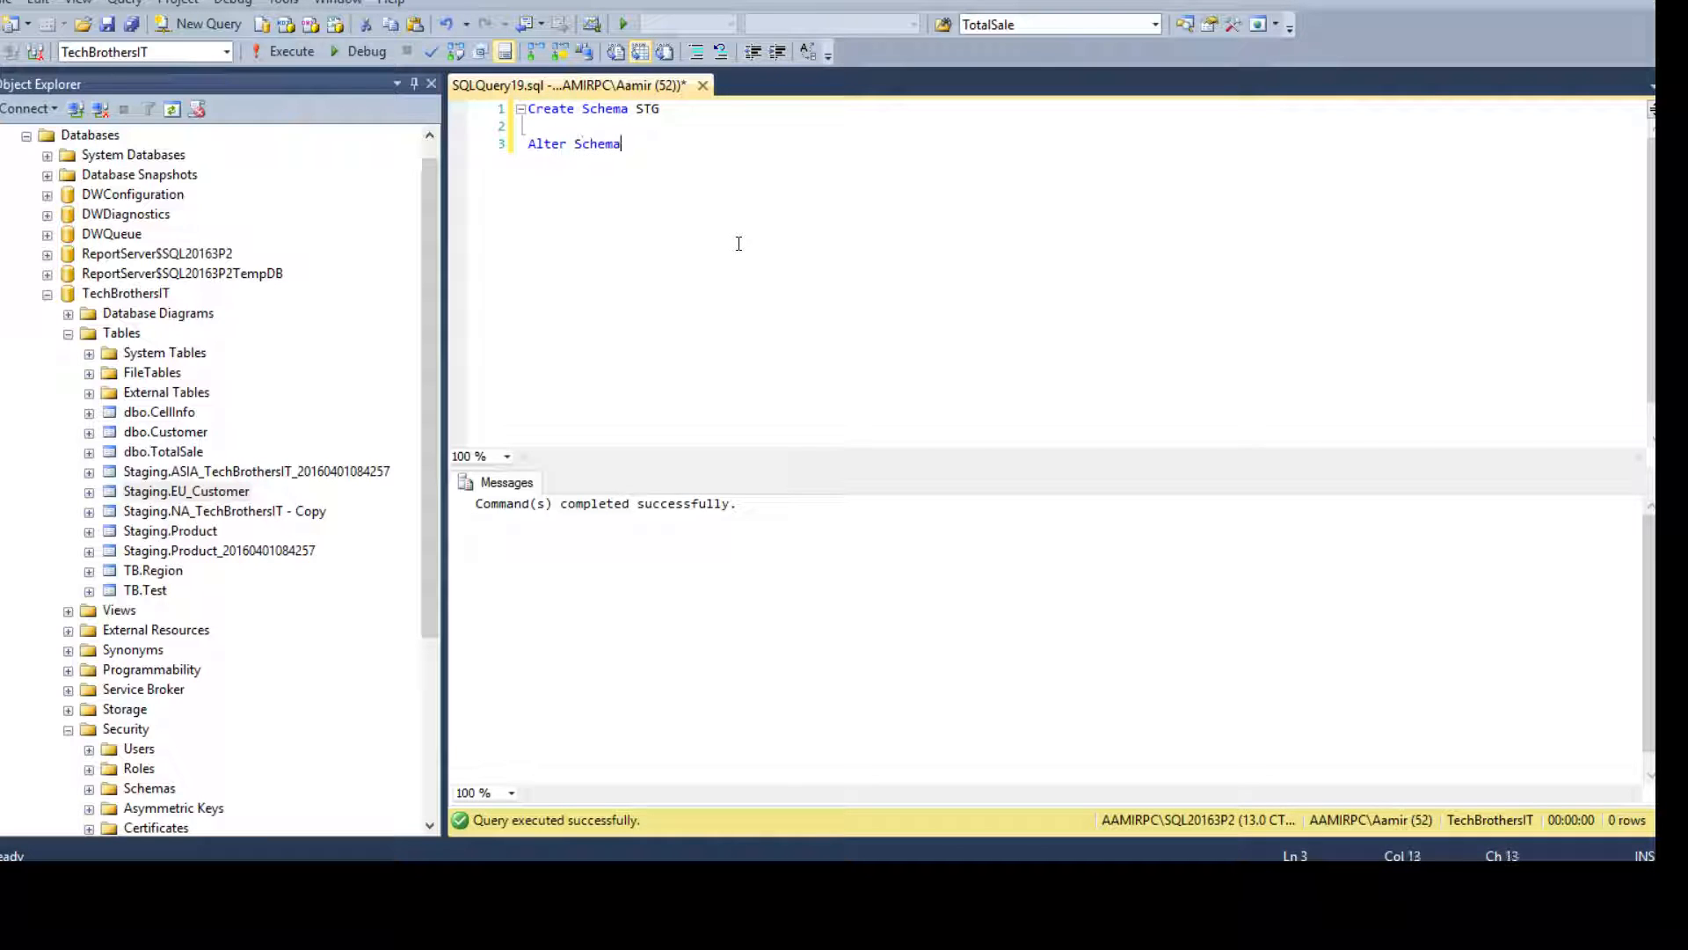
type("STG")
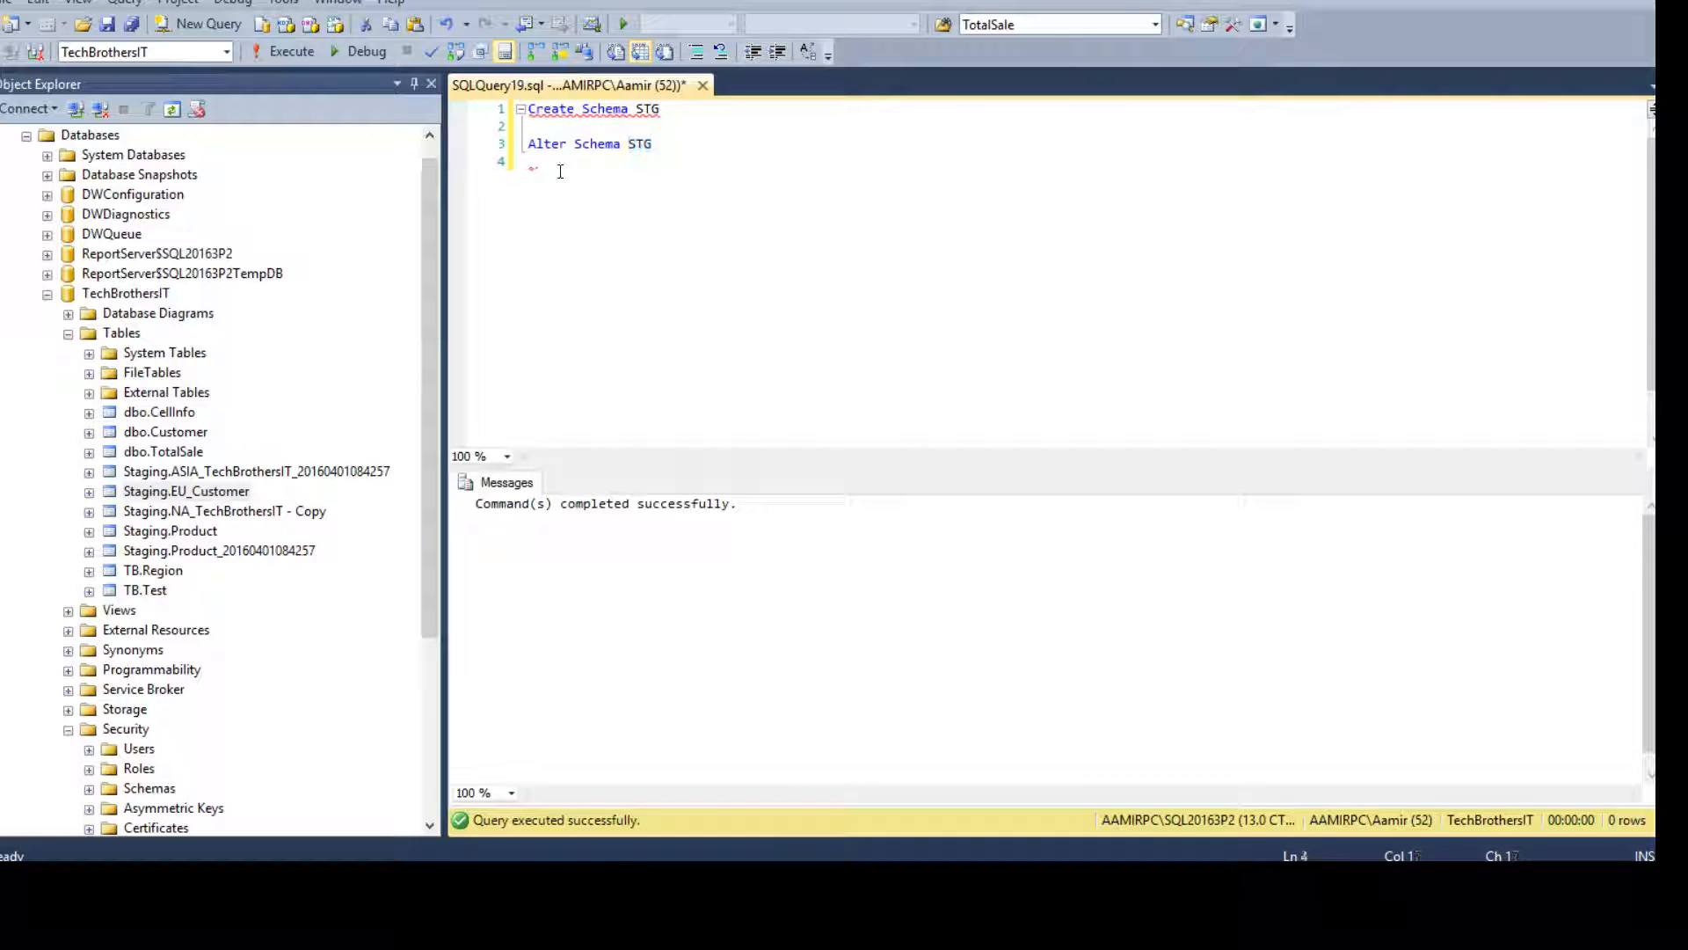
type("Transfer")
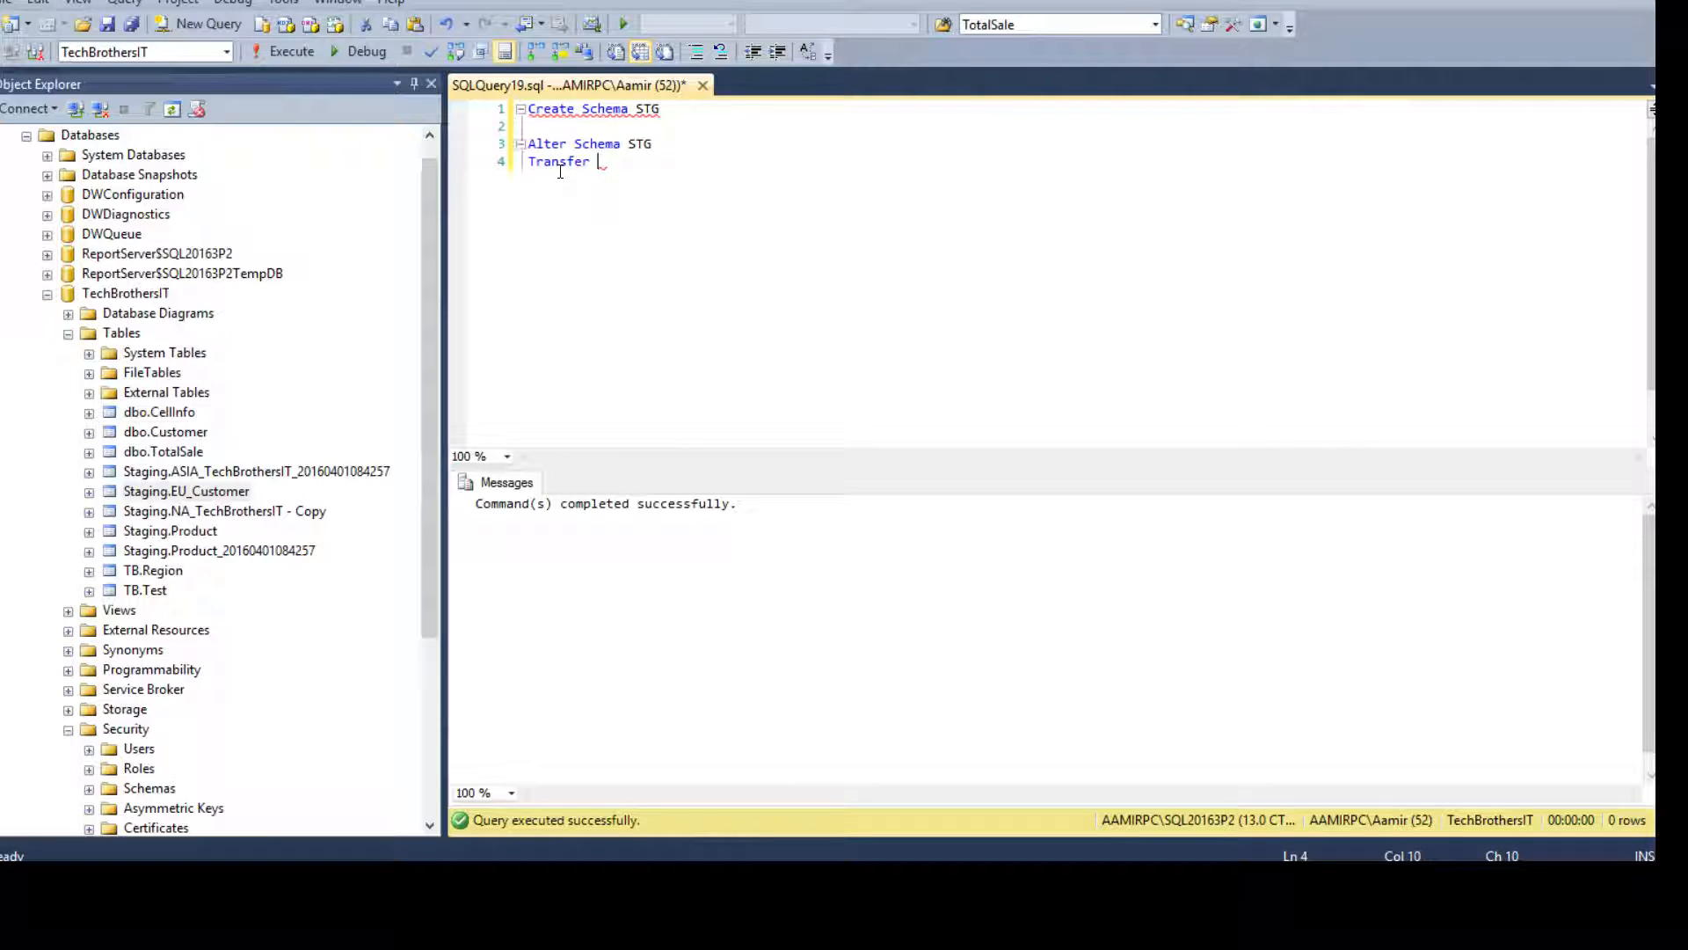
mouse_move(649, 162)
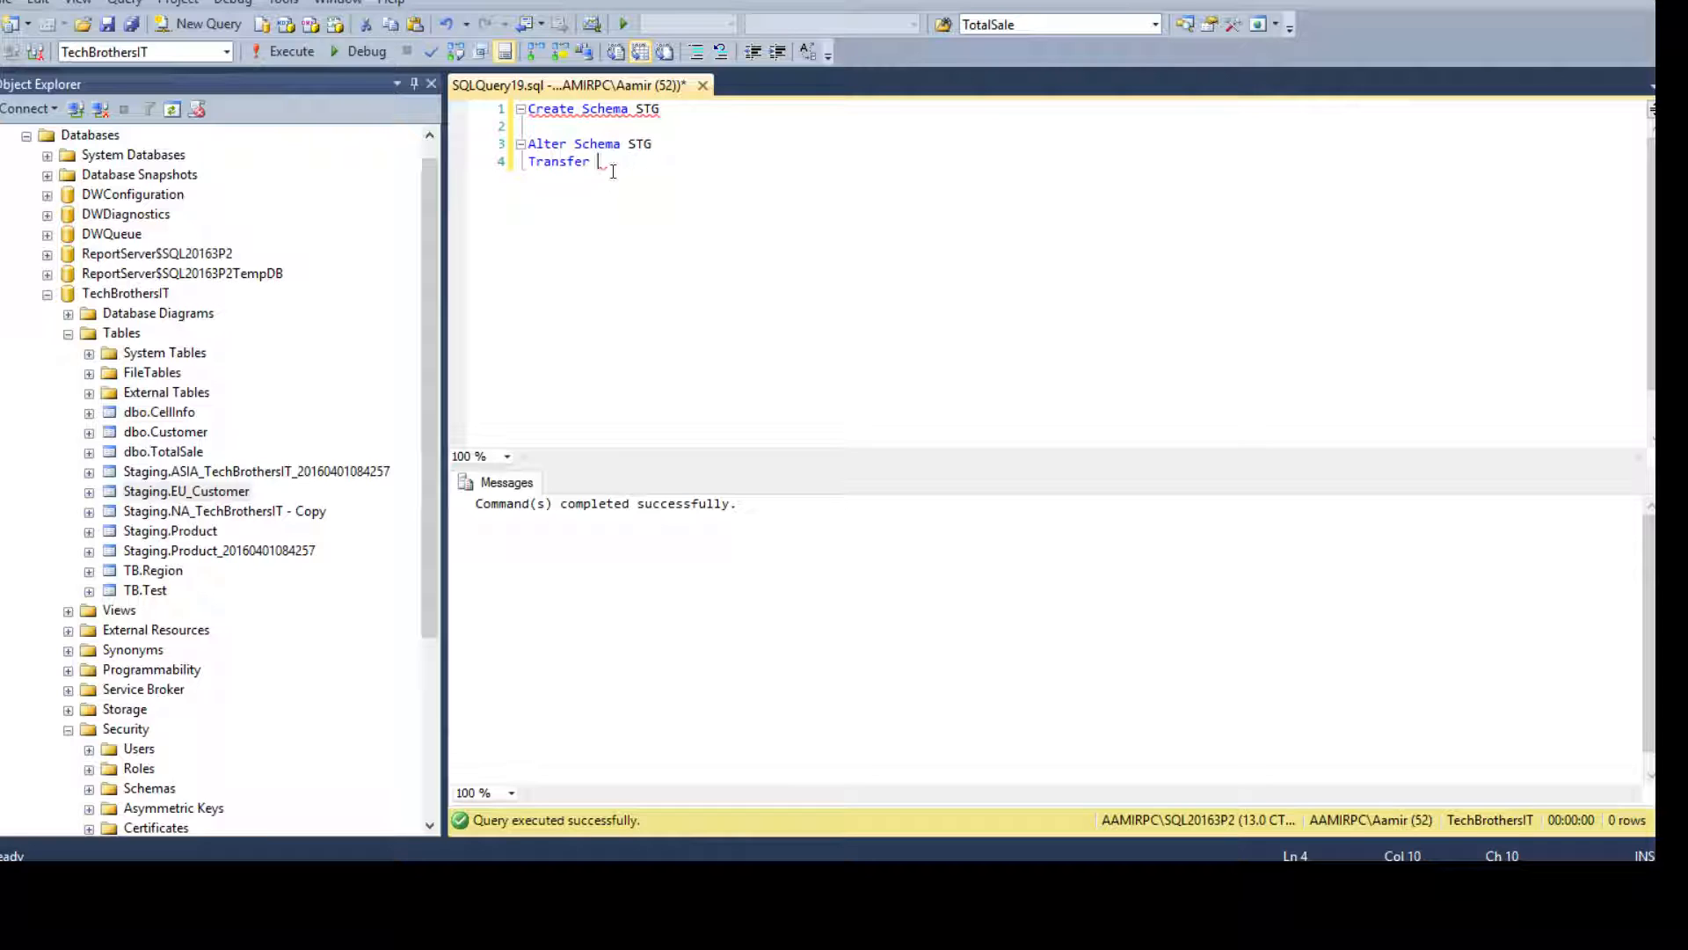
left_click(591, 142)
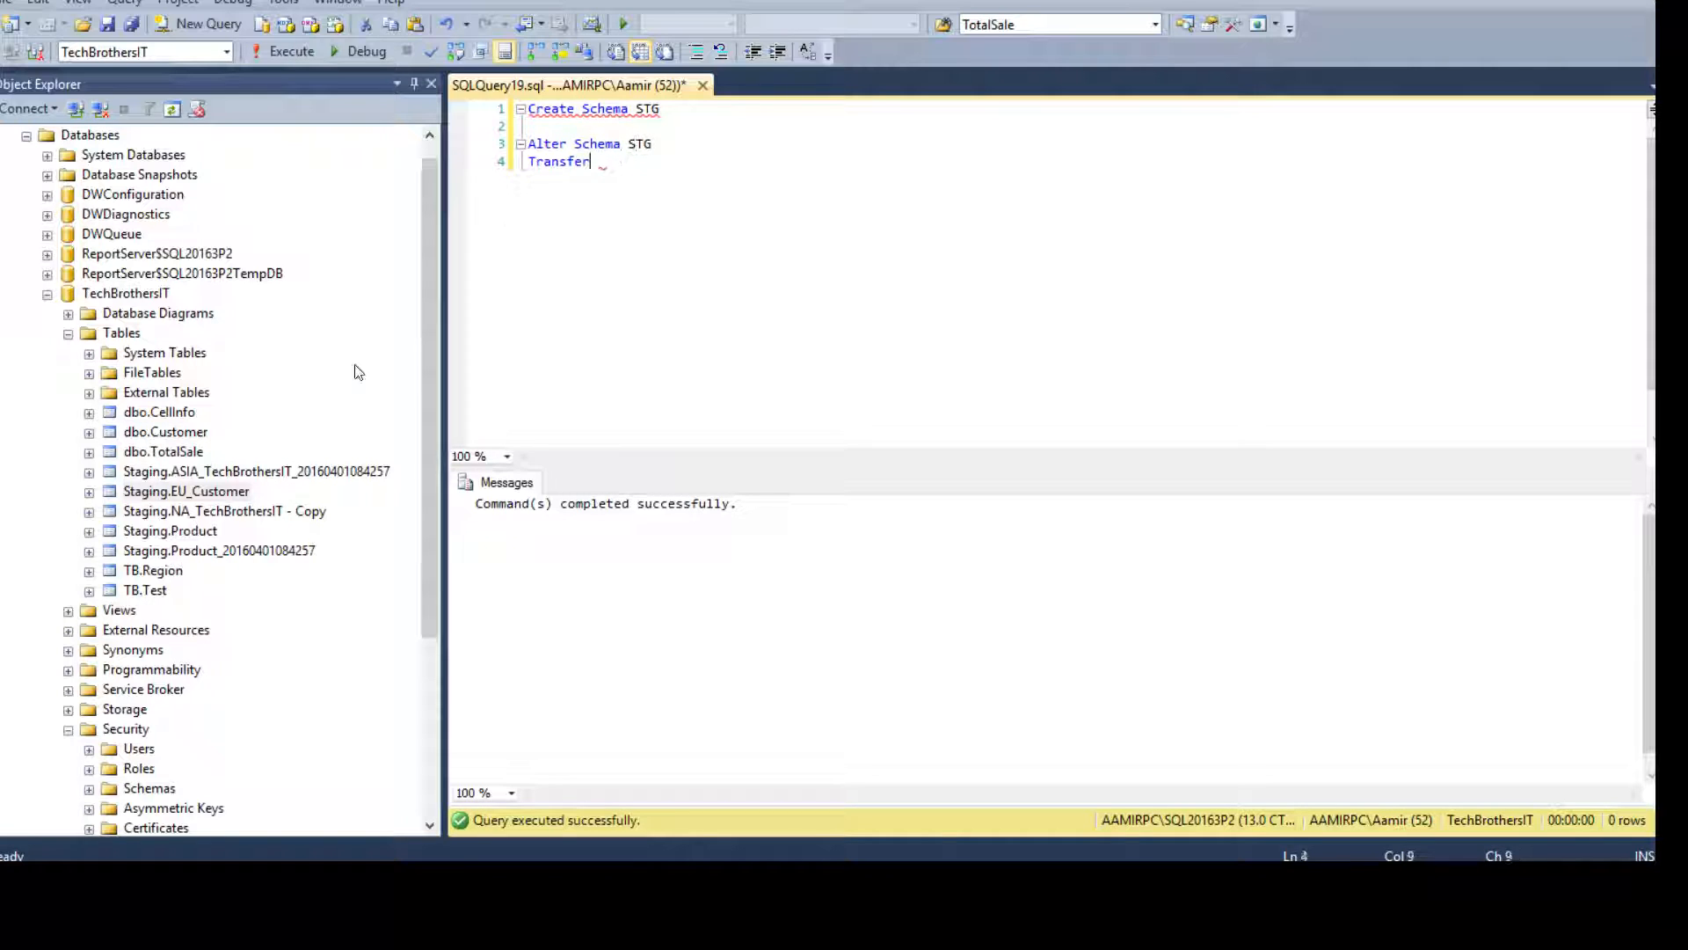
left_click(255, 472)
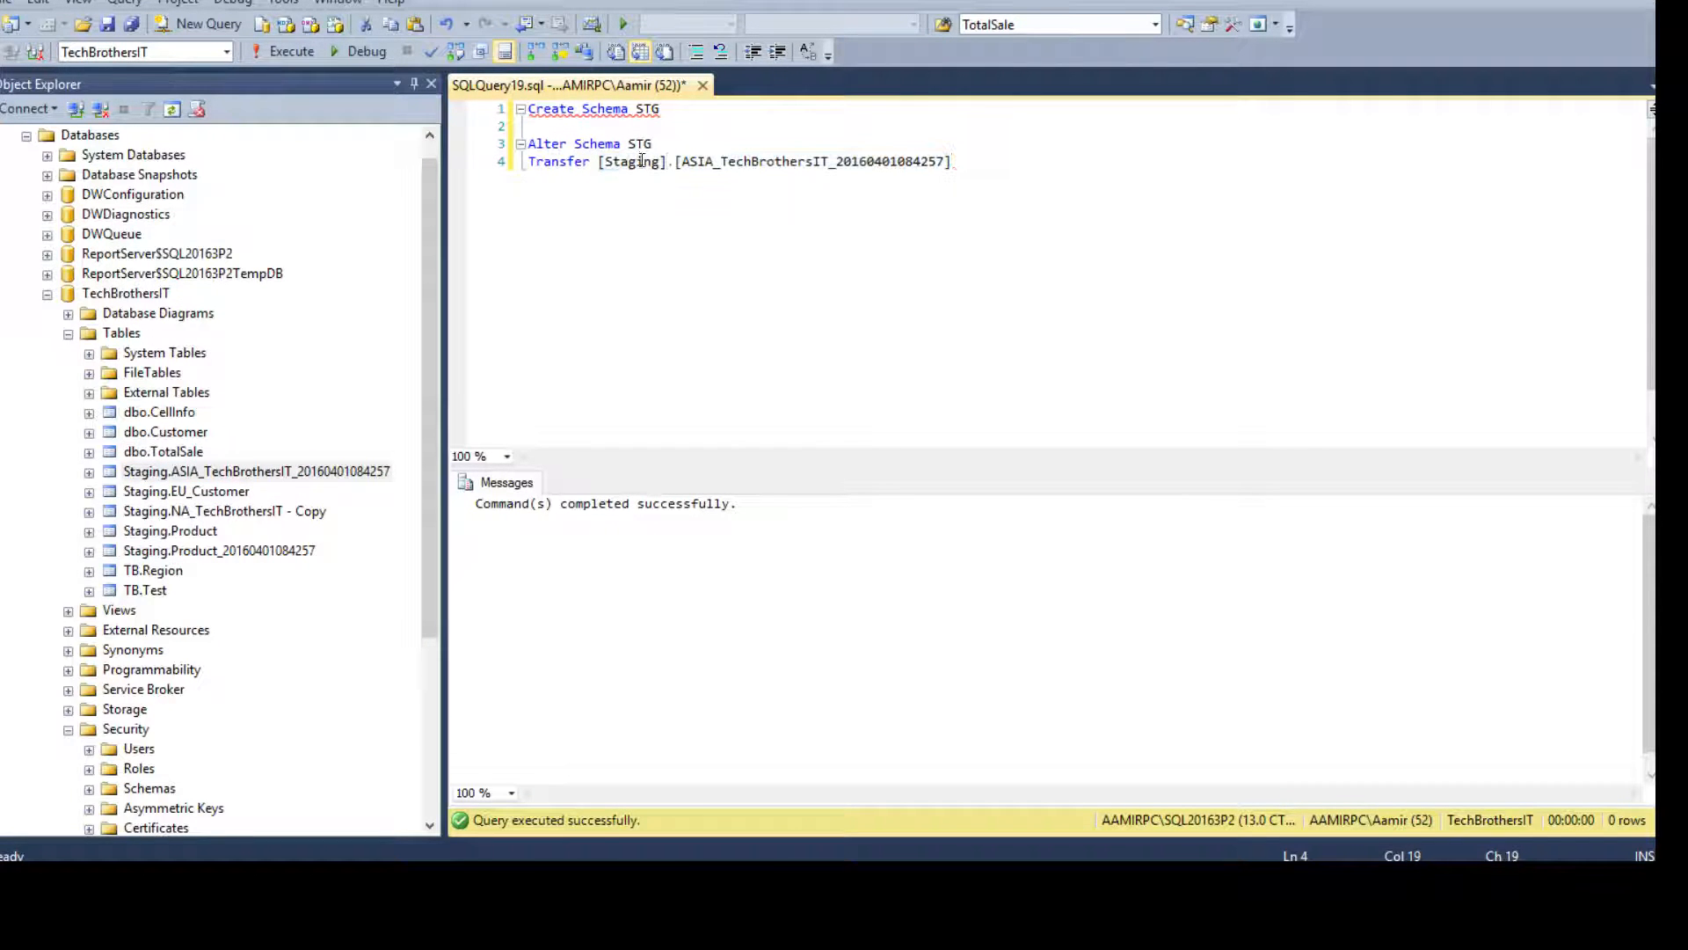
double_click(633, 162)
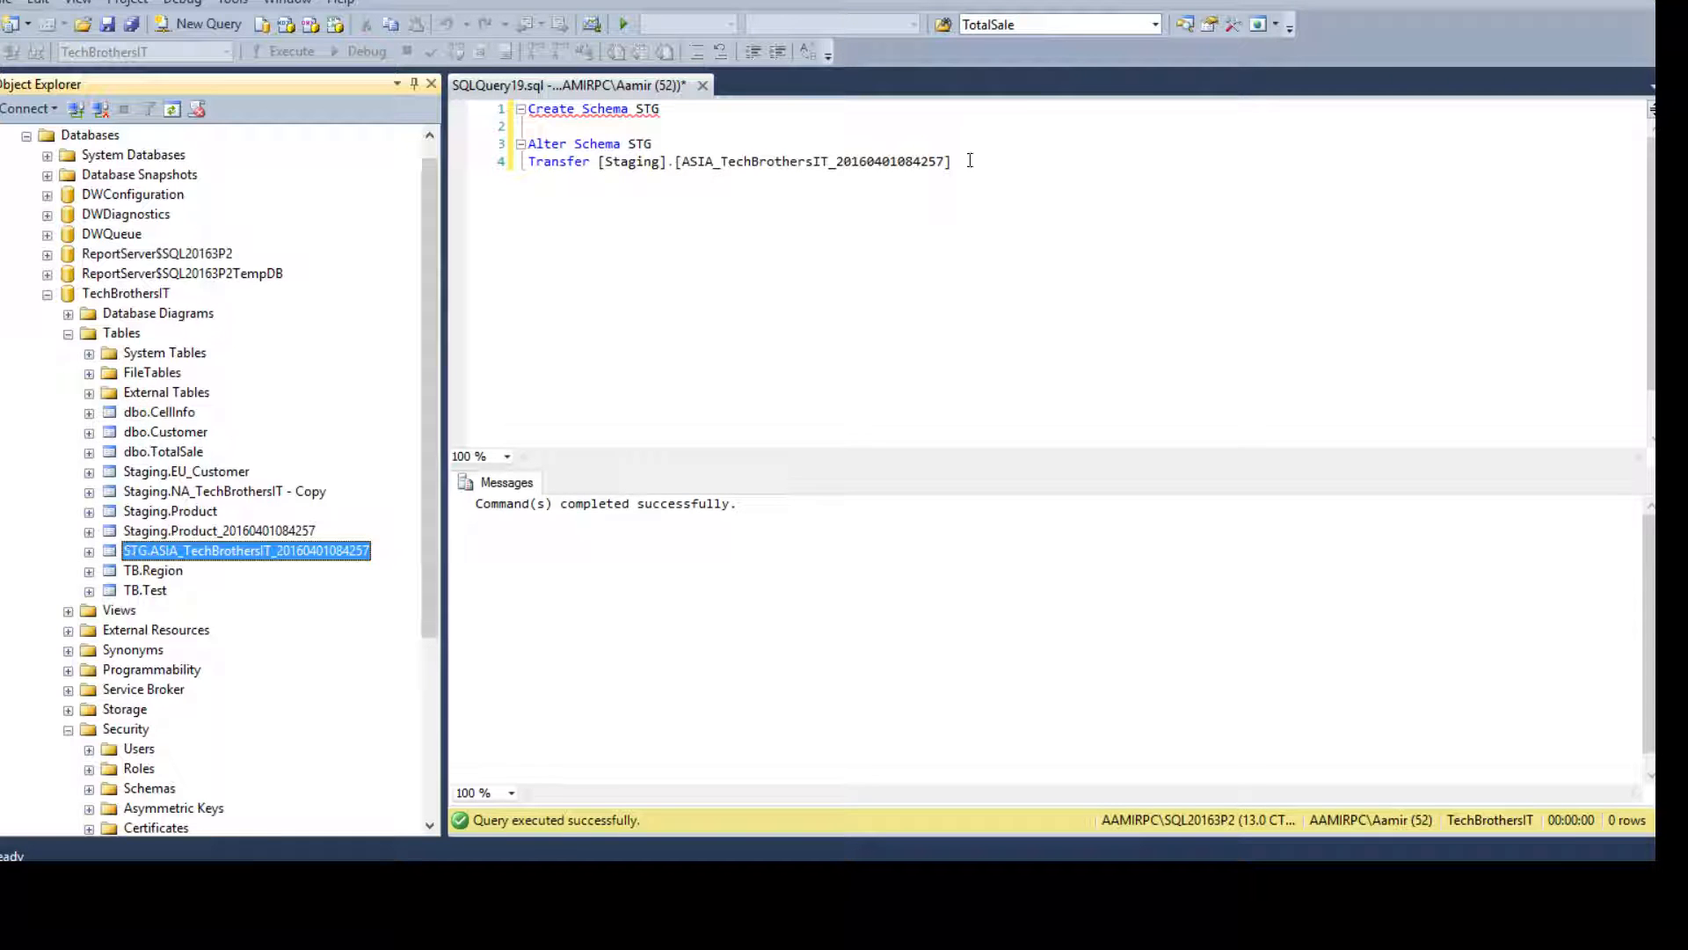
- Refresh Tables to see the moved ASIA table and begin a Select statement below
right_click(754, 160)
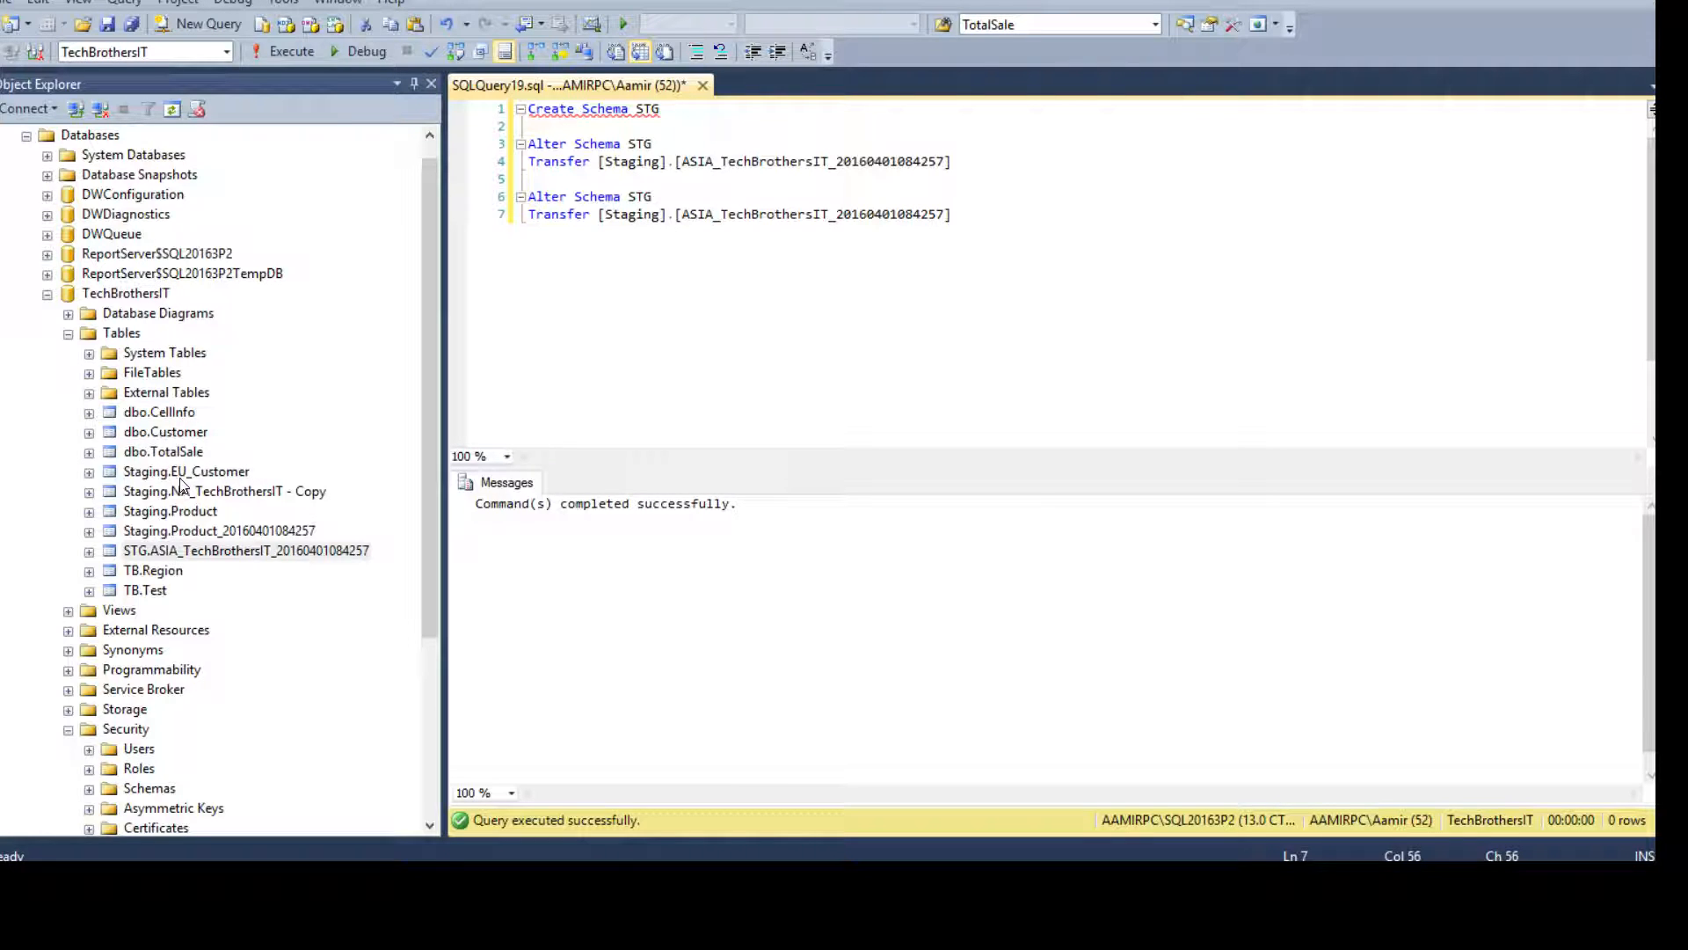
left_click(223, 491)
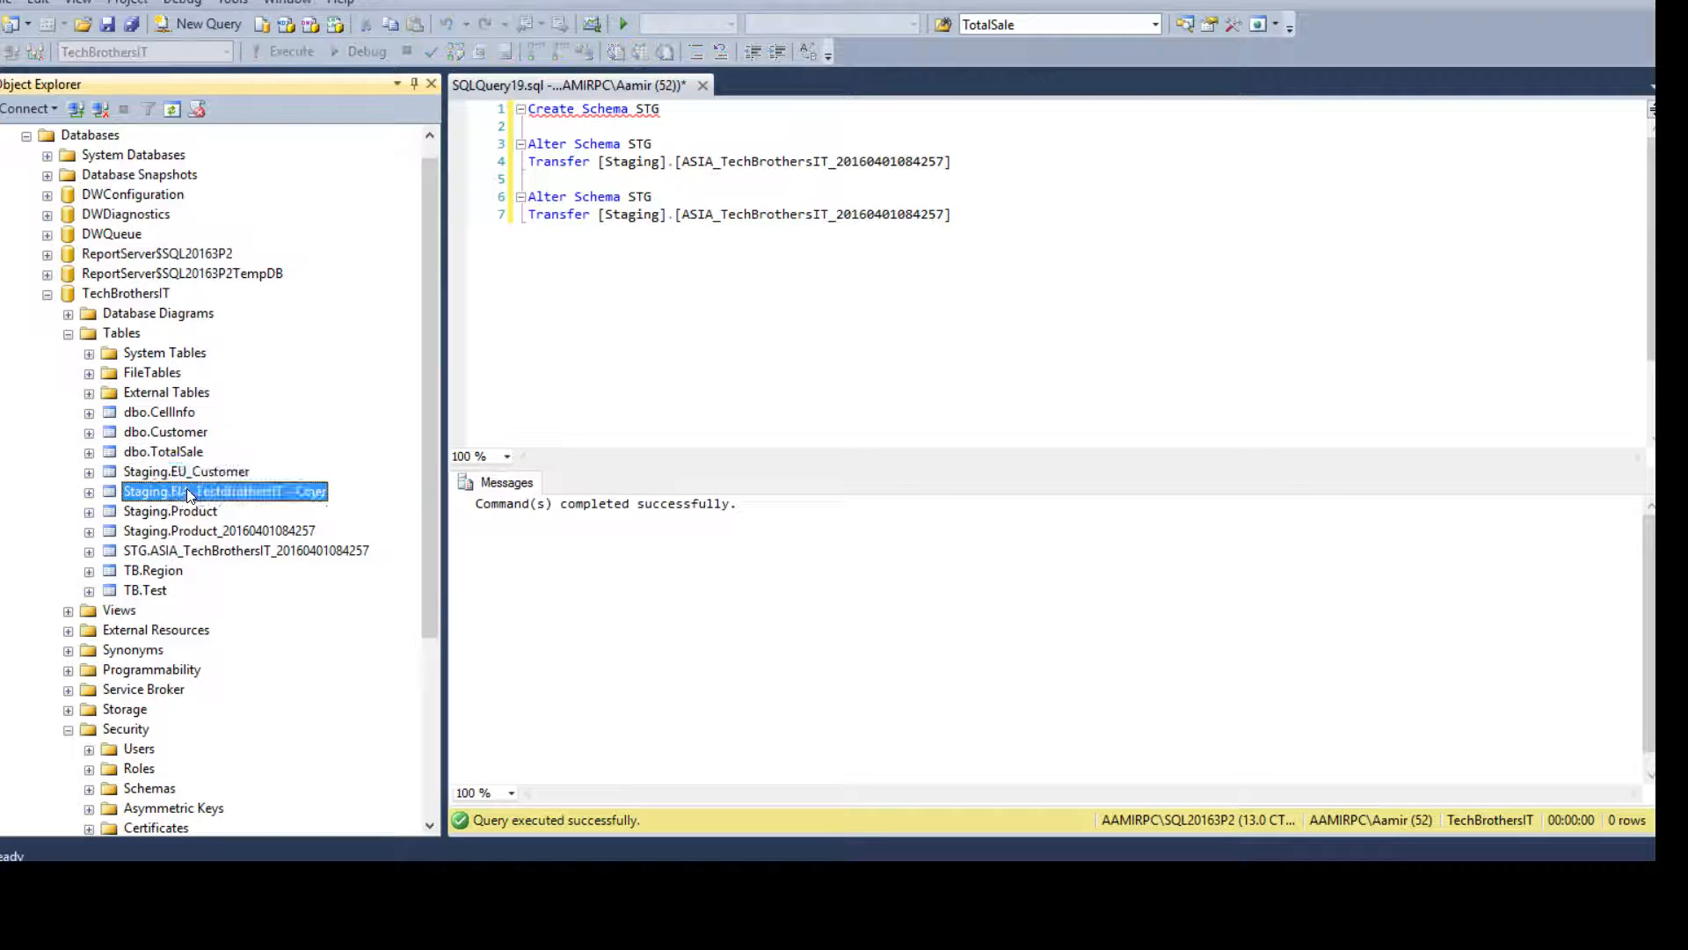
left_click(163, 452)
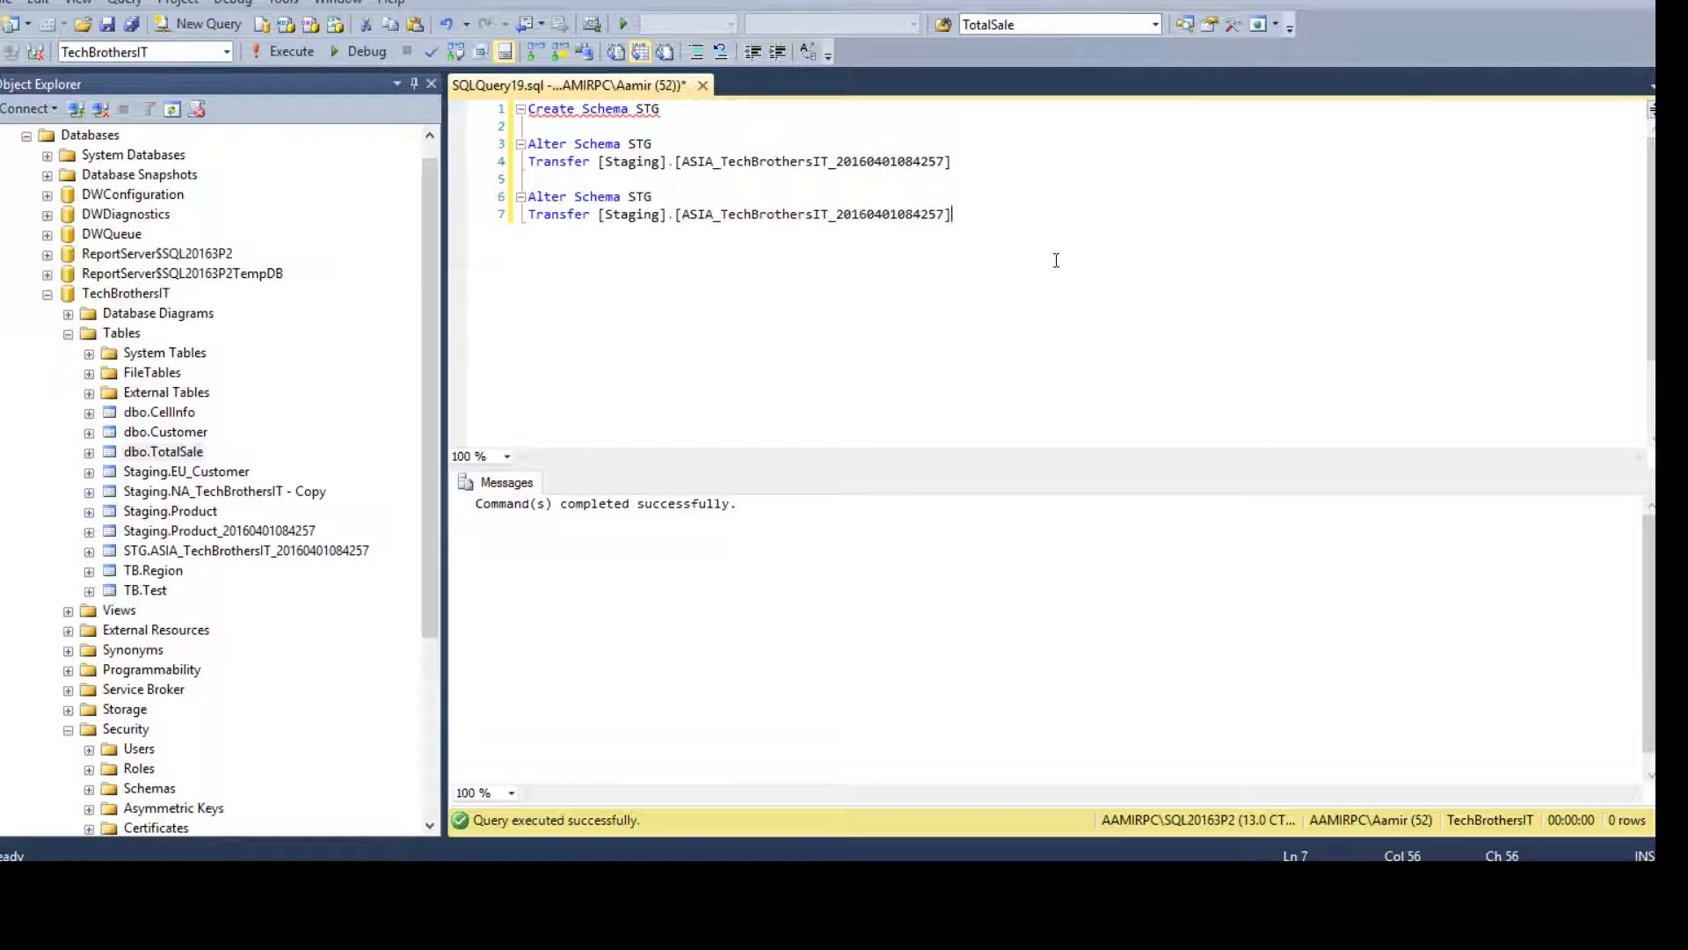
type("Select")
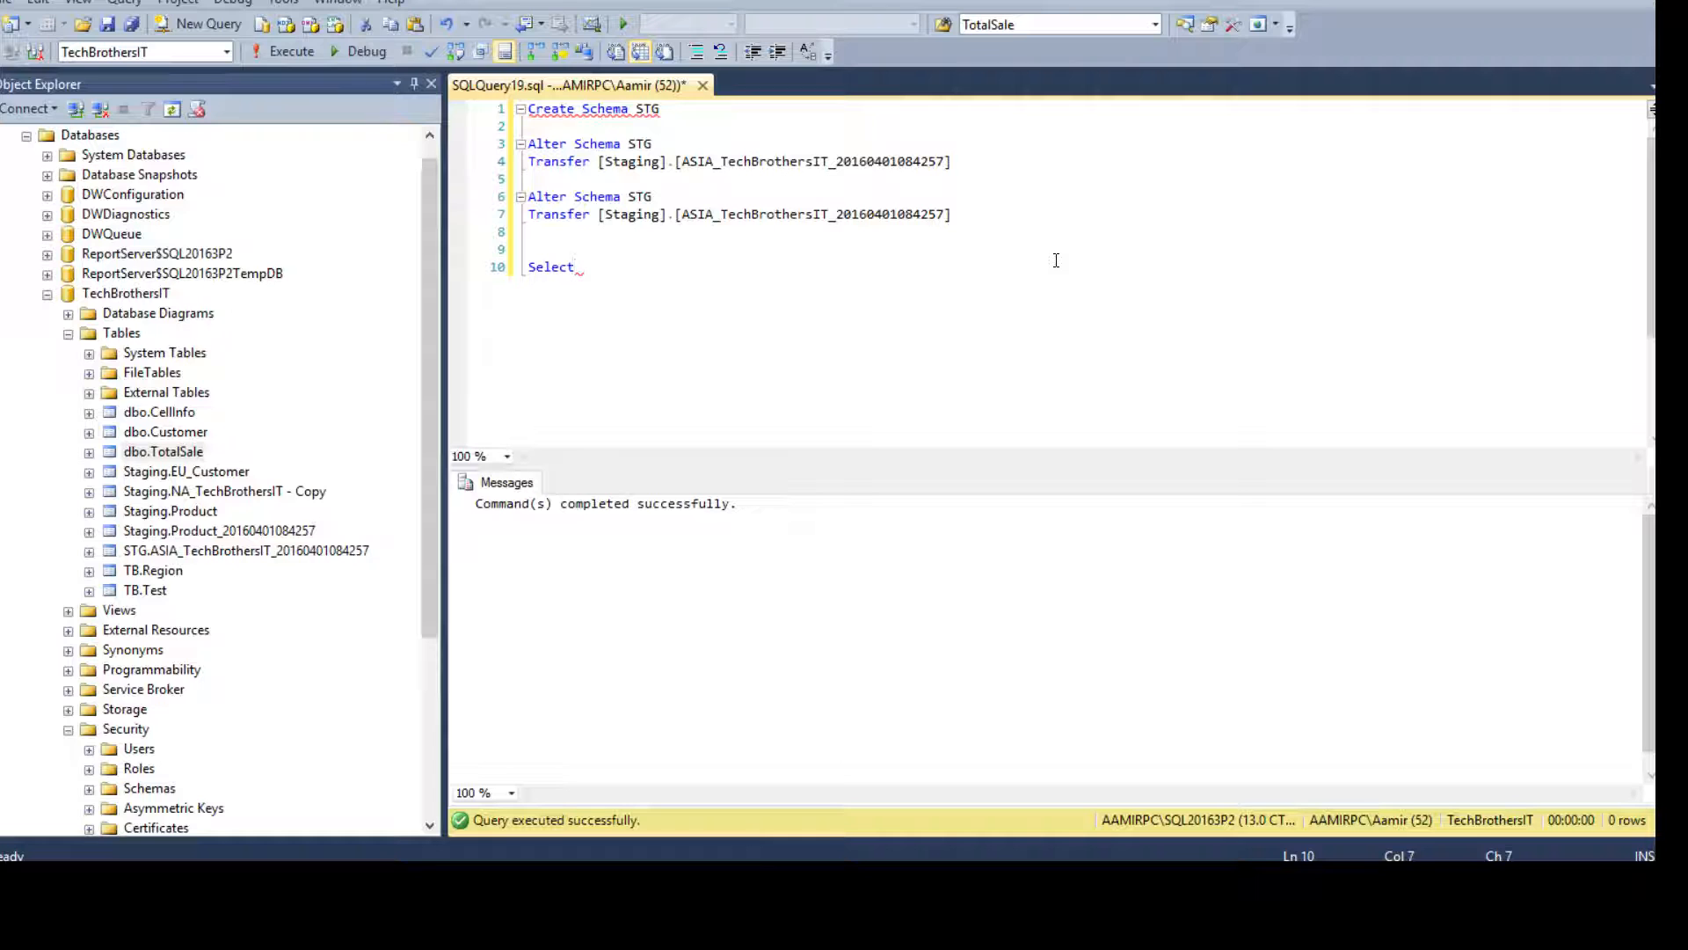
- Run Select * from sys.objects and scroll the results to the USER_TABLE rows
type("* from")
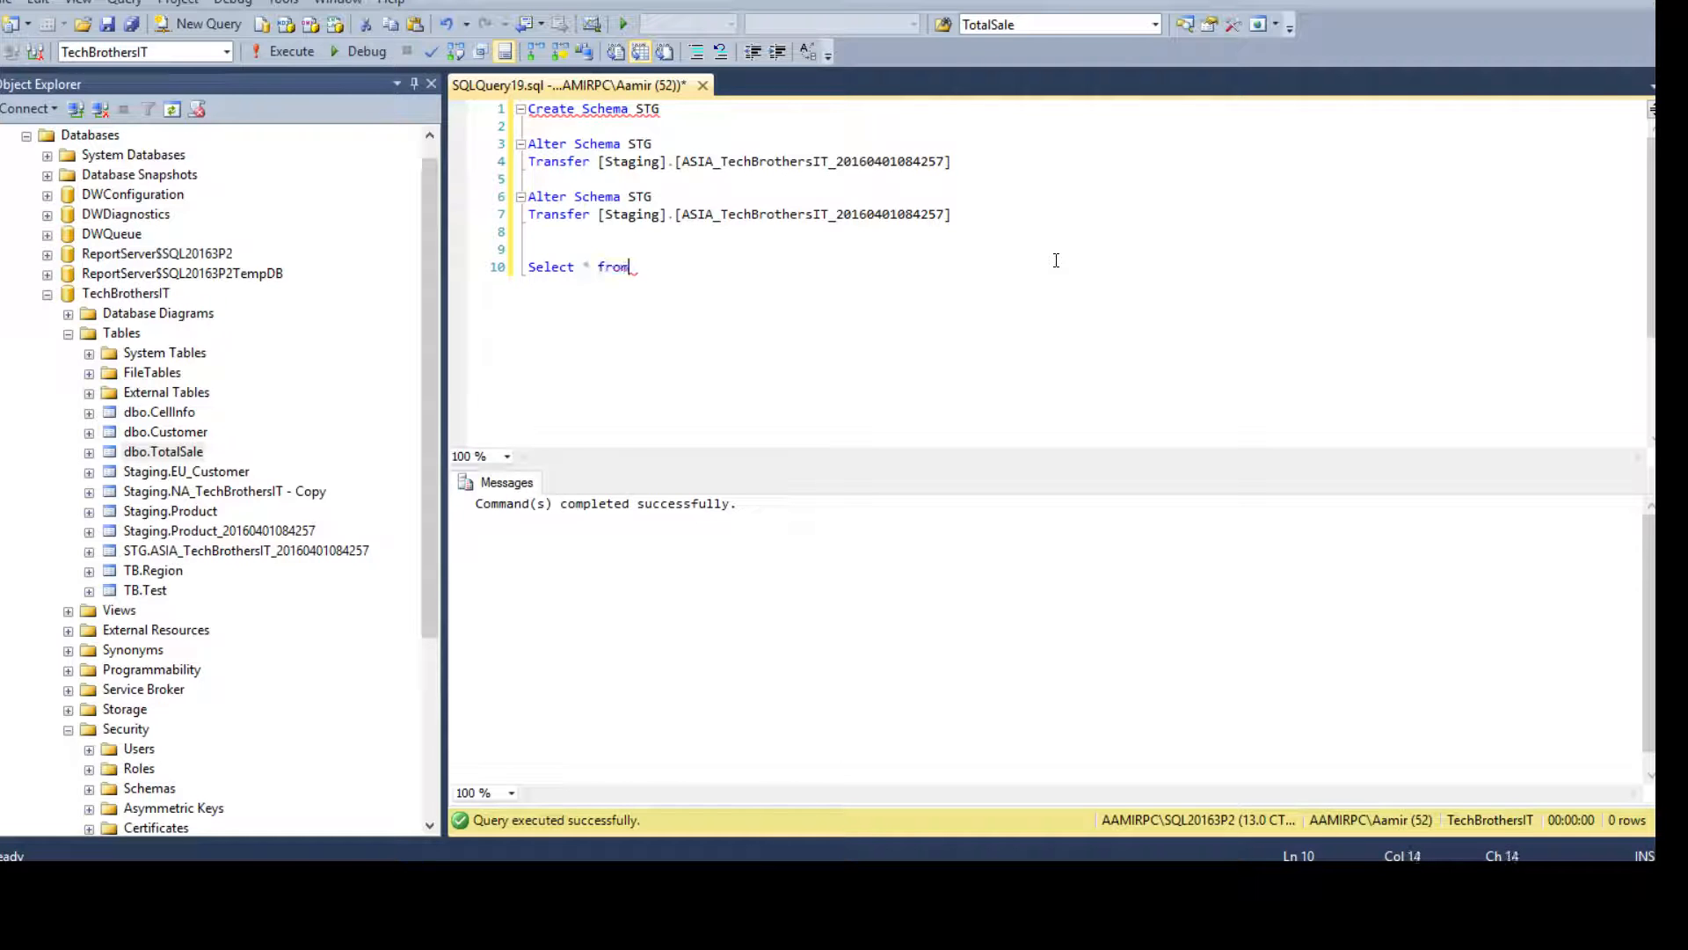
type("sys.objects")
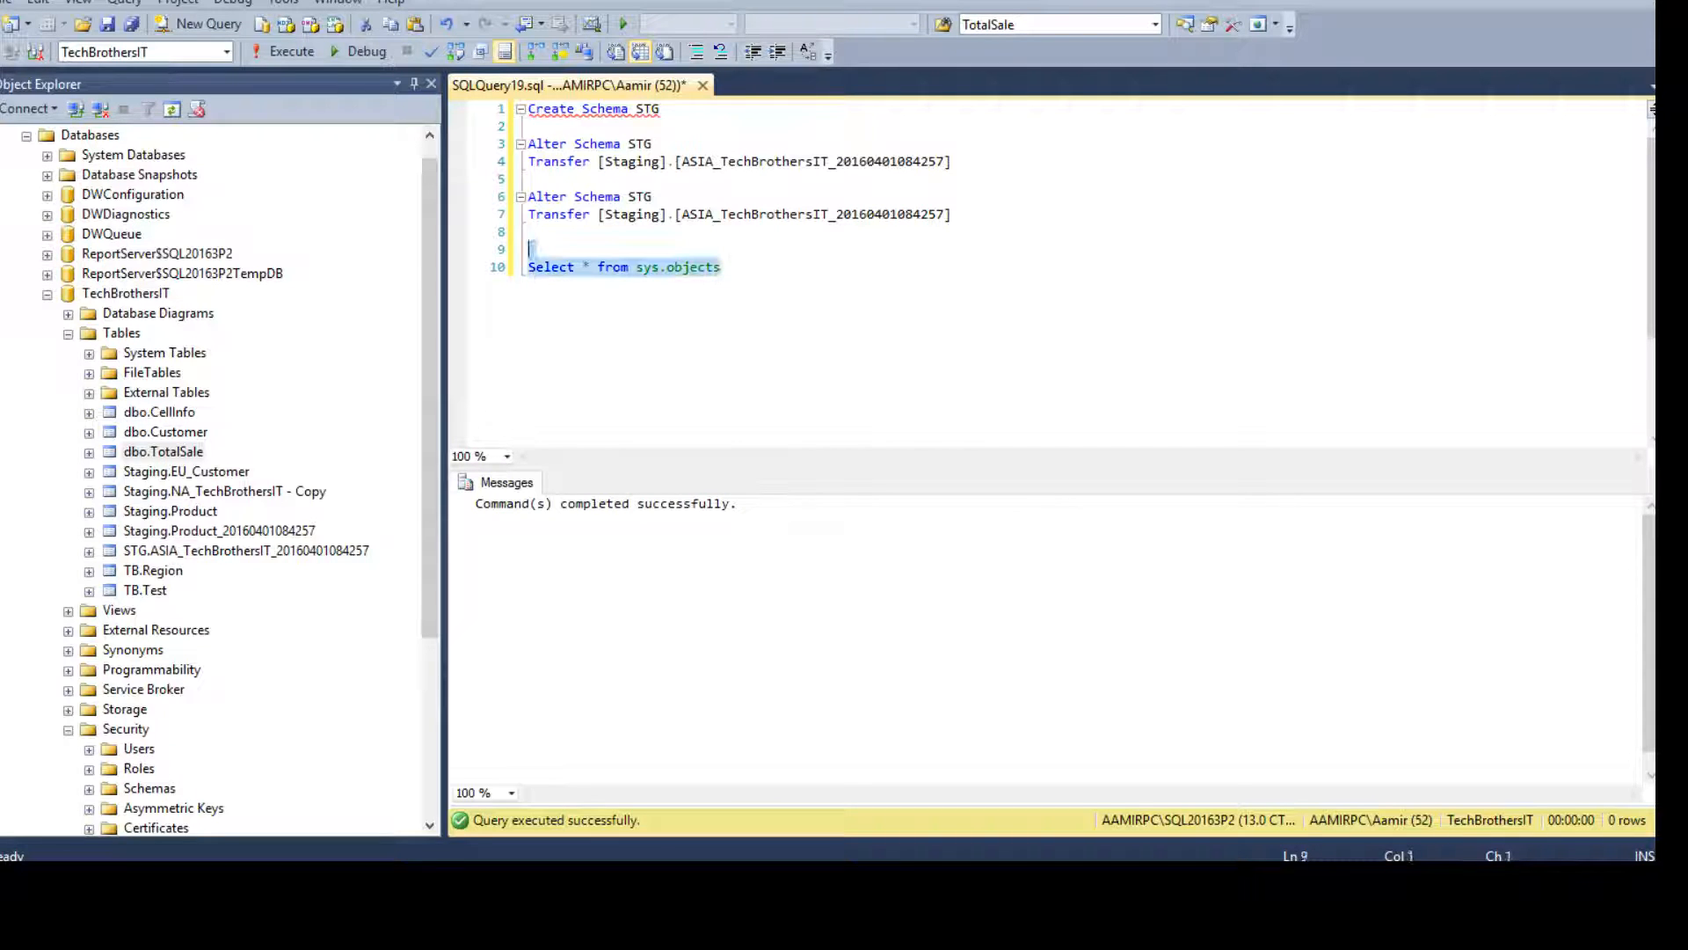
left_click(290, 51)
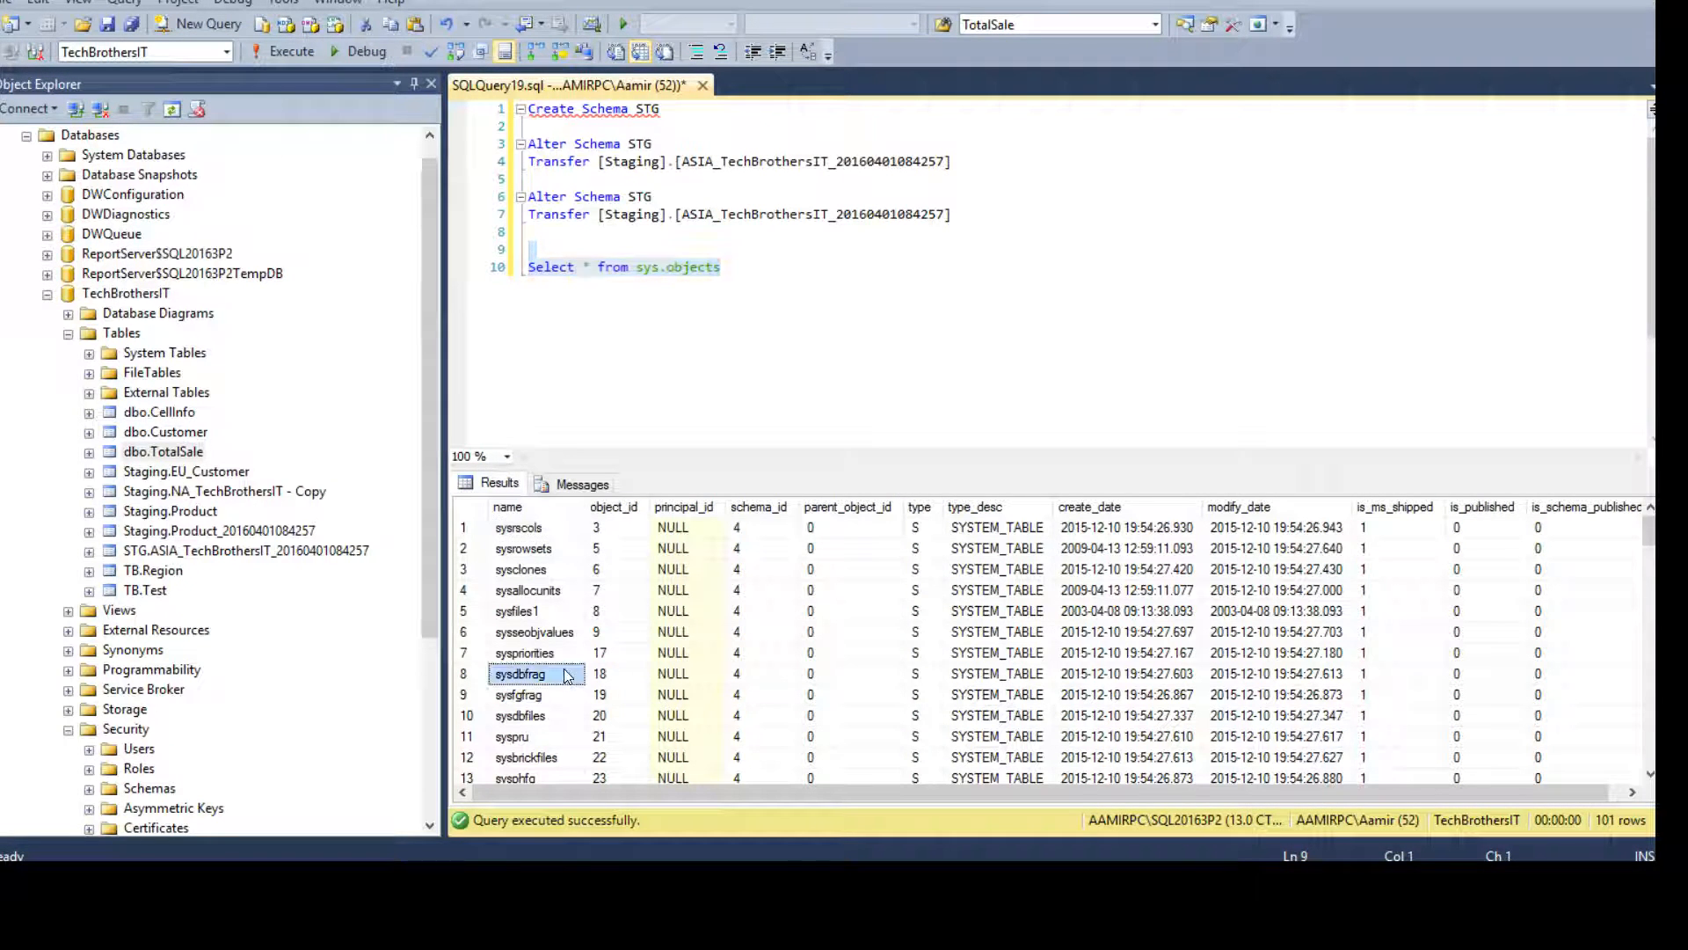
scroll("down", 3)
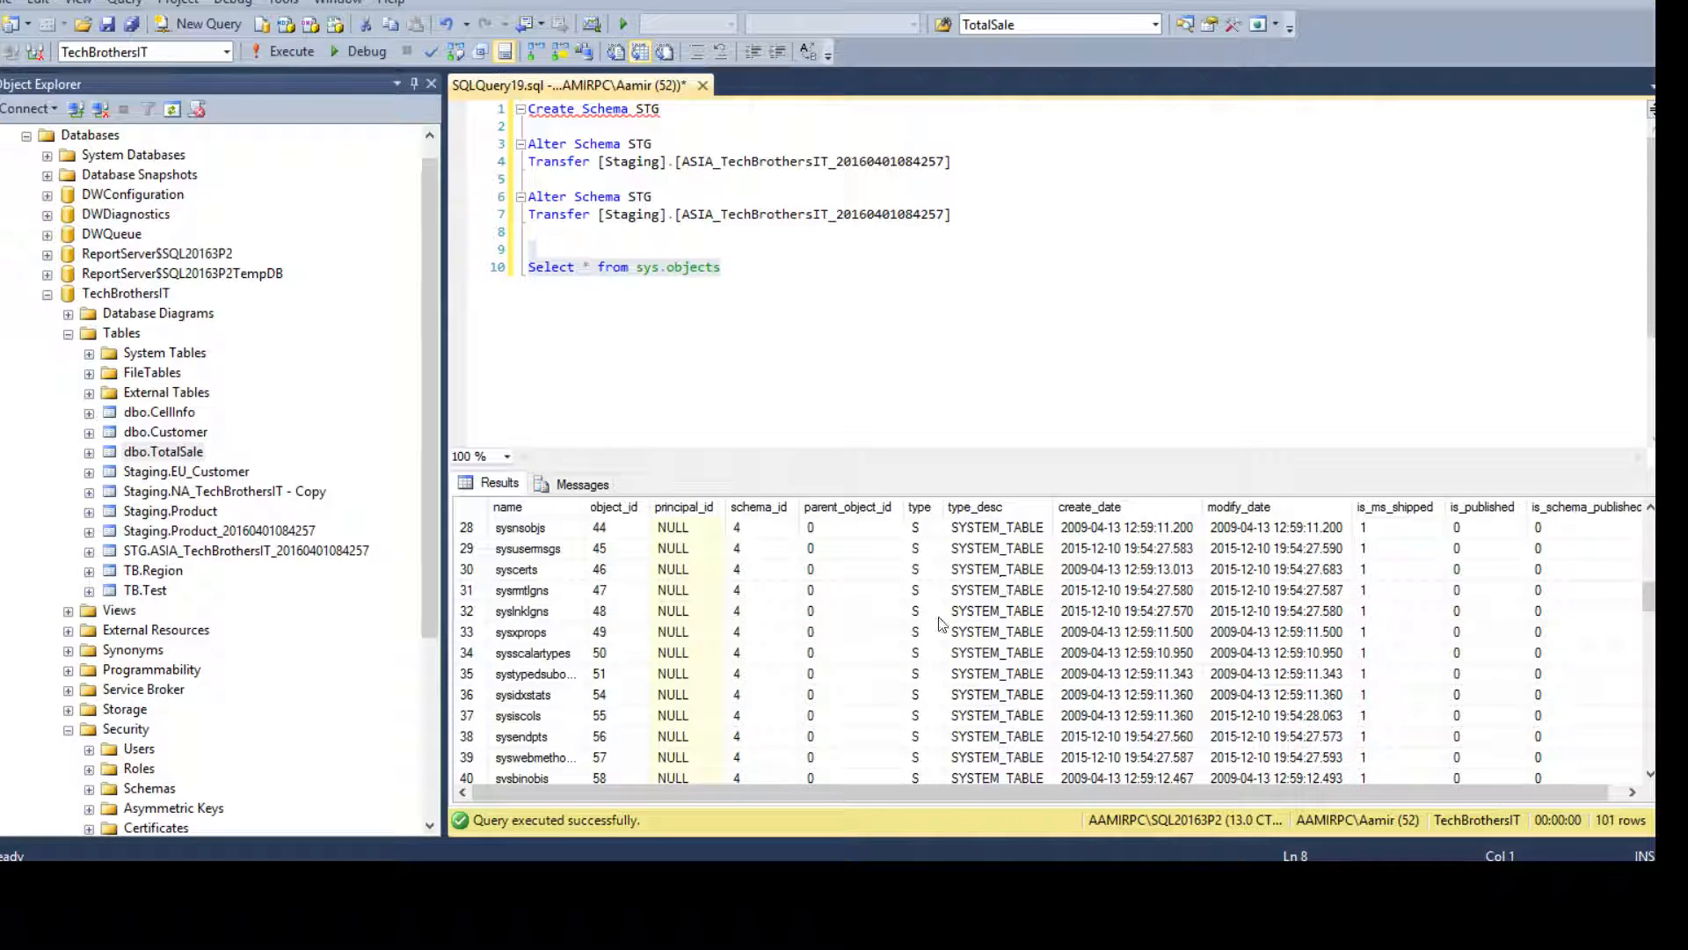
scroll("down", 3)
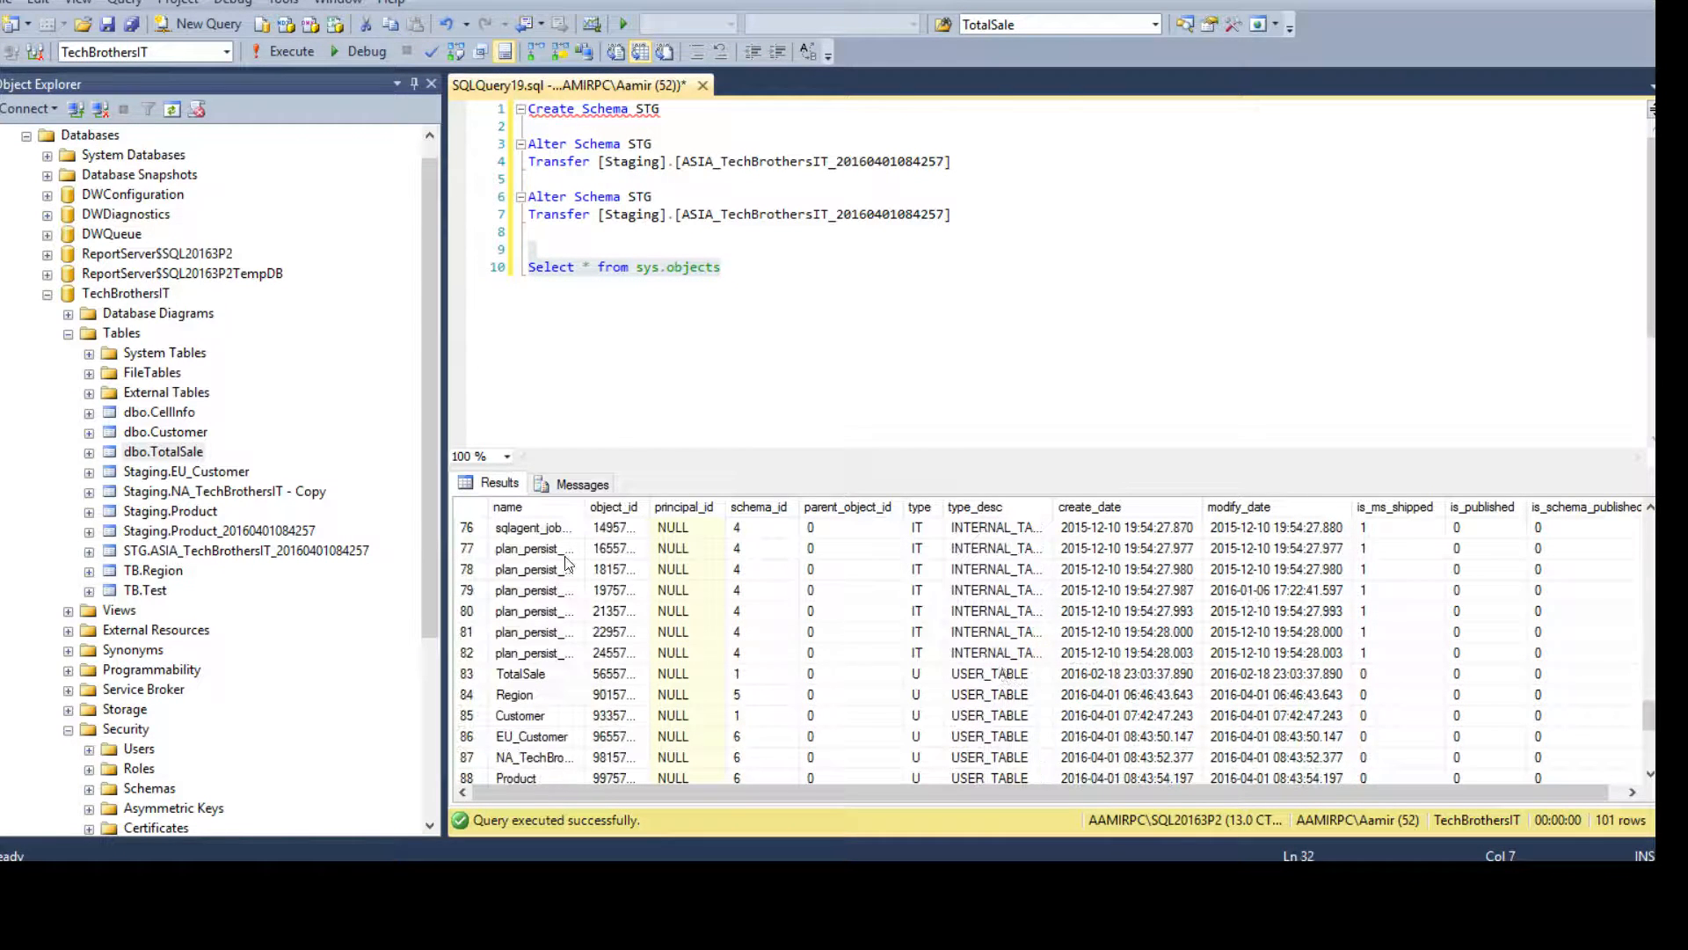
- Compare the schema_id values of the Customer and Staging tables, then start a new query line
left_click(533, 591)
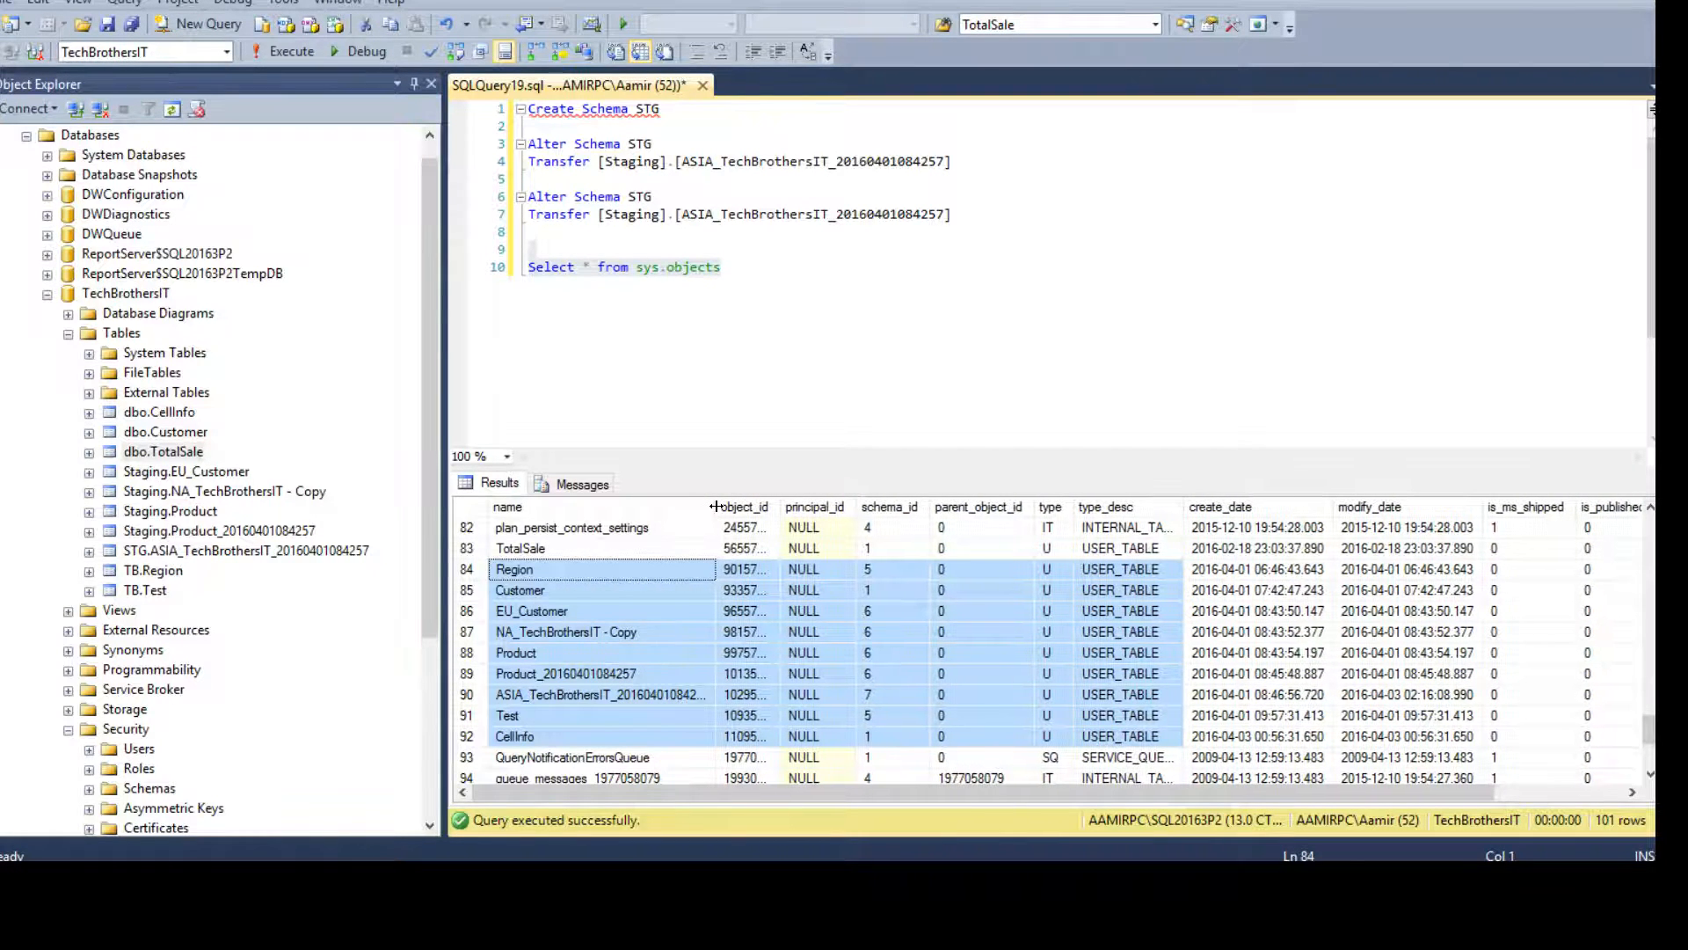
left_click(889, 589)
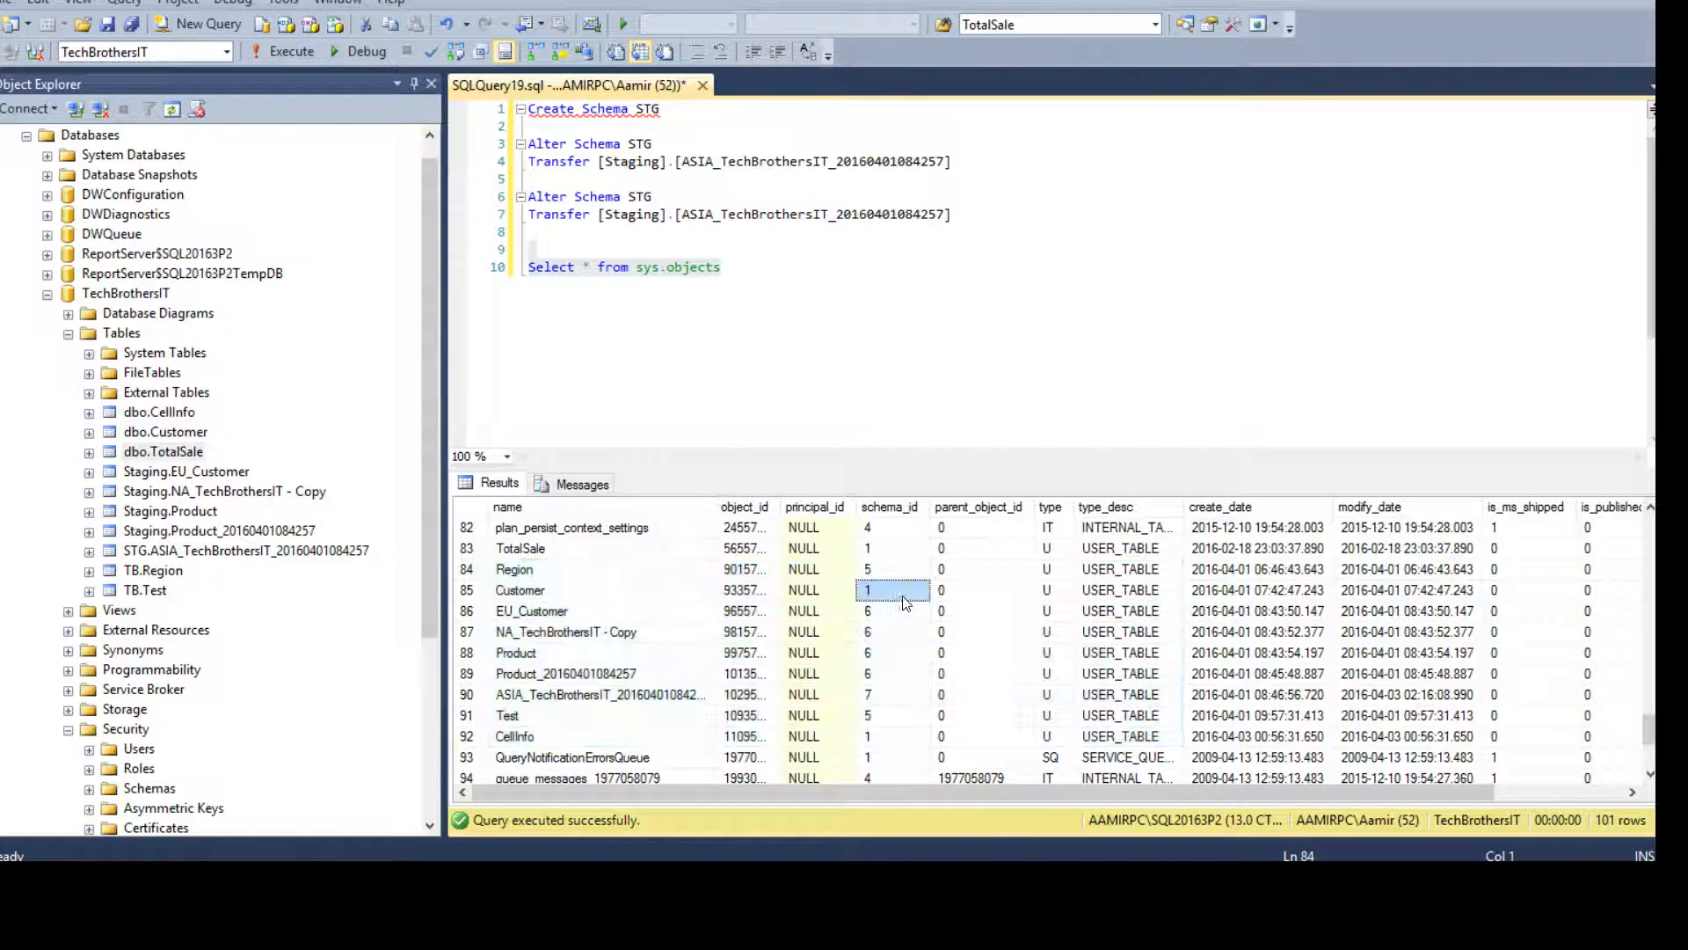
left_click(892, 653)
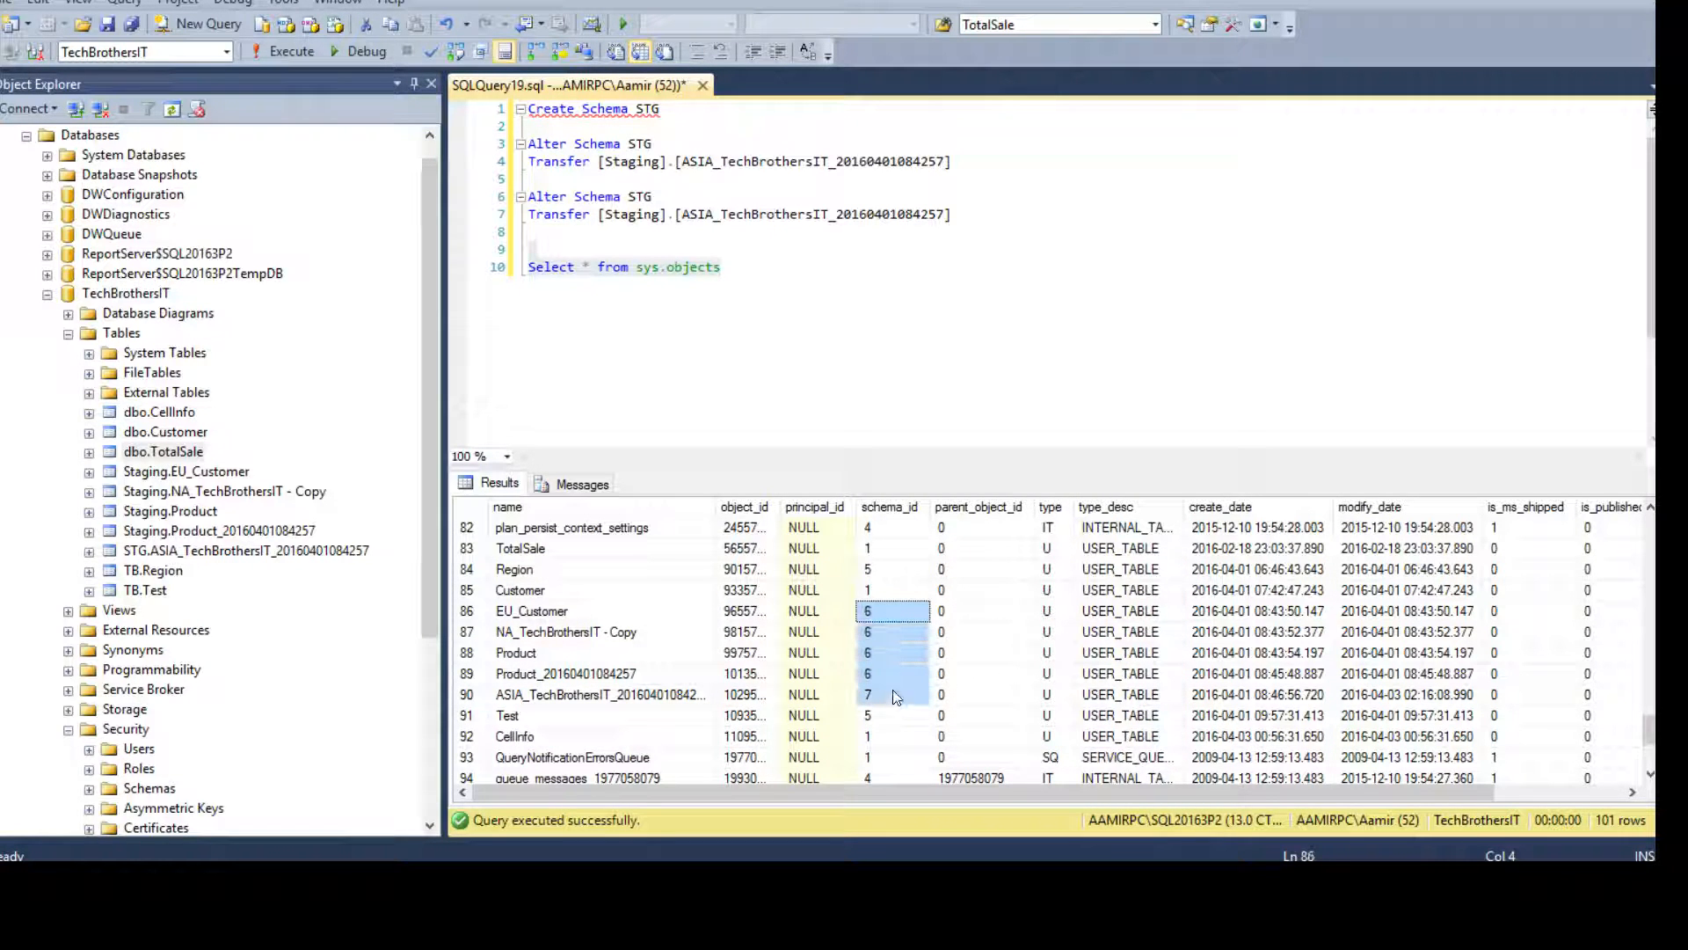
left_click(185, 472)
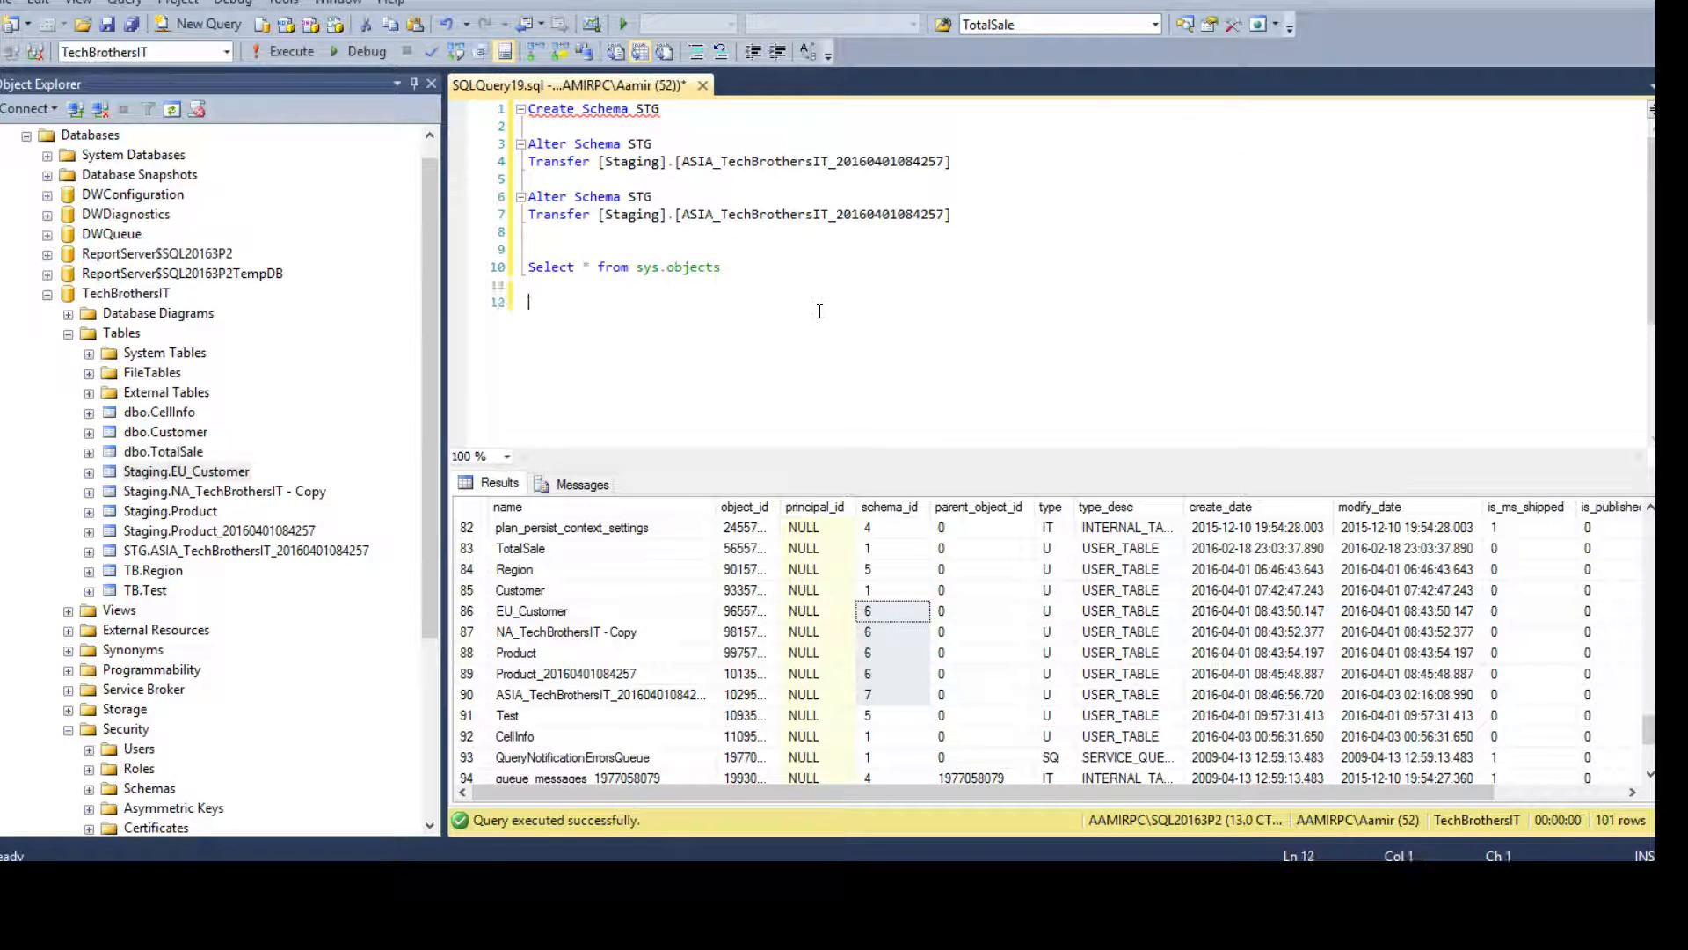
- Run Select * from sys.schemas, find the Staging row, and begin a where clause on sys.objects
type("Select * fr")
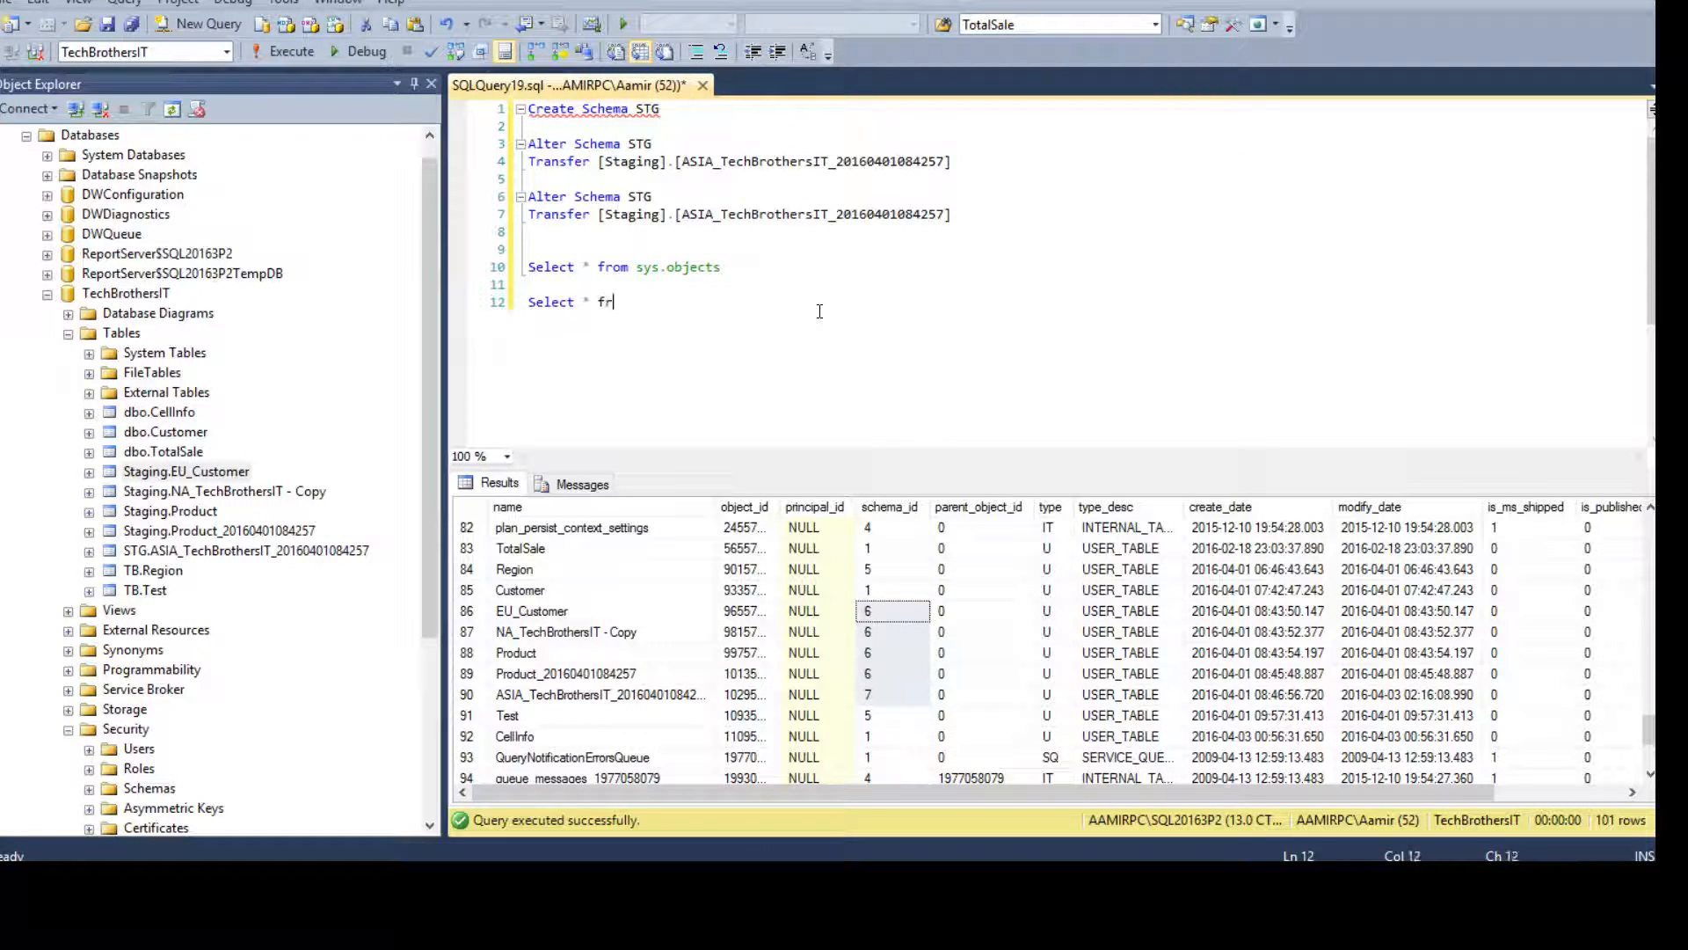
type("om sys.schema")
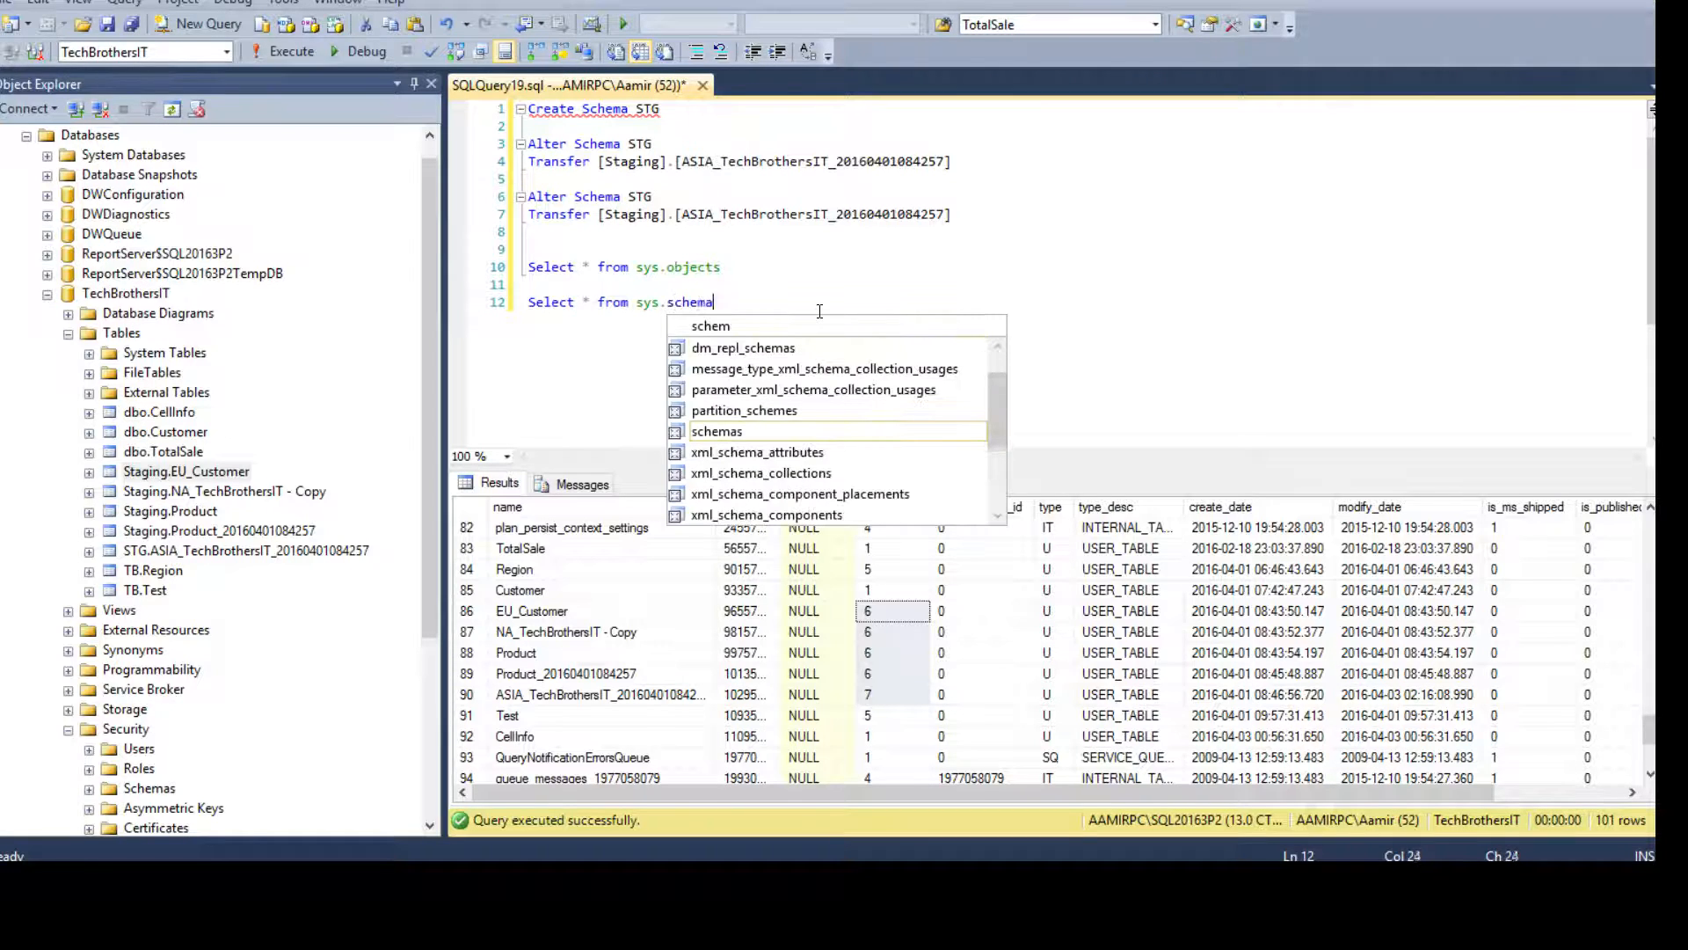
key("Tab")
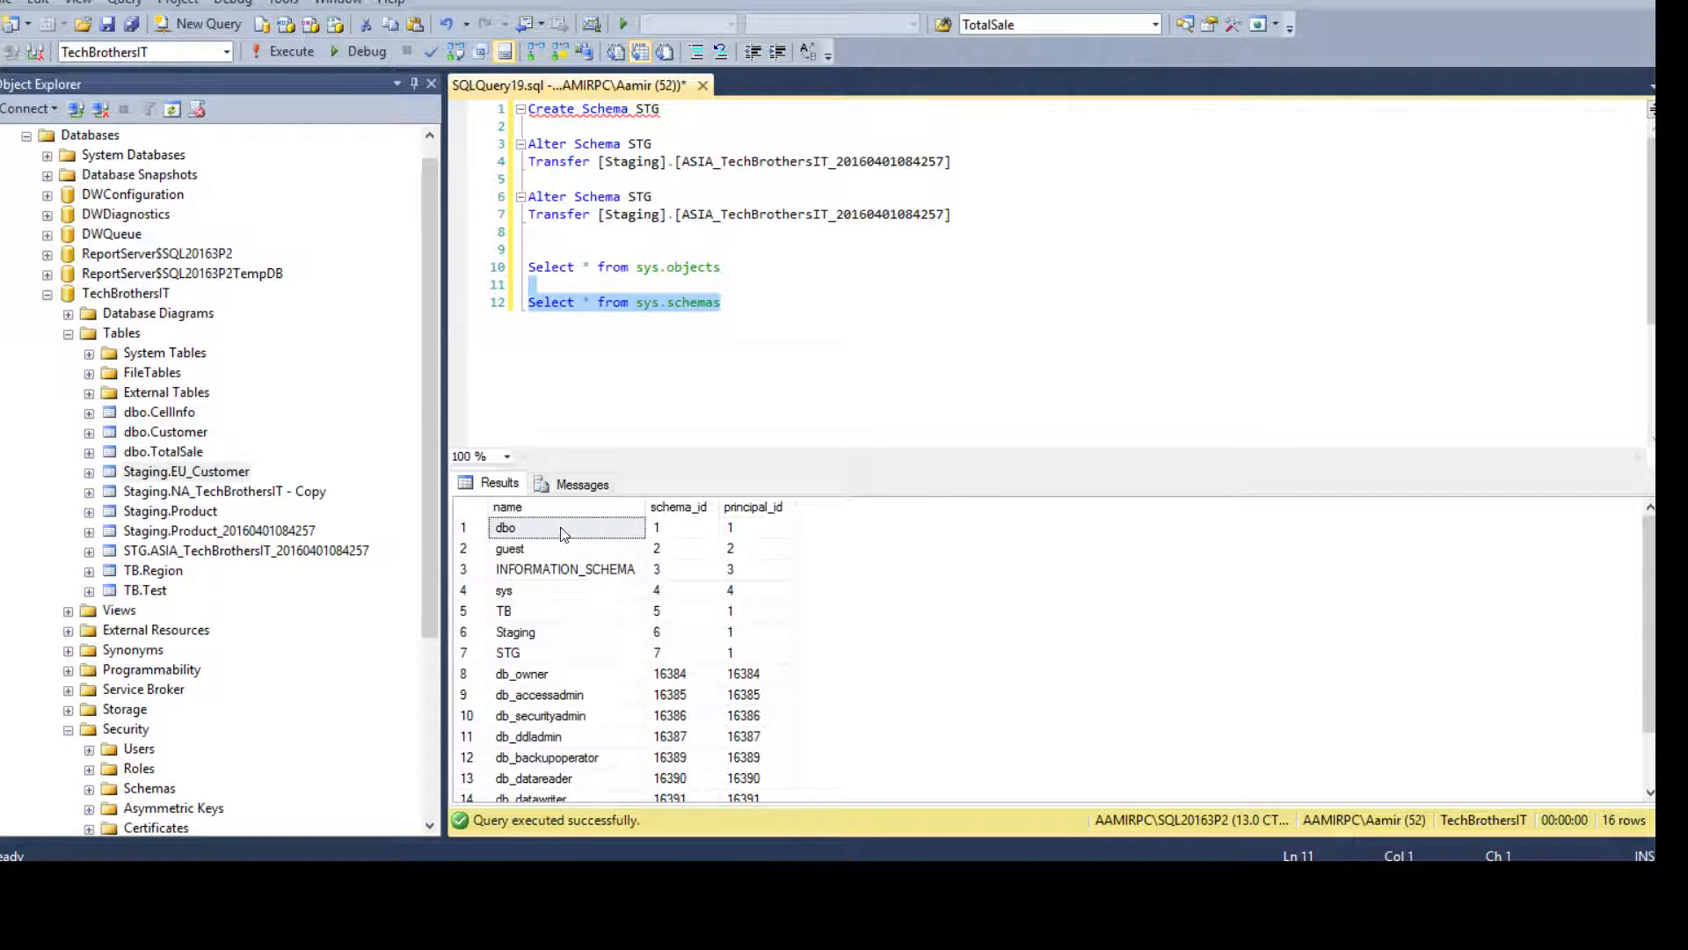
left_click(515, 631)
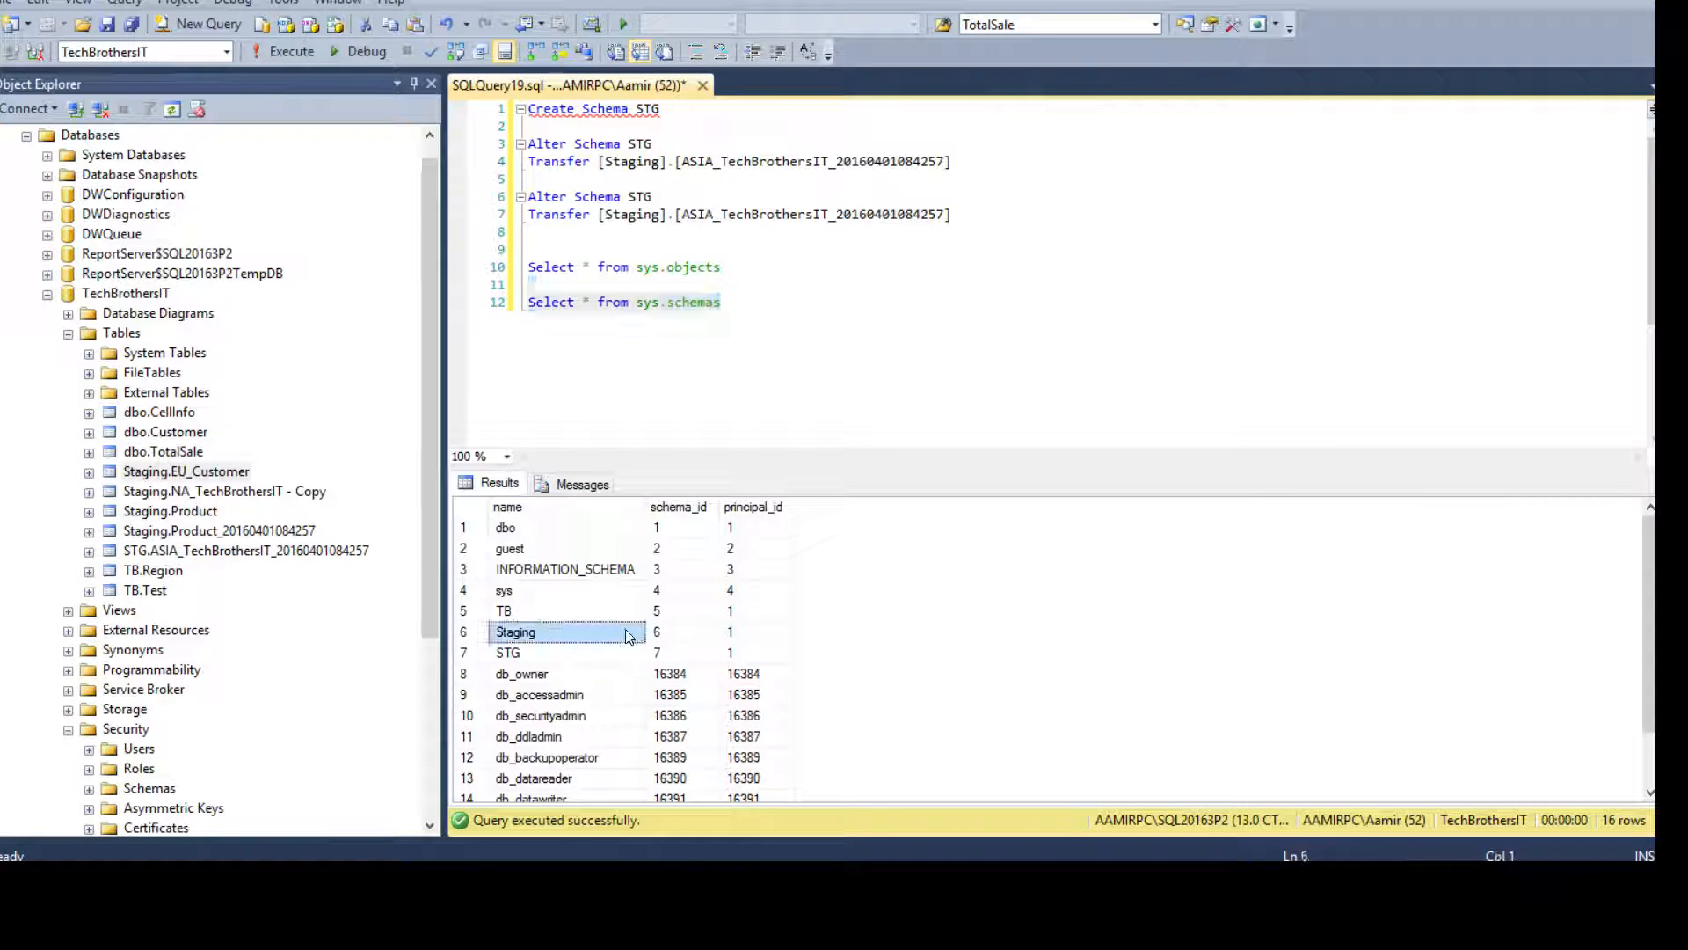
left_click(682, 631)
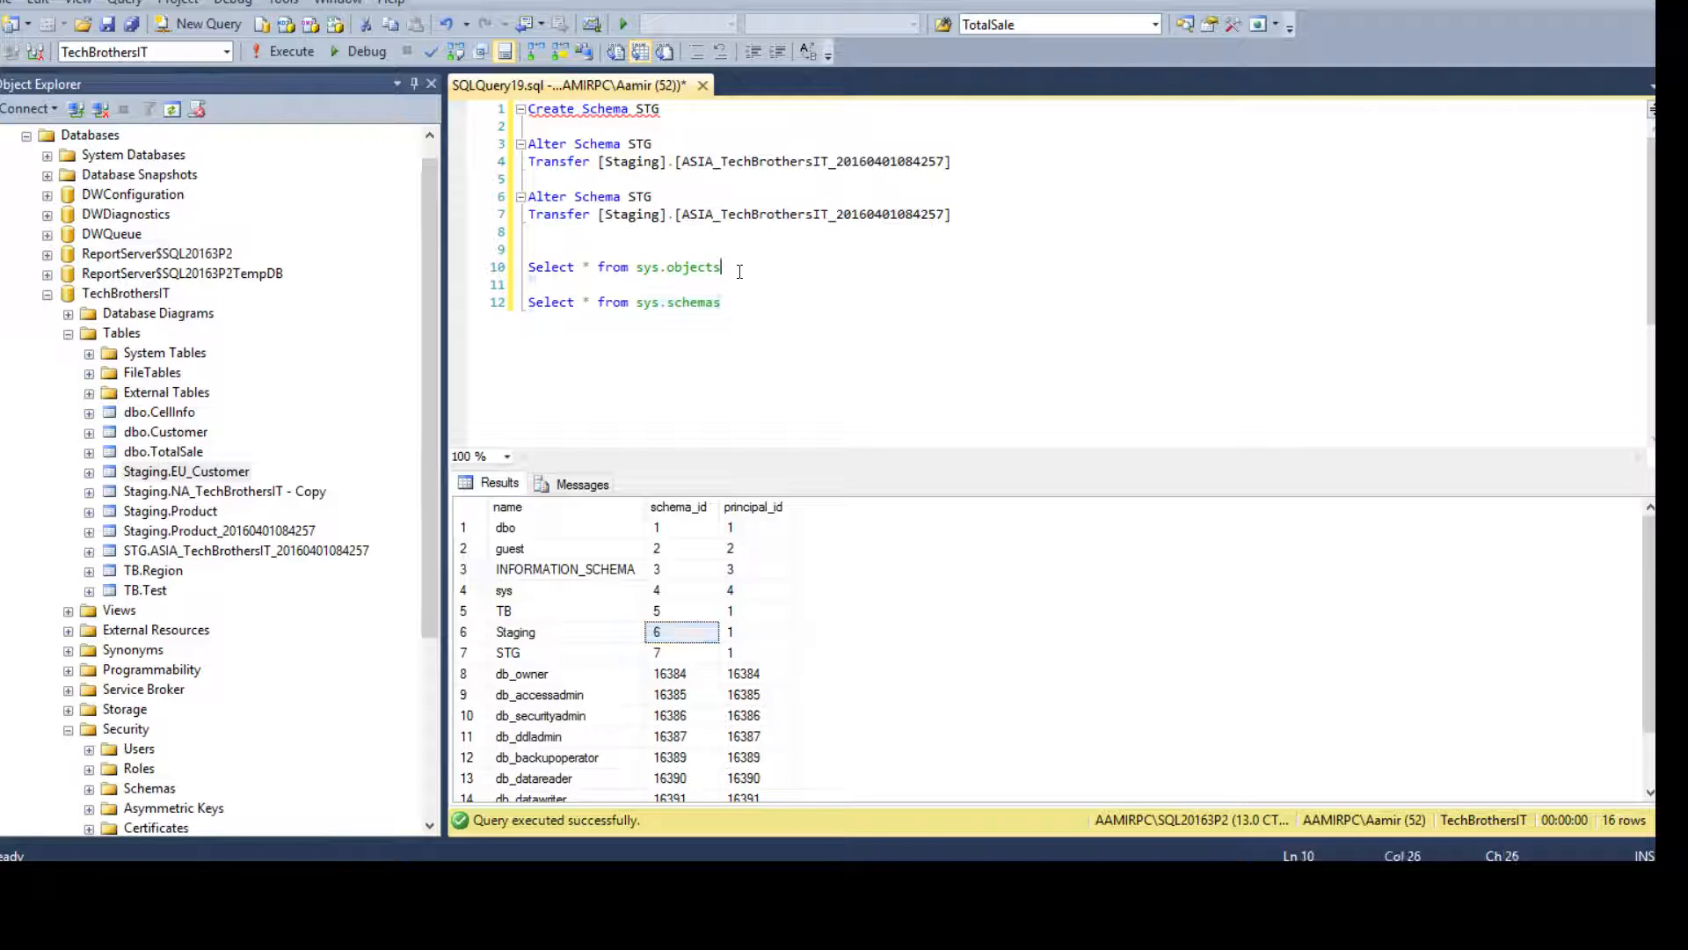
type("where sch")
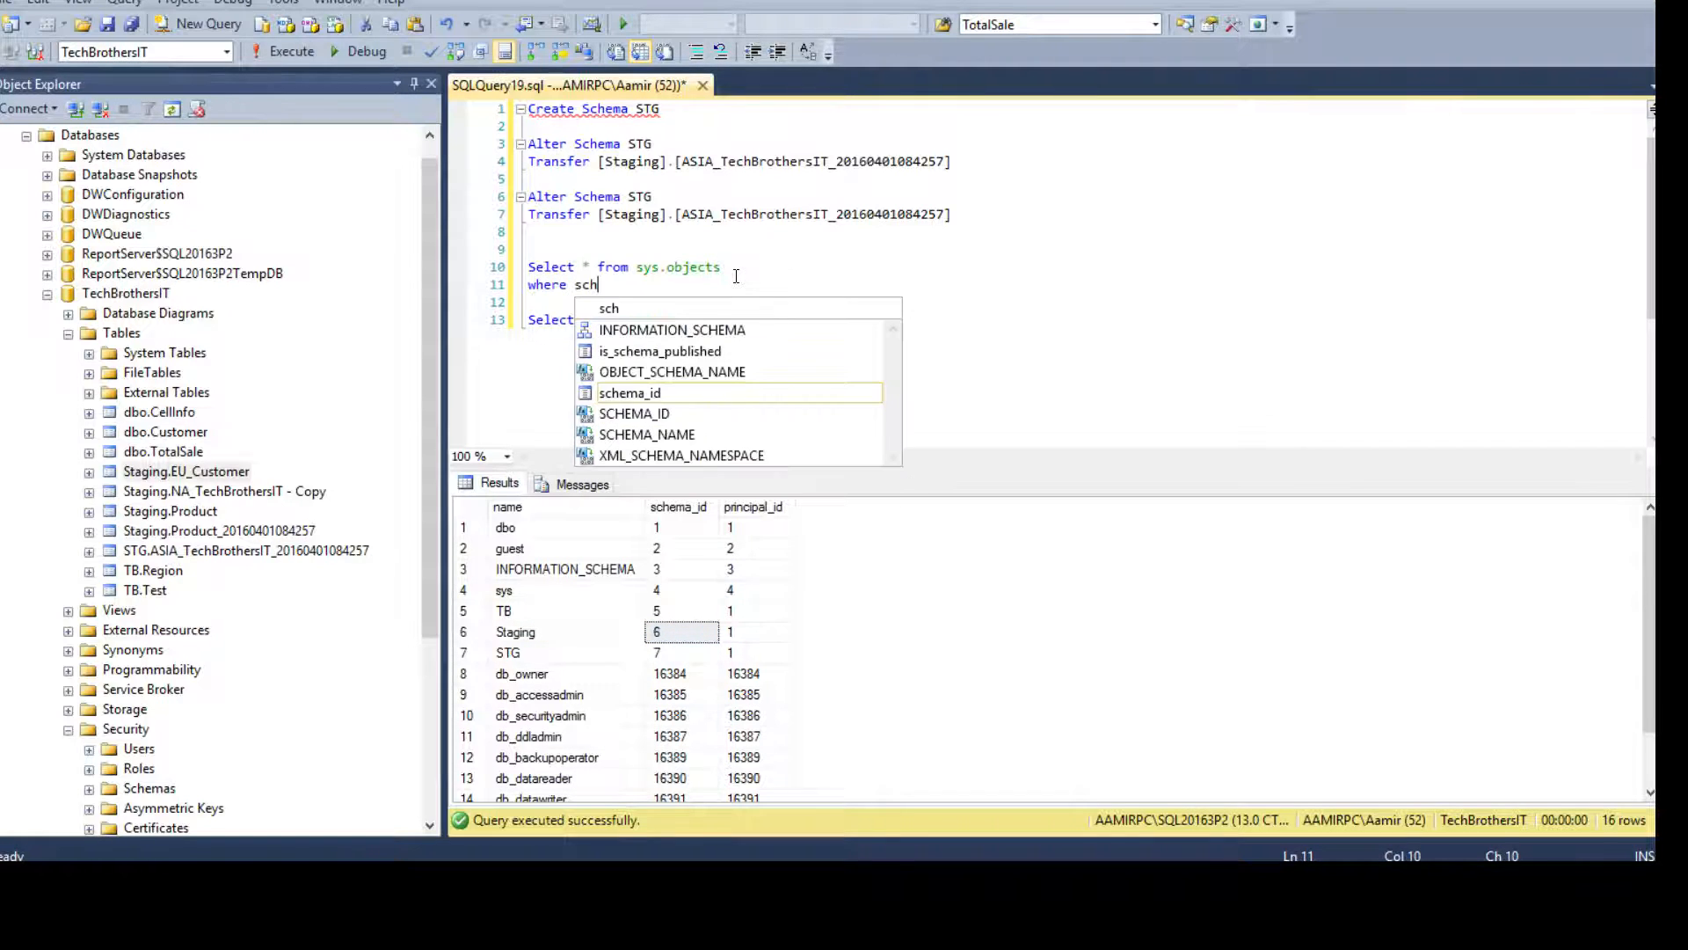
type("ema_id=6")
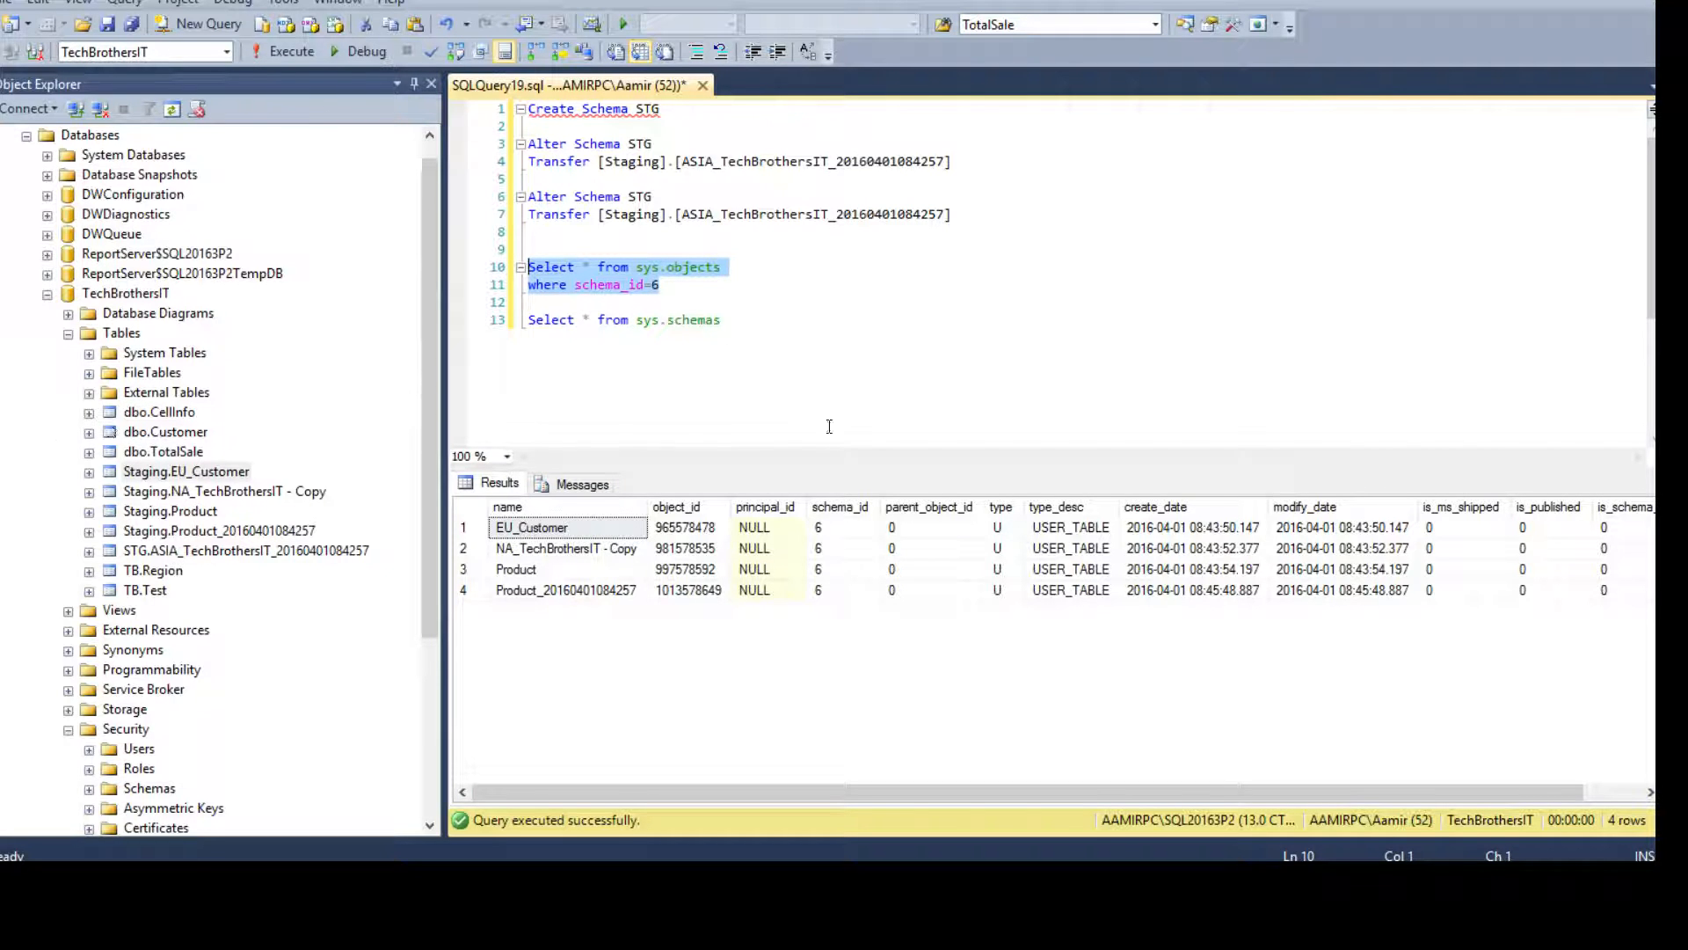
mouse_move(831, 537)
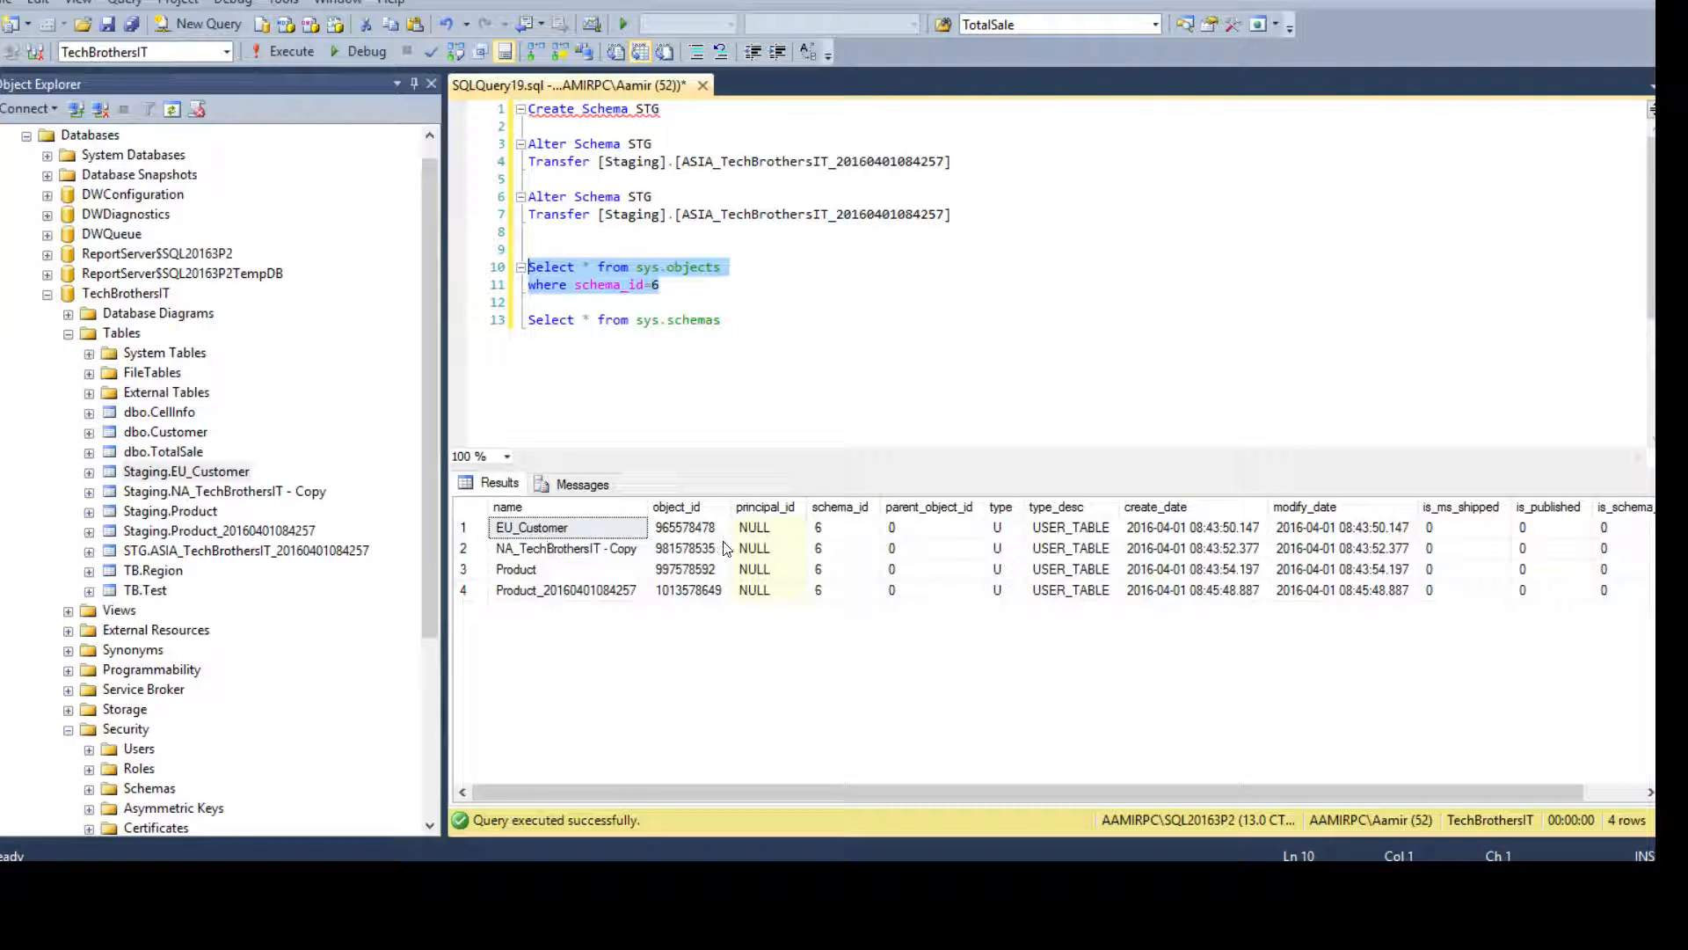
- Filter sys.objects with where schema_name(schema_id)='Staging' and run it, returning four tables
left_click(842, 589)
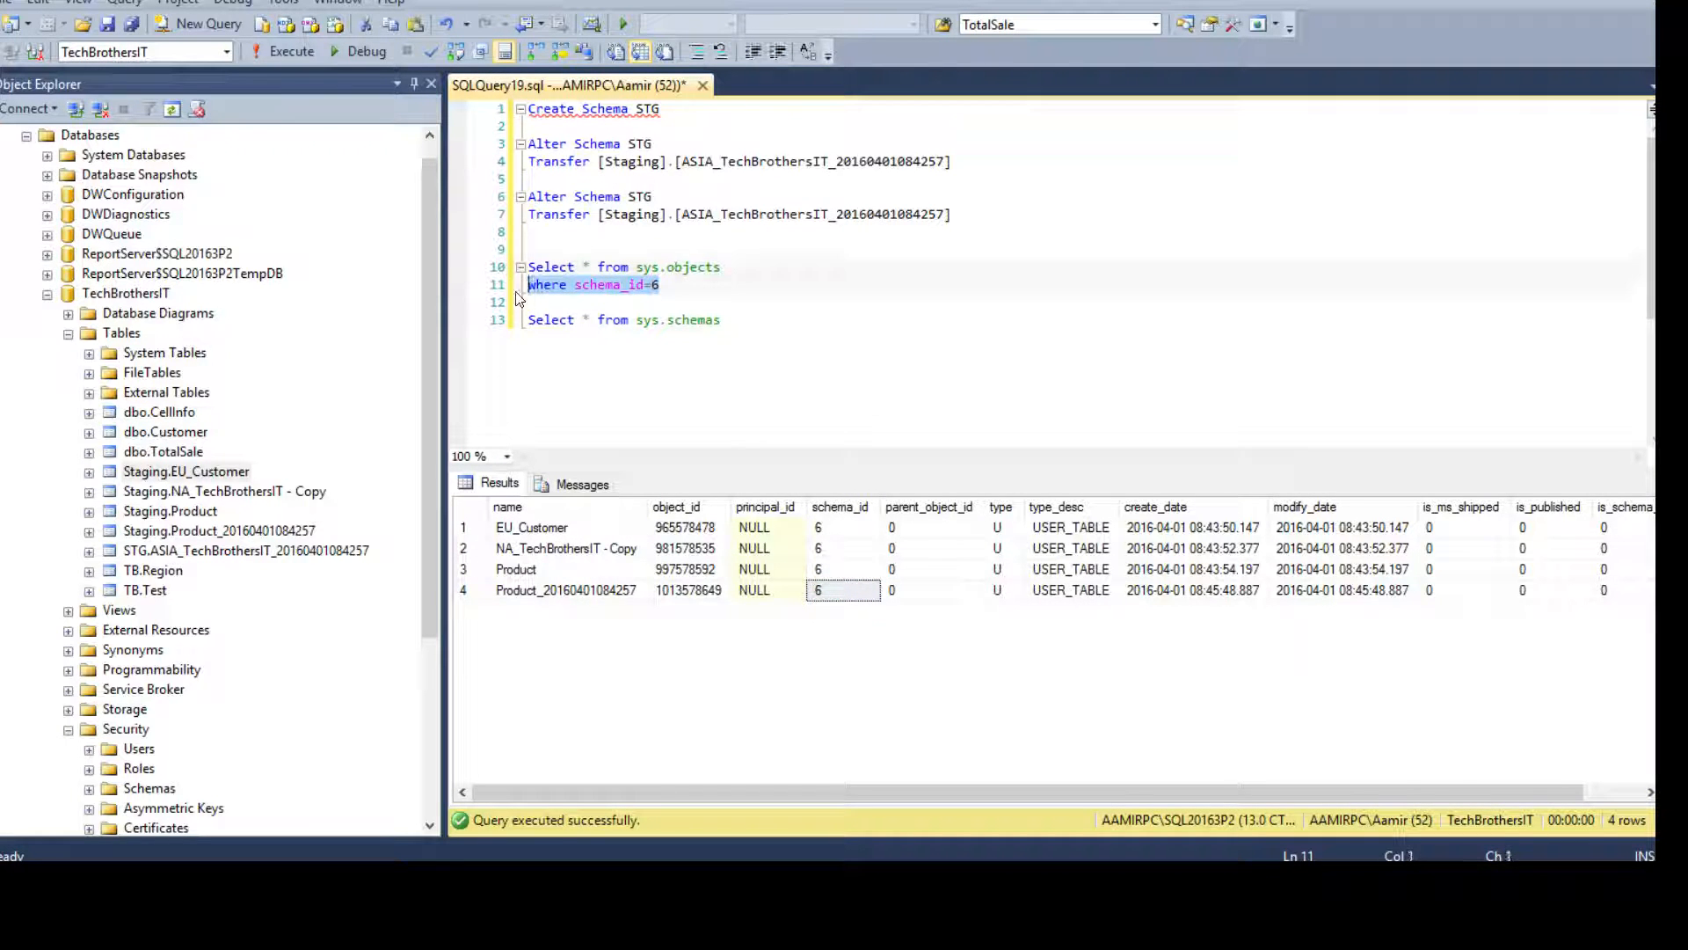
type("wh")
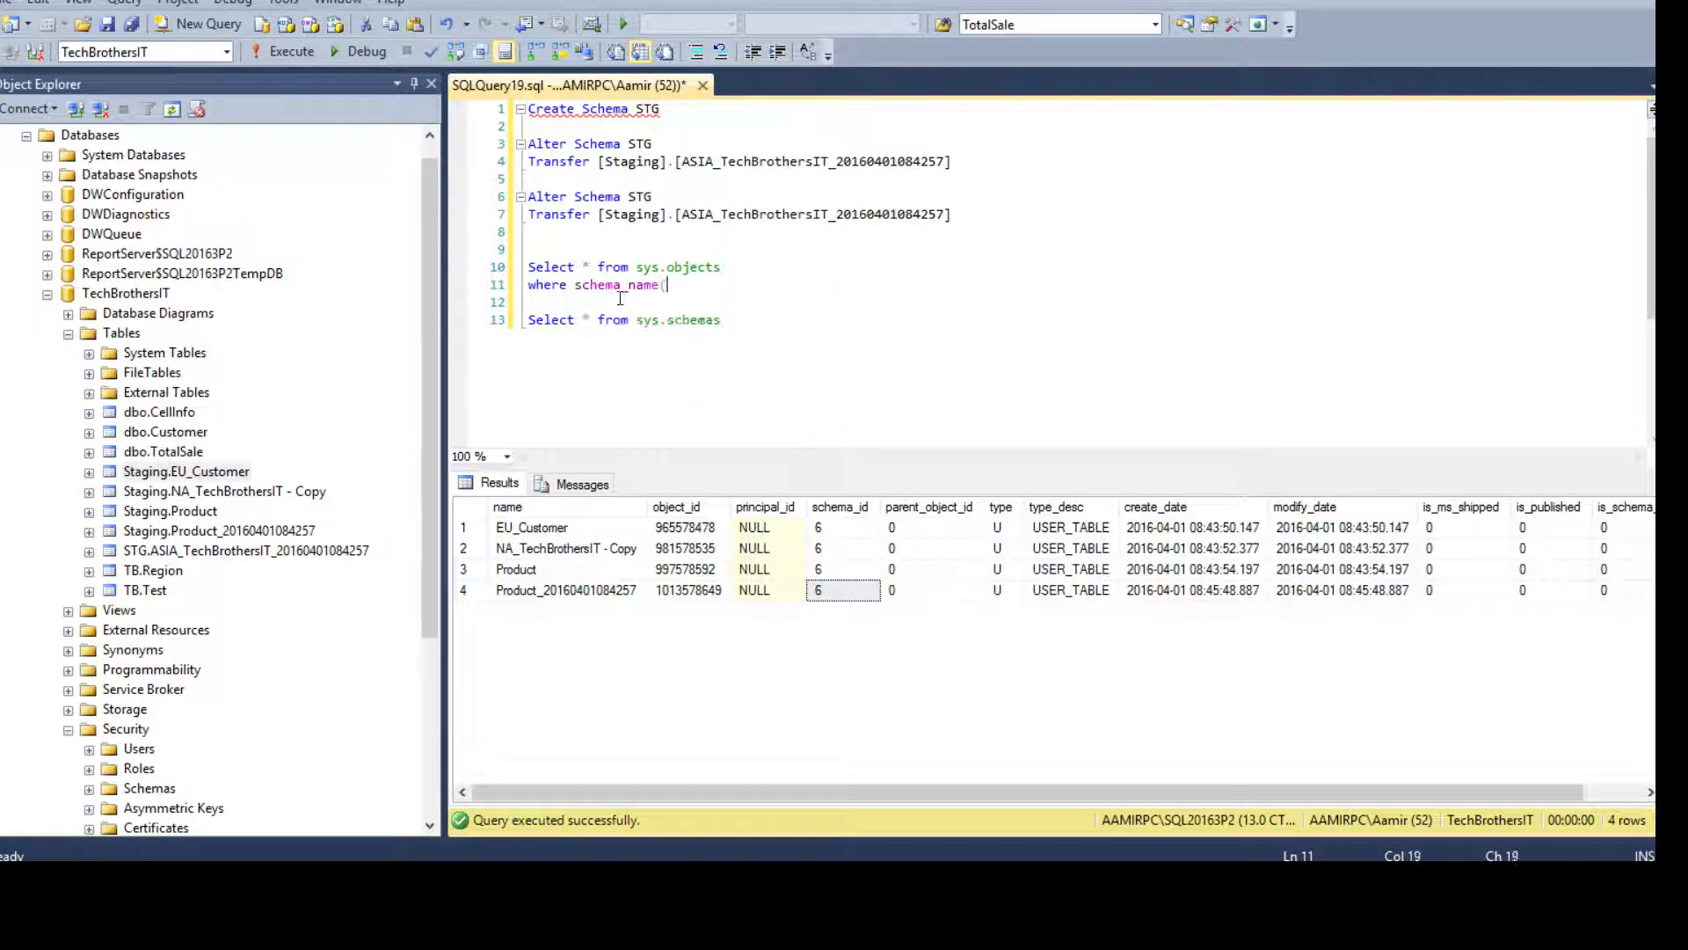
type("schema_i")
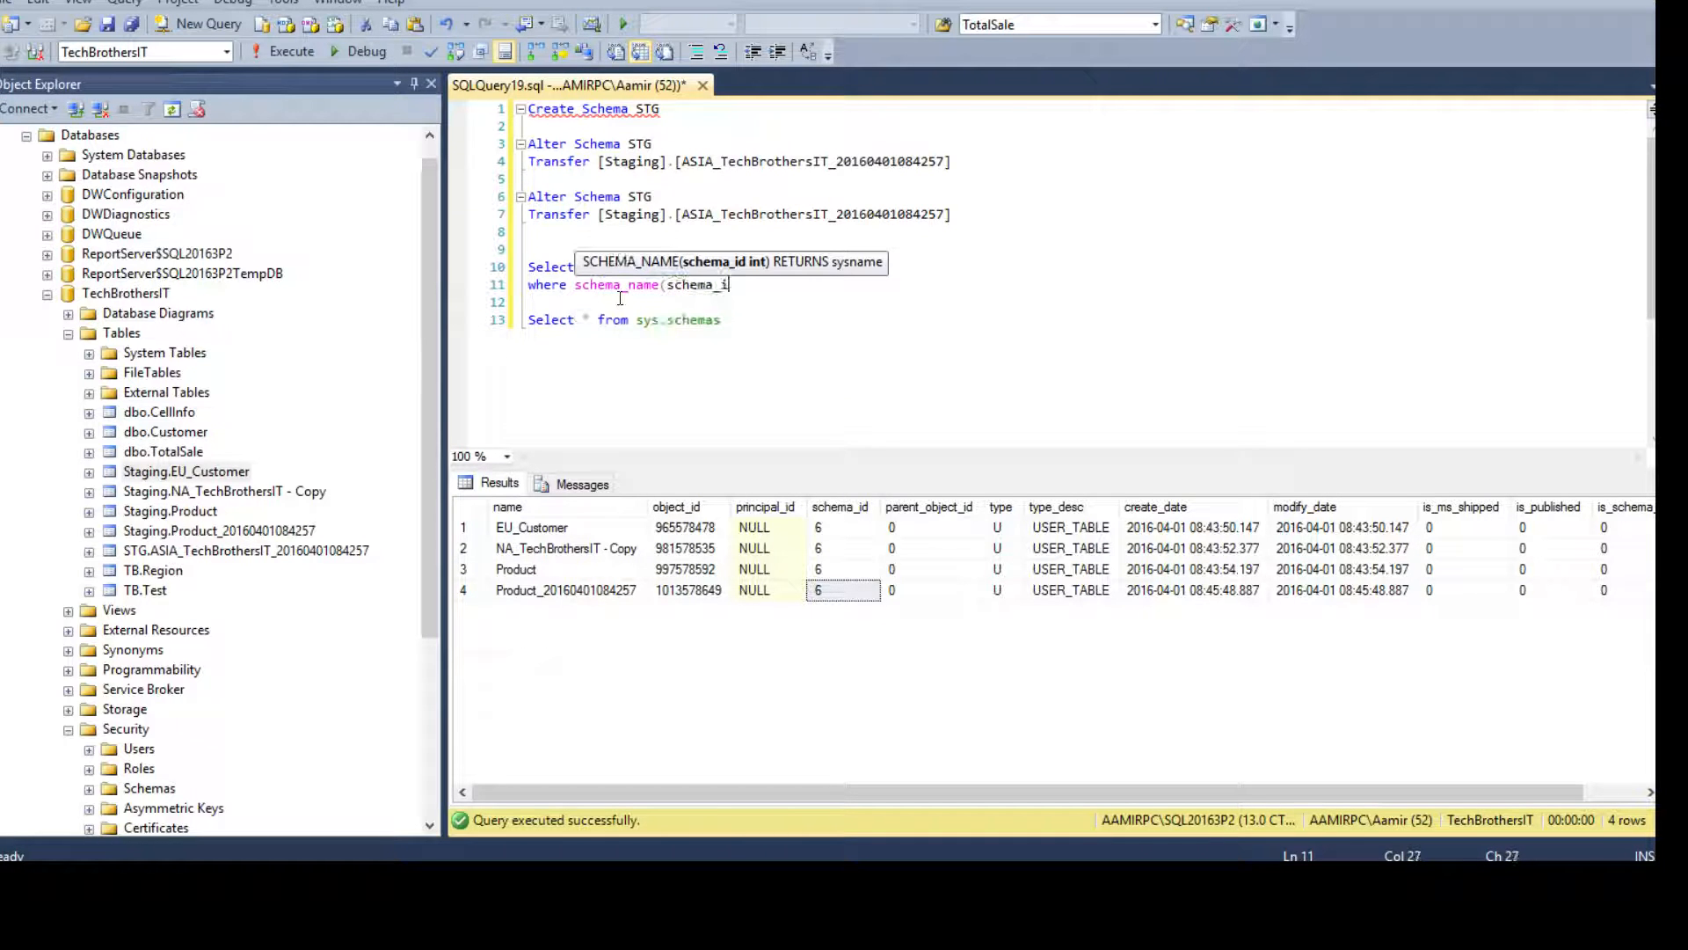
type("d)='")
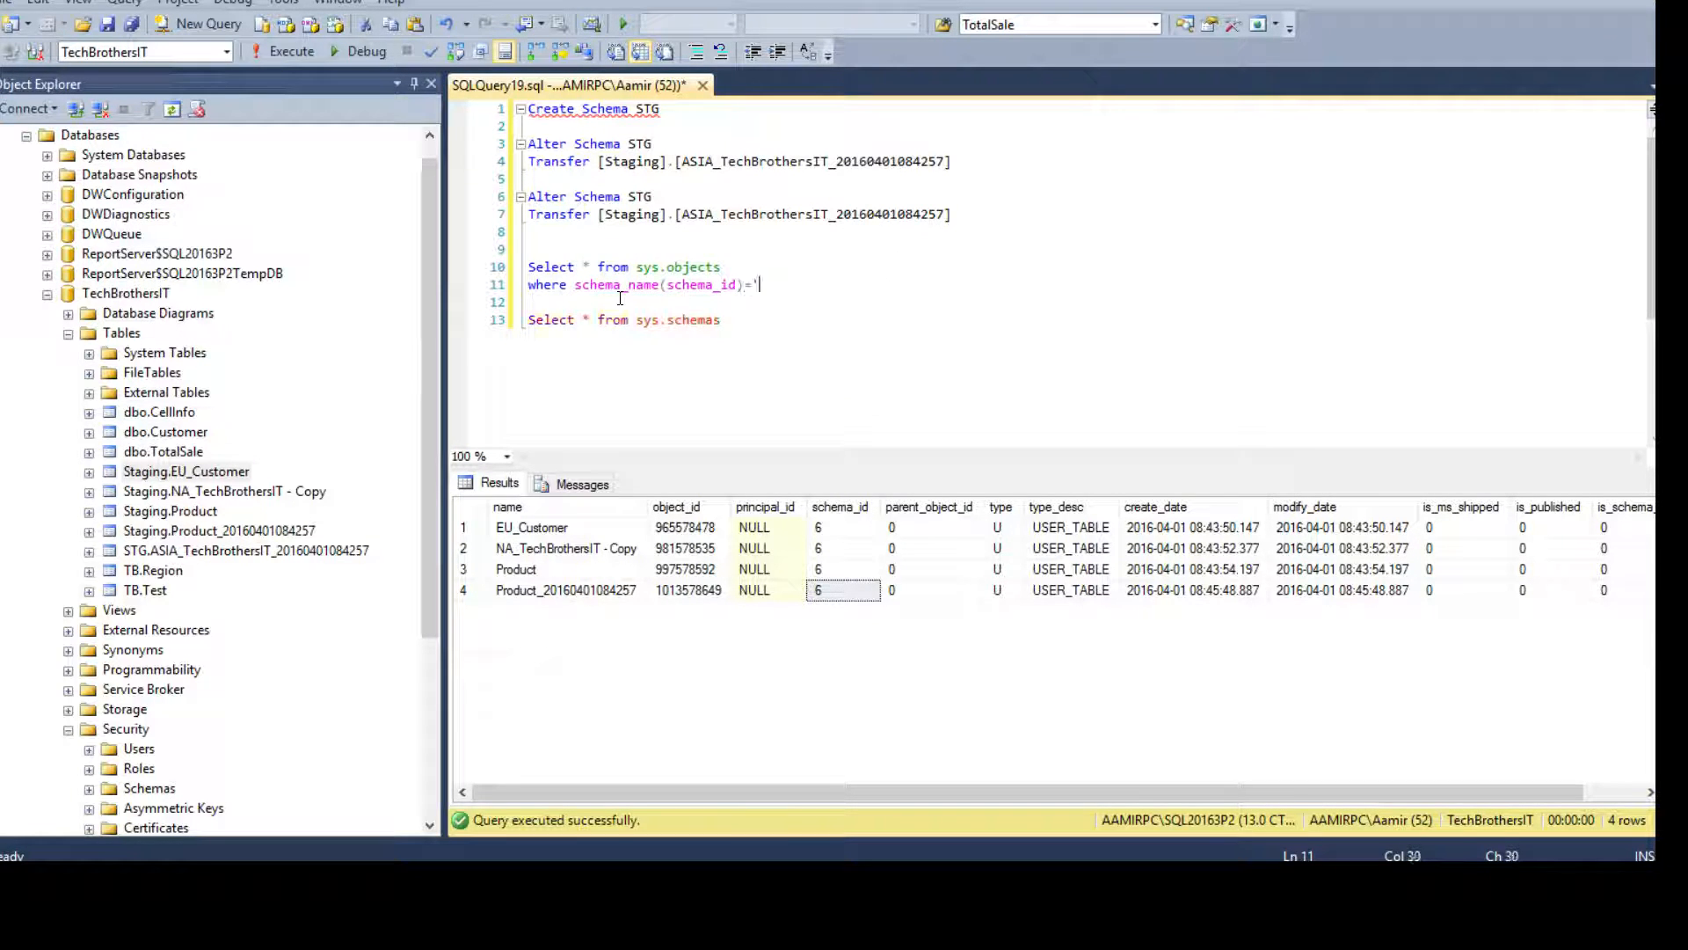
type("Staging")
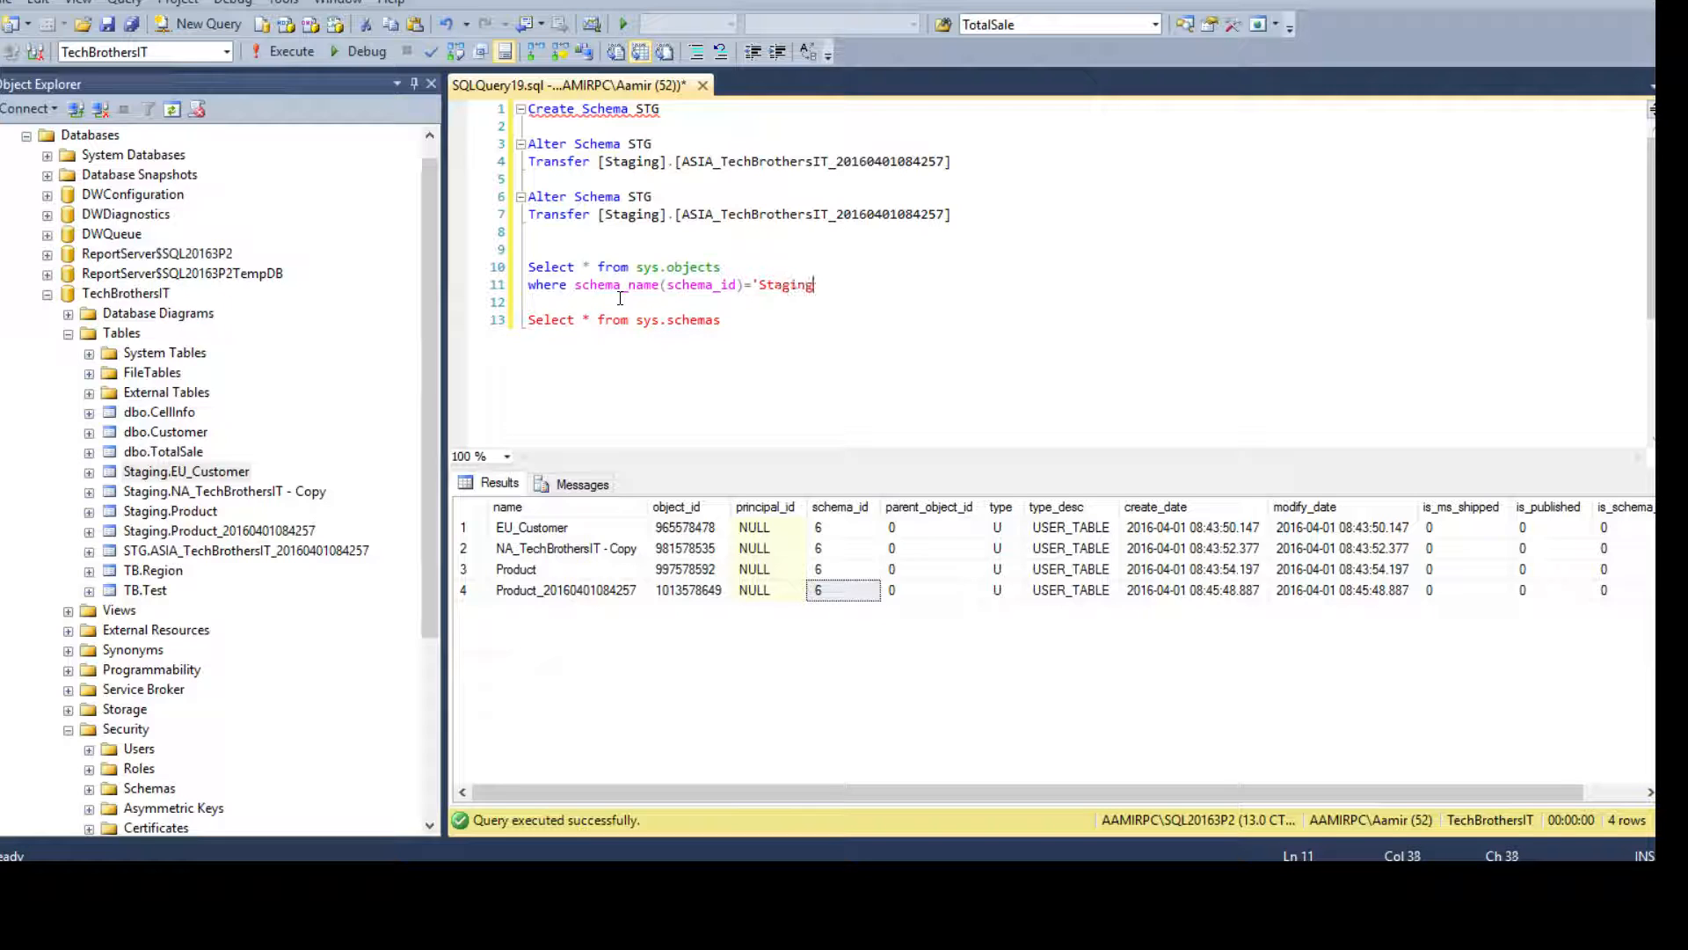
type("'")
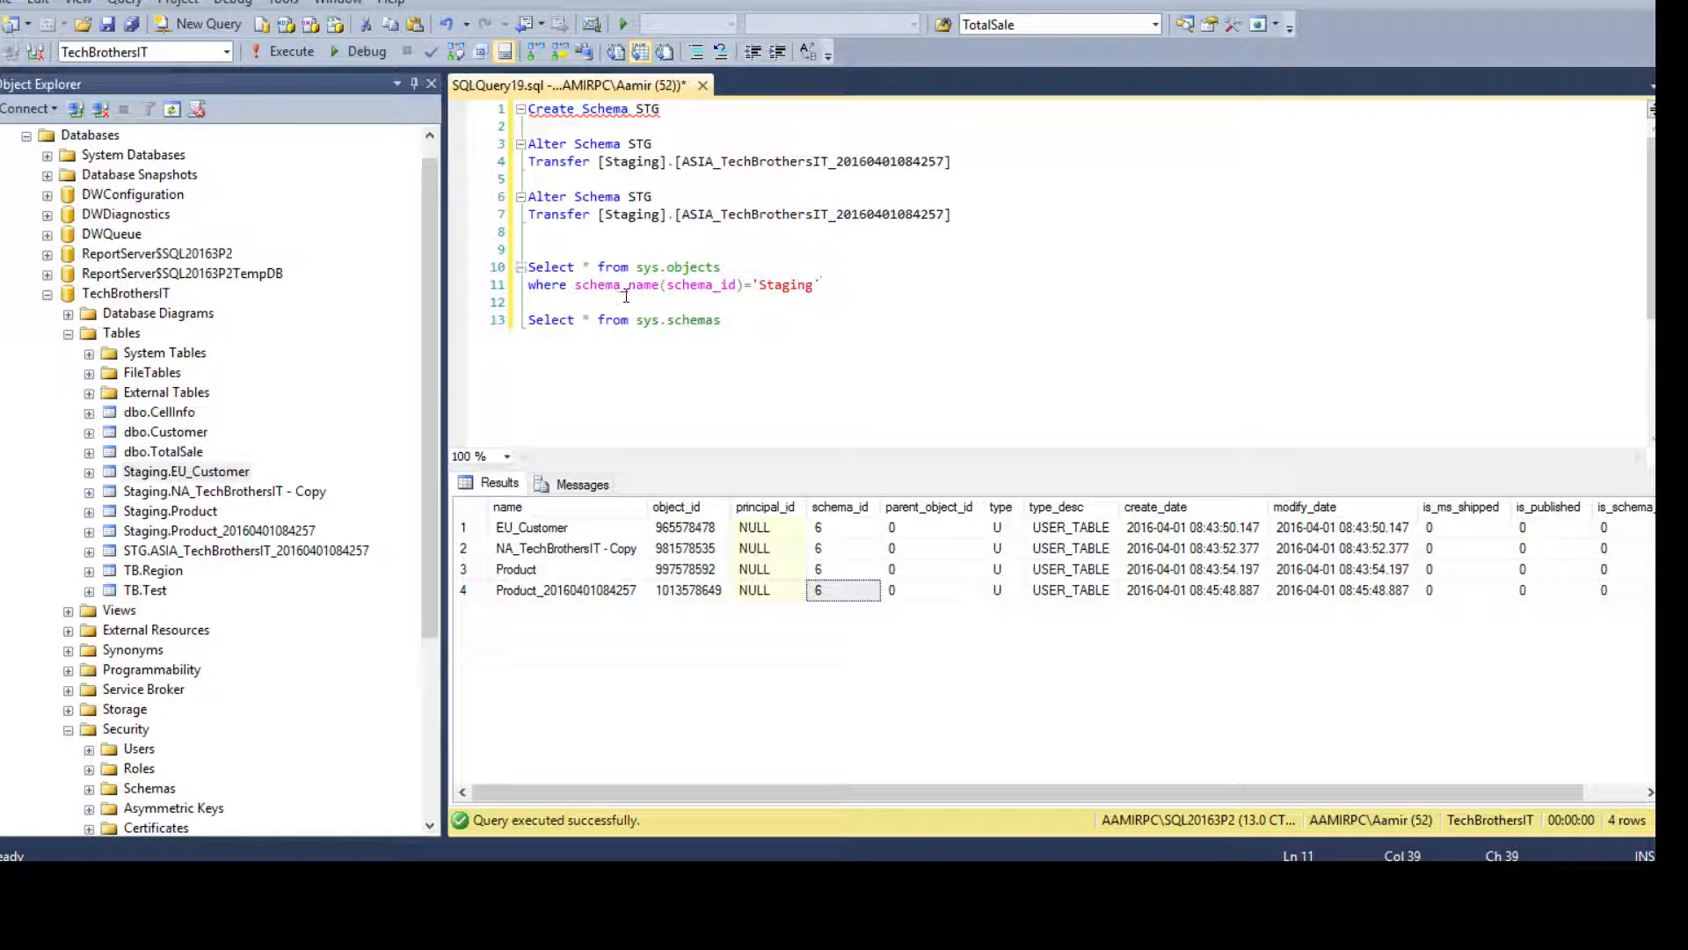
double_click(701, 285)
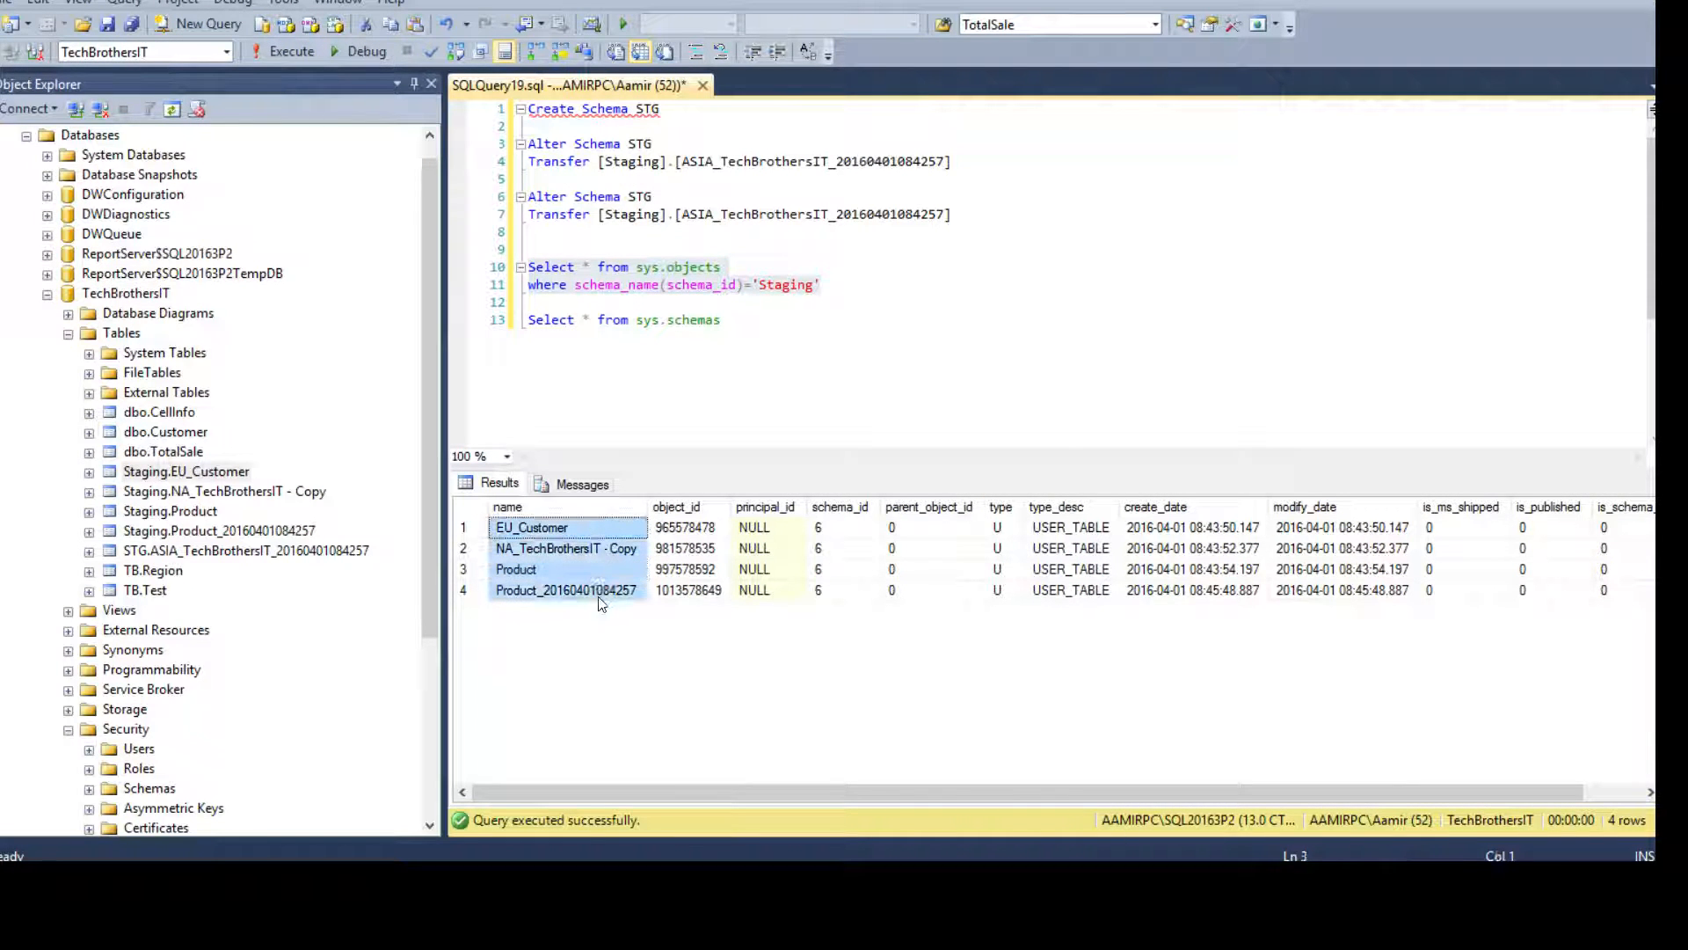
- Remove the sys.schemas line and review the four Staging rows with schema_id 6
left_click(721, 320)
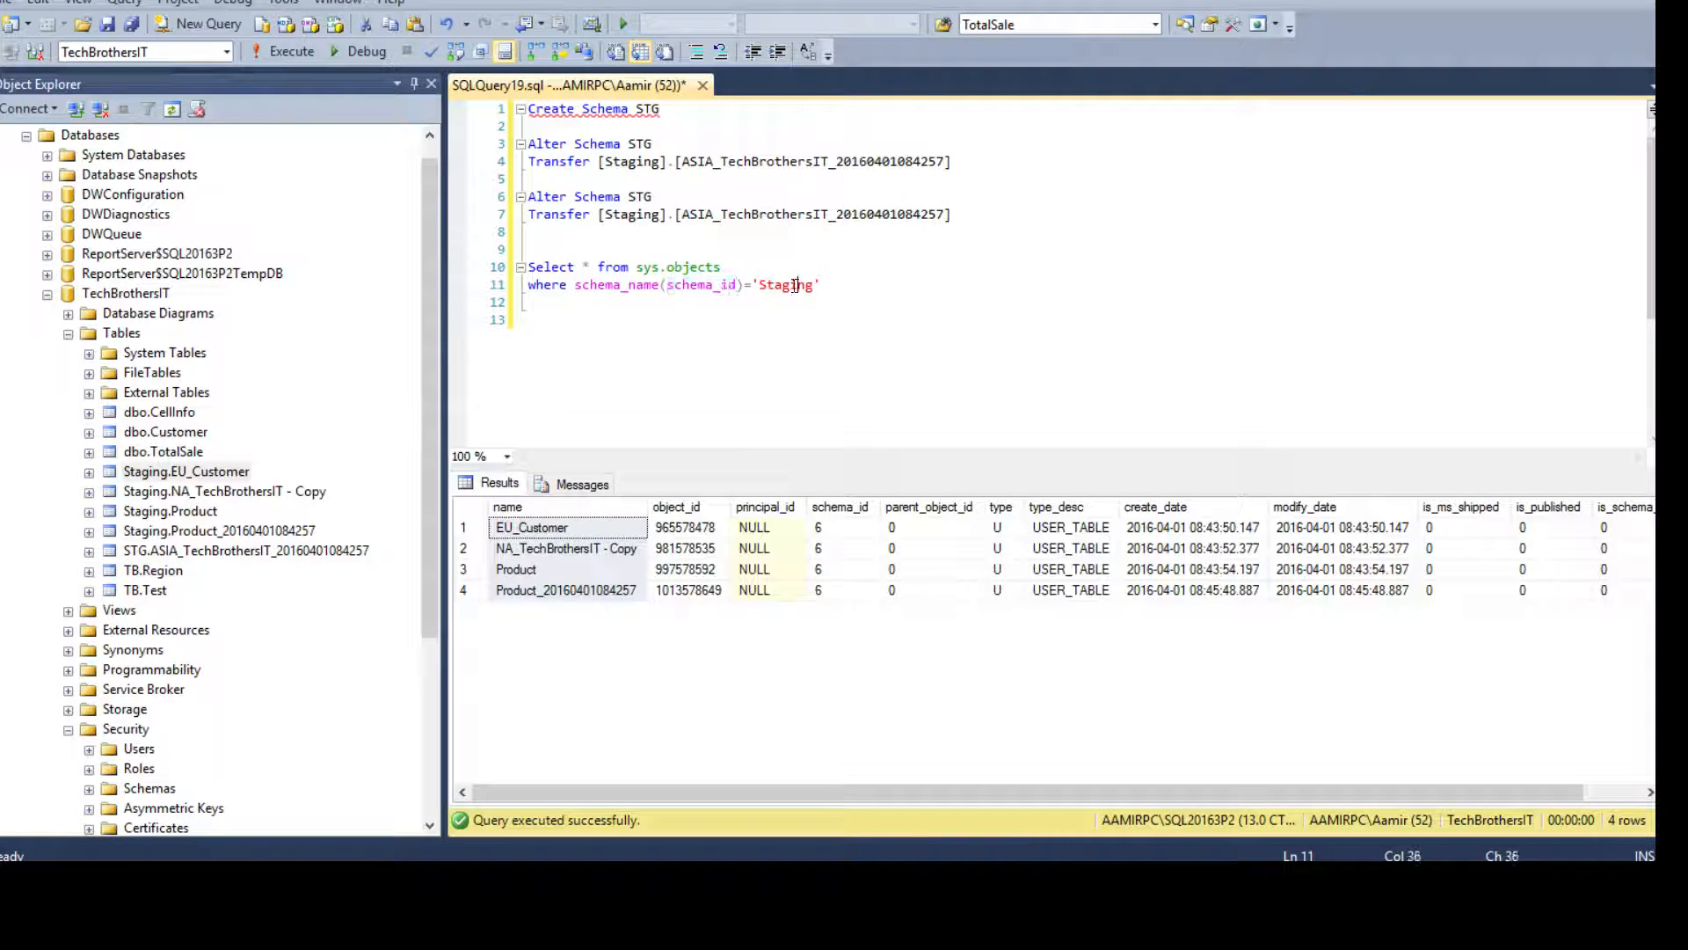
double_click(785, 285)
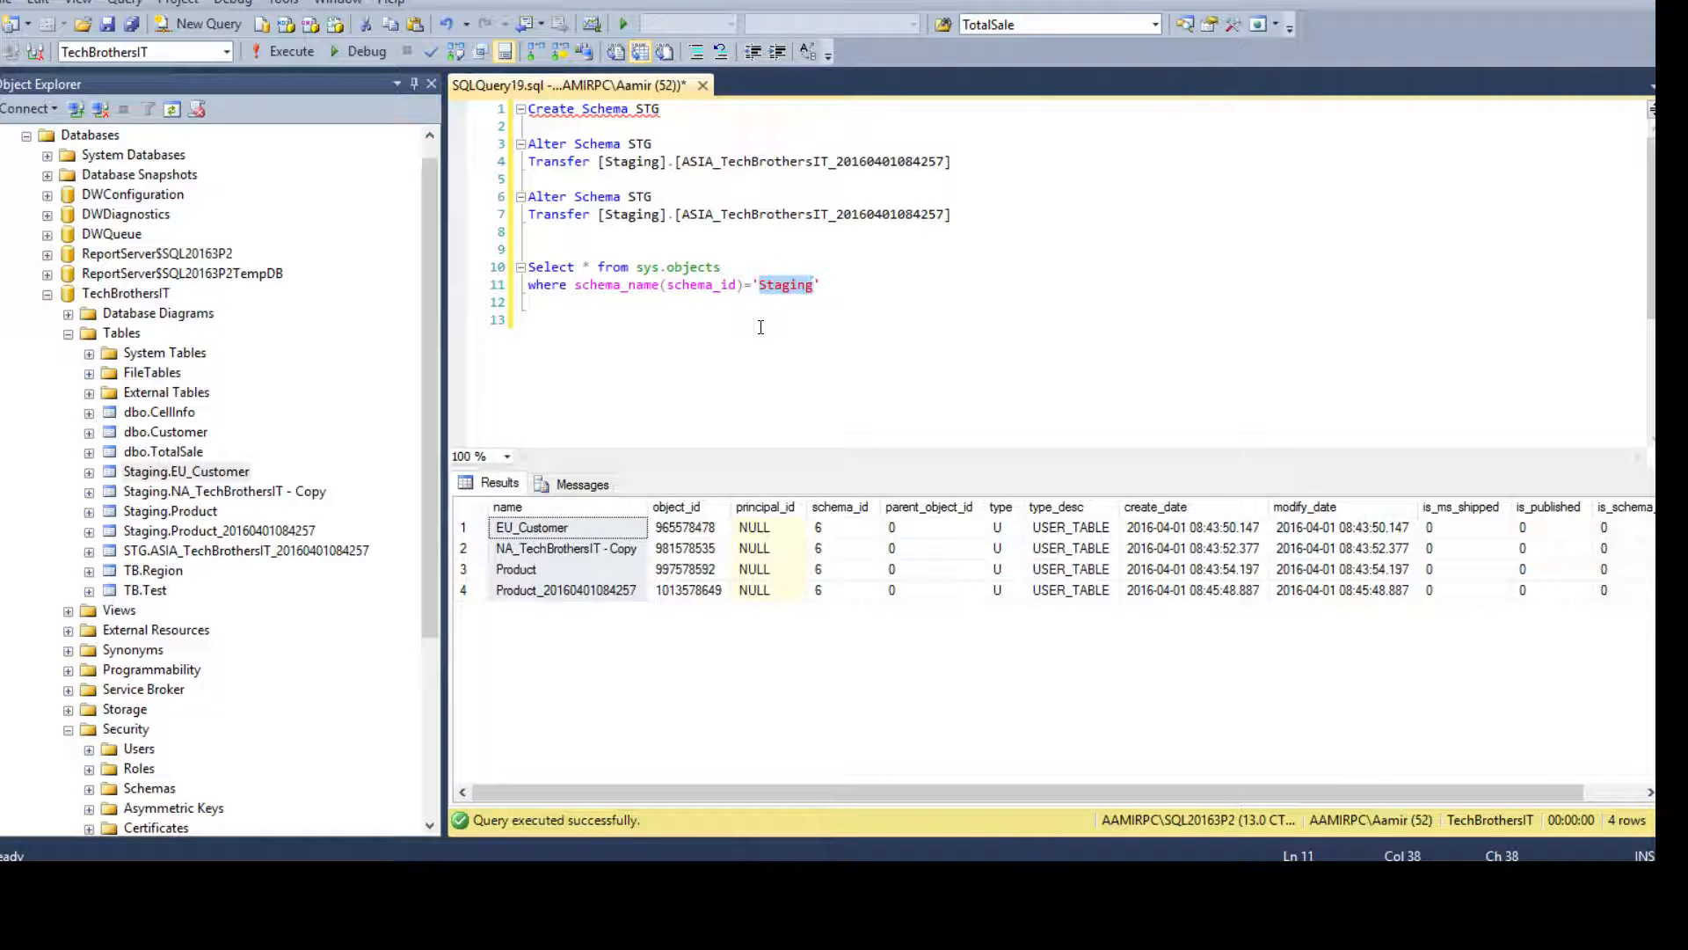
left_click(839, 568)
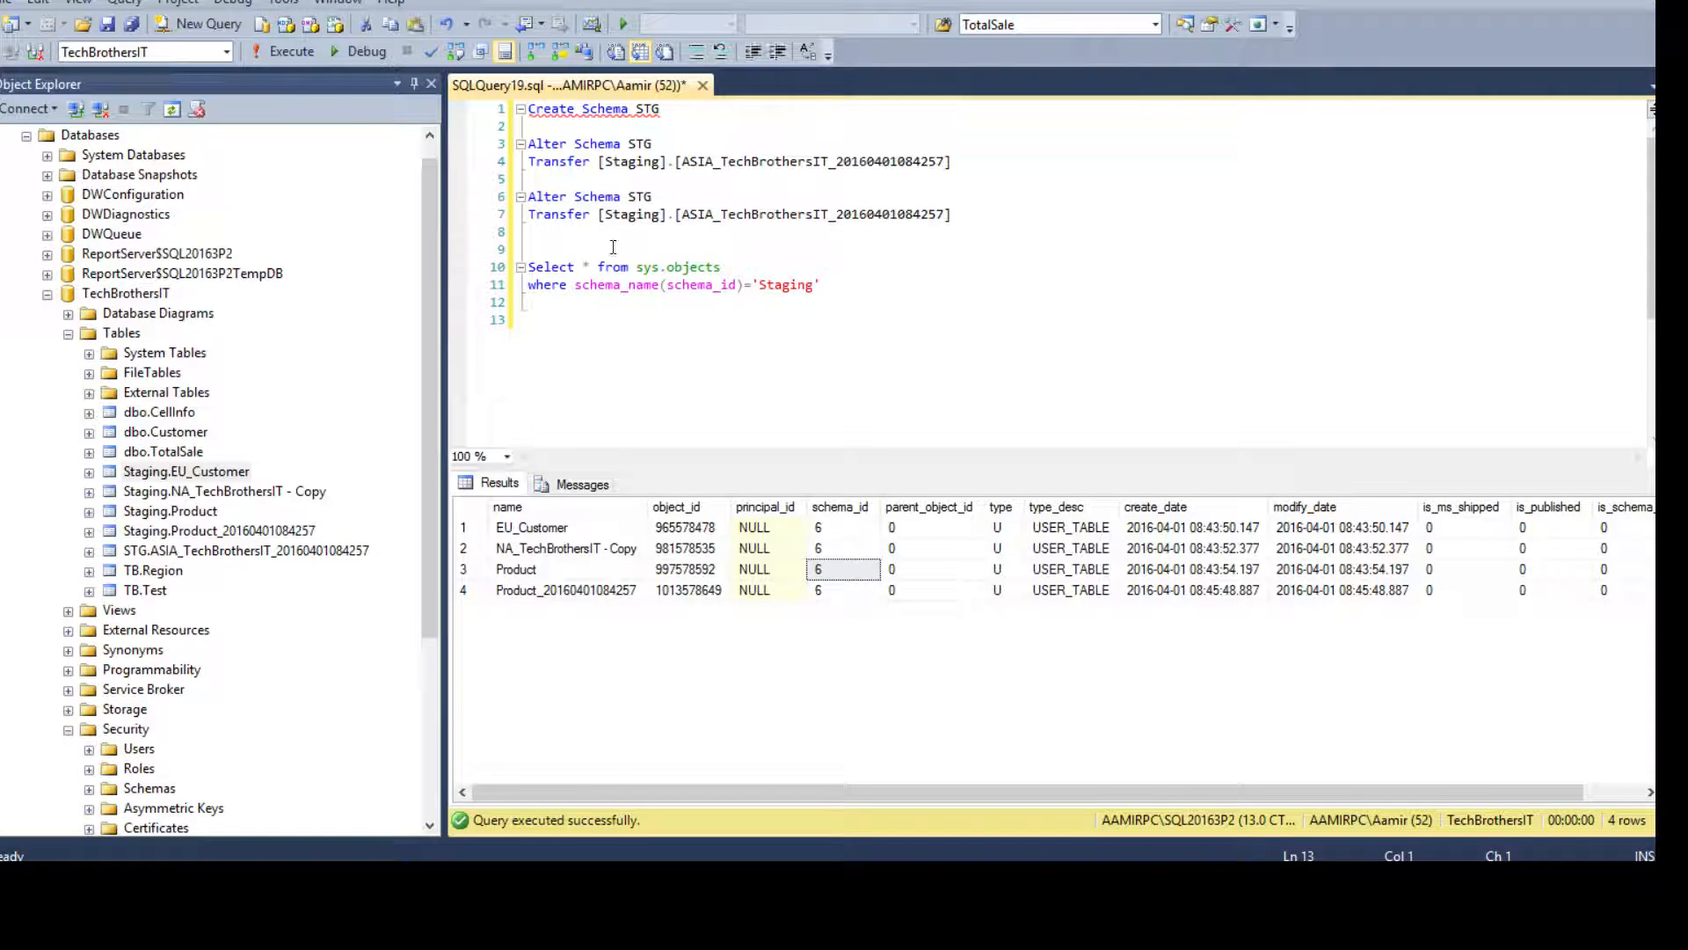
- Begin the select list with the literal 'Alter Schema STG Transfer [' concatenated with +
left_click(590, 265)
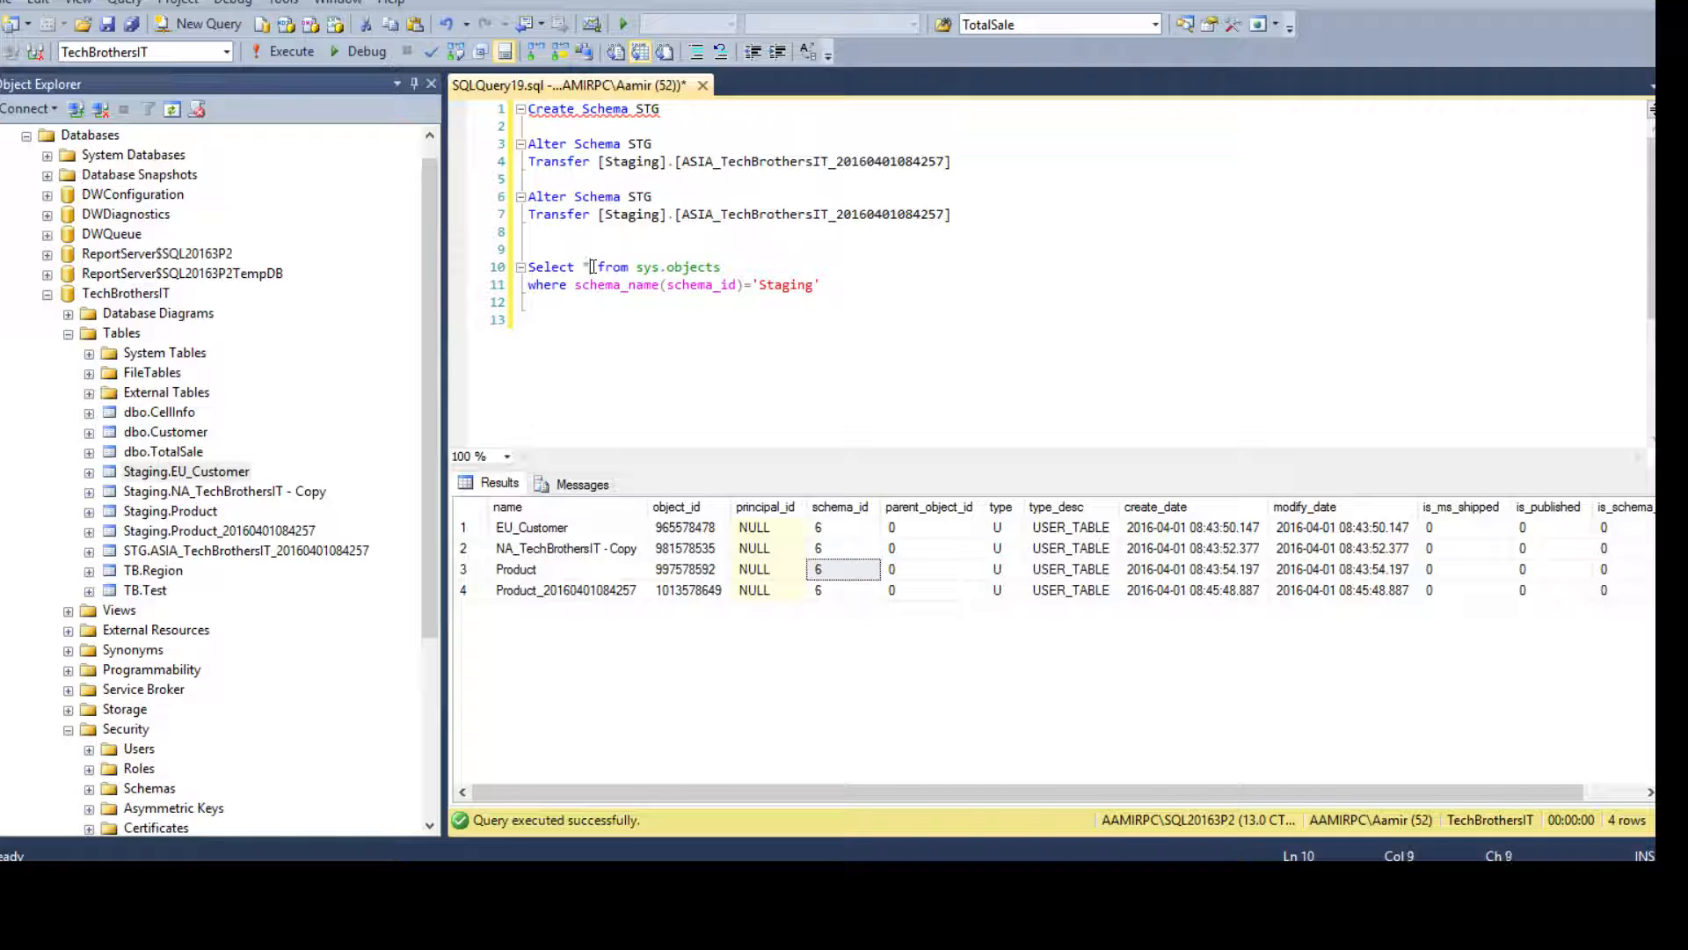
right_click(544, 274)
type("Select * from sys.objects")
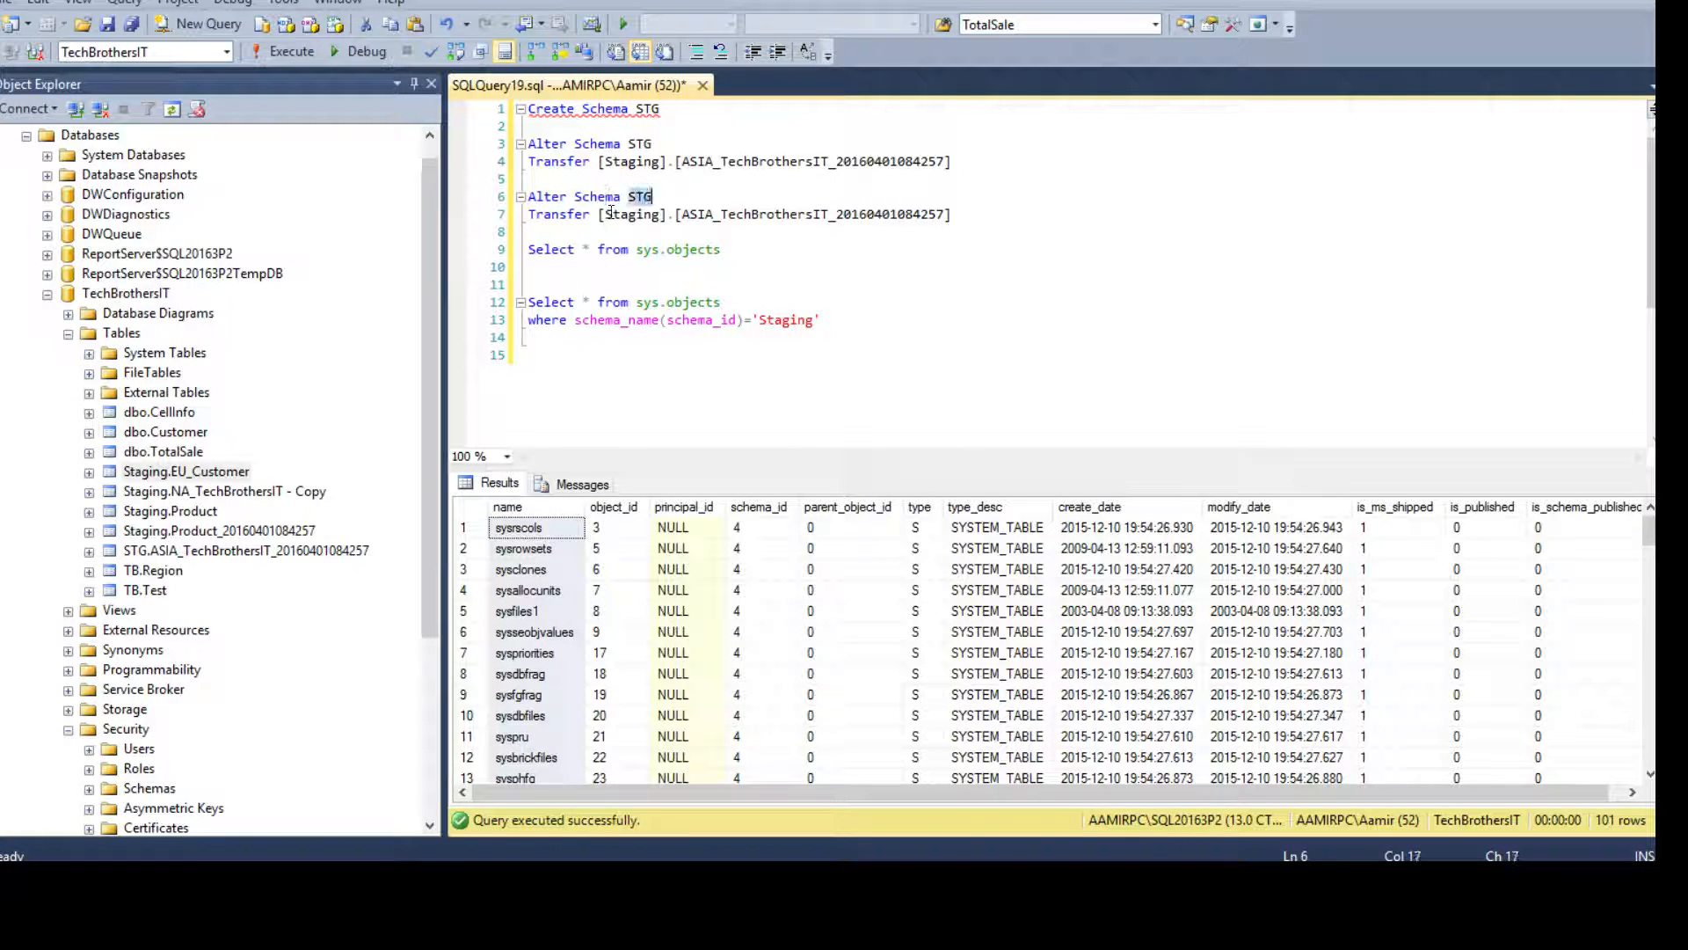
left_click(529, 283)
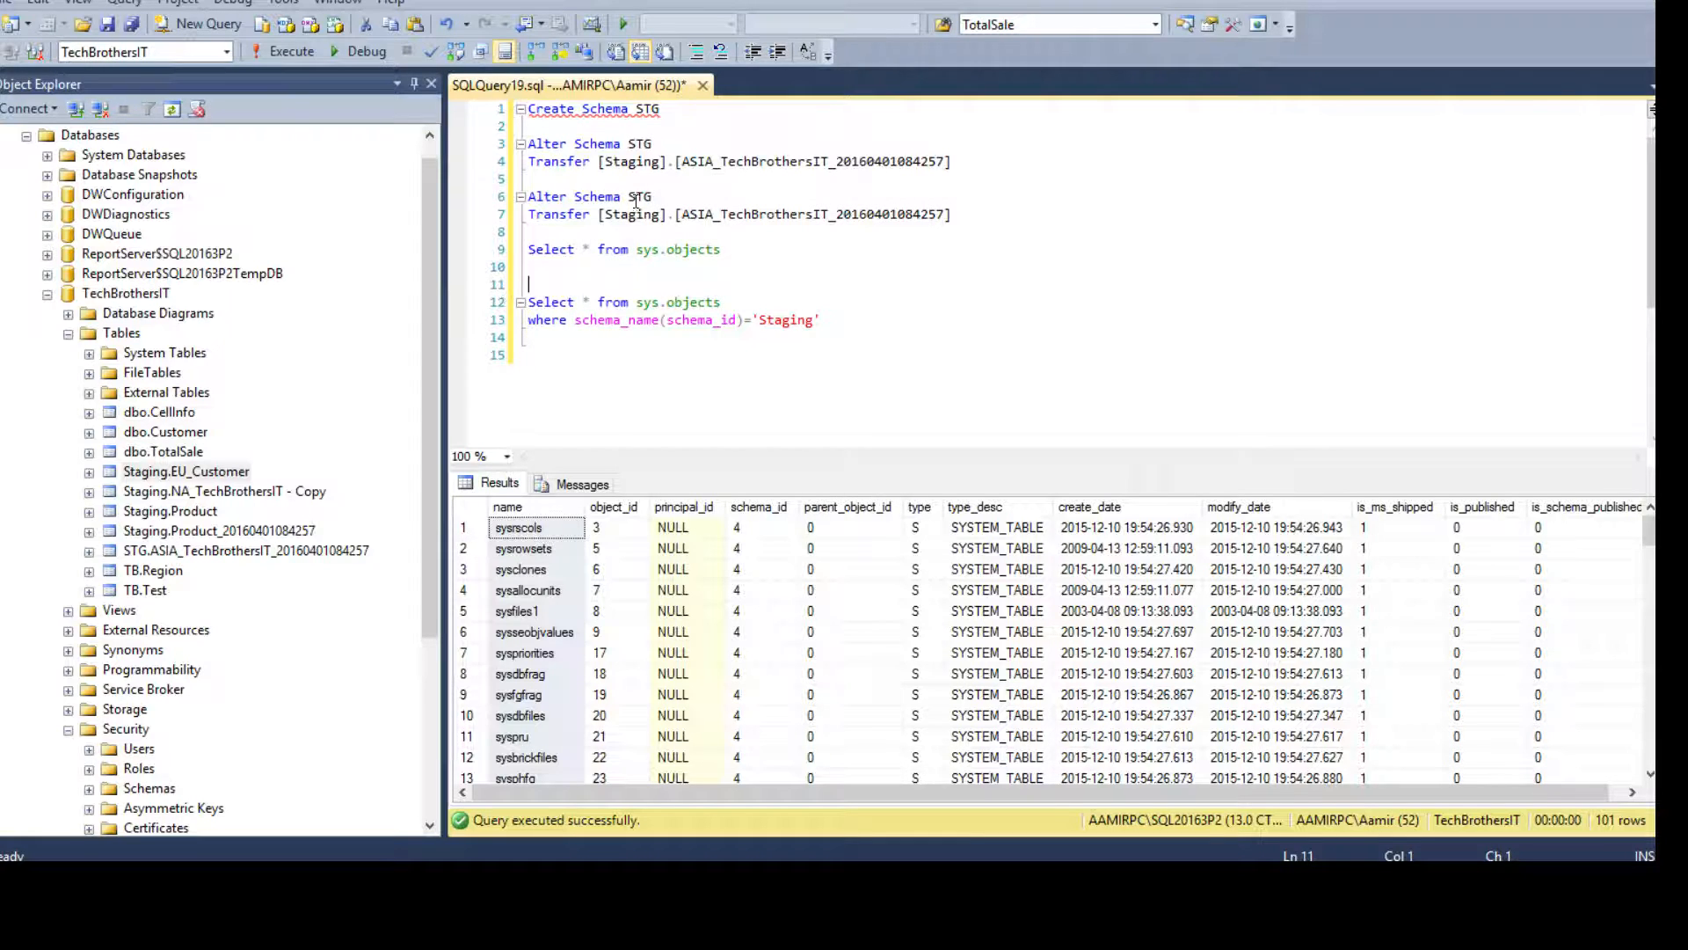
left_click(719, 214)
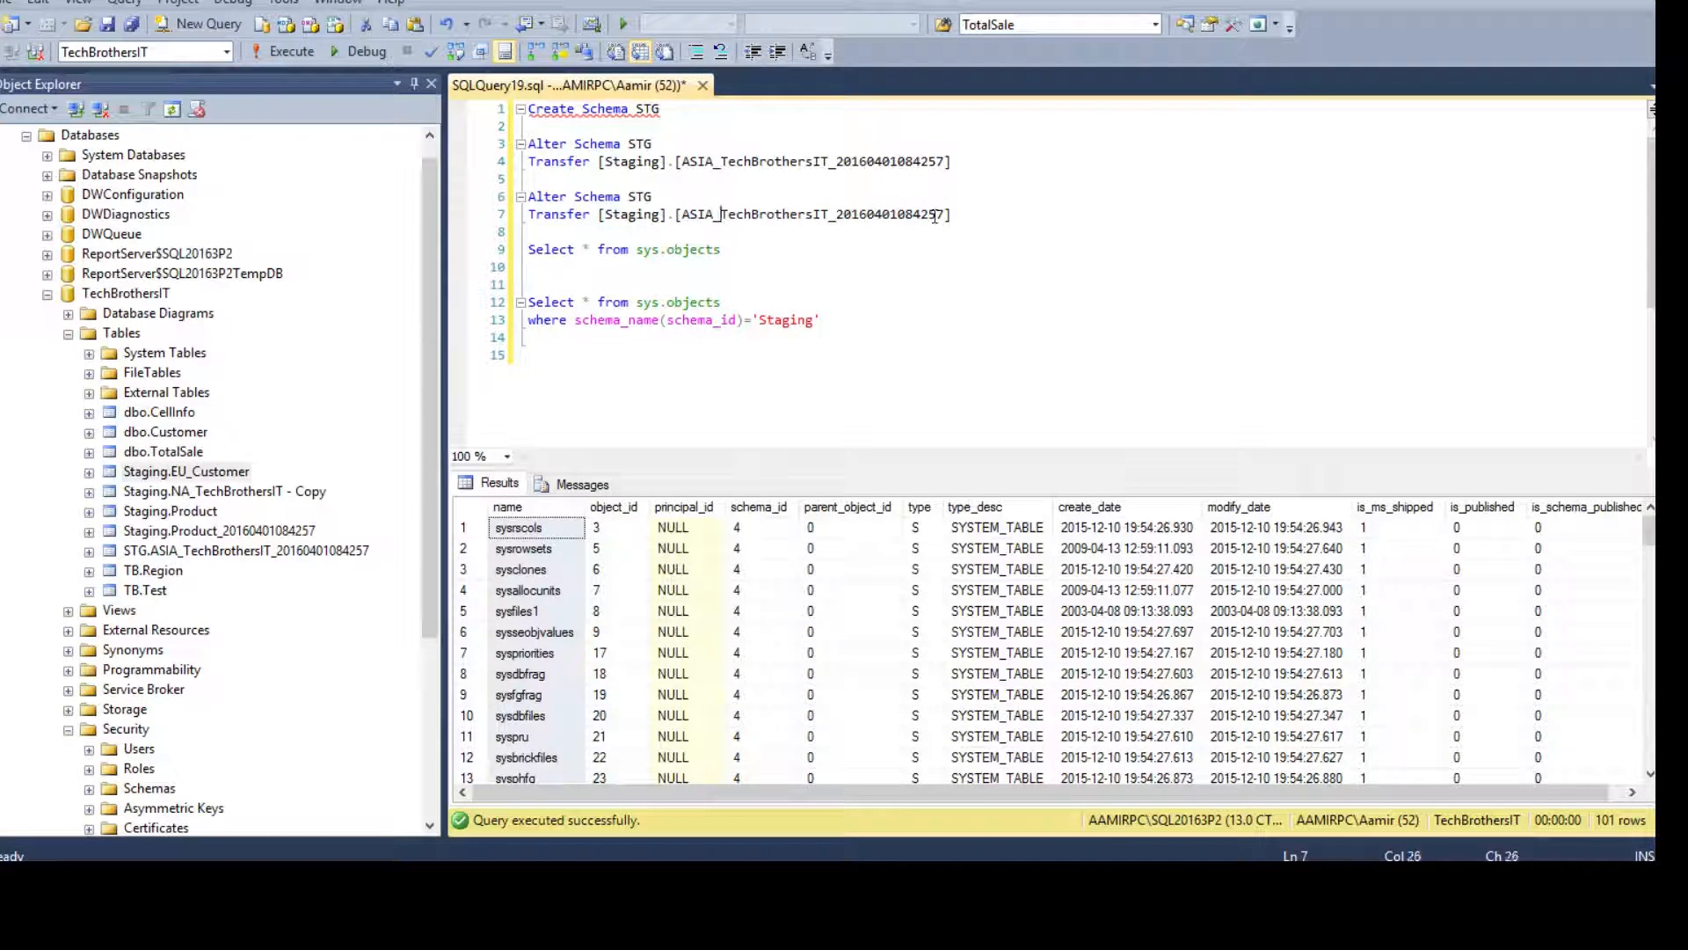
left_click_drag(675, 215, 950, 214)
type("'Alter Schema")
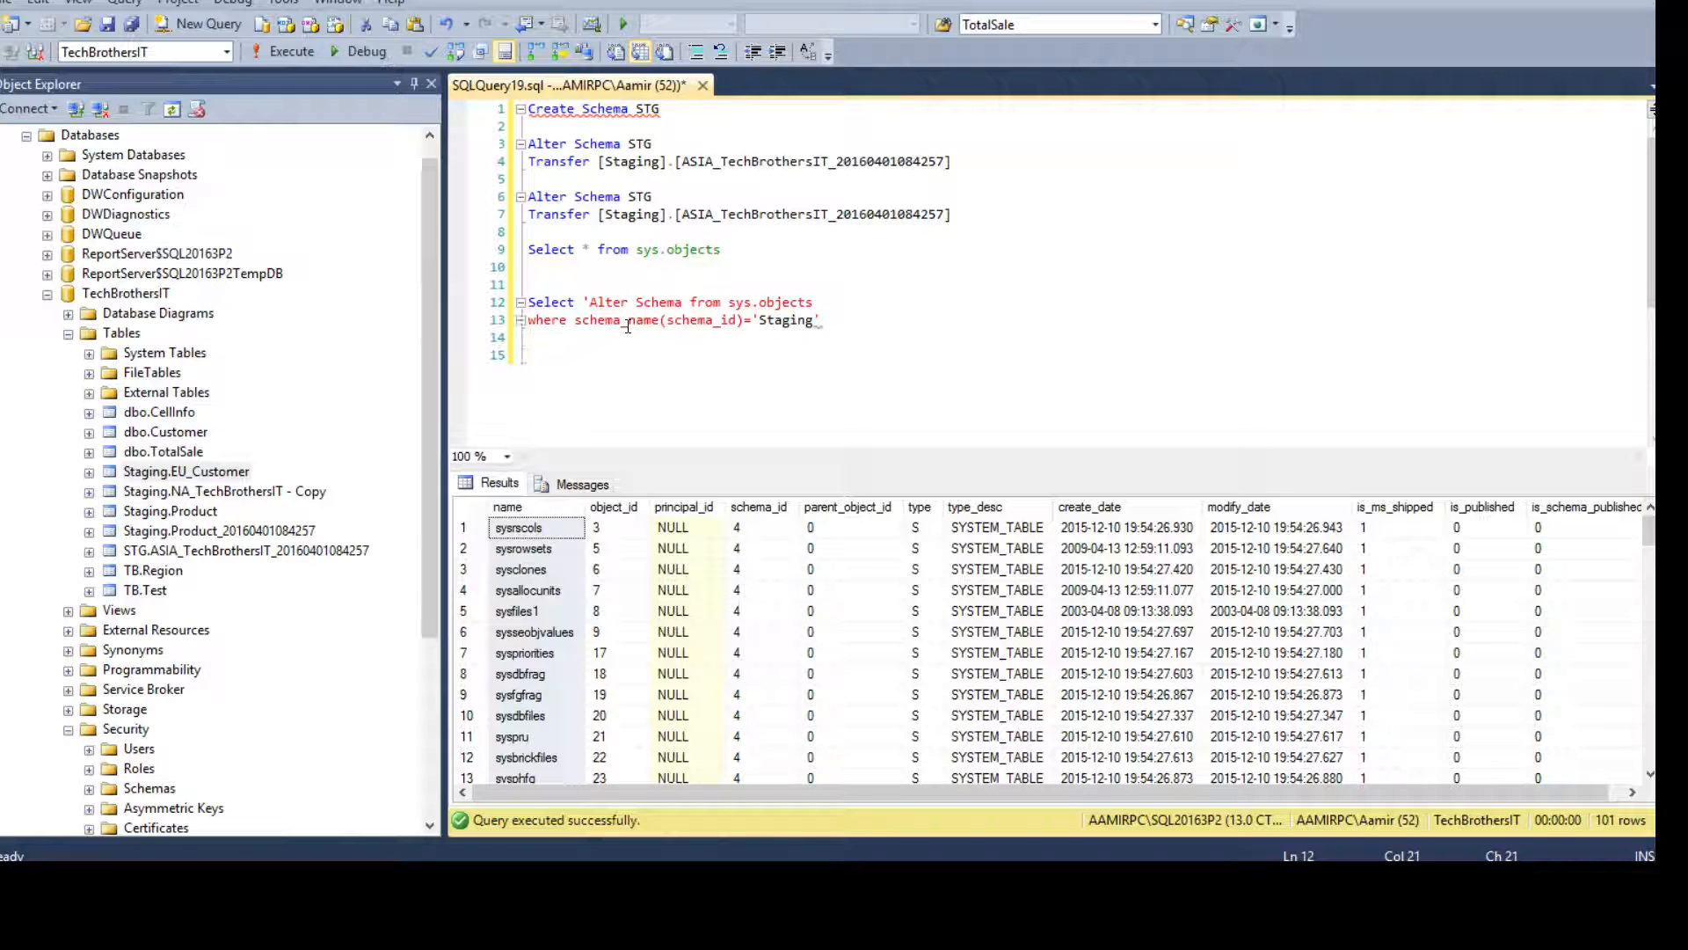
type("STG")
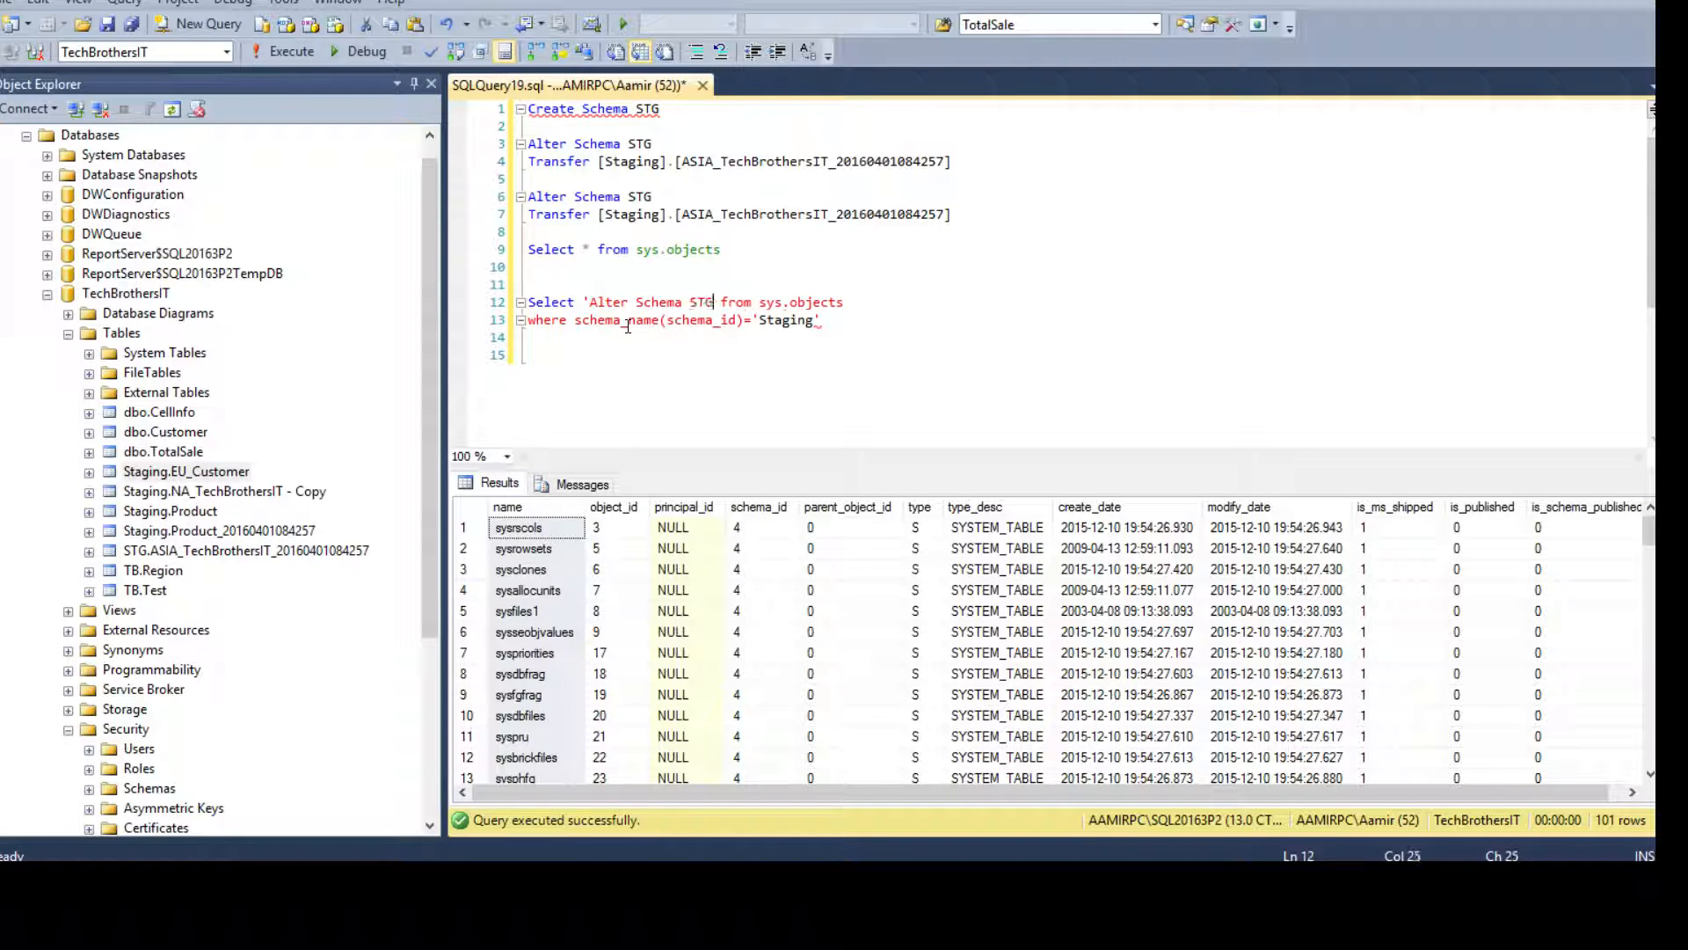
type("'")
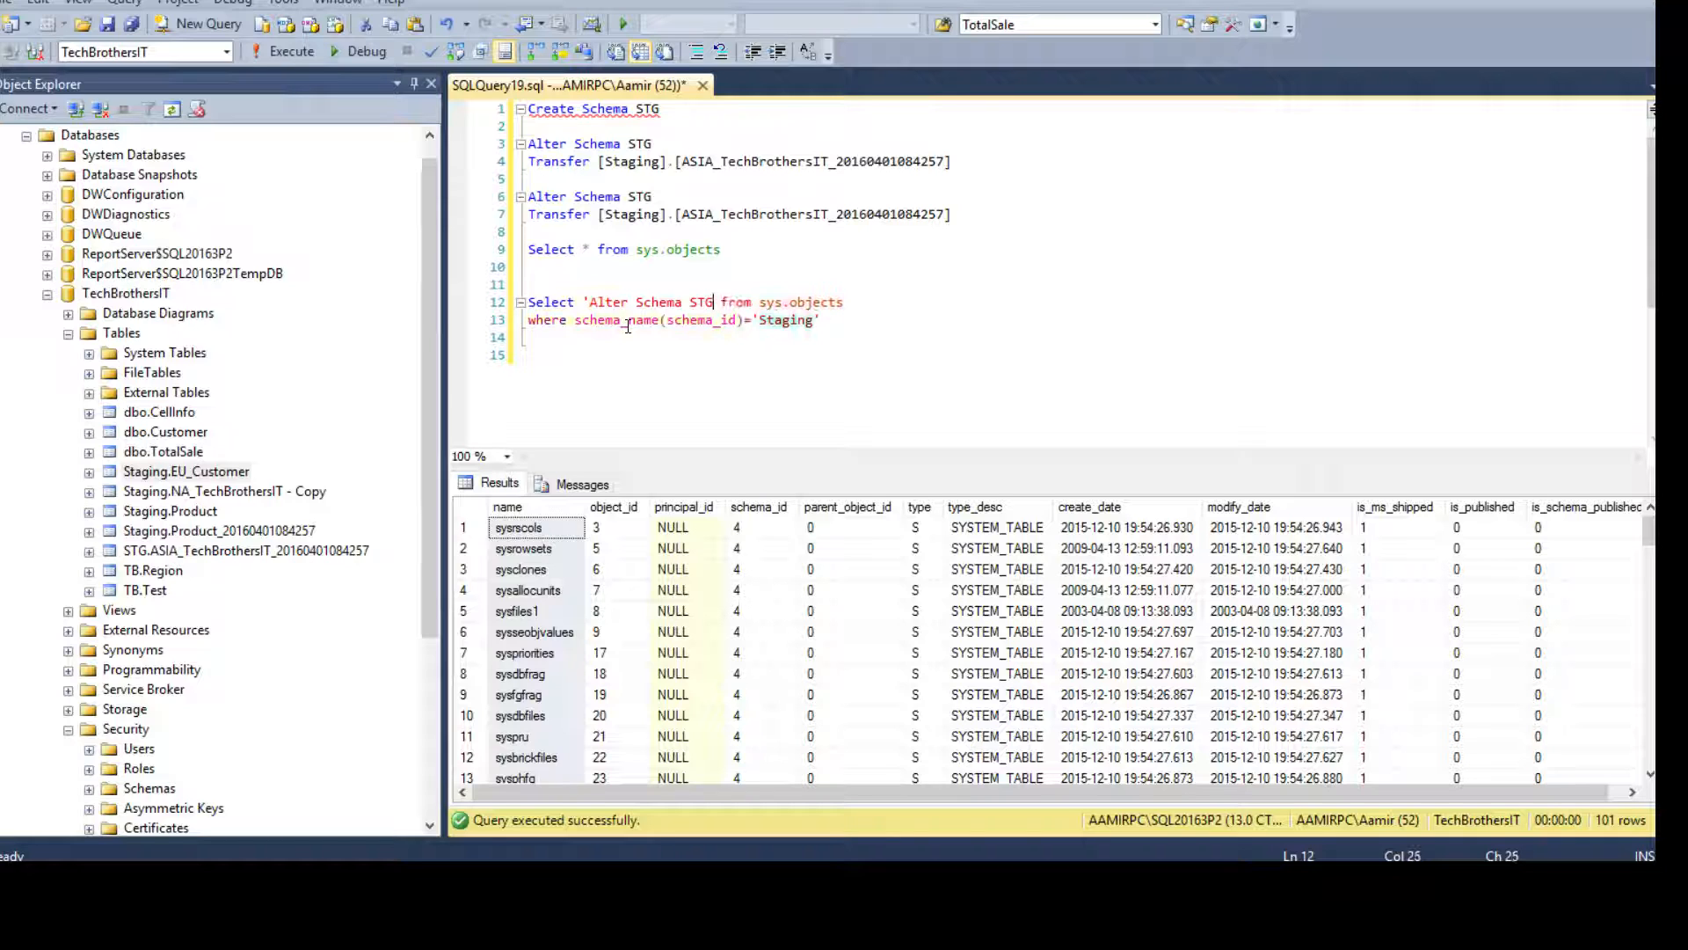
type("Transfer")
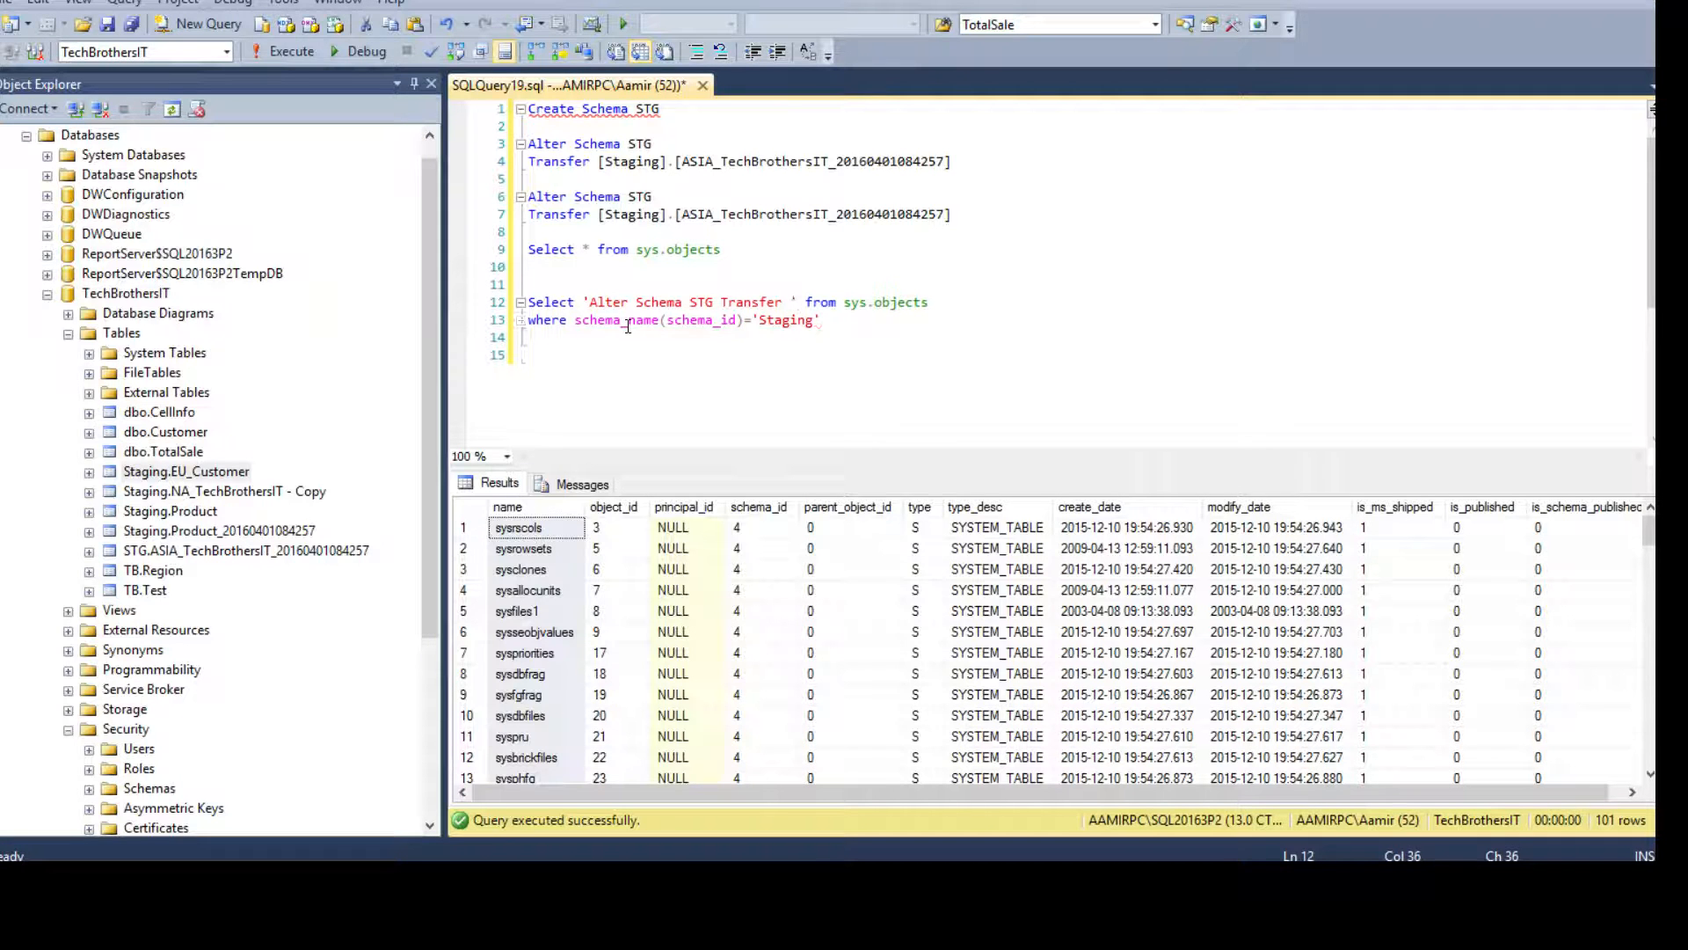
type("+")
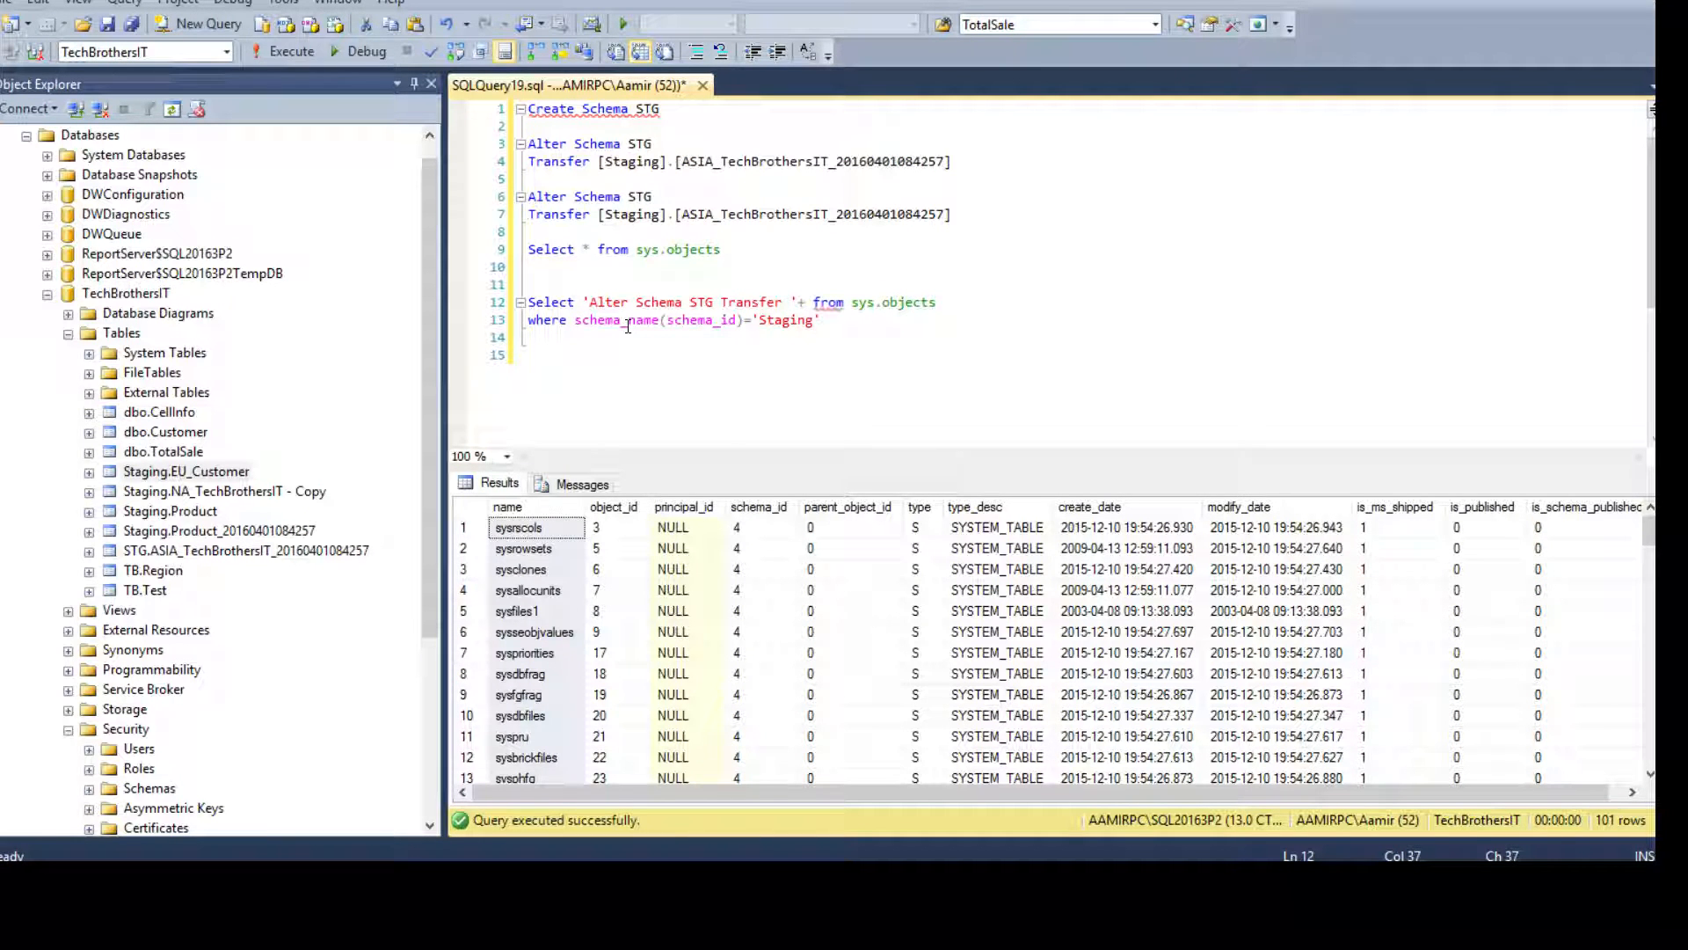
- Complete it as +schema_name(schema_id)+'].['+name+']' AS myQuery with the Staging filter
left_click(529, 353)
type("[")
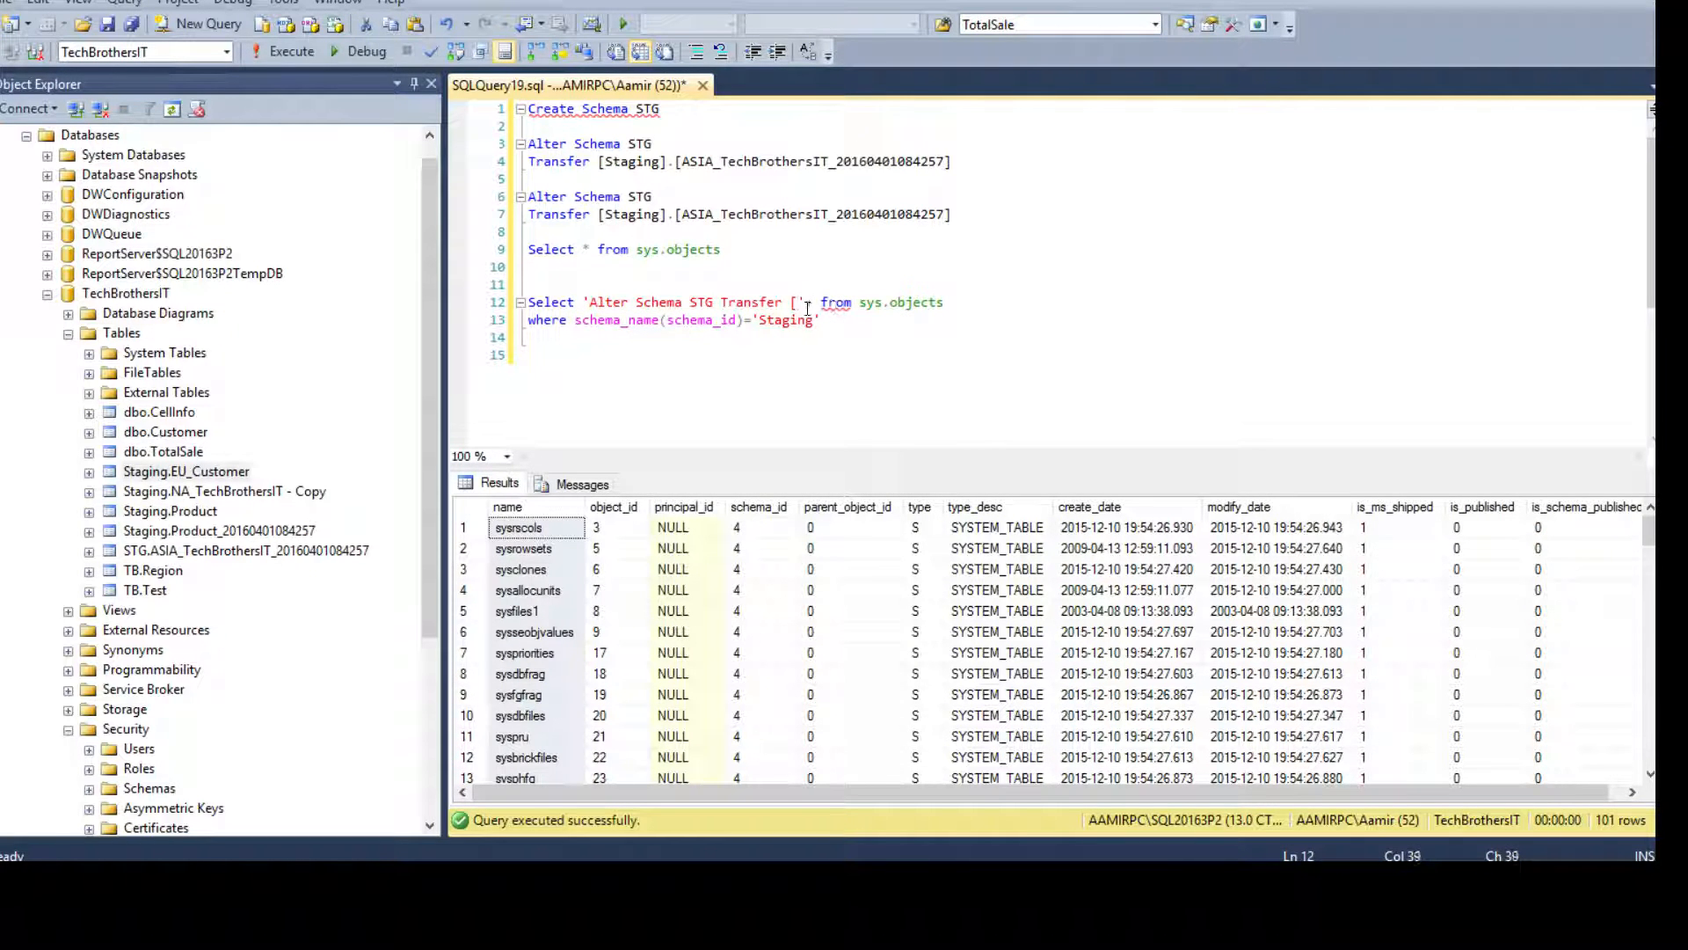
type("+schema_name(schema_id)+")
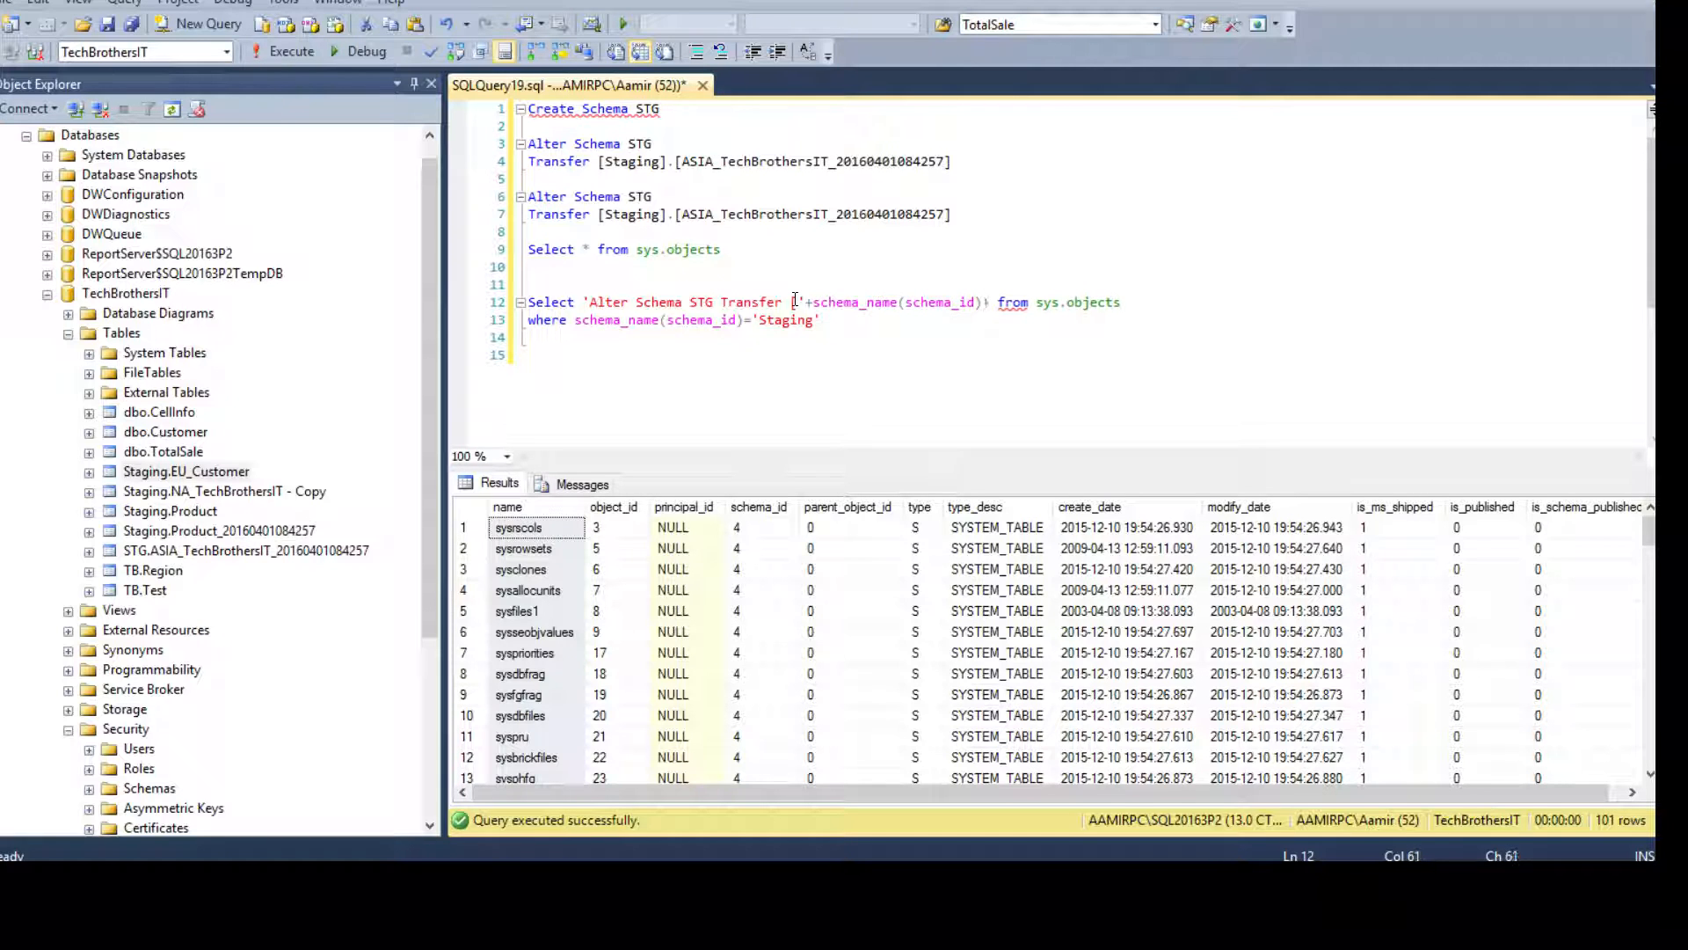
type("']")
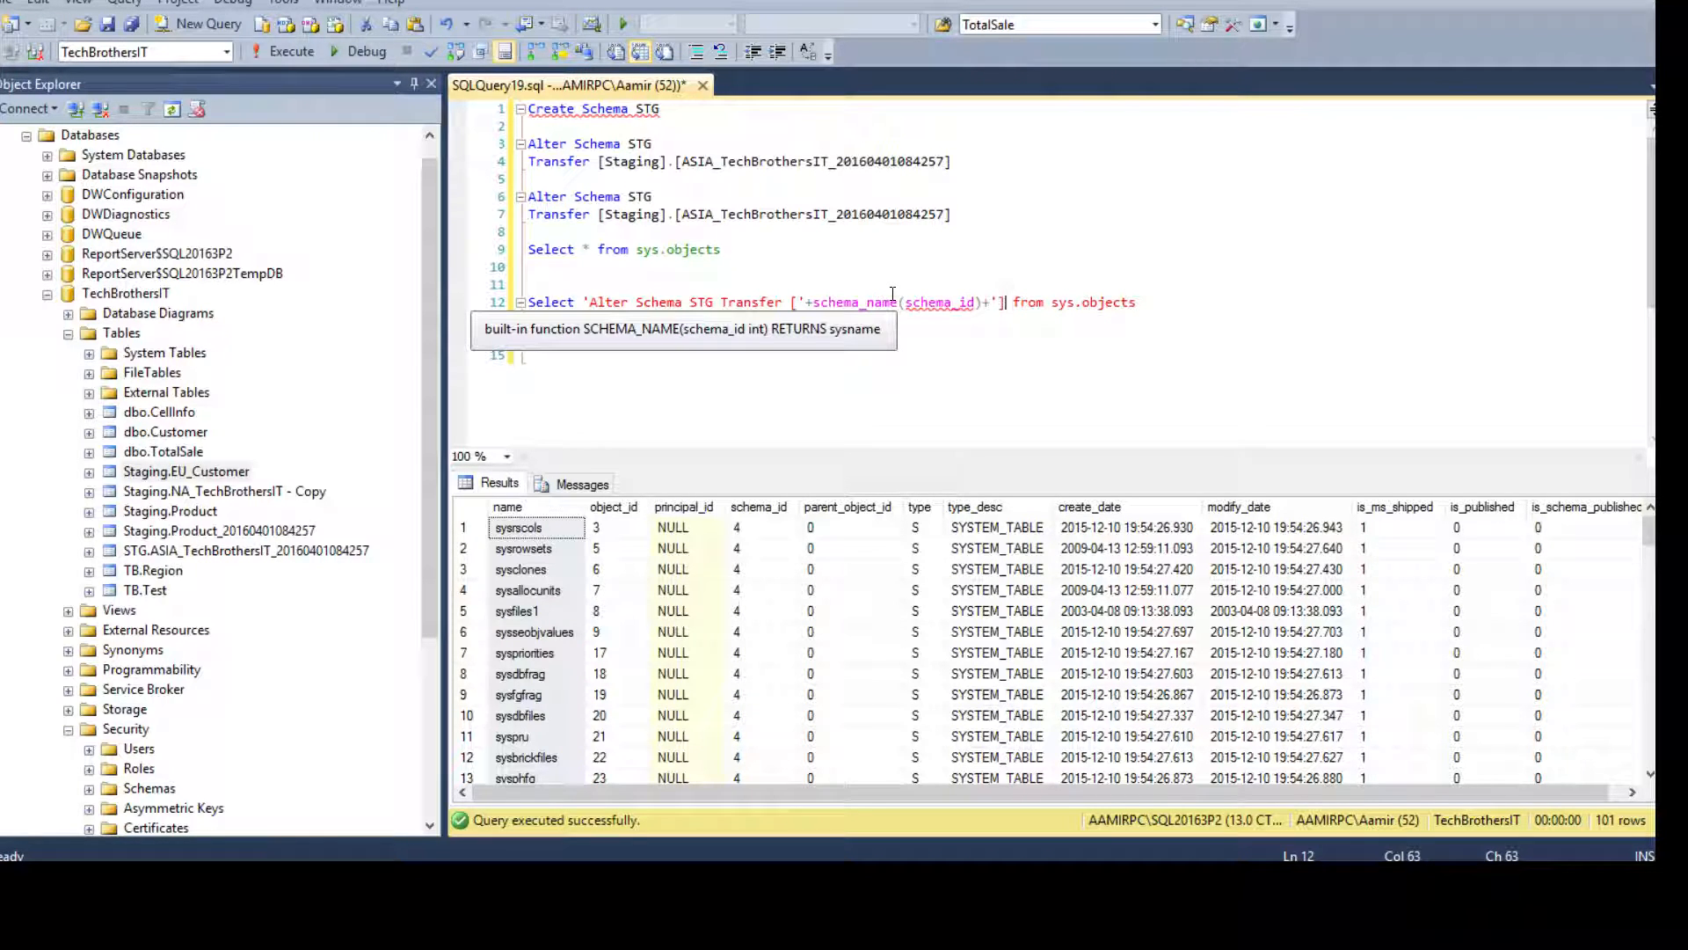
type("where schema_name(schema_id)='Staging'")
type(".[")
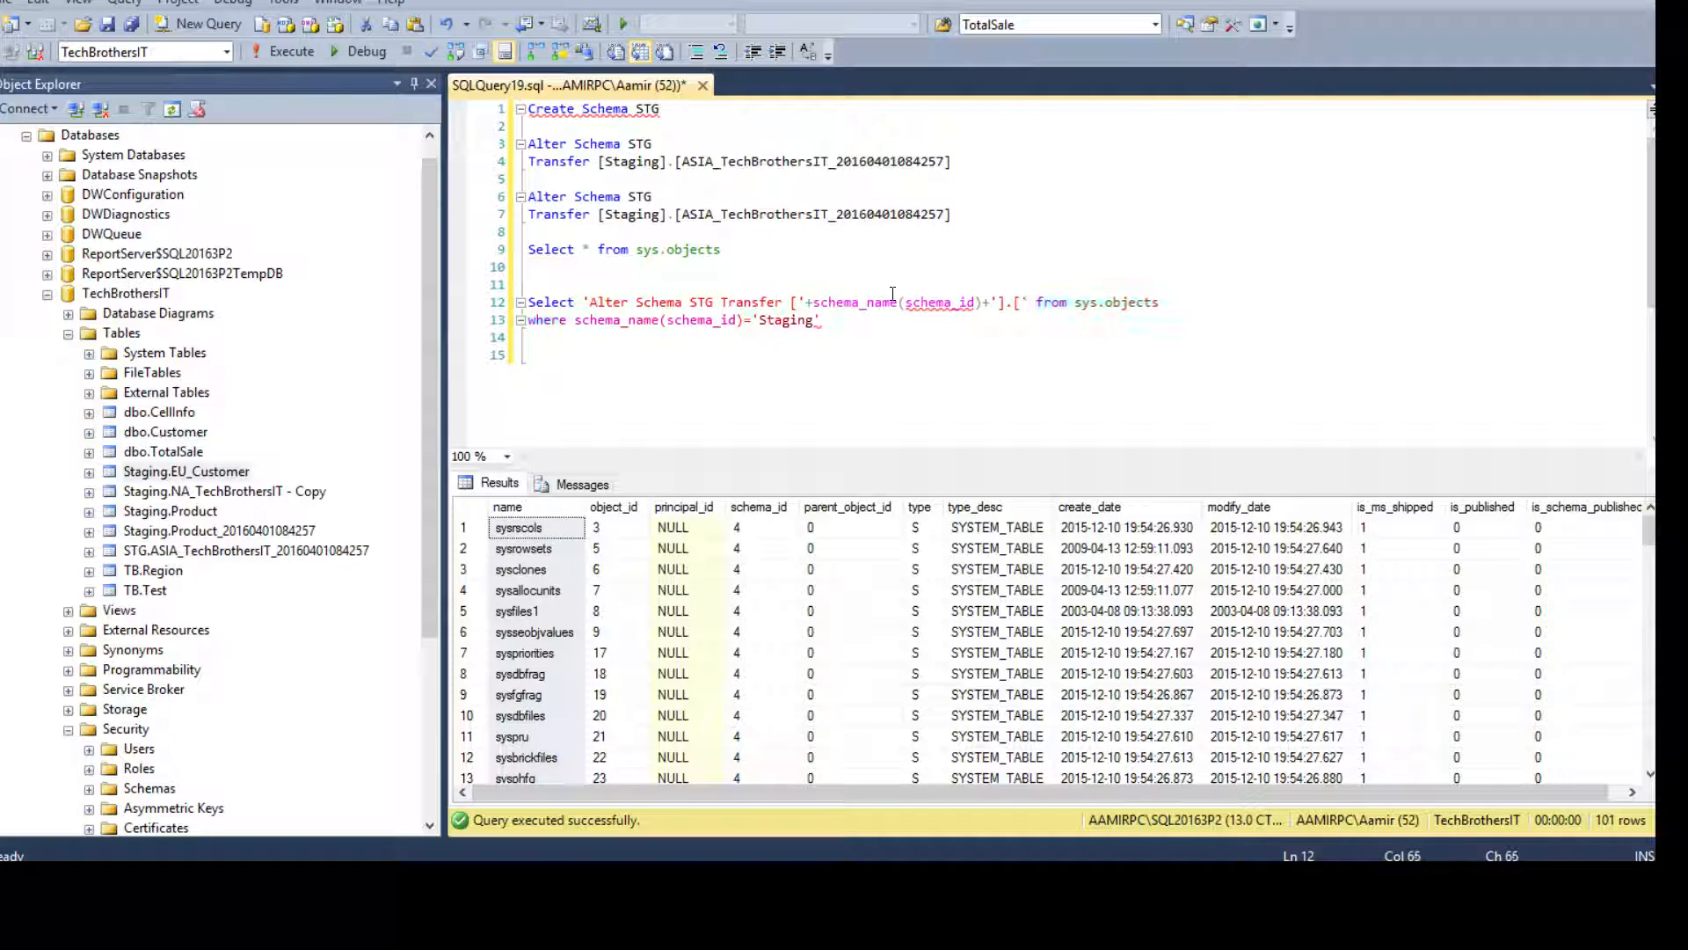
type("name")
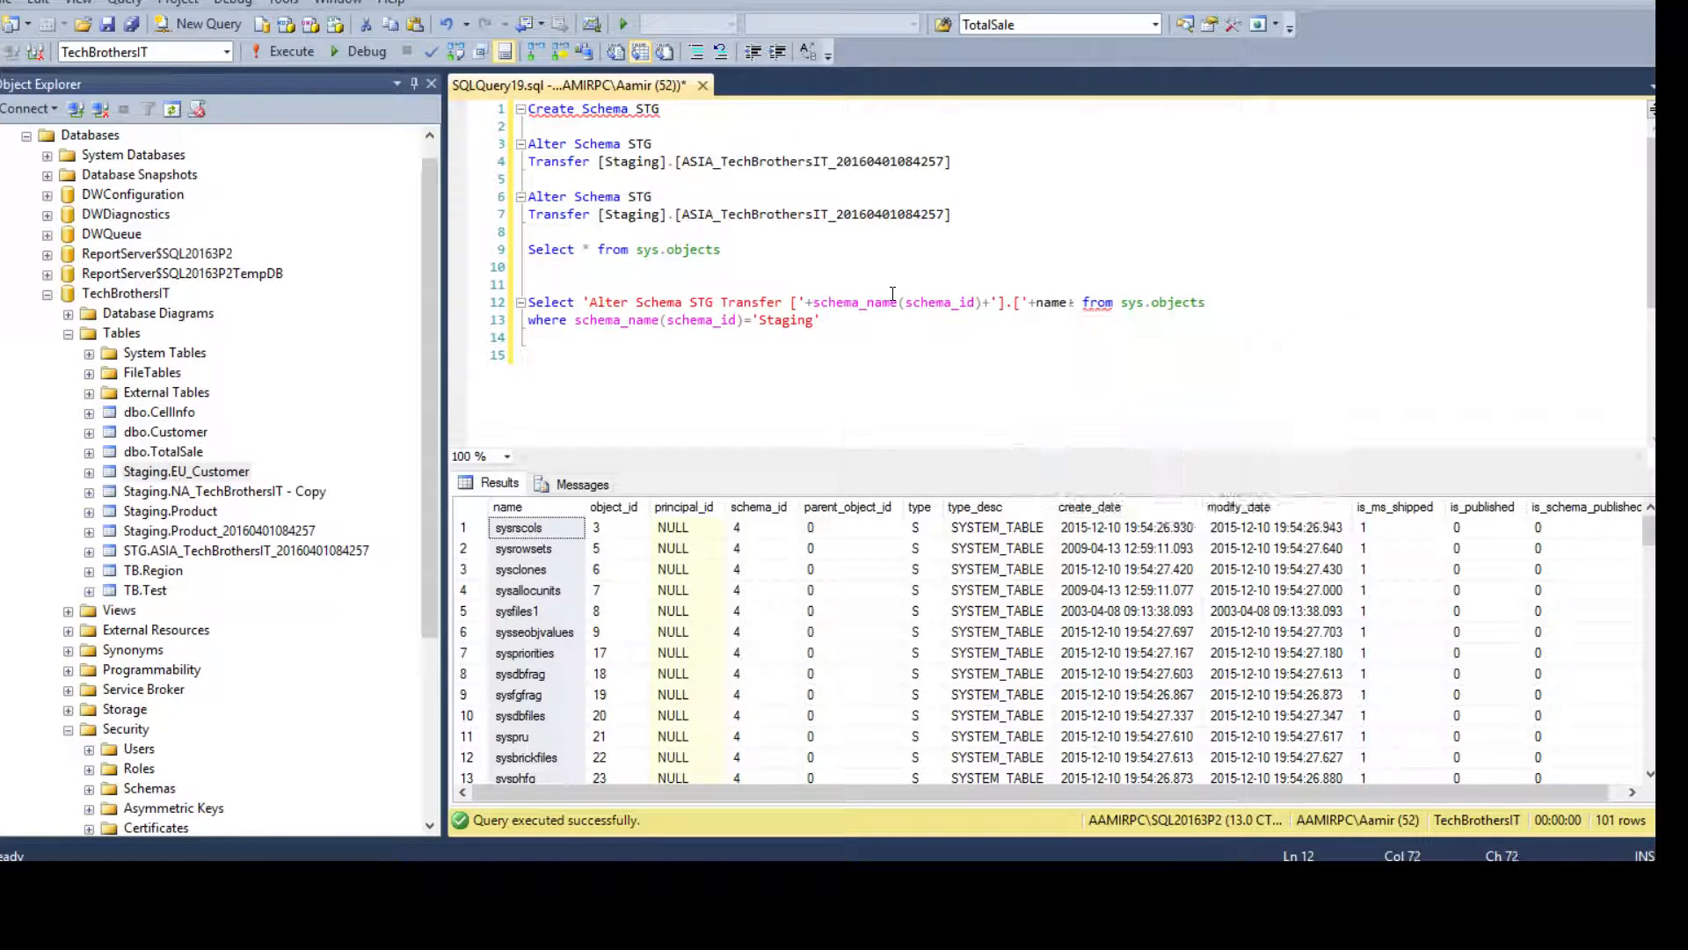
type("+")
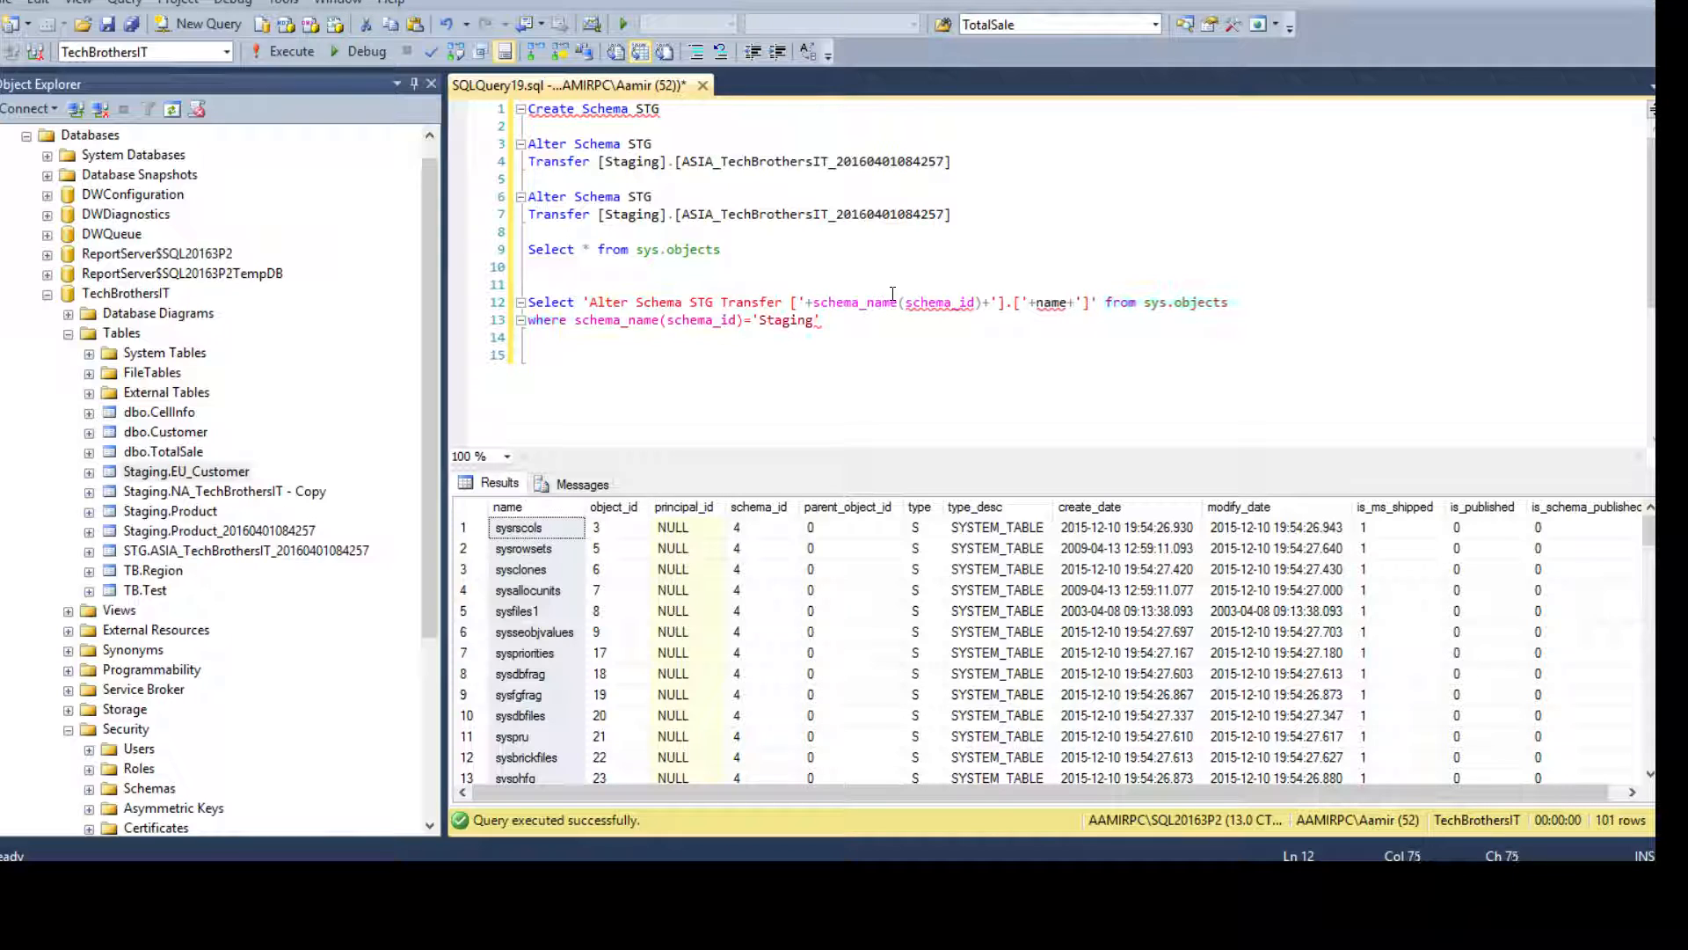
type("AS my")
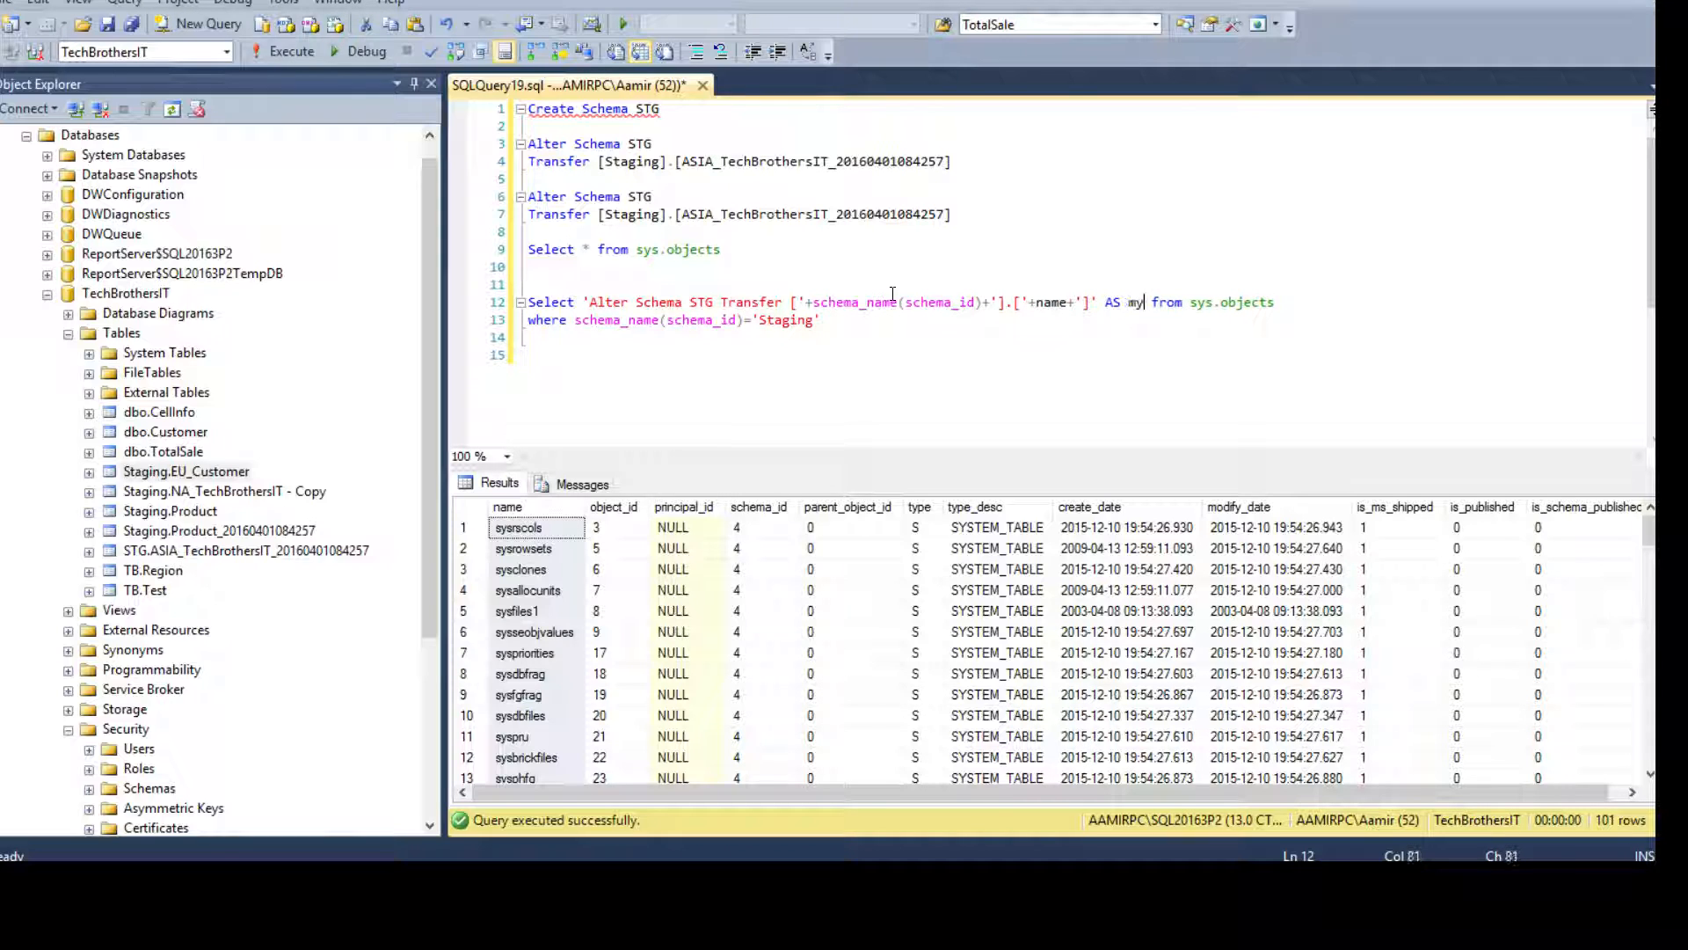
type("Query")
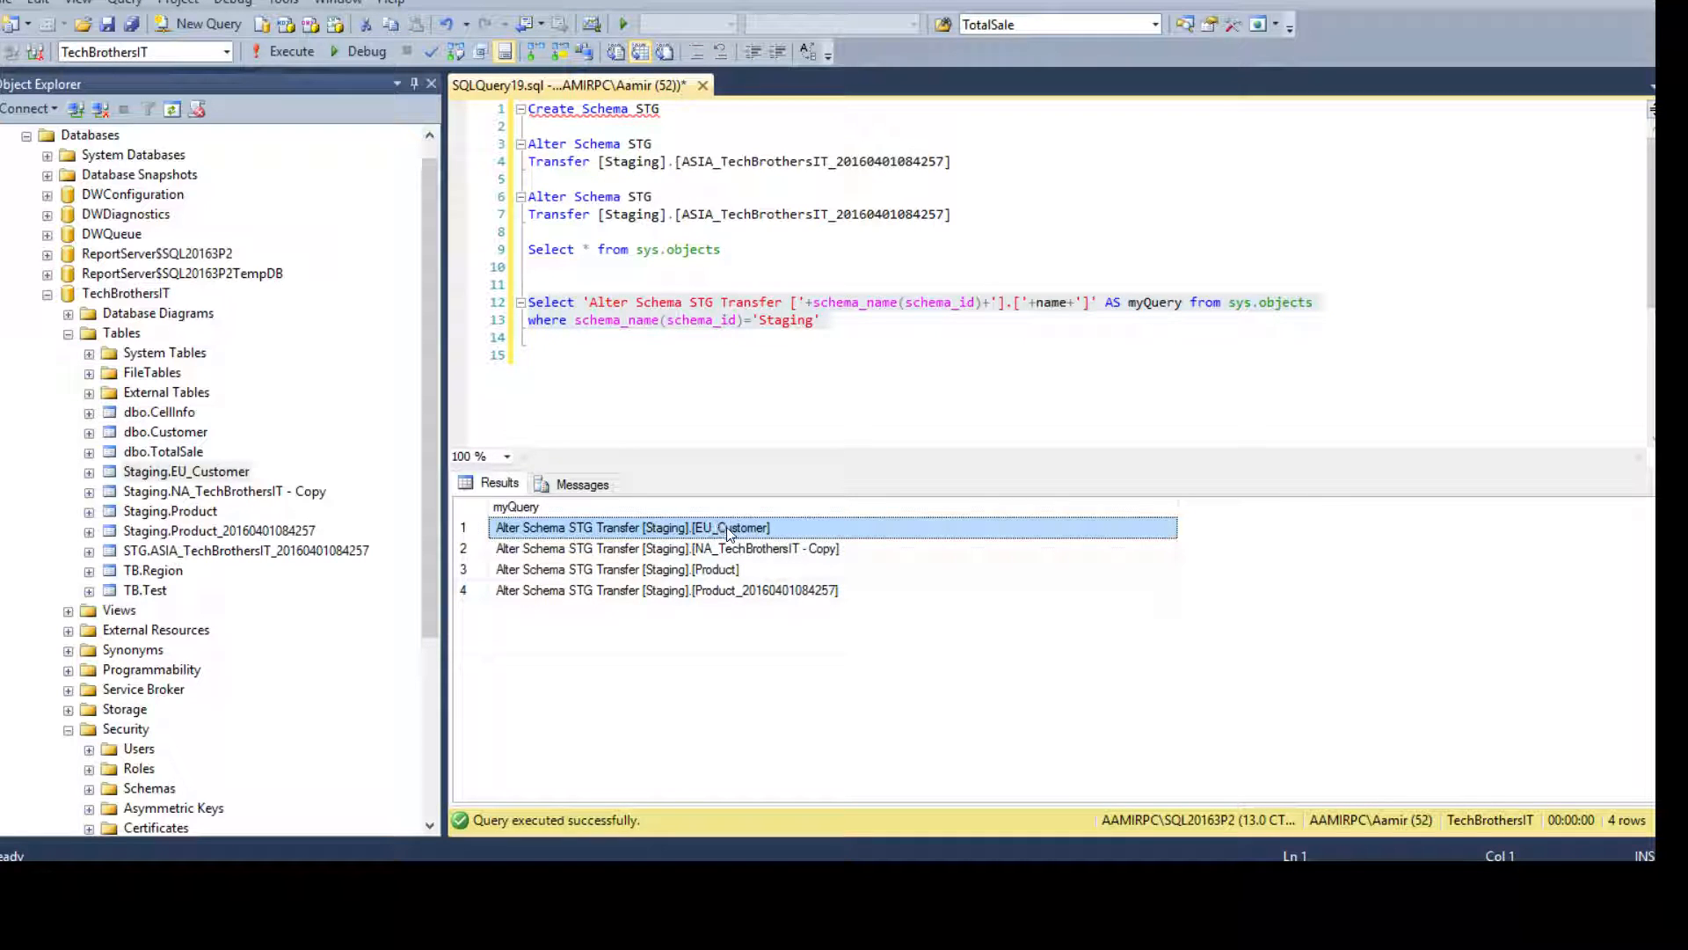
- Copy the four generated transfer statements from the results and highlight them in the editor
left_click(665, 591)
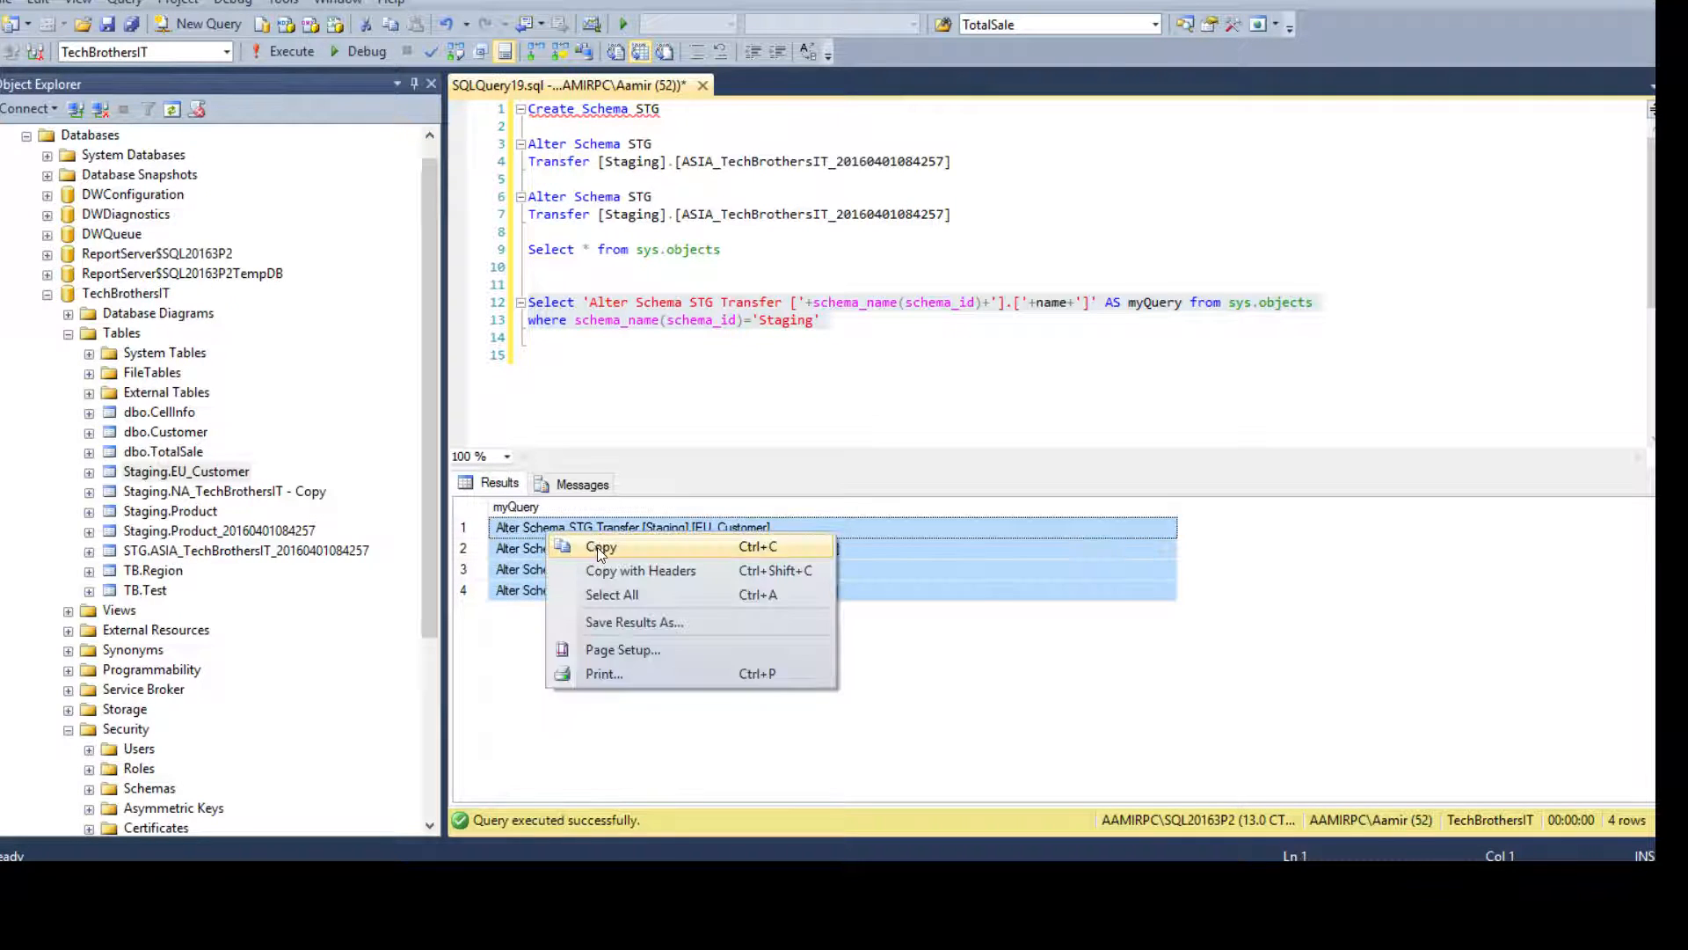
left_click(602, 547)
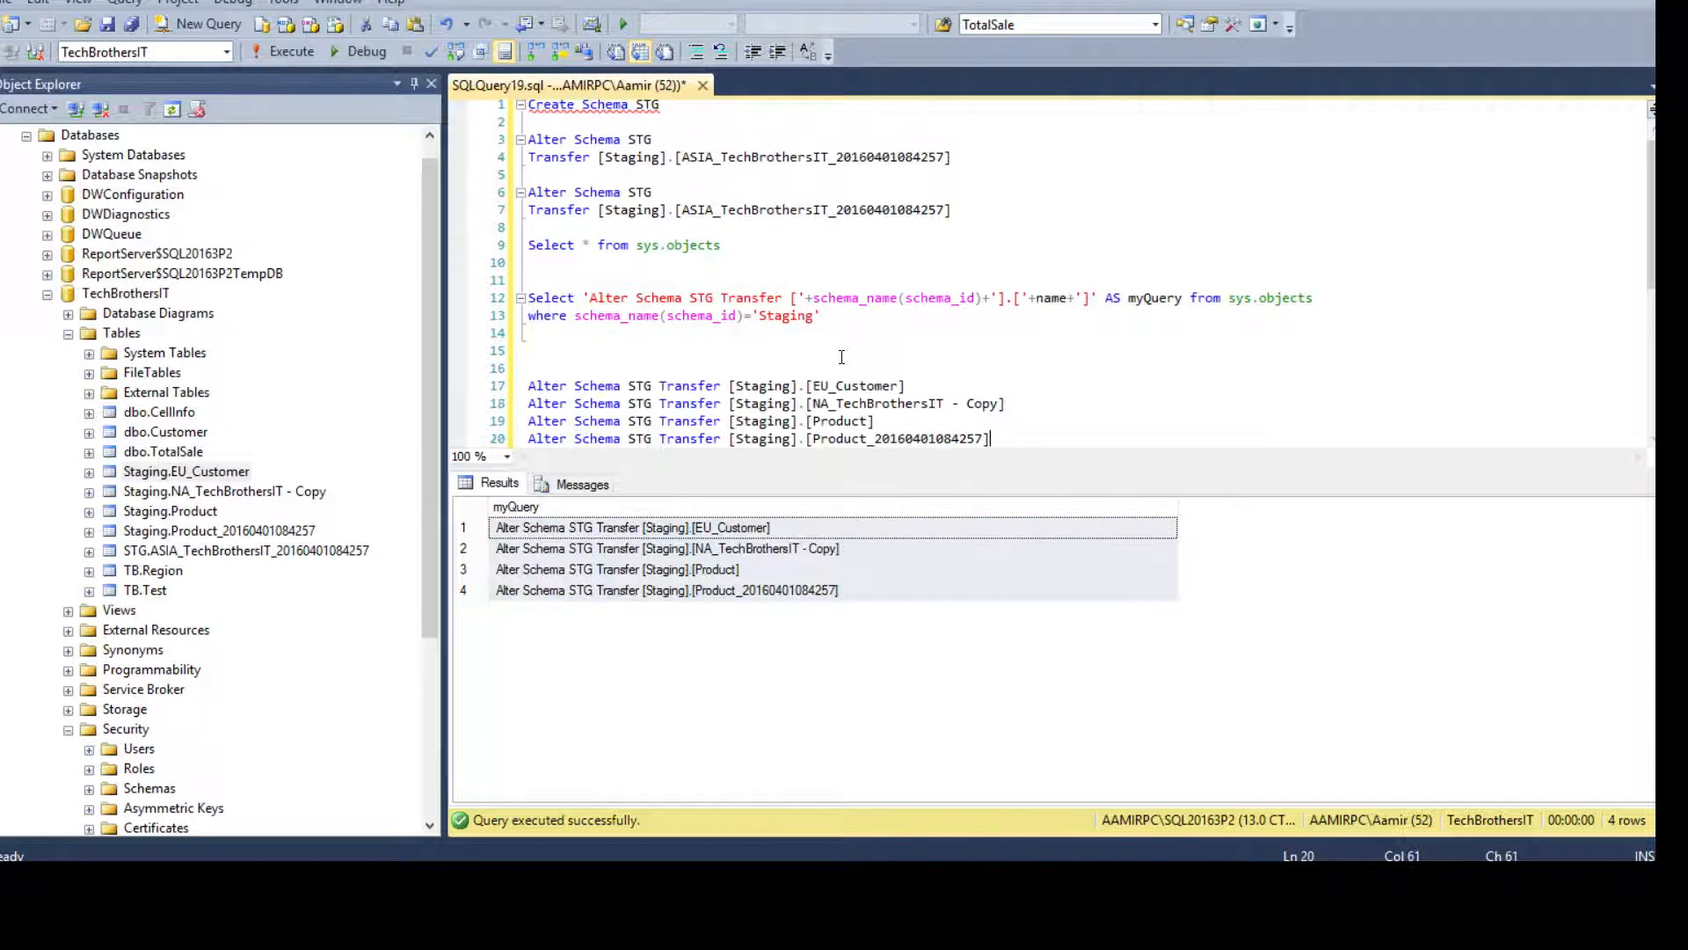
scroll("down", 3)
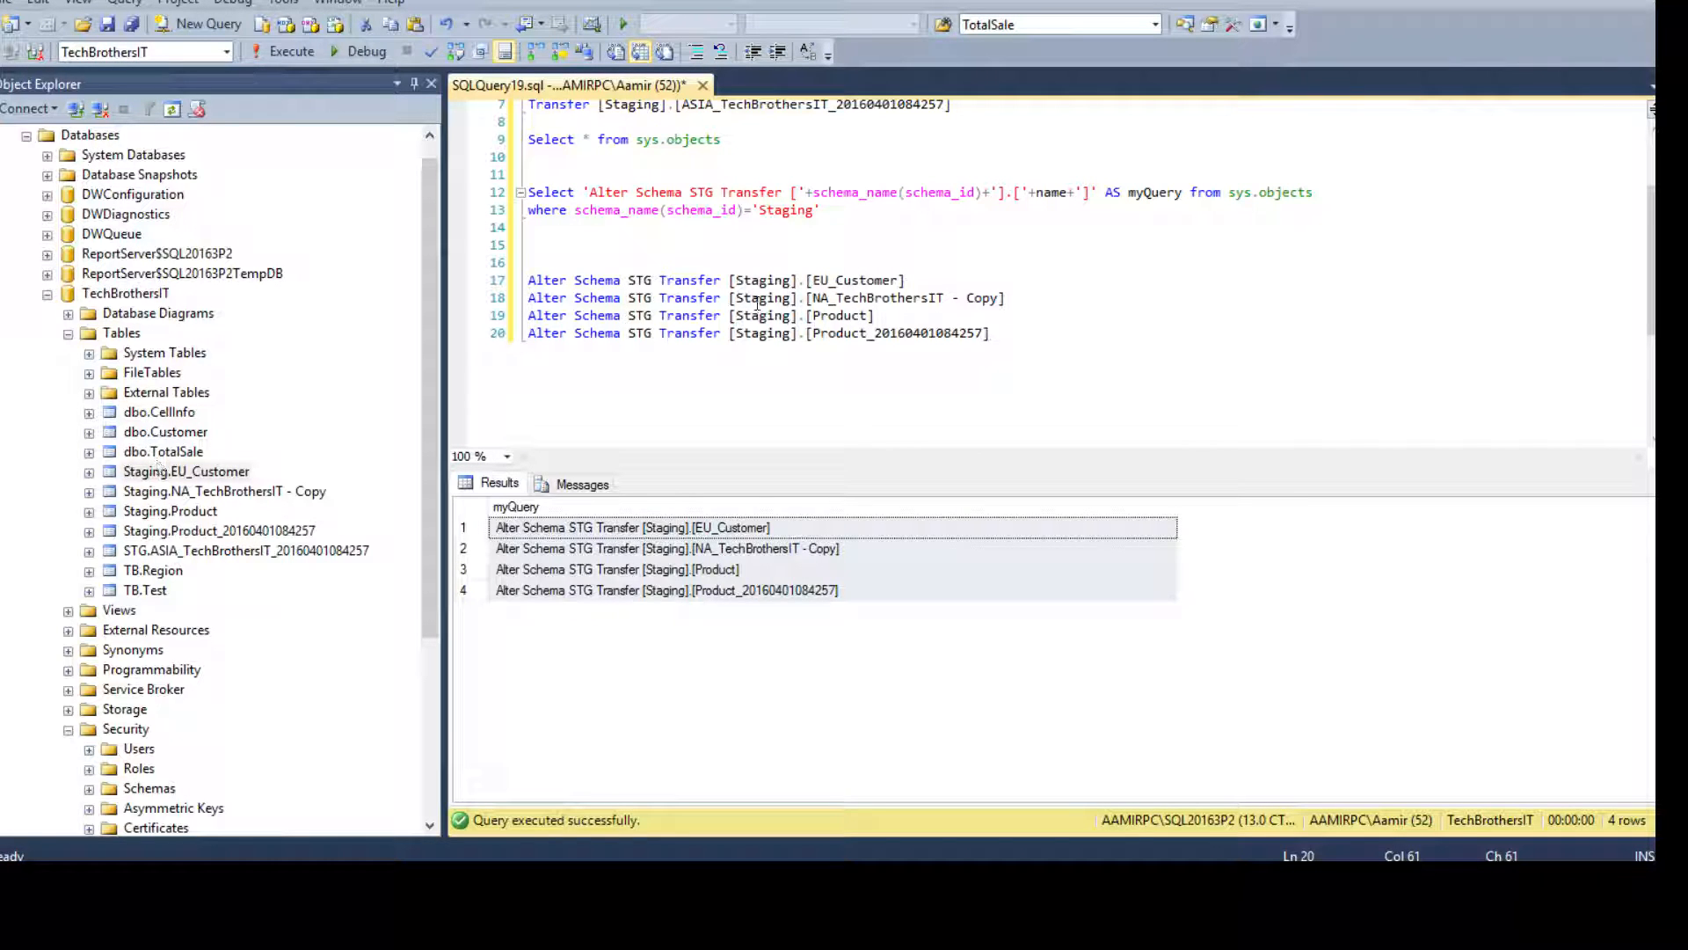
left_click_drag(529, 262, 991, 333)
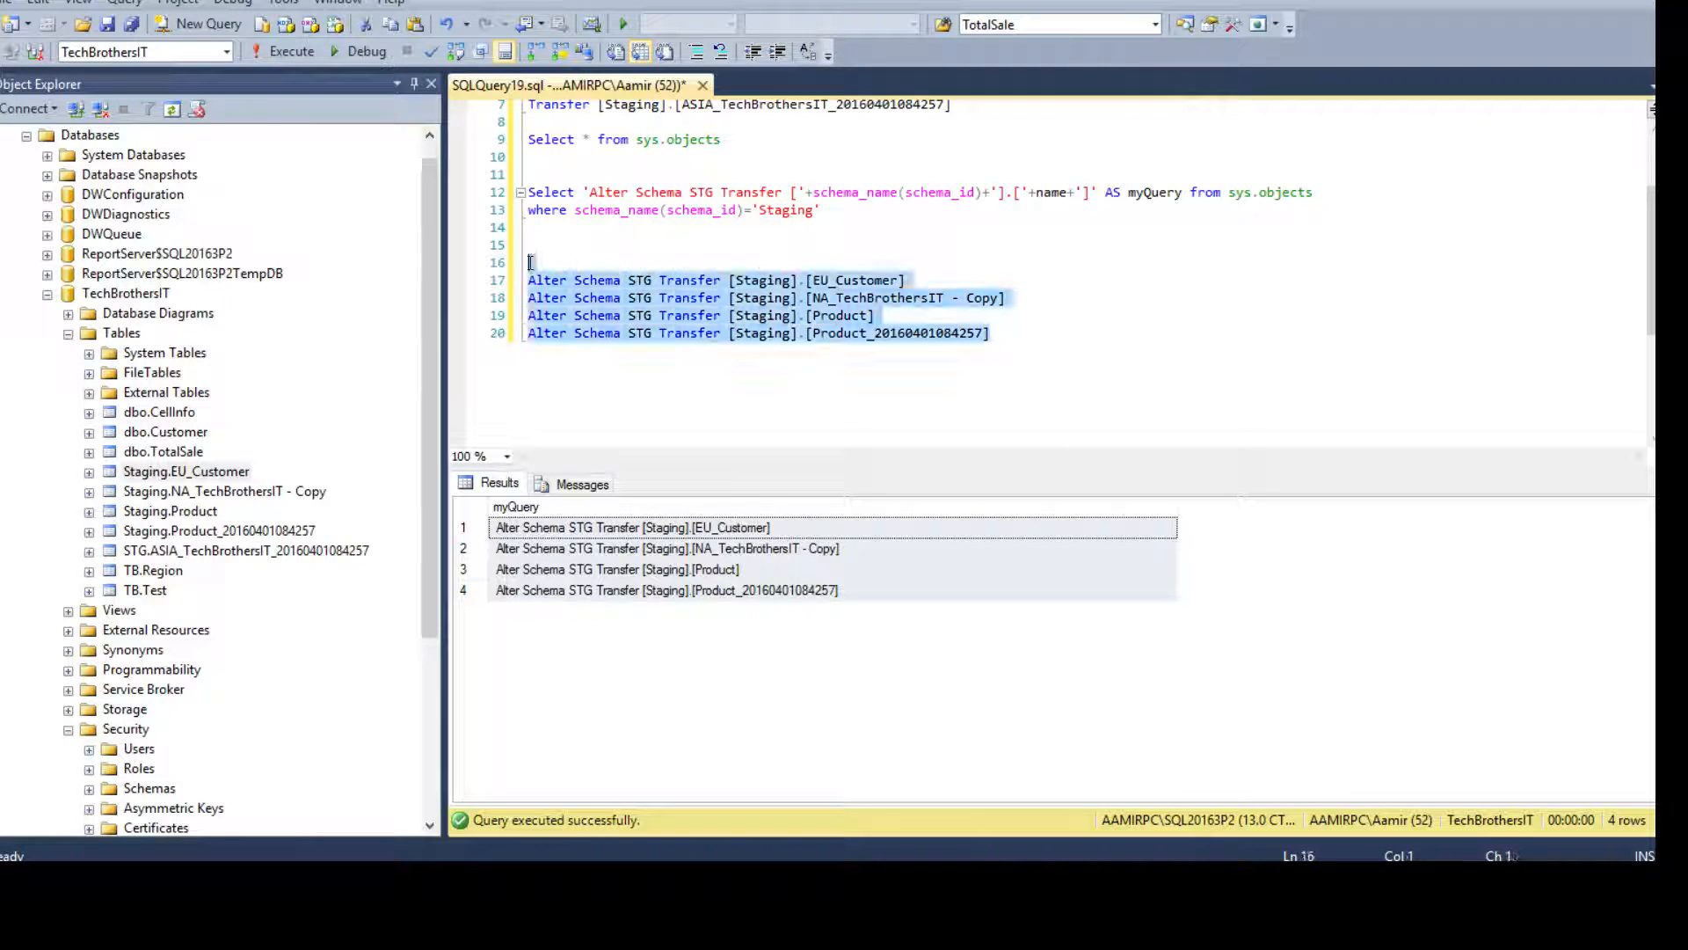
- Execute the four ALTER SCHEMA statements and refresh Tables to see STG.EU_Customer and the others
left_click(290, 51)
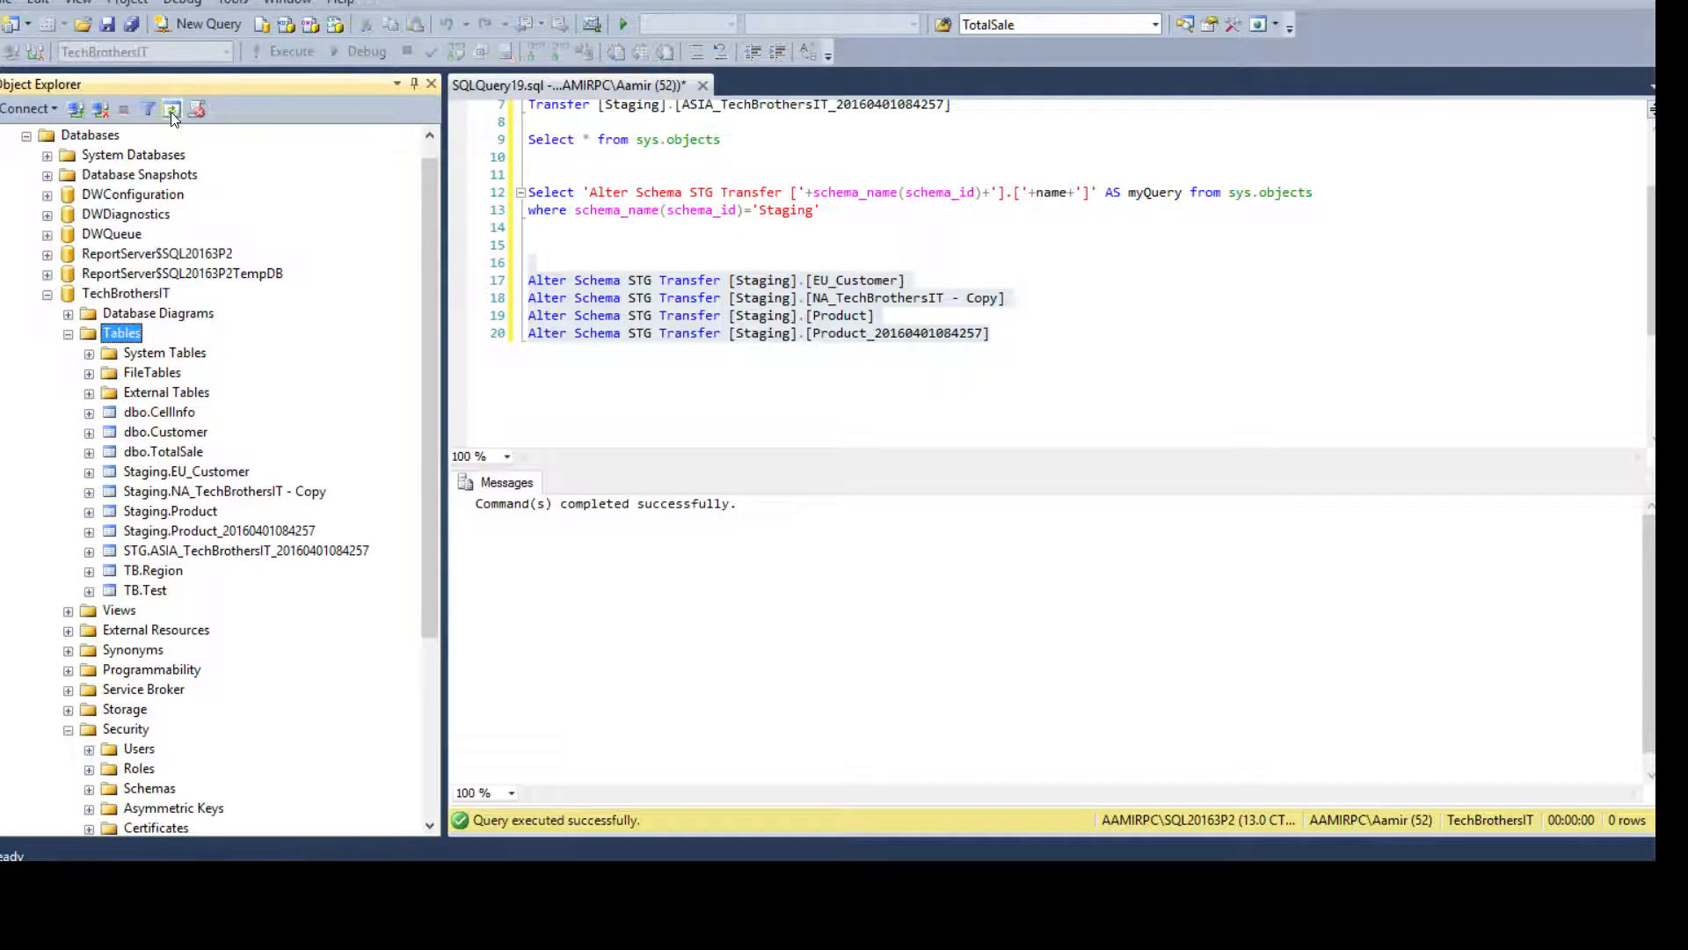
left_click(171, 109)
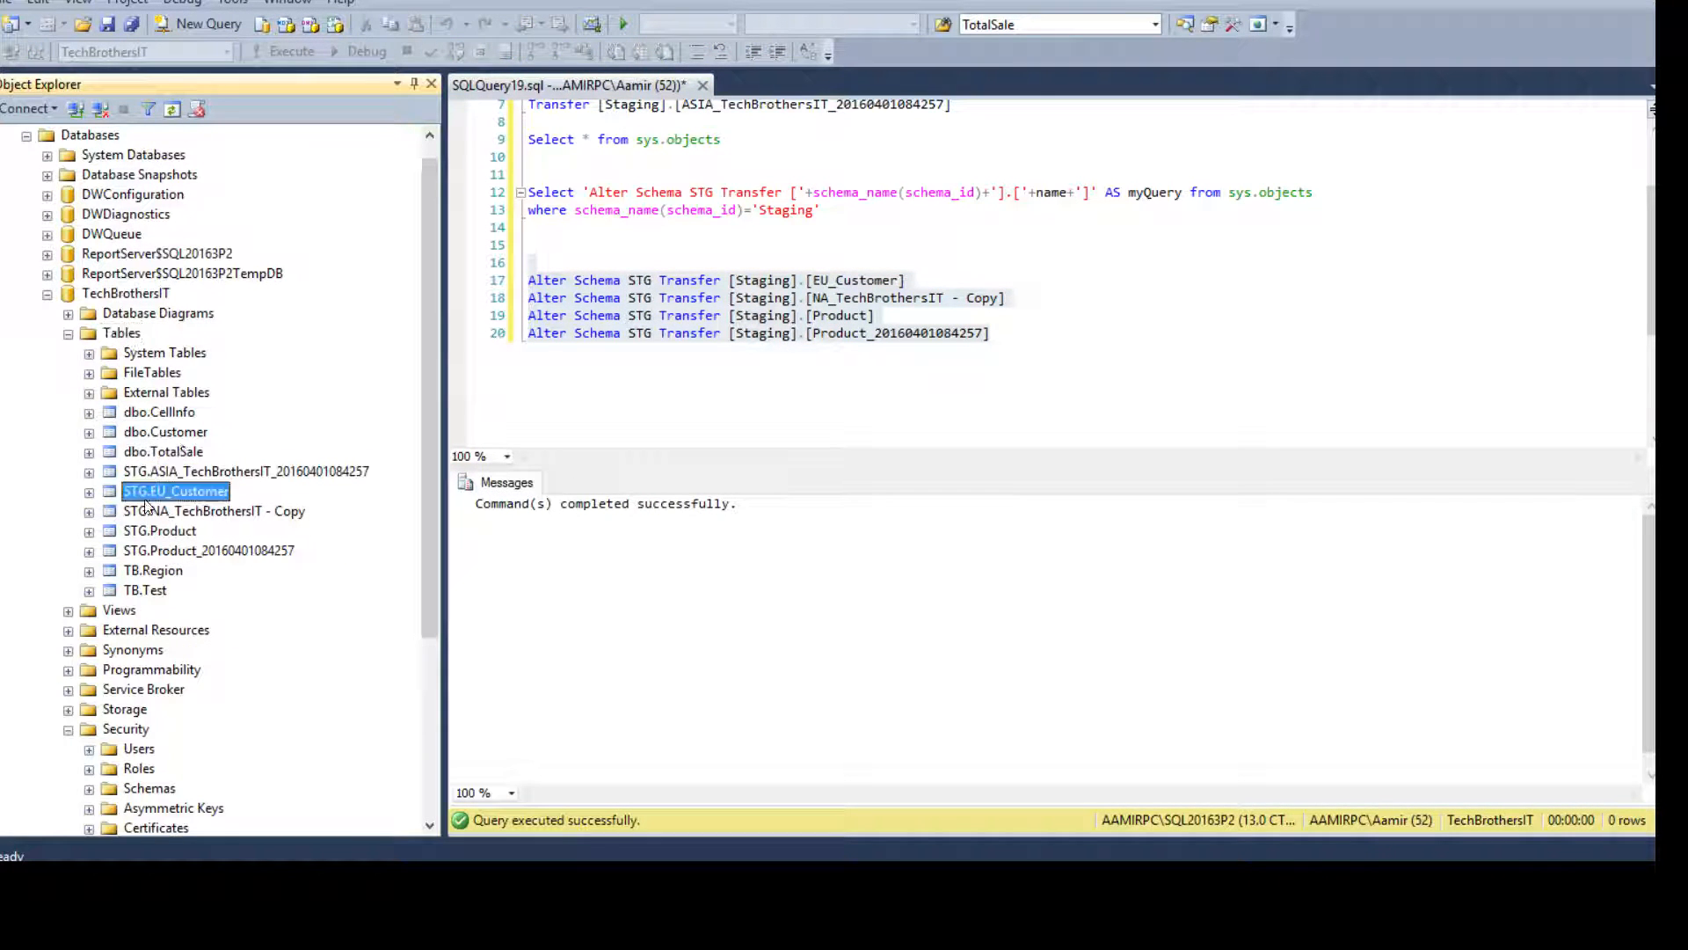
left_click(160, 529)
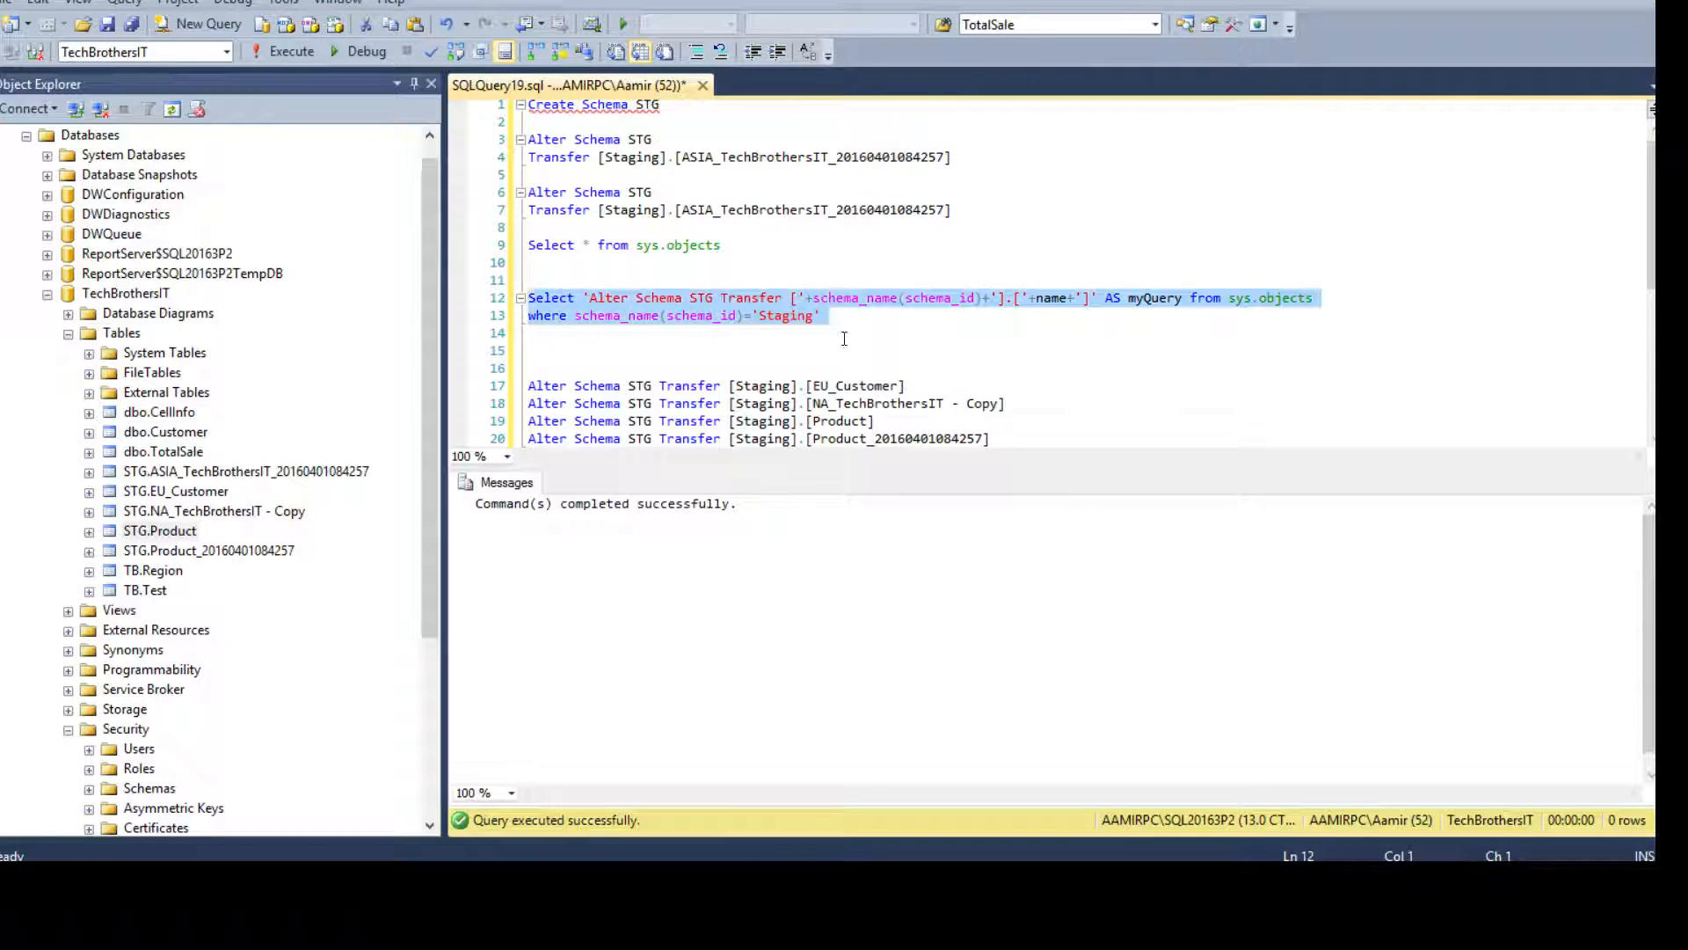
mouse_move(807, 310)
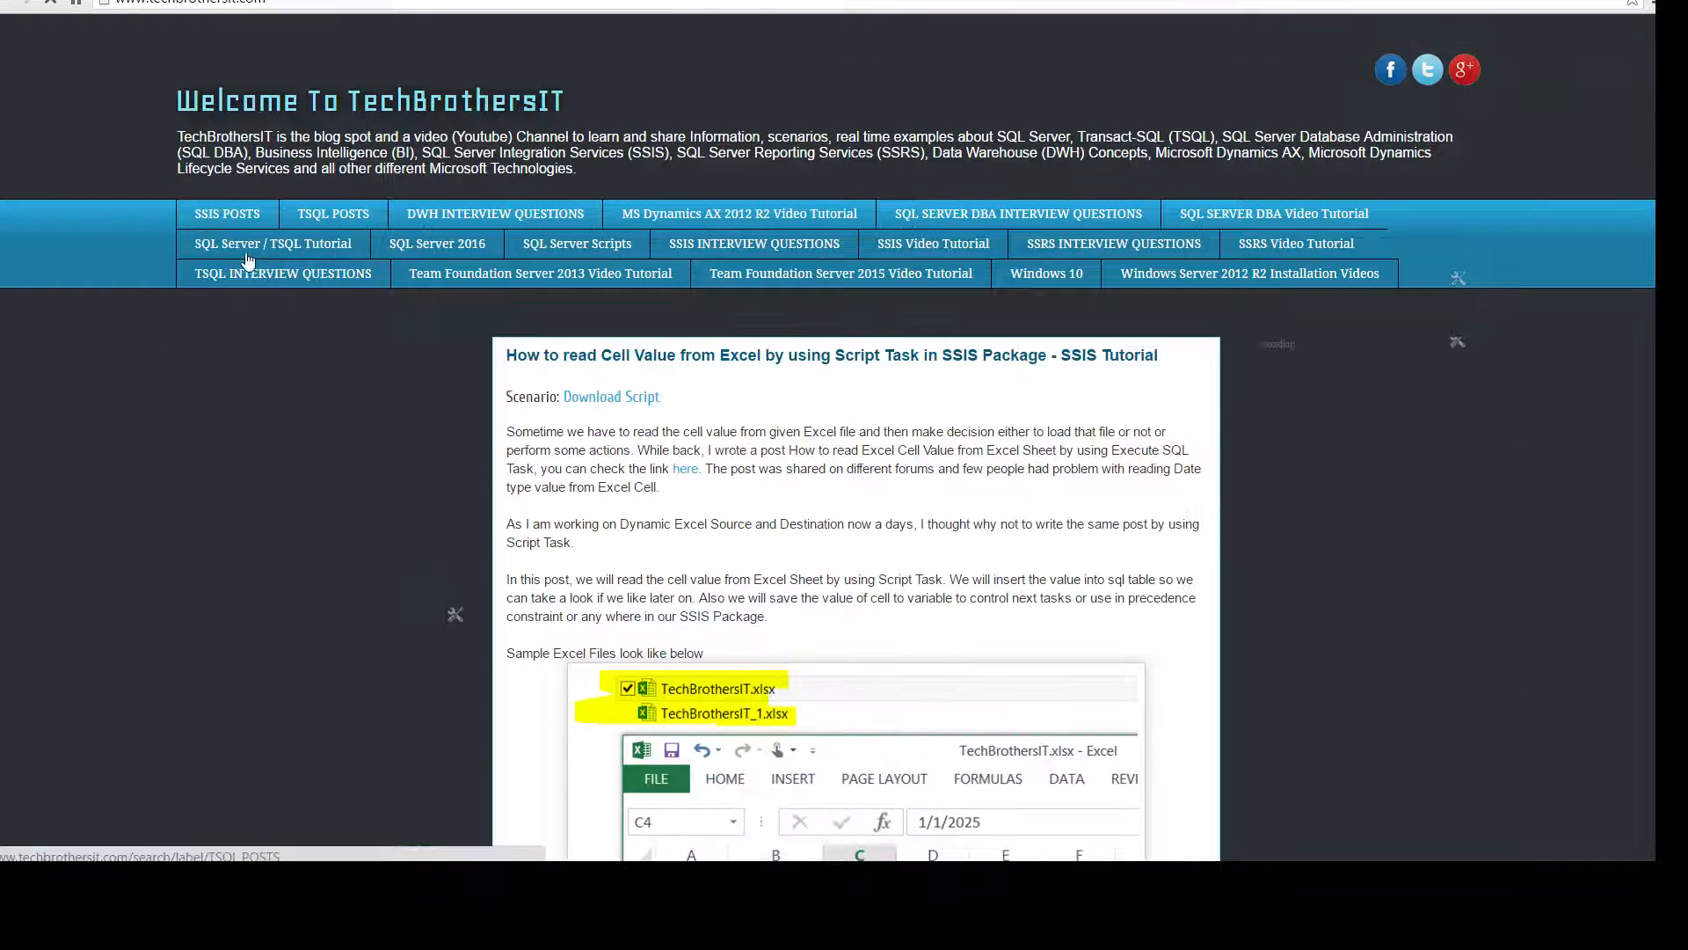
- From the SQL Server / TSQL tutorial index, open 'How to Change Schema of an Object' under Schemas
left_click(271, 243)
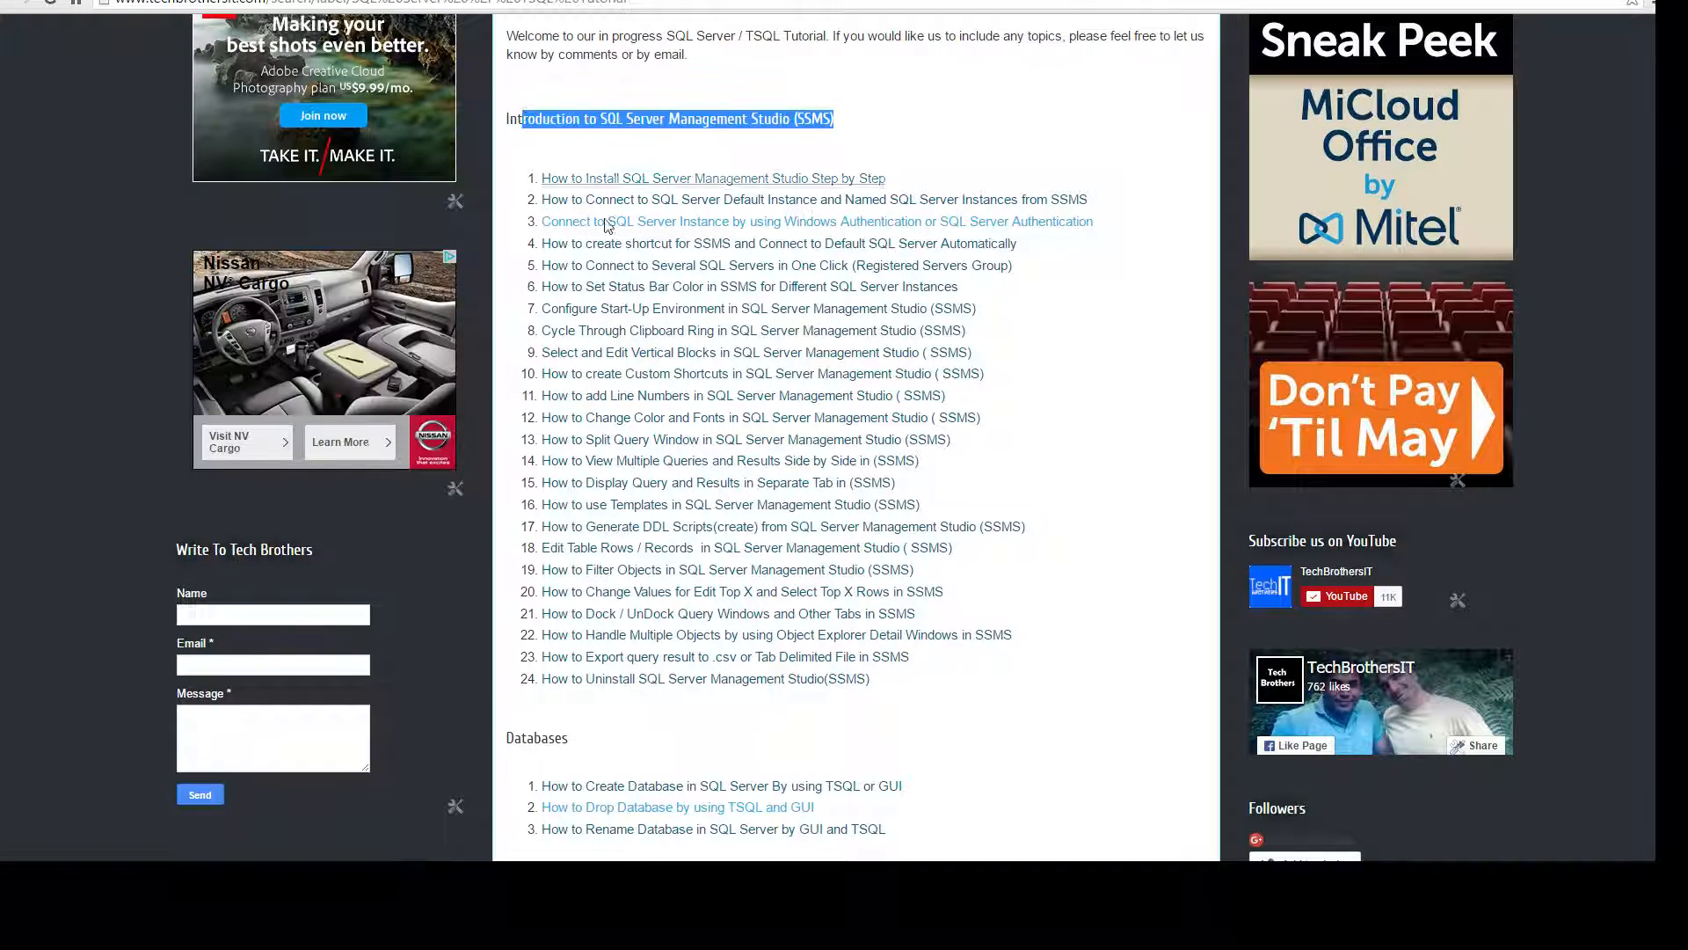
scroll("down", 3)
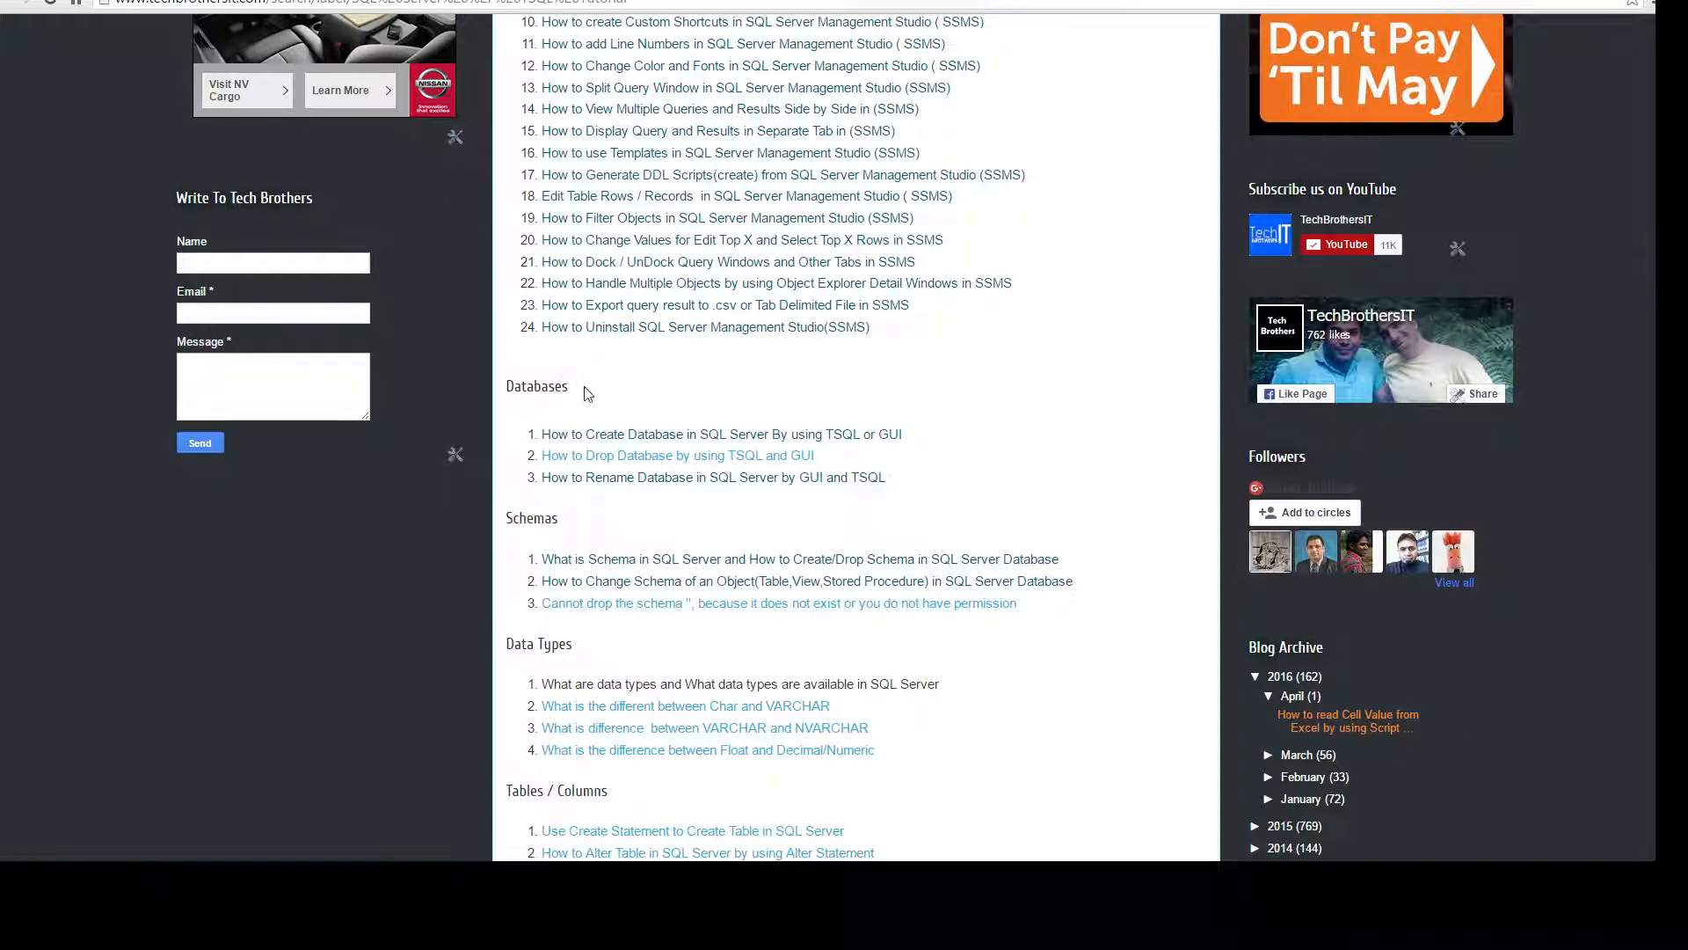
scroll("down", 3)
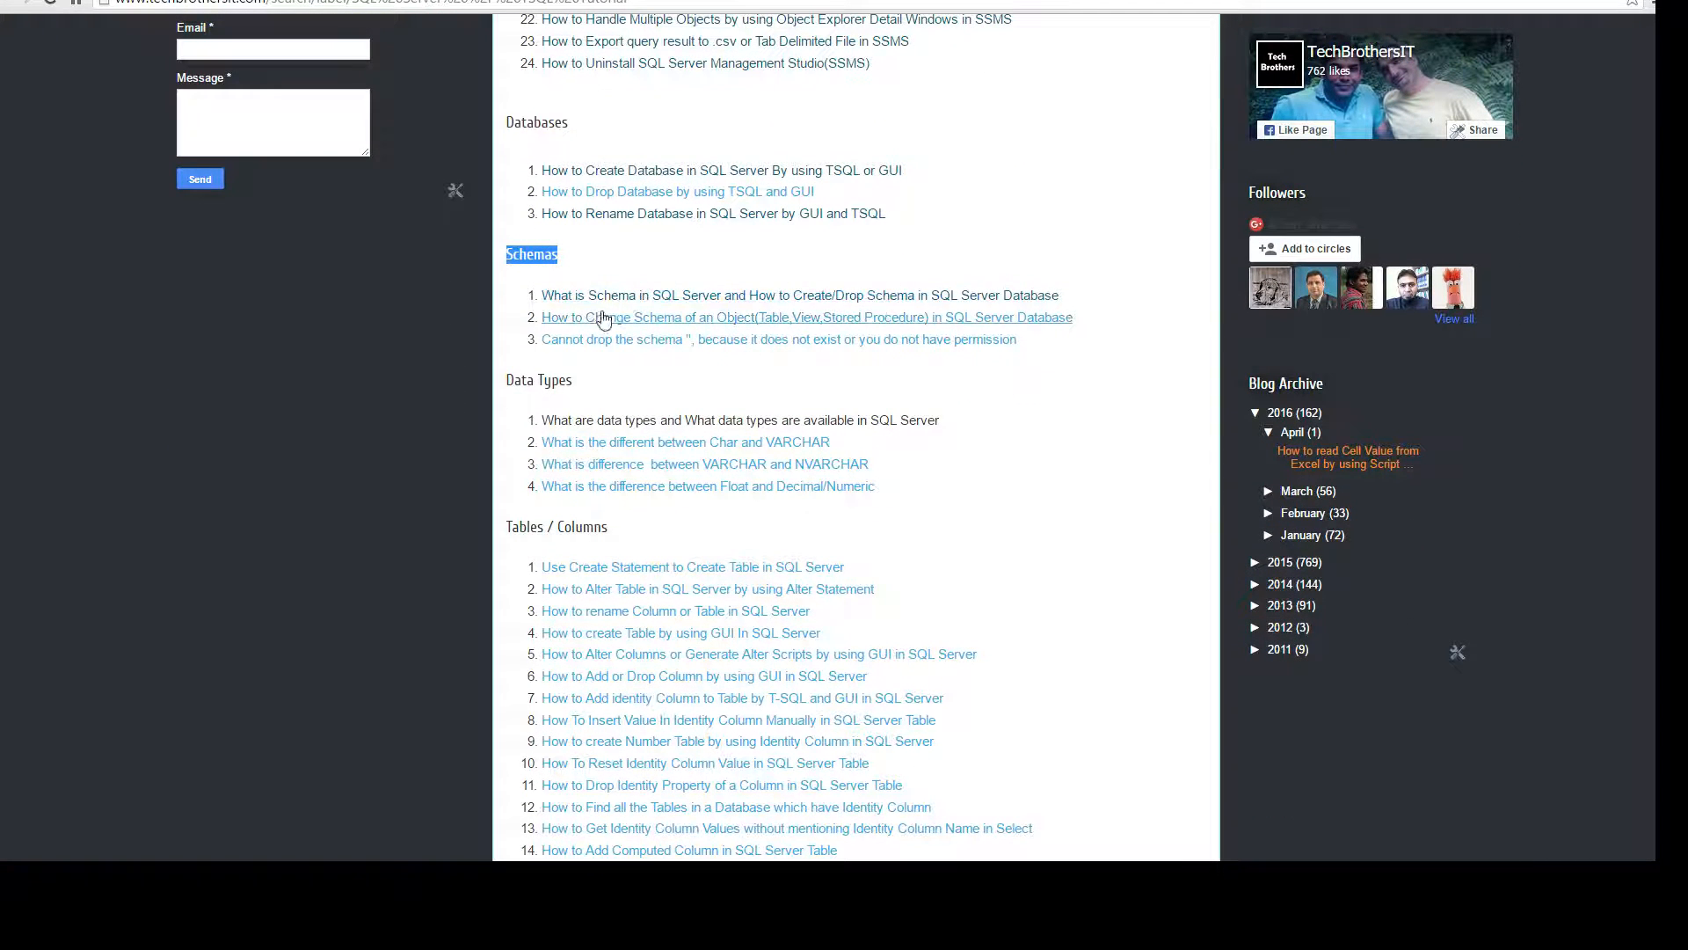
mouse_move(705, 327)
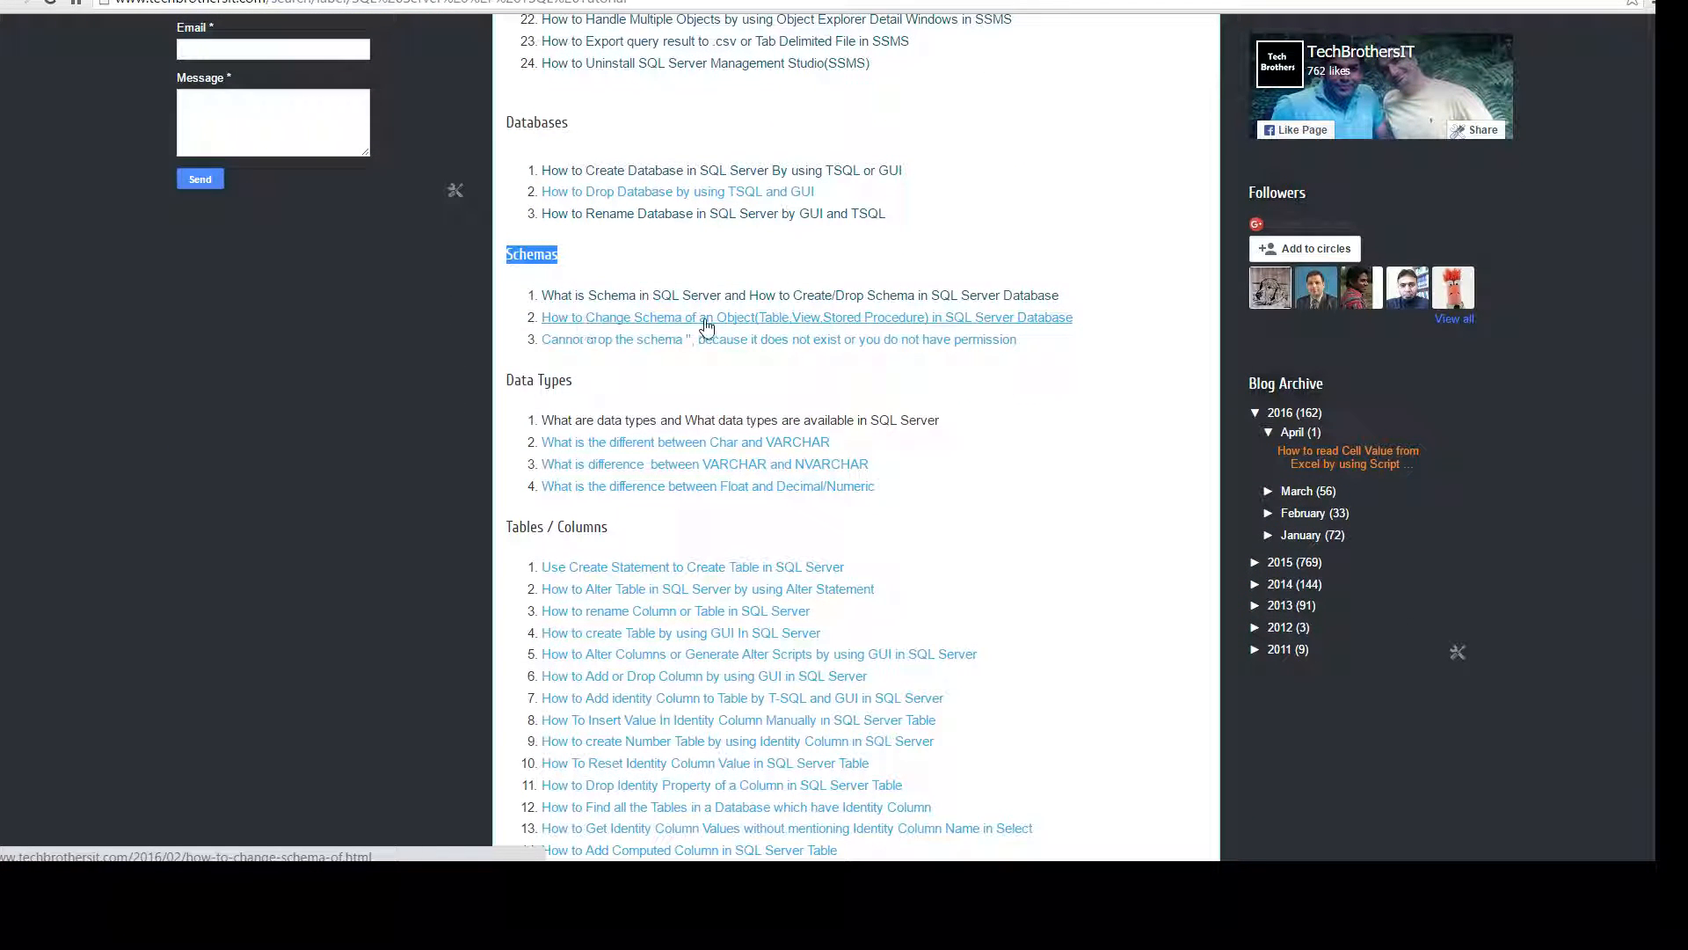
mouse_move(969, 325)
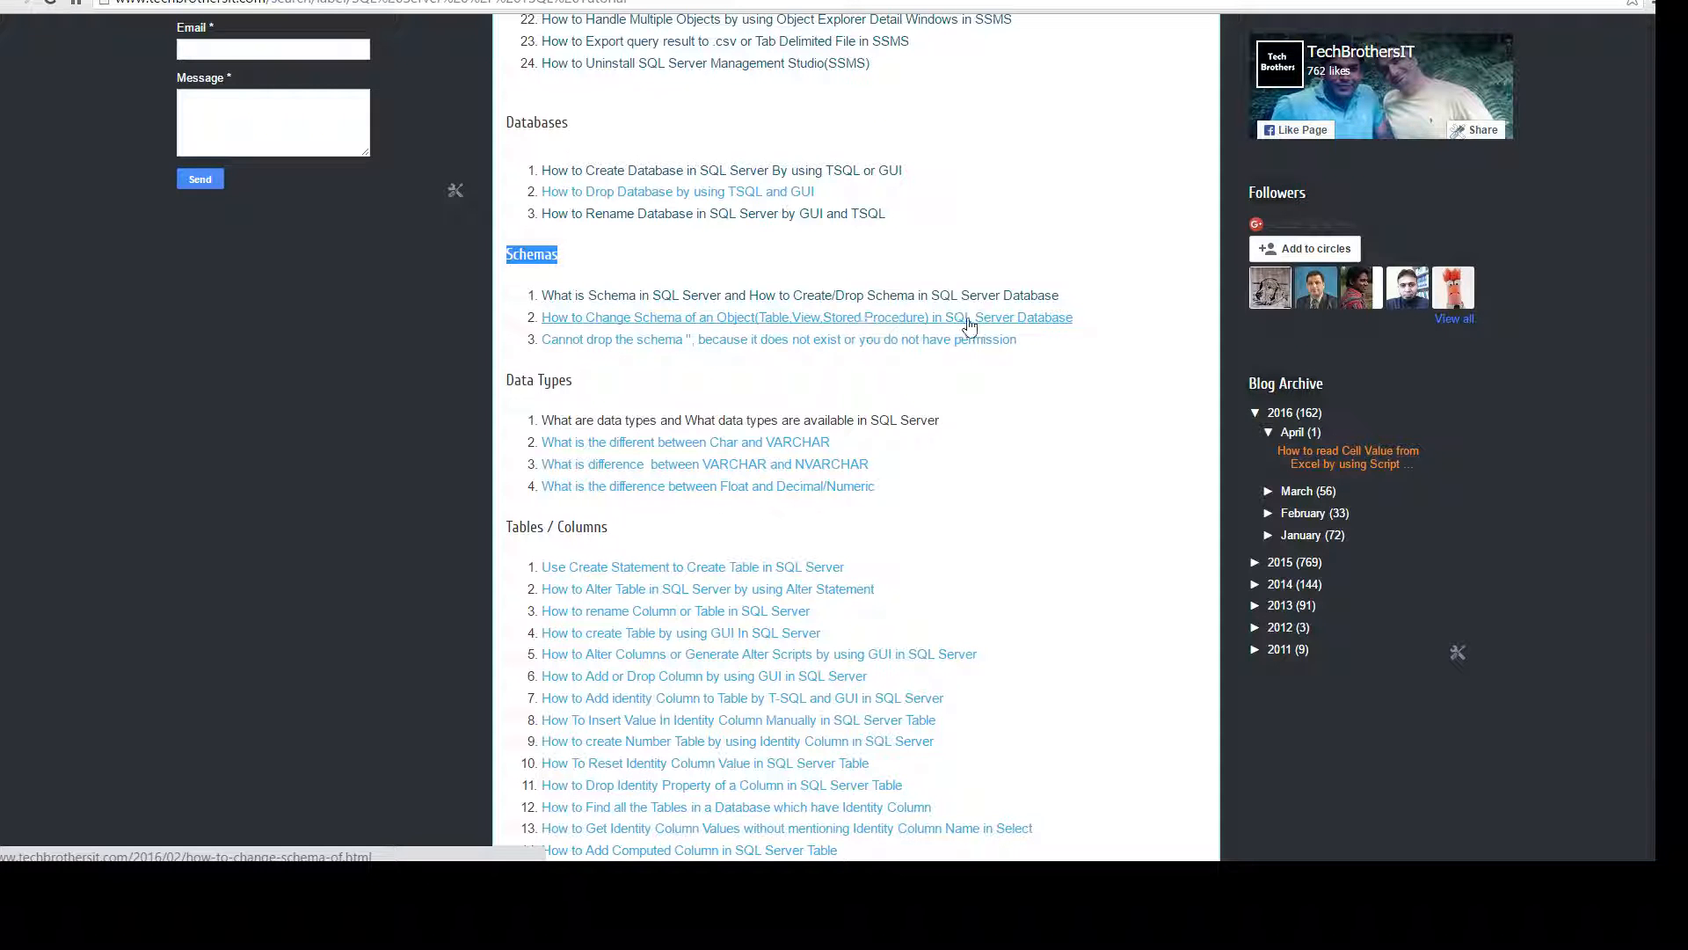
left_click(806, 317)
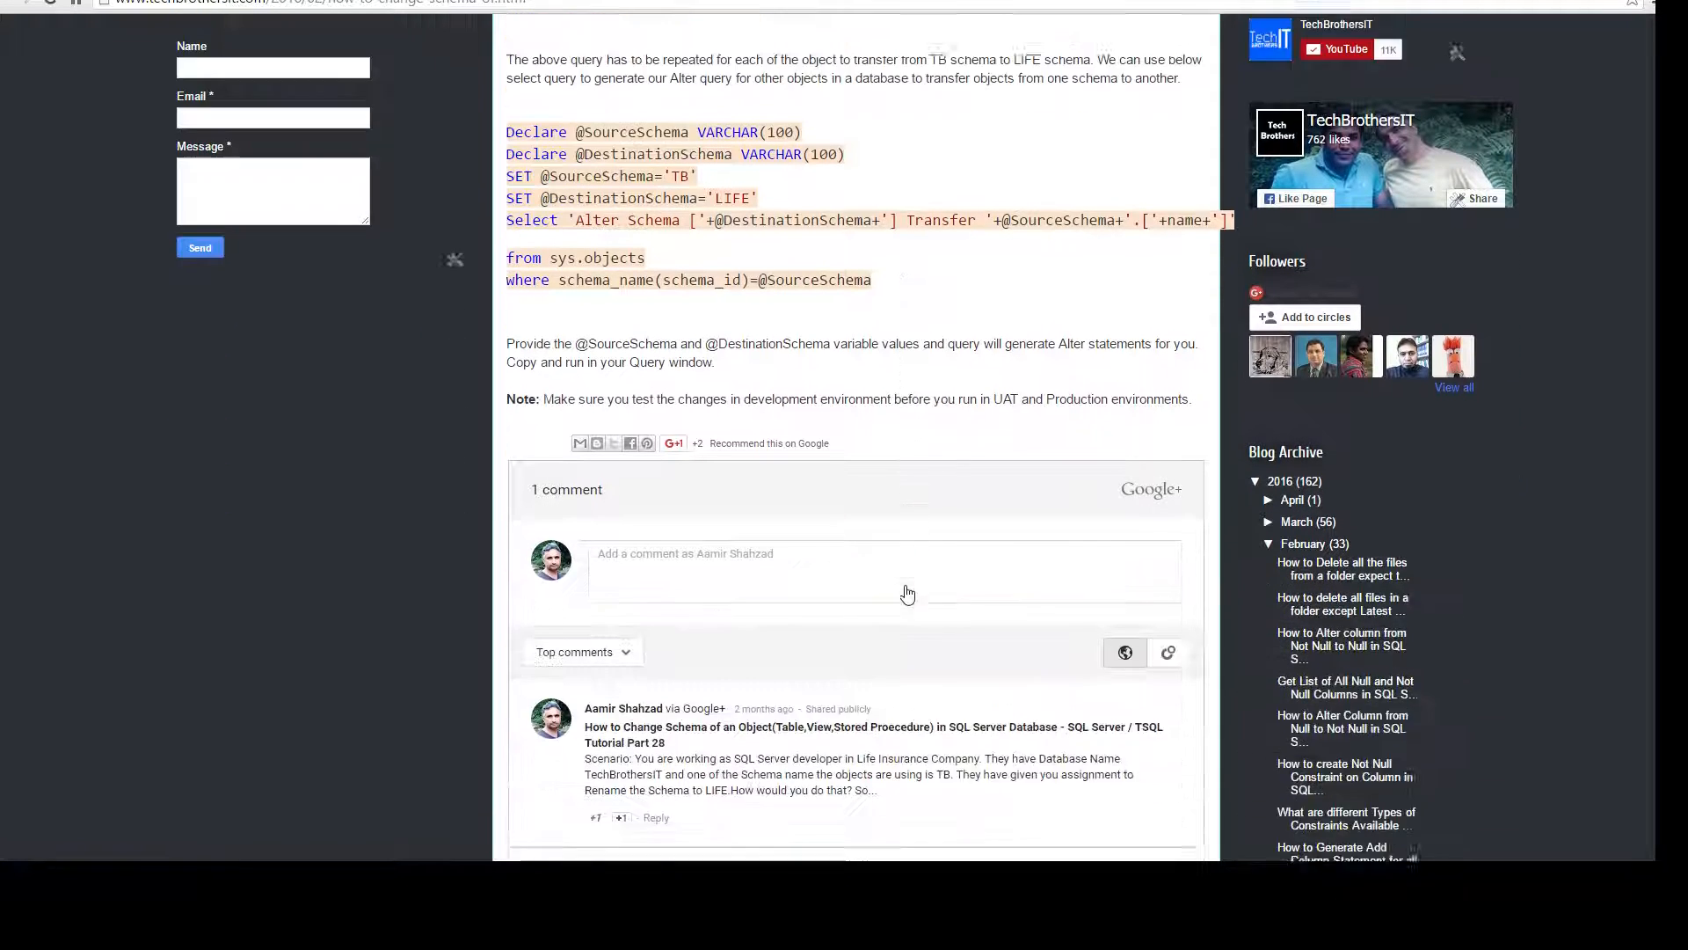
scroll("down", 3)
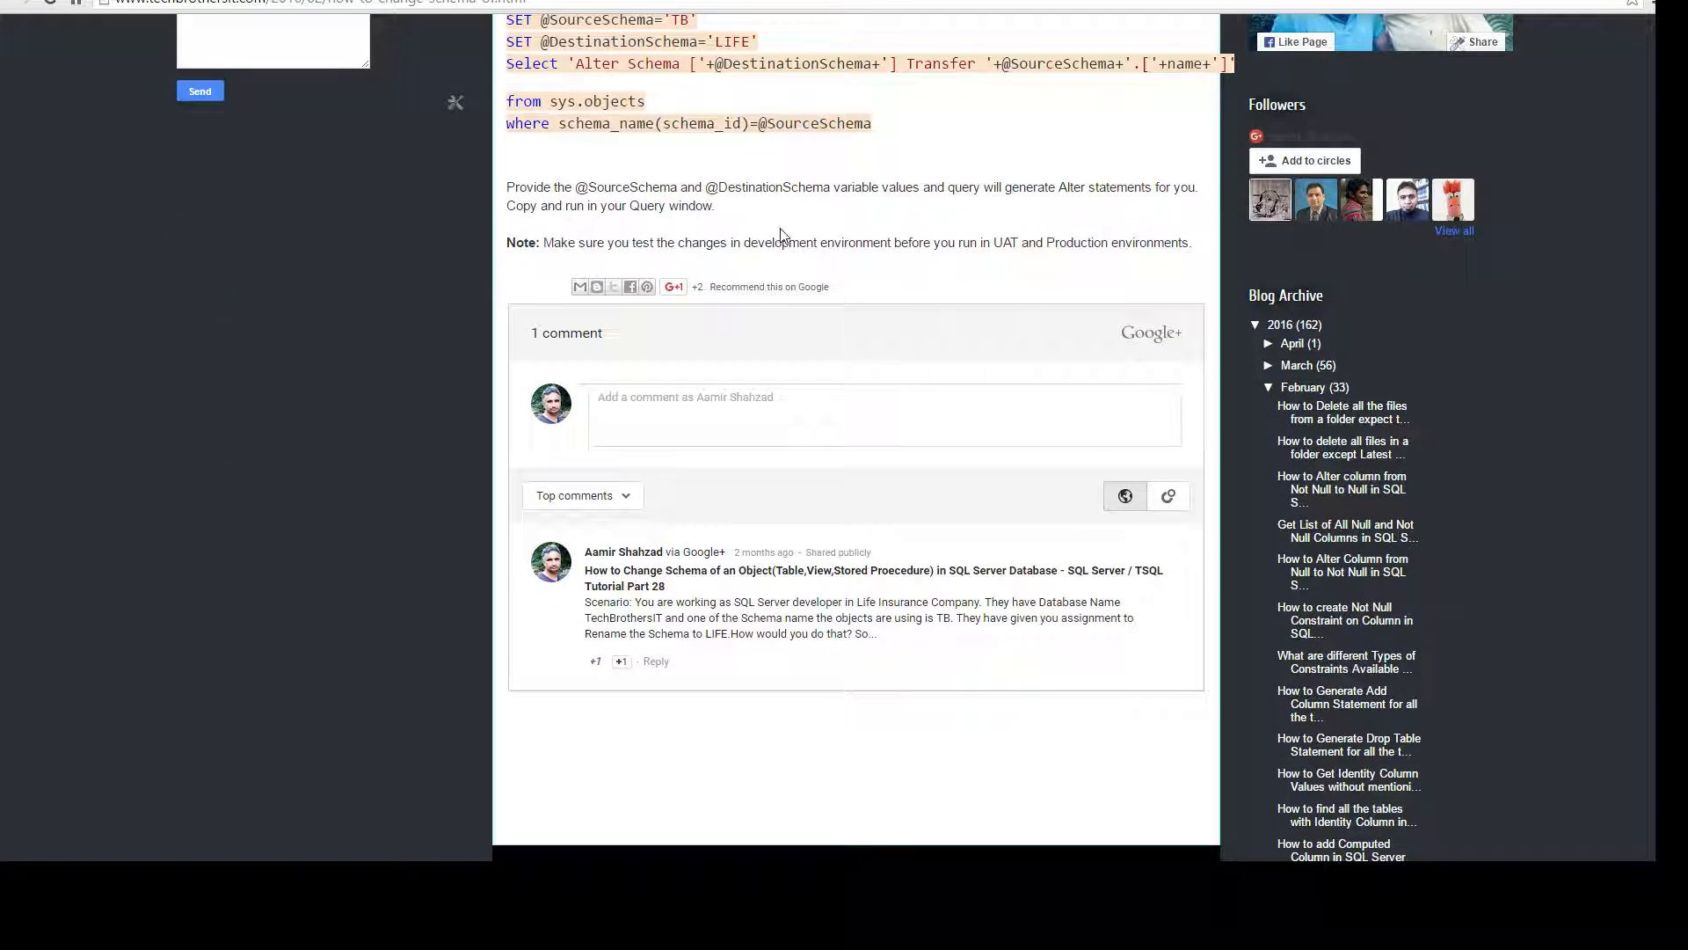
mouse_move(737, 162)
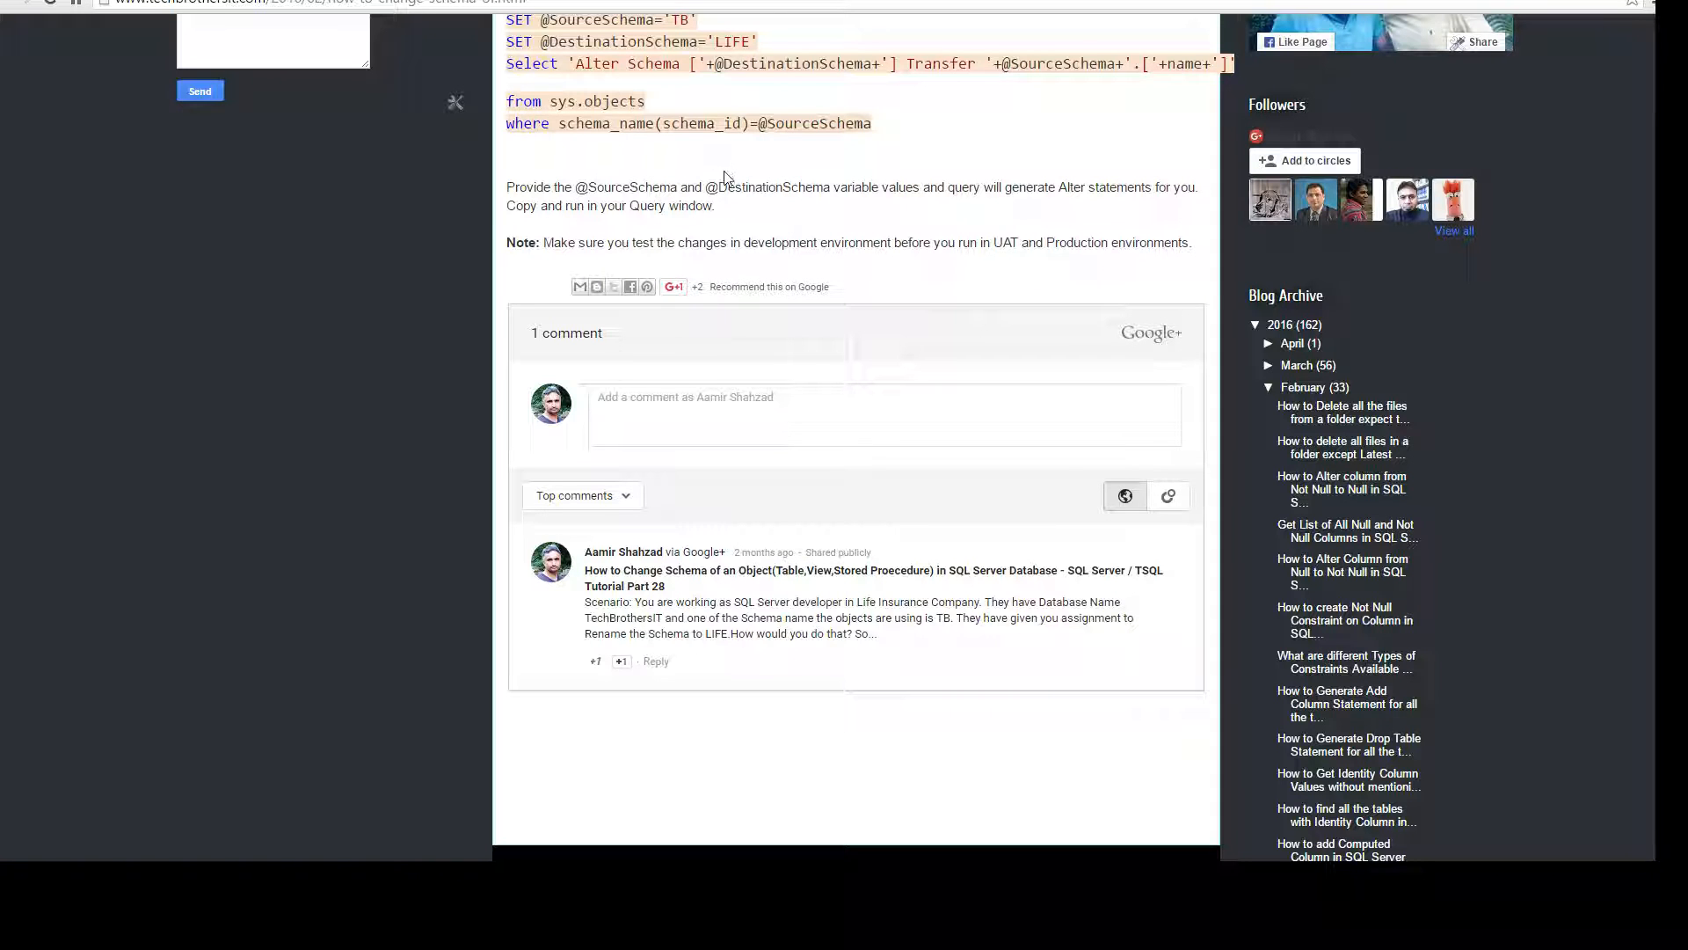
mouse_move(798, 308)
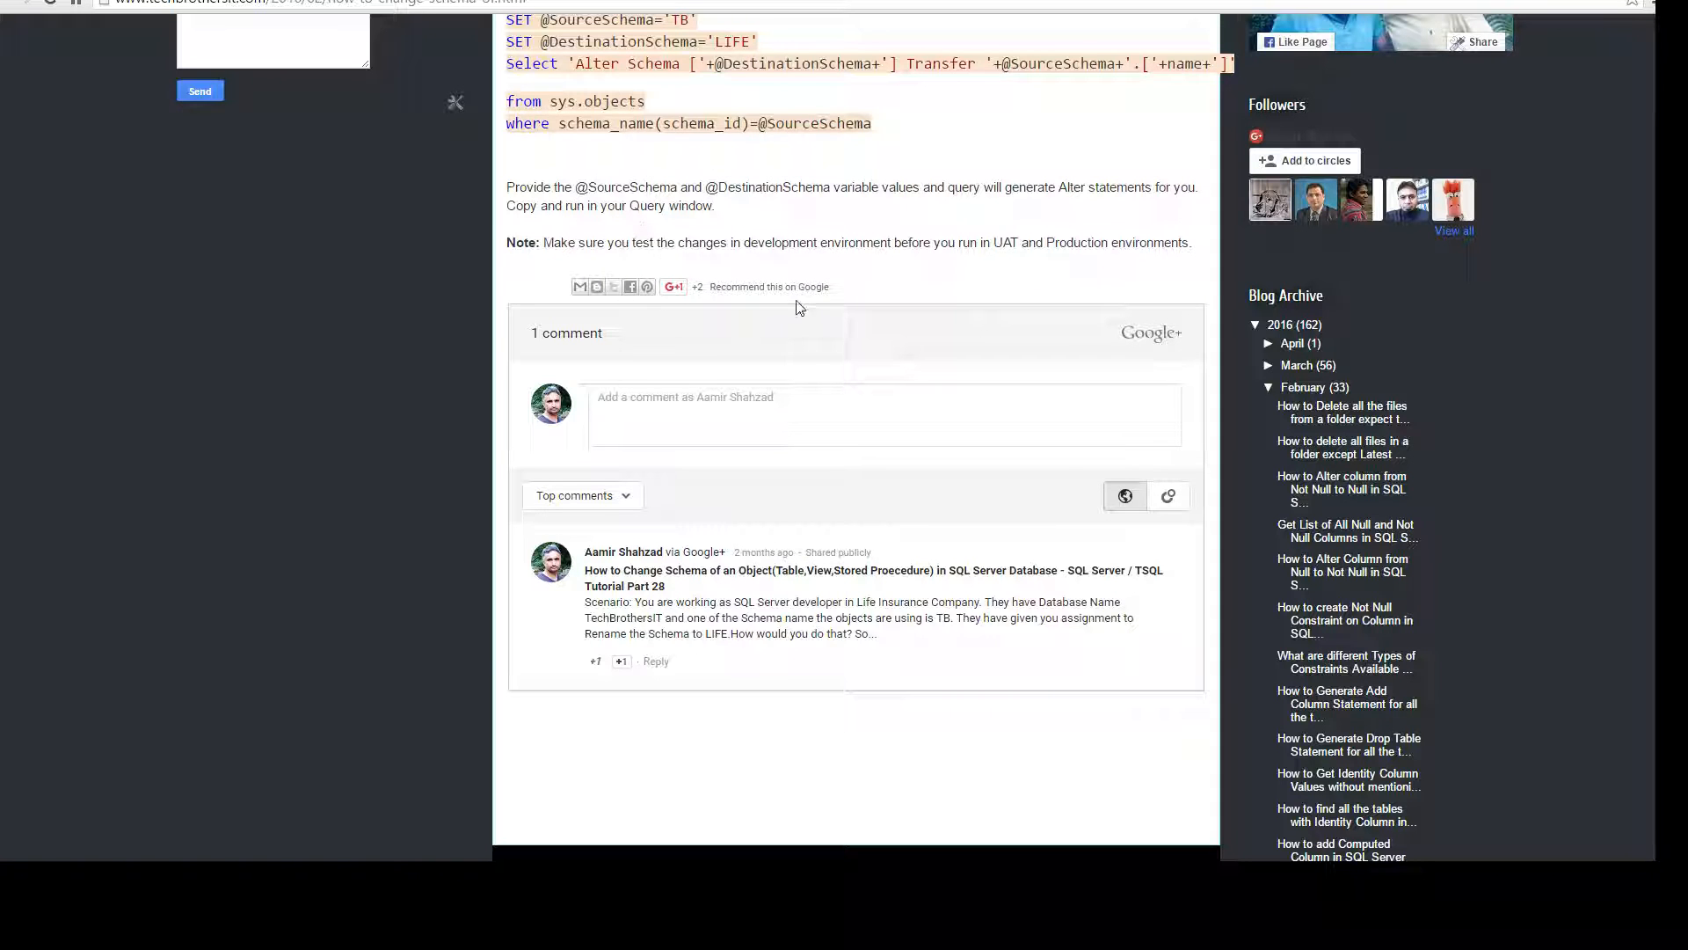
mouse_move(816, 306)
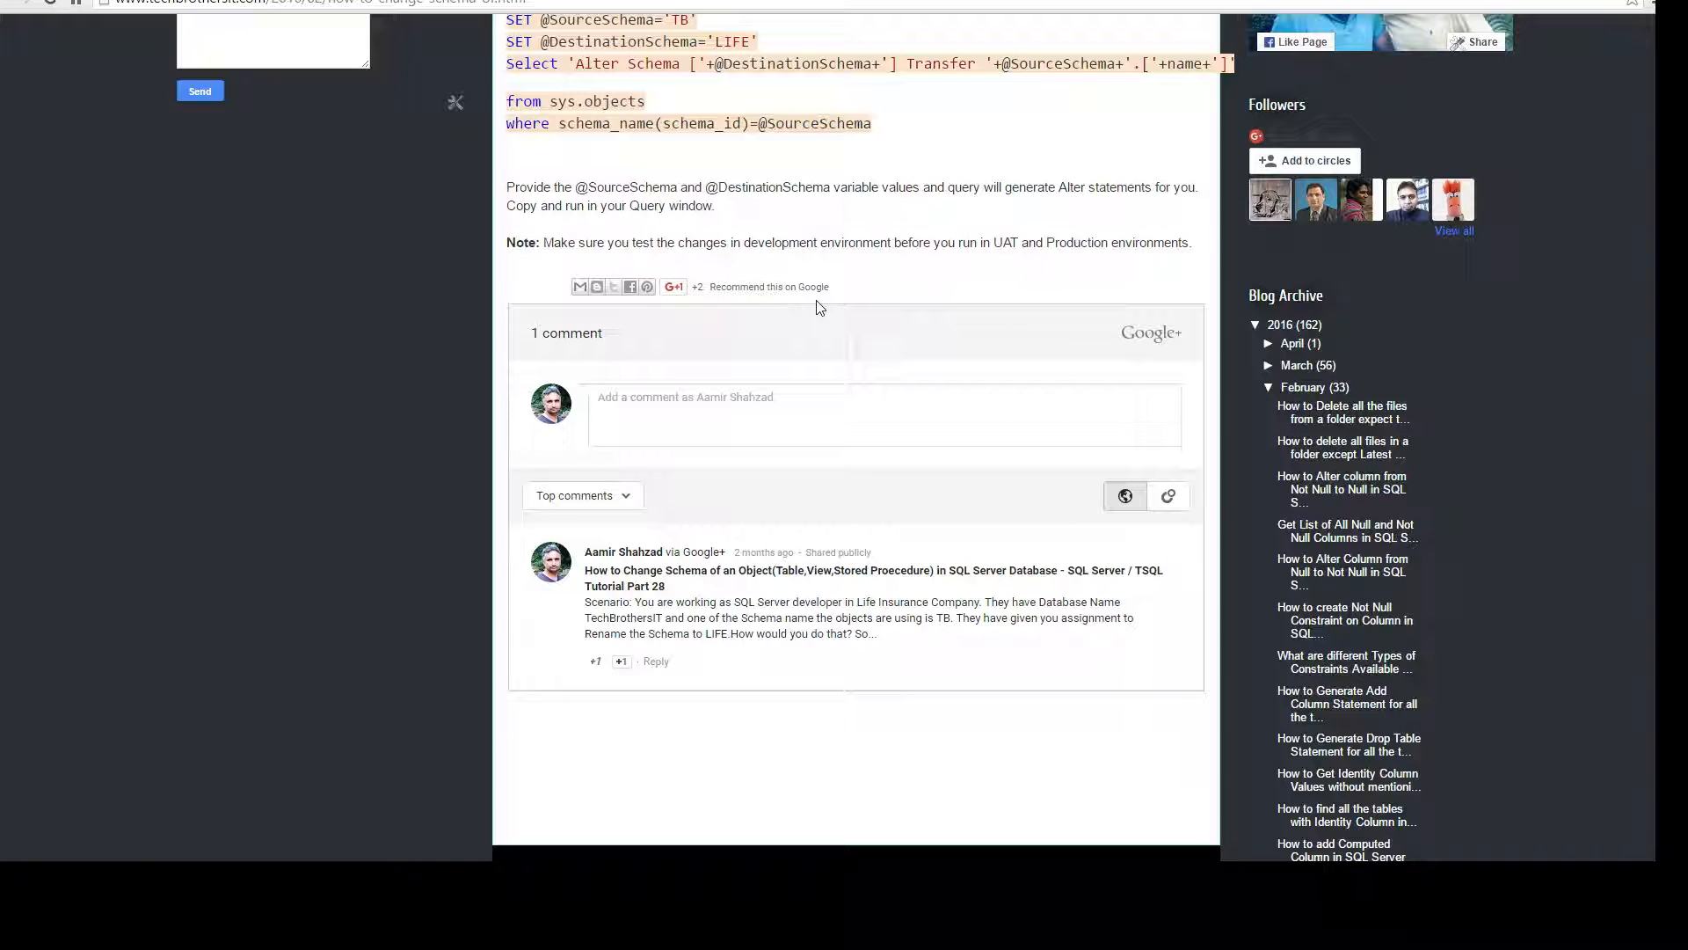
mouse_move(665, 320)
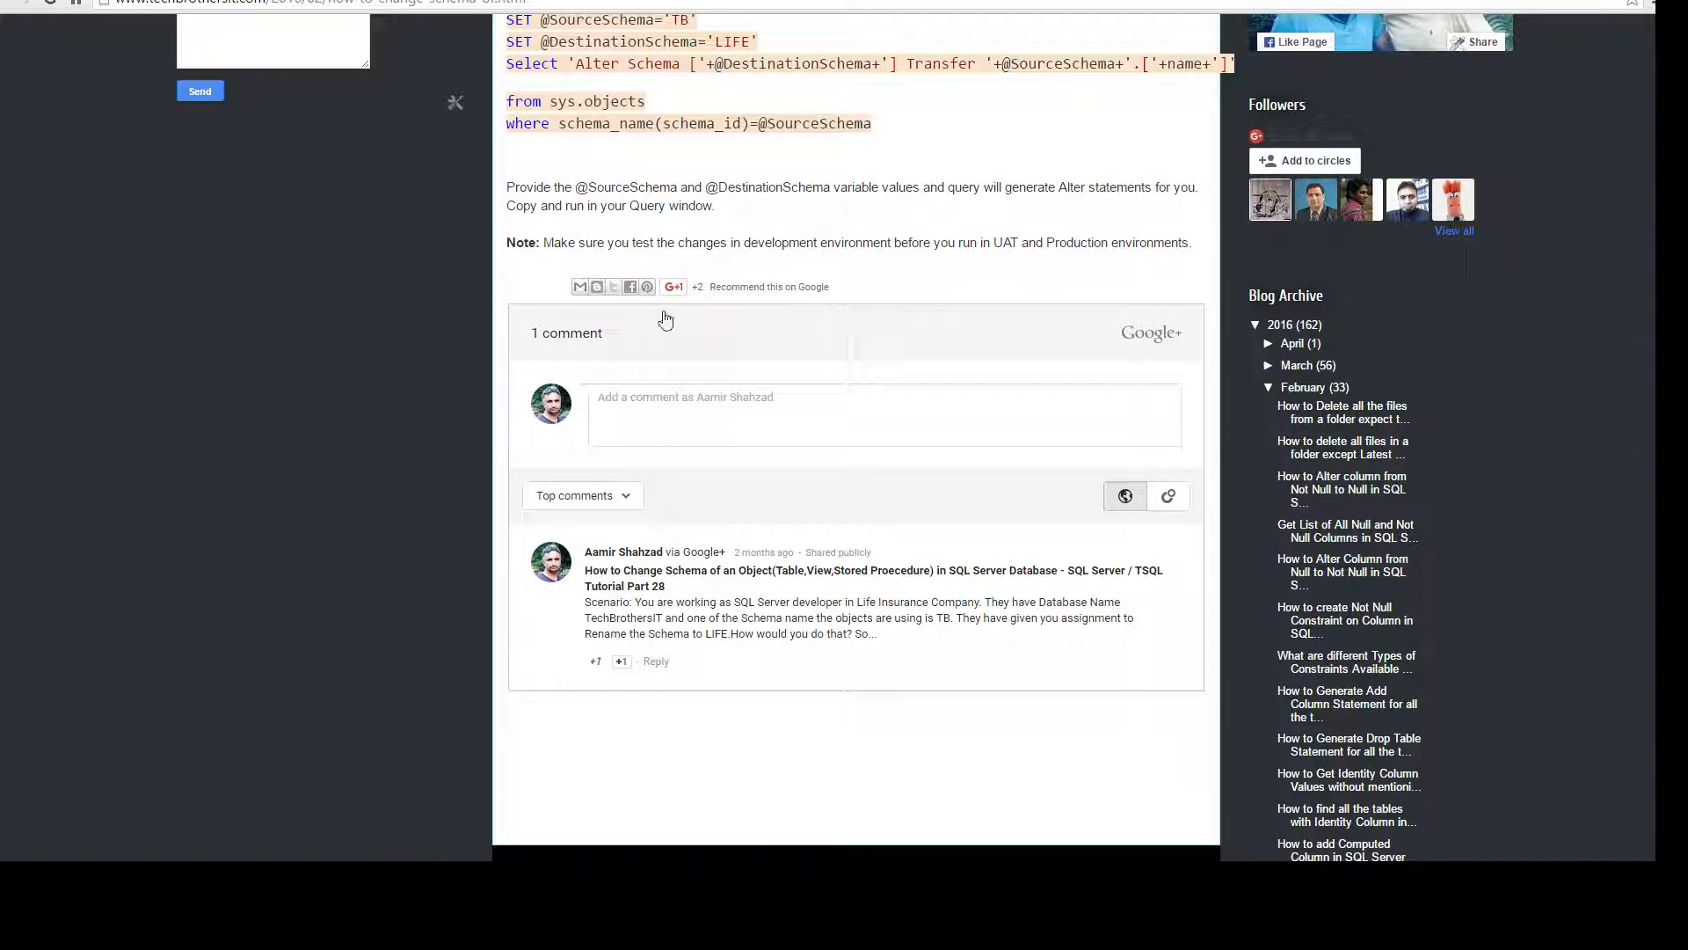